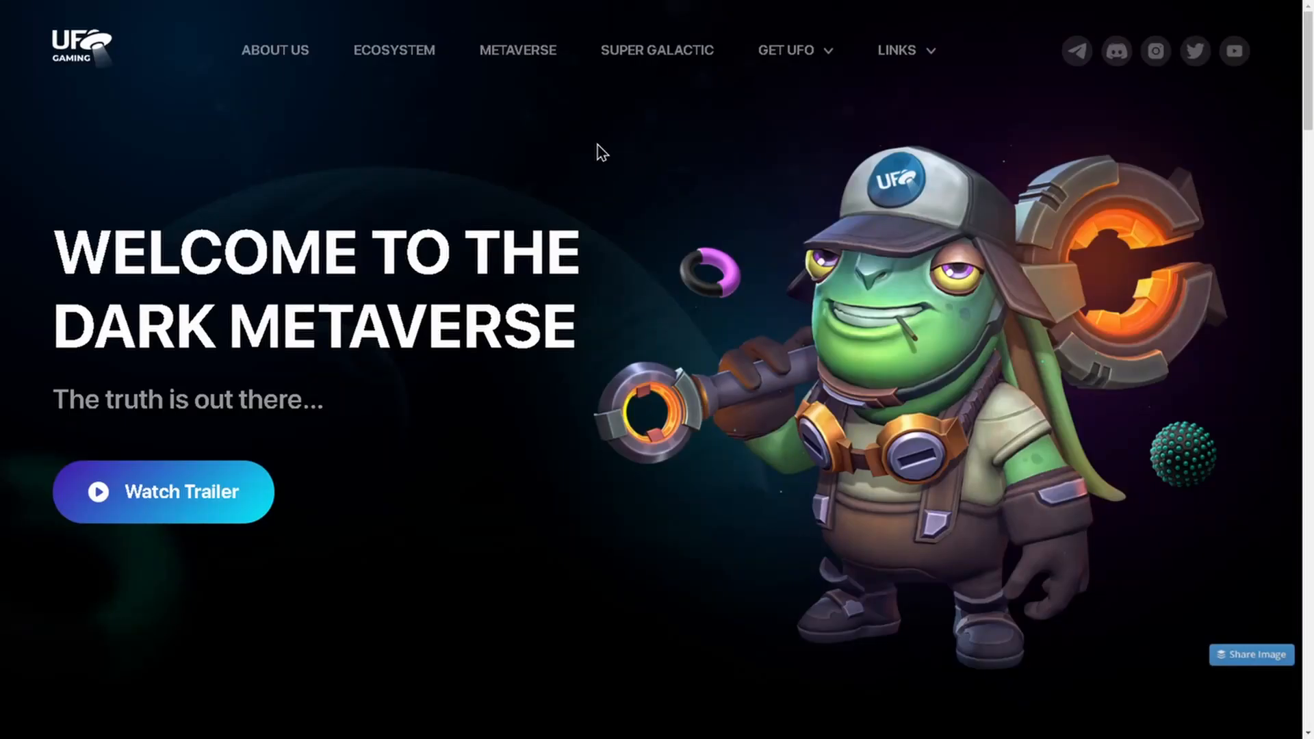
{"action": "mouse_move", "coordinate": [471, 130]}
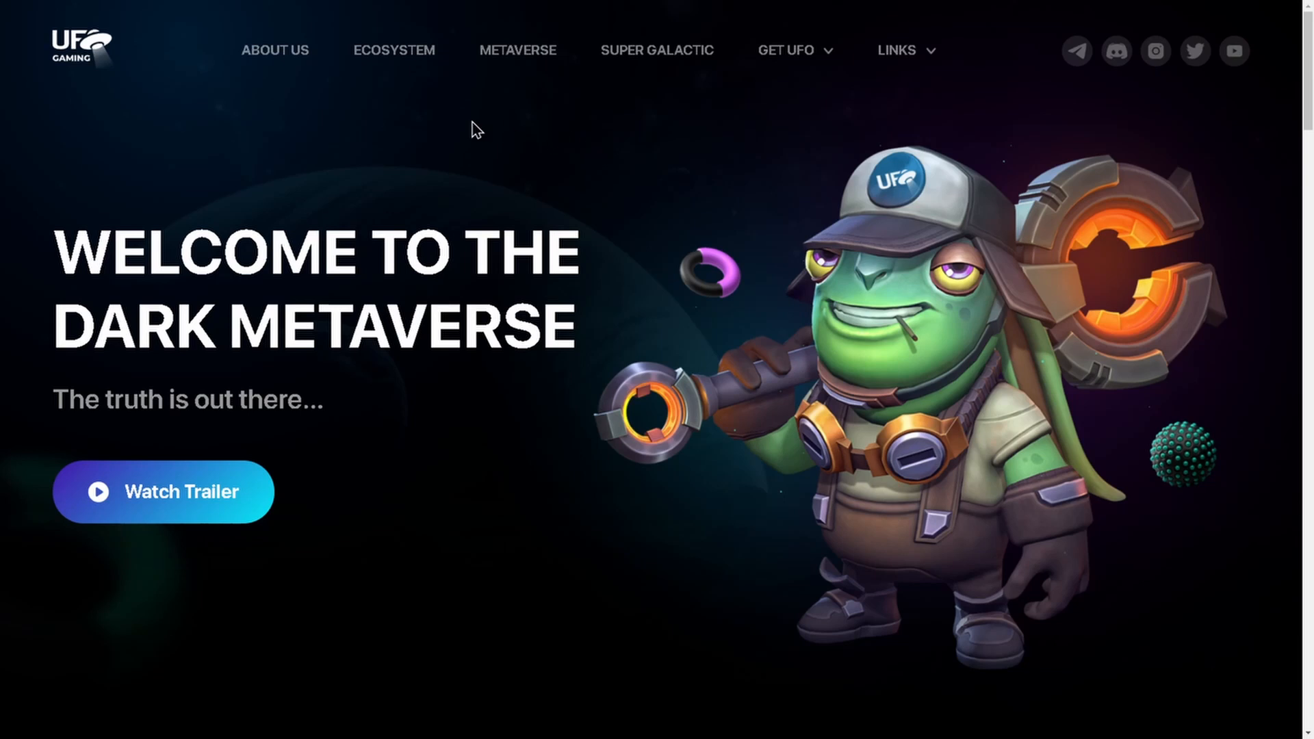
{"action": "mouse_move", "coordinate": [488, 149]}
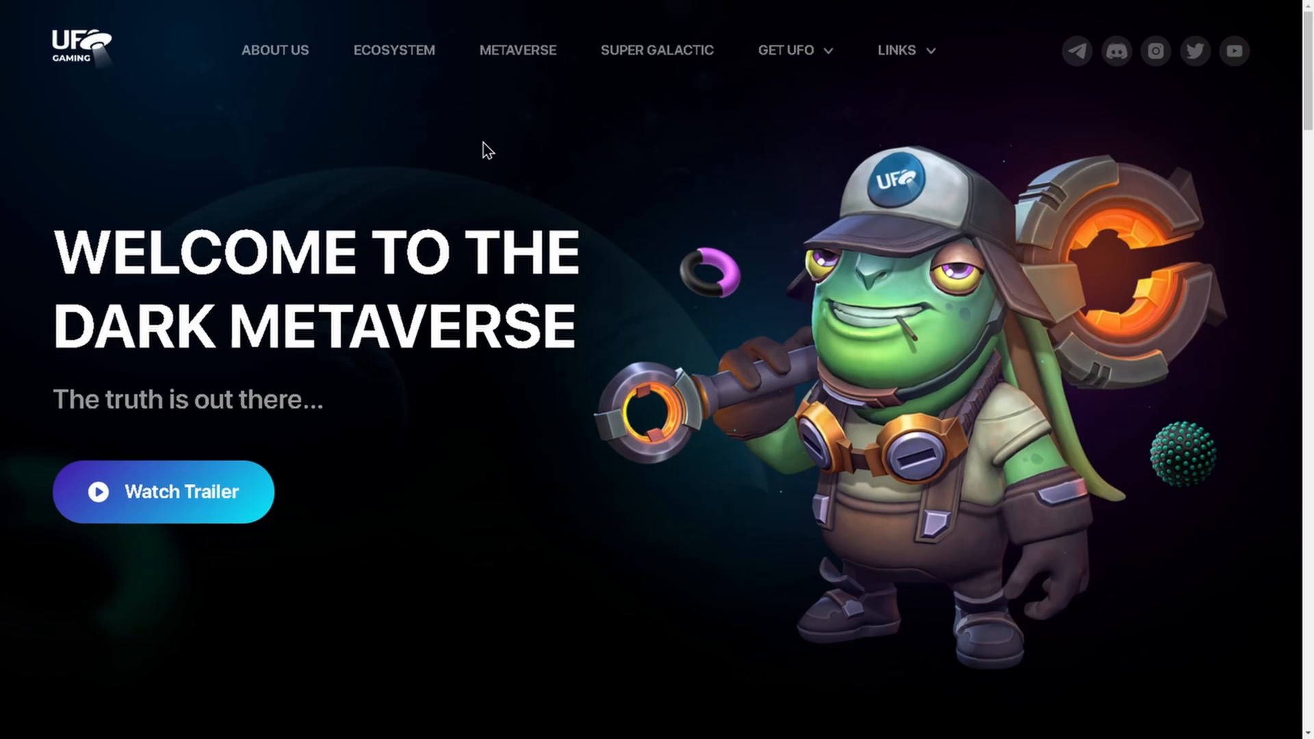
{"action": "mouse_move", "coordinate": [463, 461]}
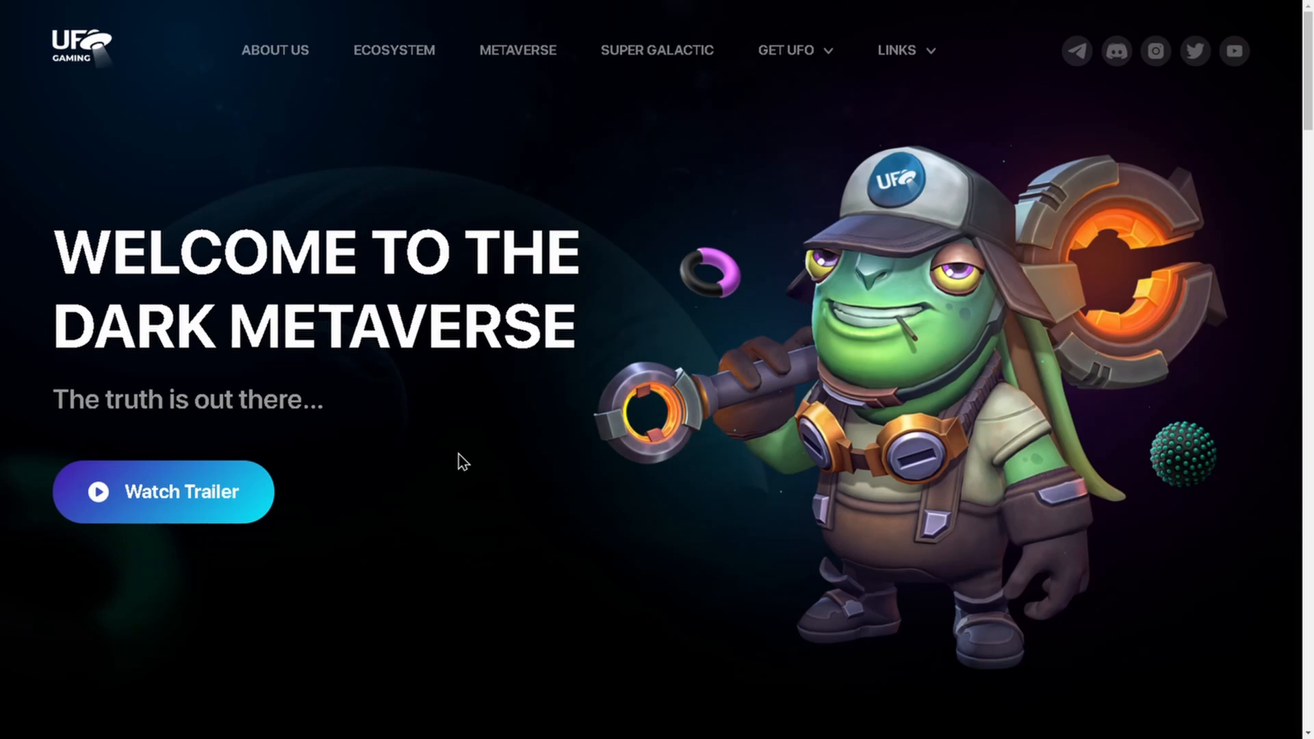
{"action": "mouse_move", "coordinate": [706, 283]}
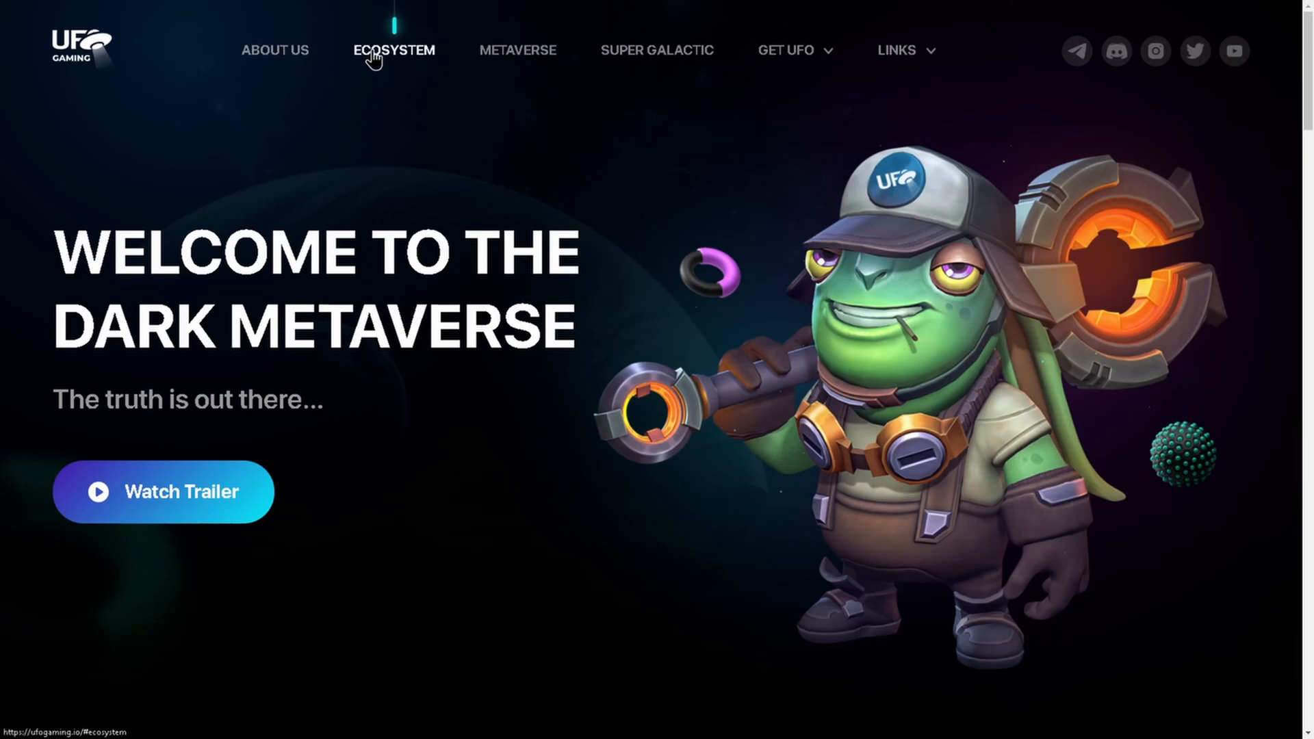
{"action": "mouse_move", "coordinate": [657, 50]}
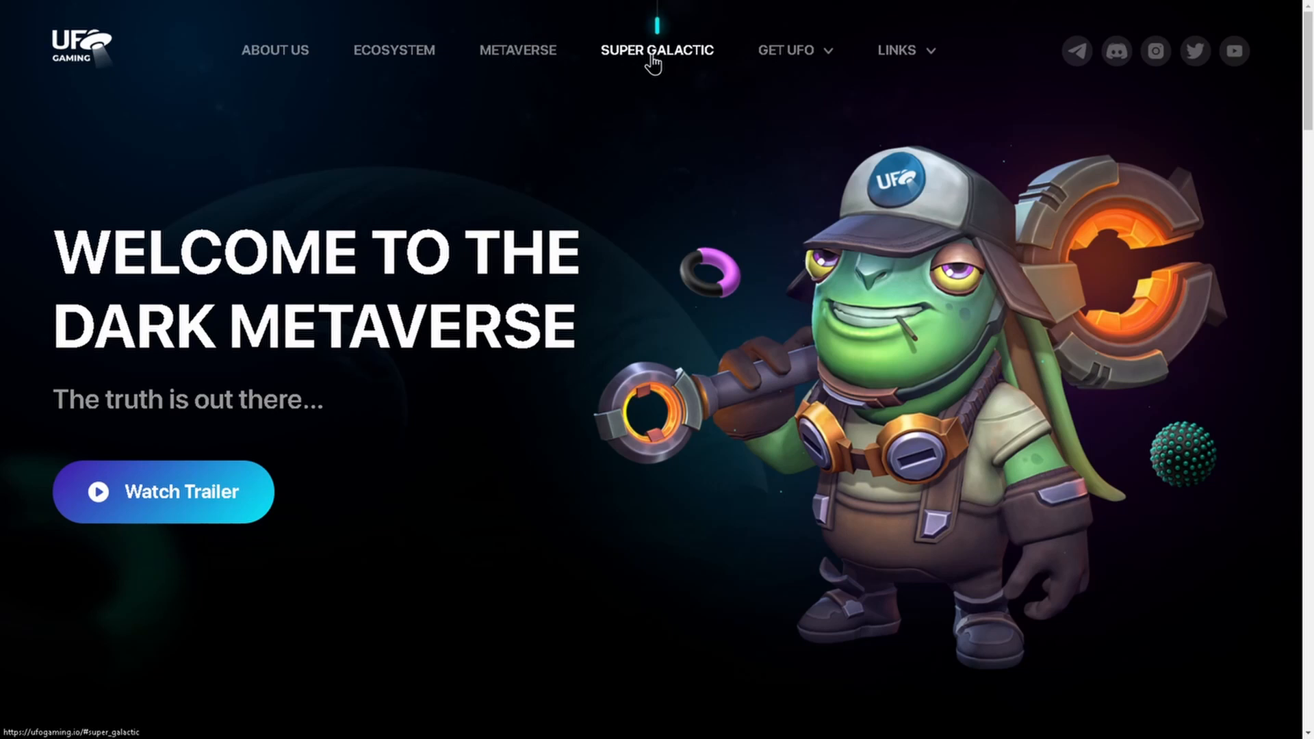
Step: Check the UFO exchanges, then scroll to the P2E Metaverse and Gaming X Blockchain sections
{"action": "left_click", "coordinate": [786, 50]}
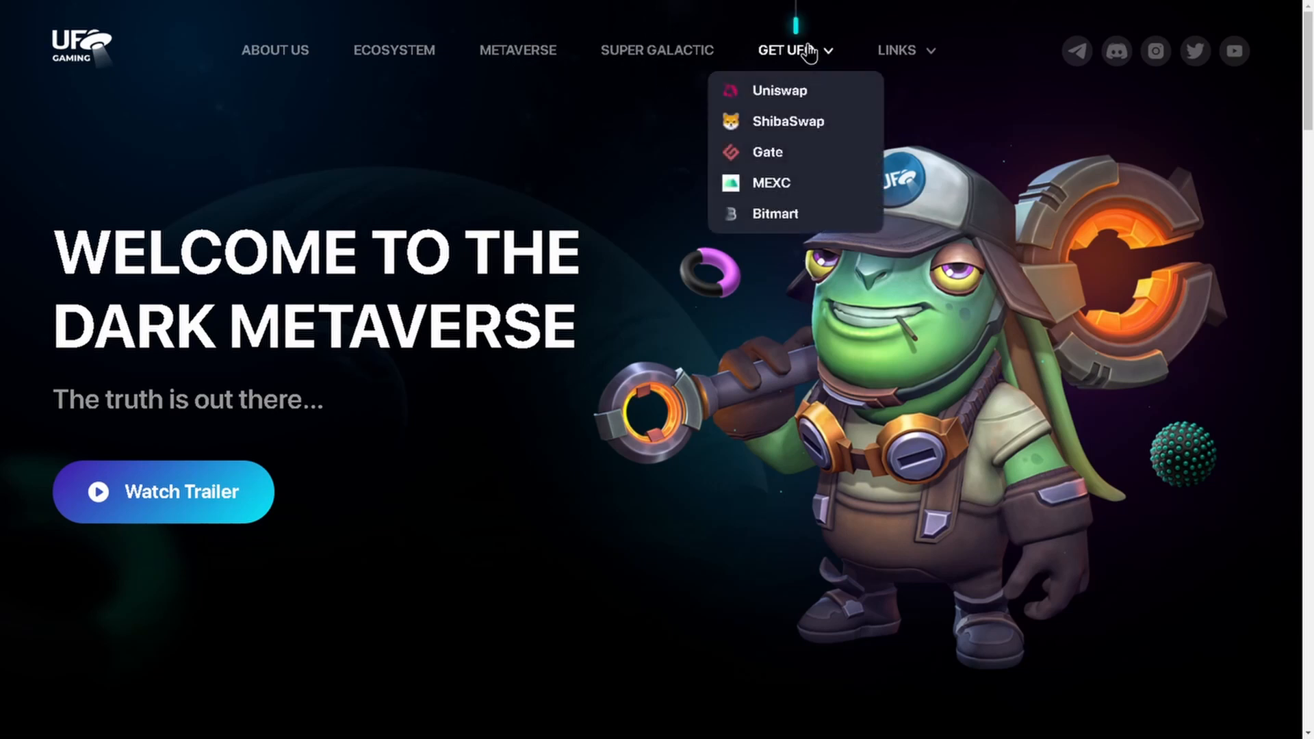
{"action": "mouse_move", "coordinate": [788, 155]}
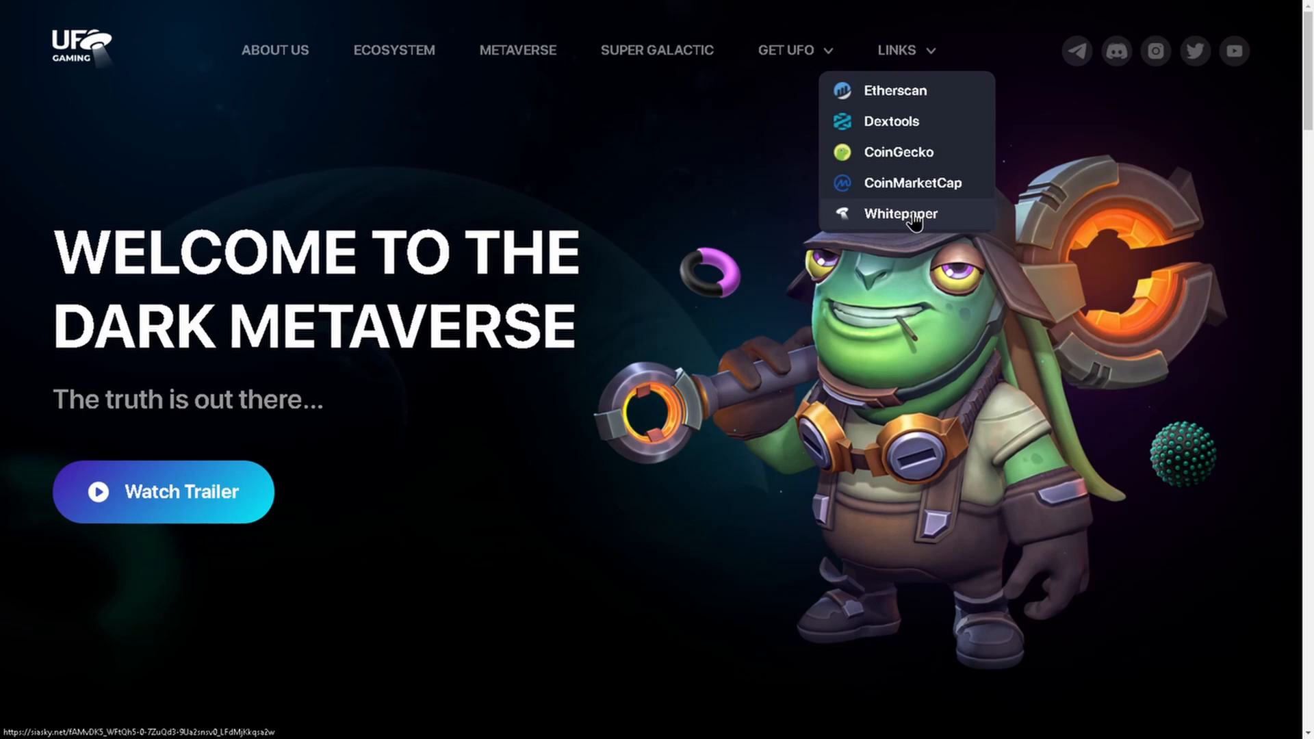
{"action": "mouse_move", "coordinate": [1077, 108]}
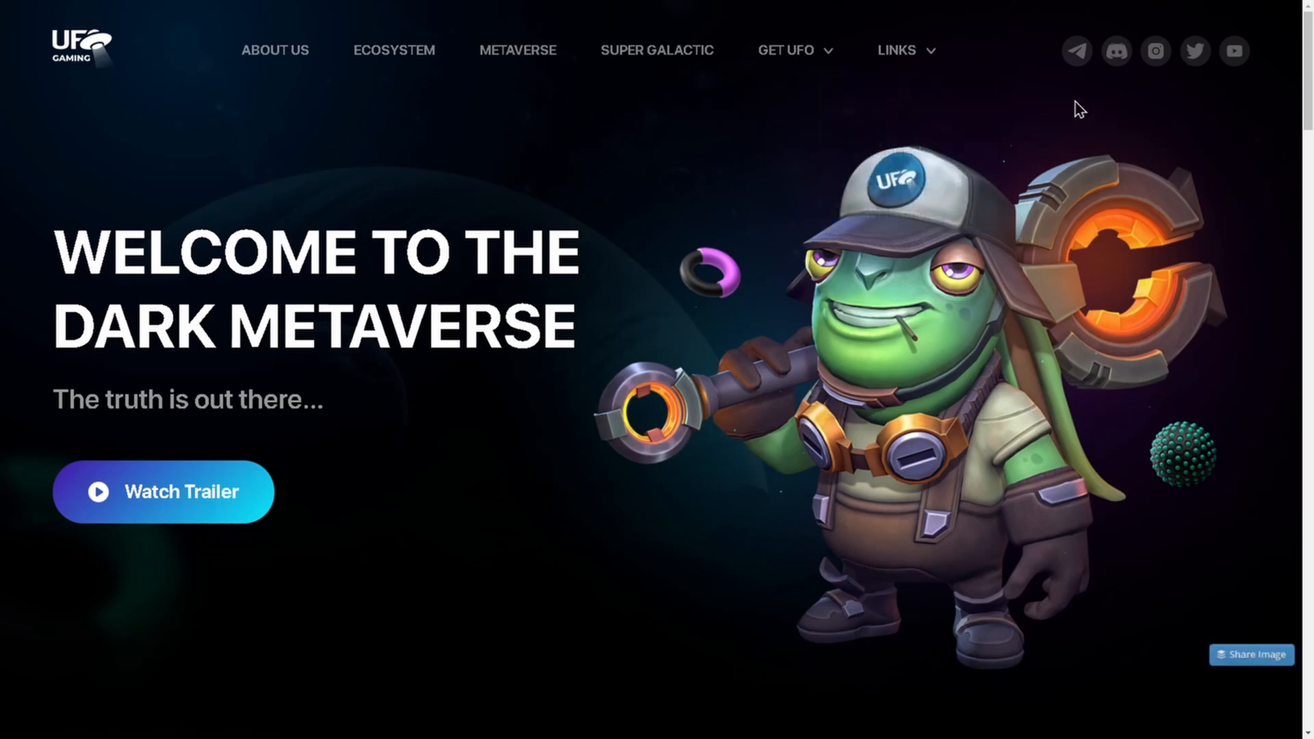
{"action": "mouse_move", "coordinate": [1156, 51]}
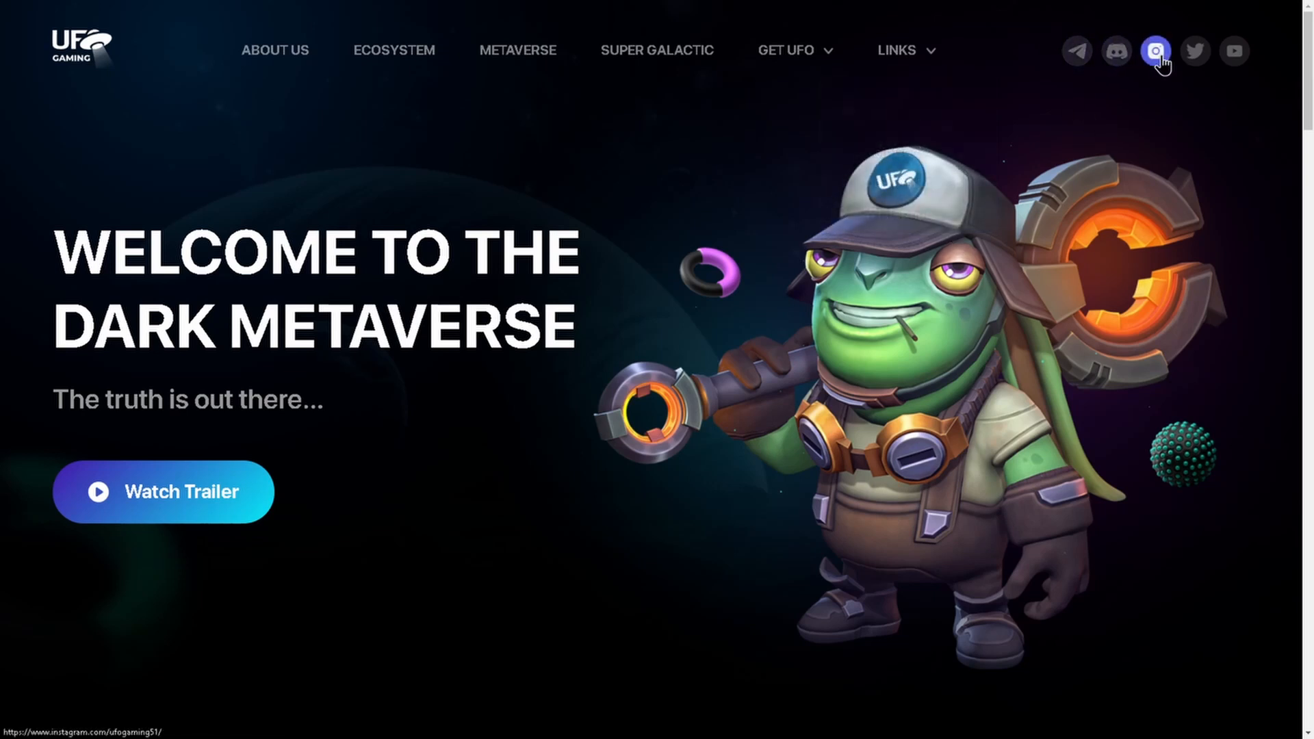
{"action": "mouse_move", "coordinate": [1187, 71]}
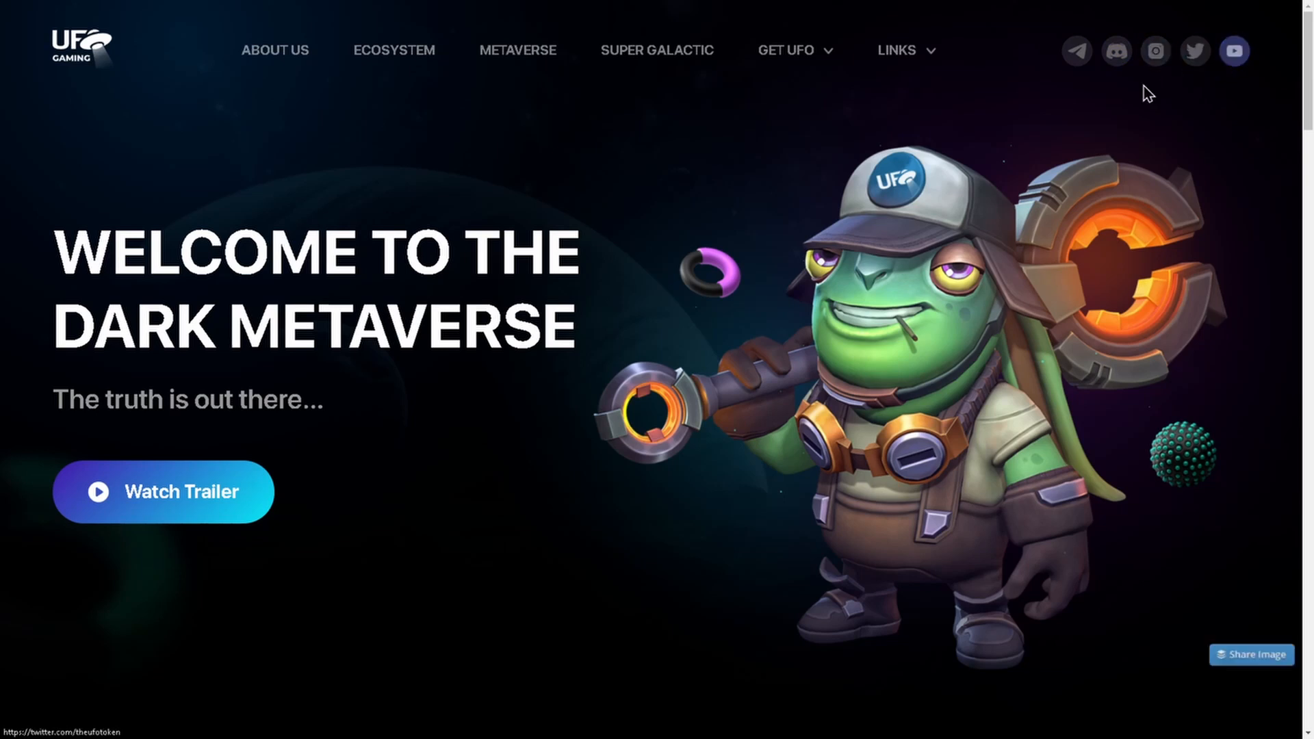
{"action": "scroll", "scroll_direction": "down", "scroll_amount": 3}
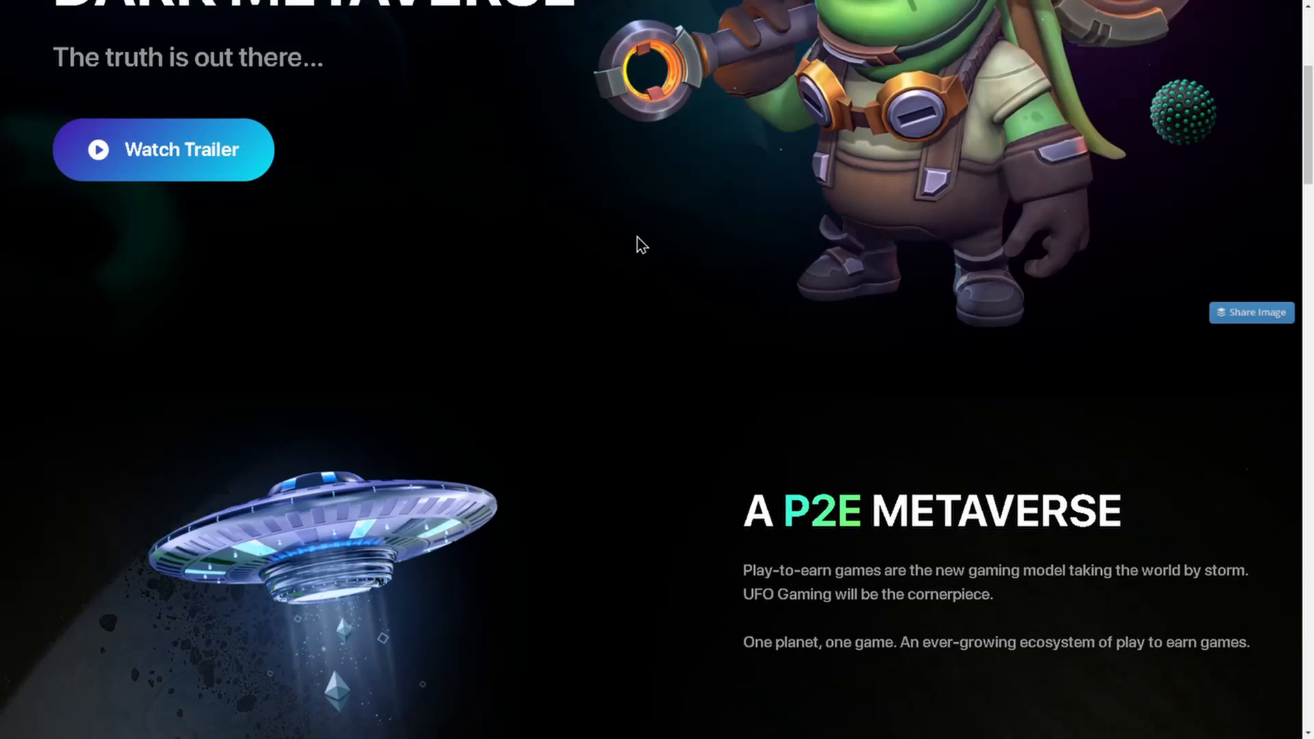
{"action": "scroll", "scroll_direction": "down", "scroll_amount": 3}
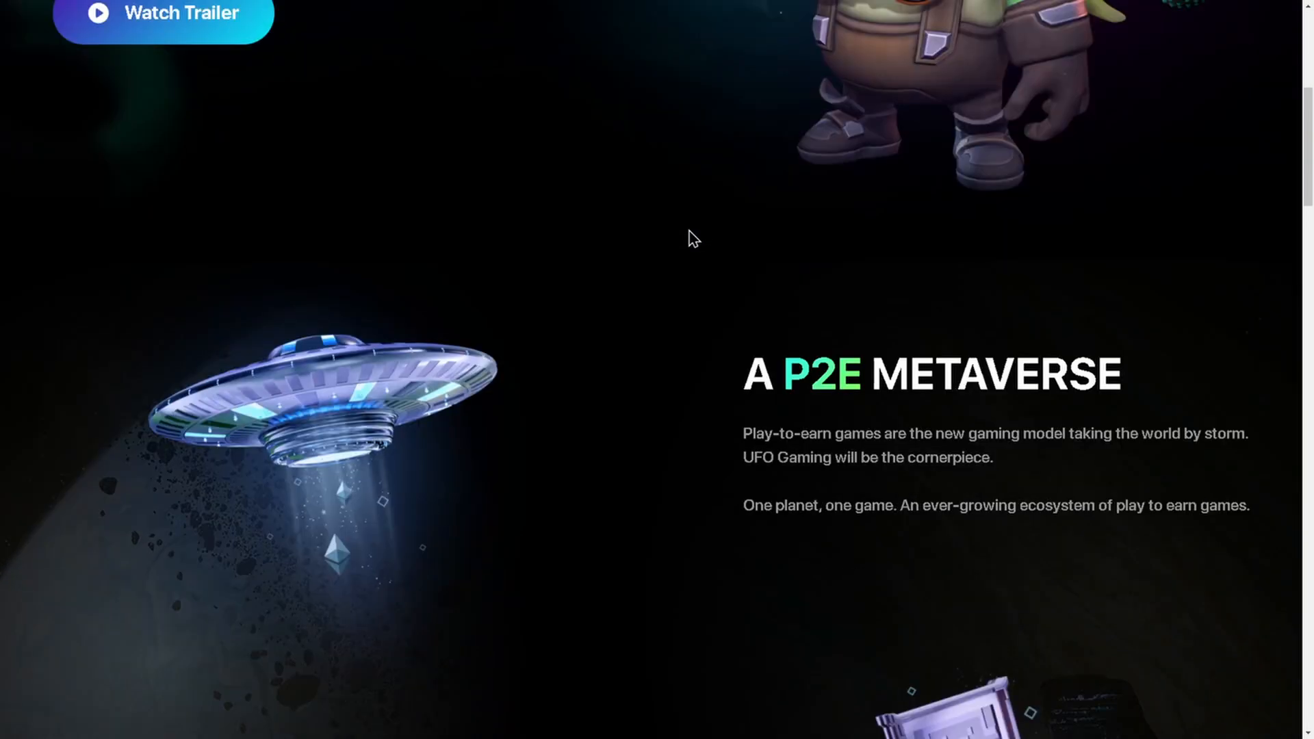
{"action": "scroll", "scroll_direction": "down", "scroll_amount": 3}
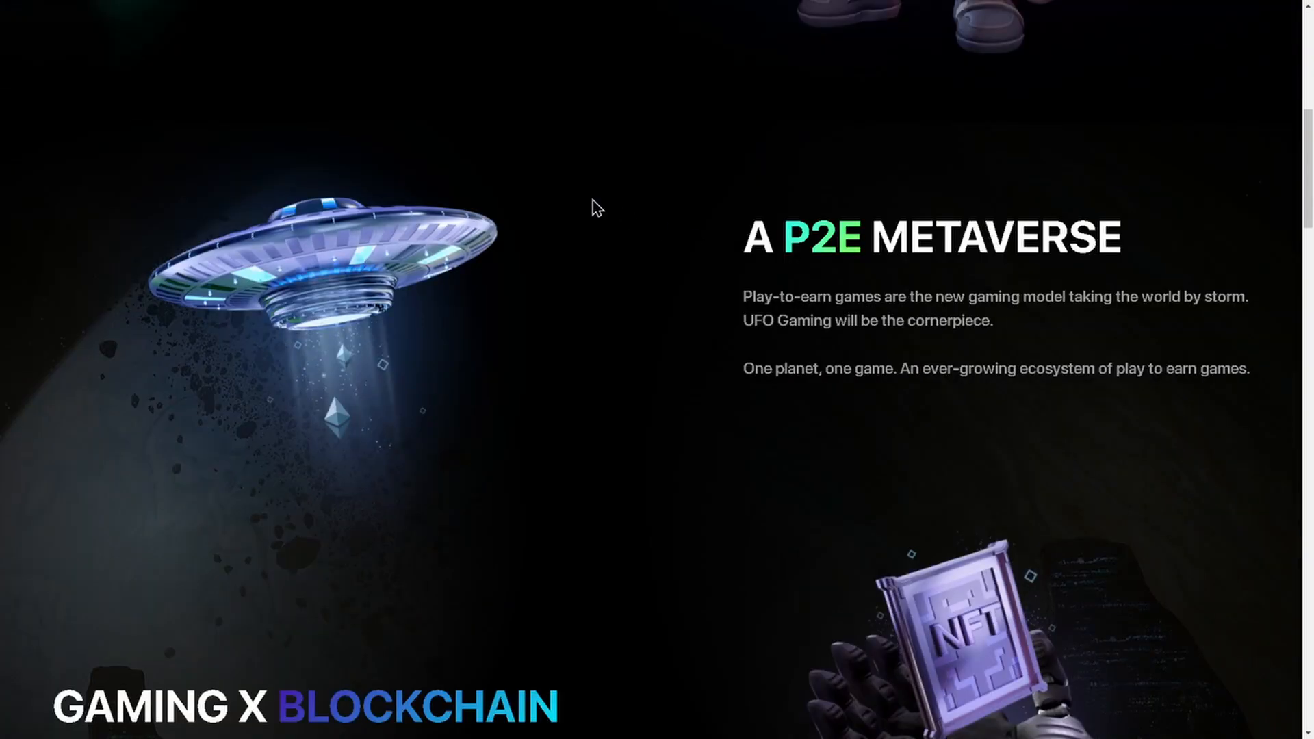
{"action": "scroll", "scroll_direction": "down", "scroll_amount": 3}
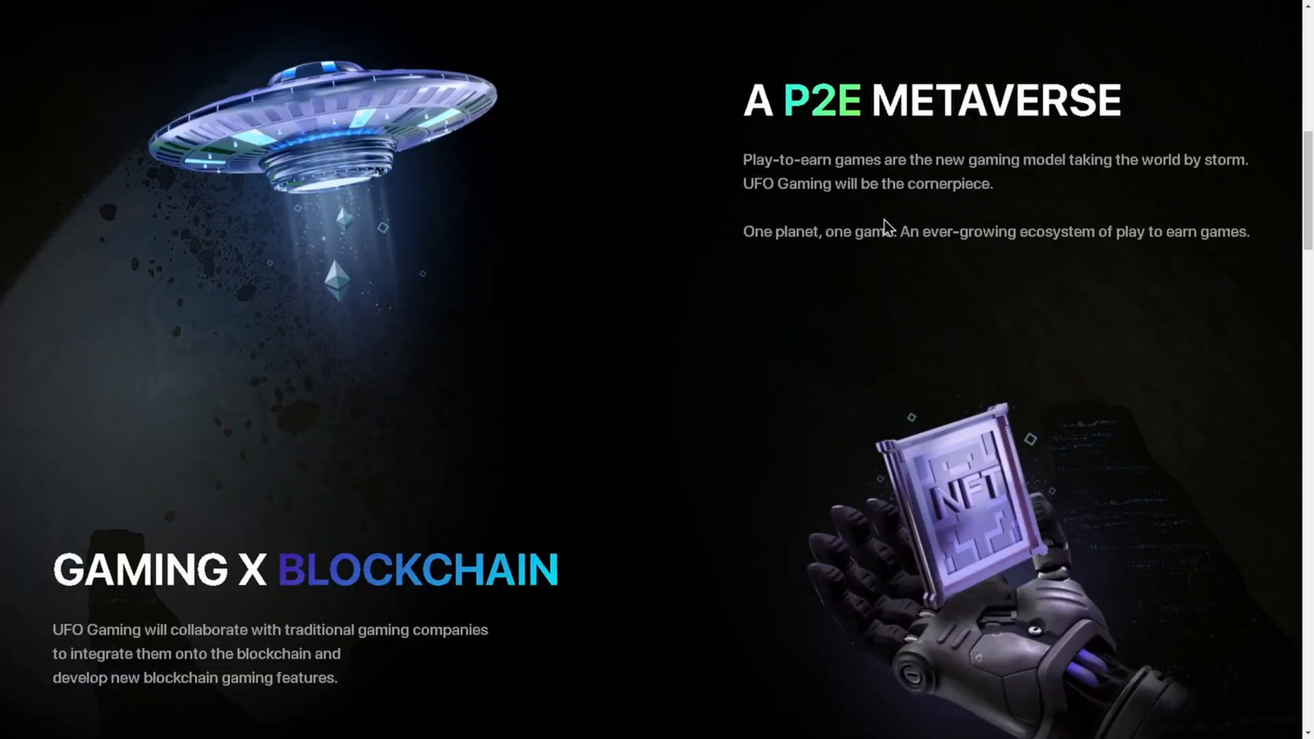
{"action": "scroll", "scroll_direction": "down", "scroll_amount": 3}
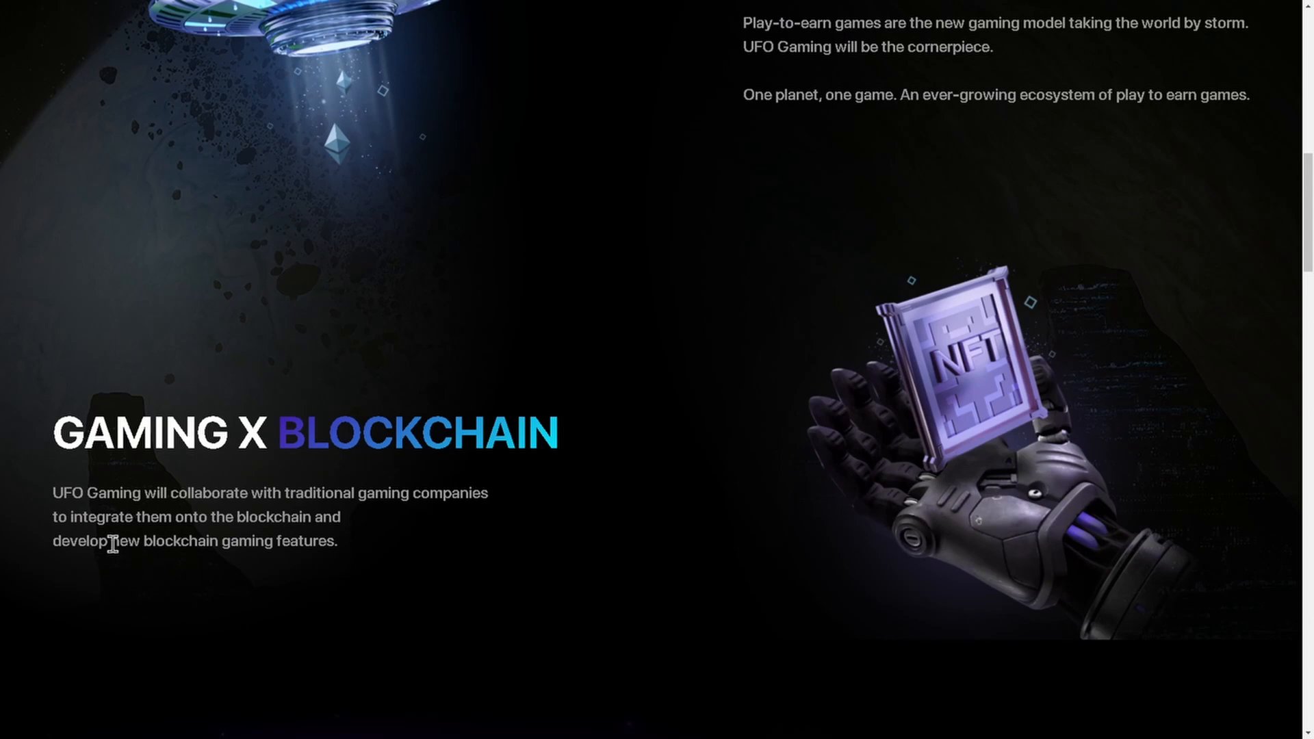
{"action": "mouse_move", "coordinate": [302, 541]}
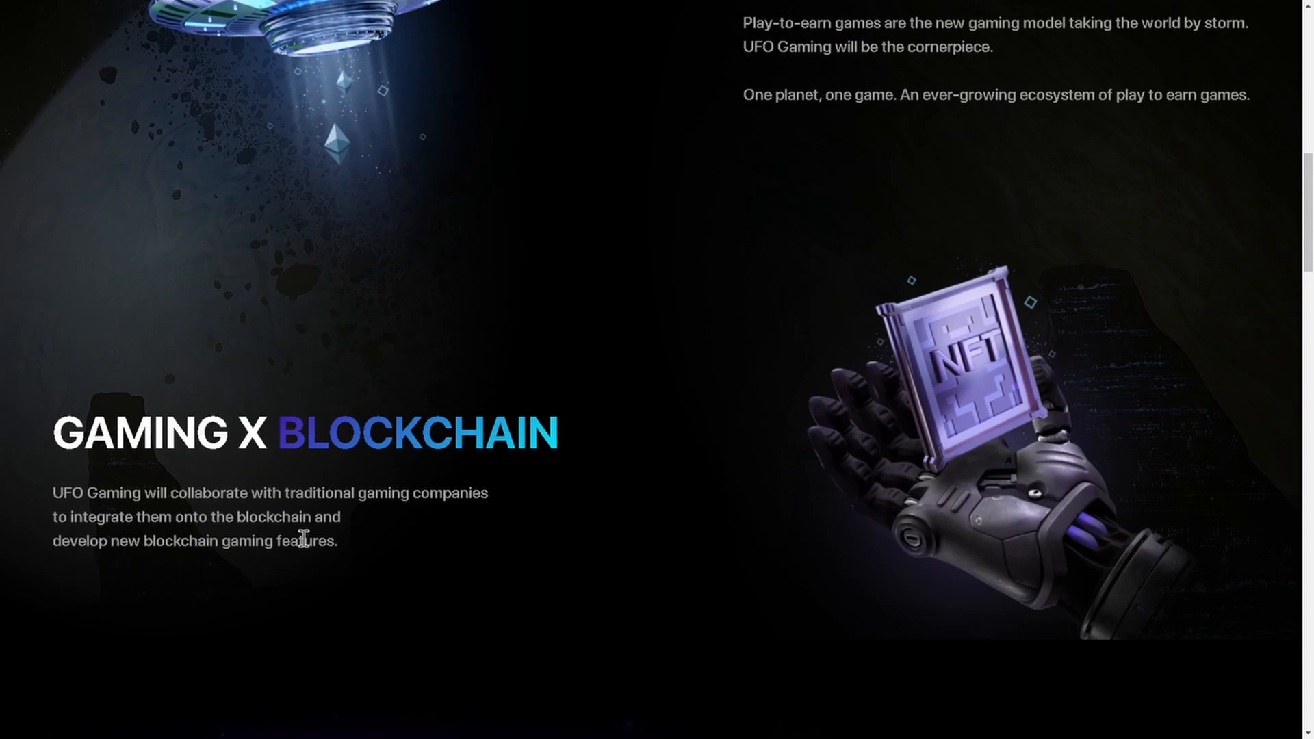
{"action": "mouse_move", "coordinate": [195, 561]}
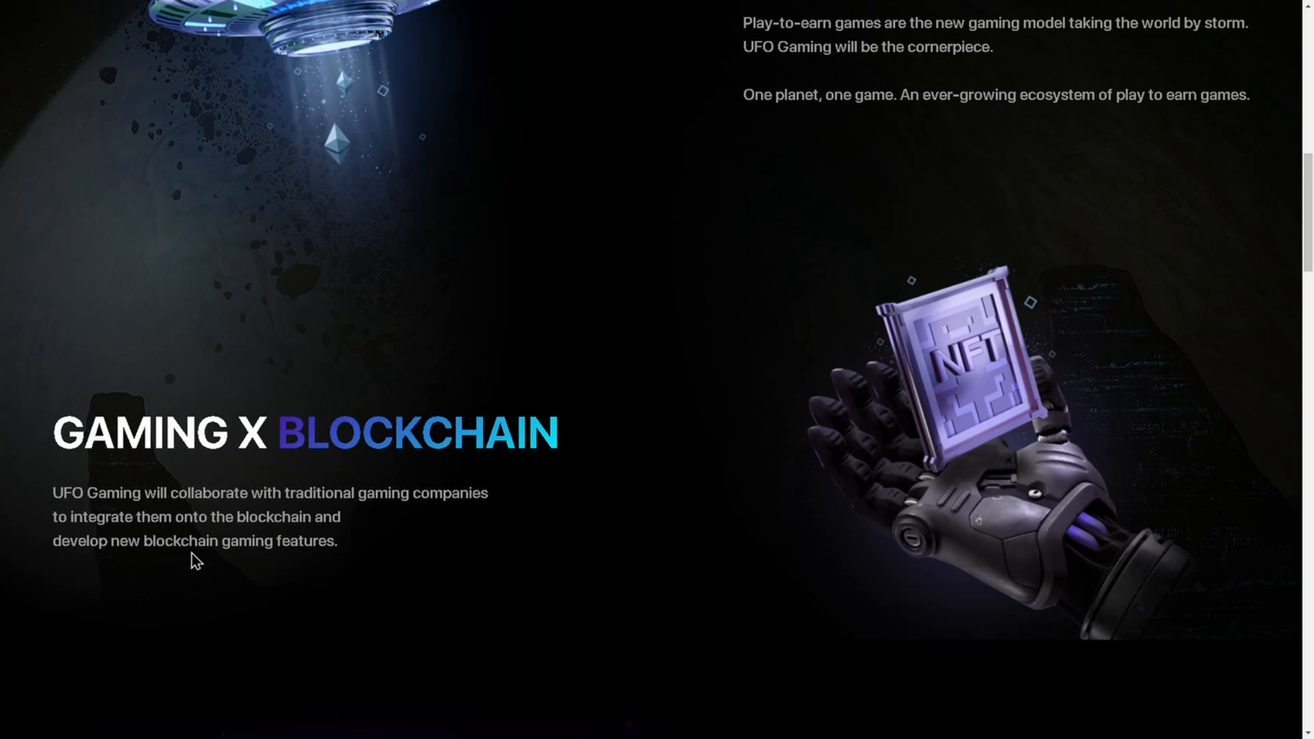
{"action": "mouse_move", "coordinate": [324, 492]}
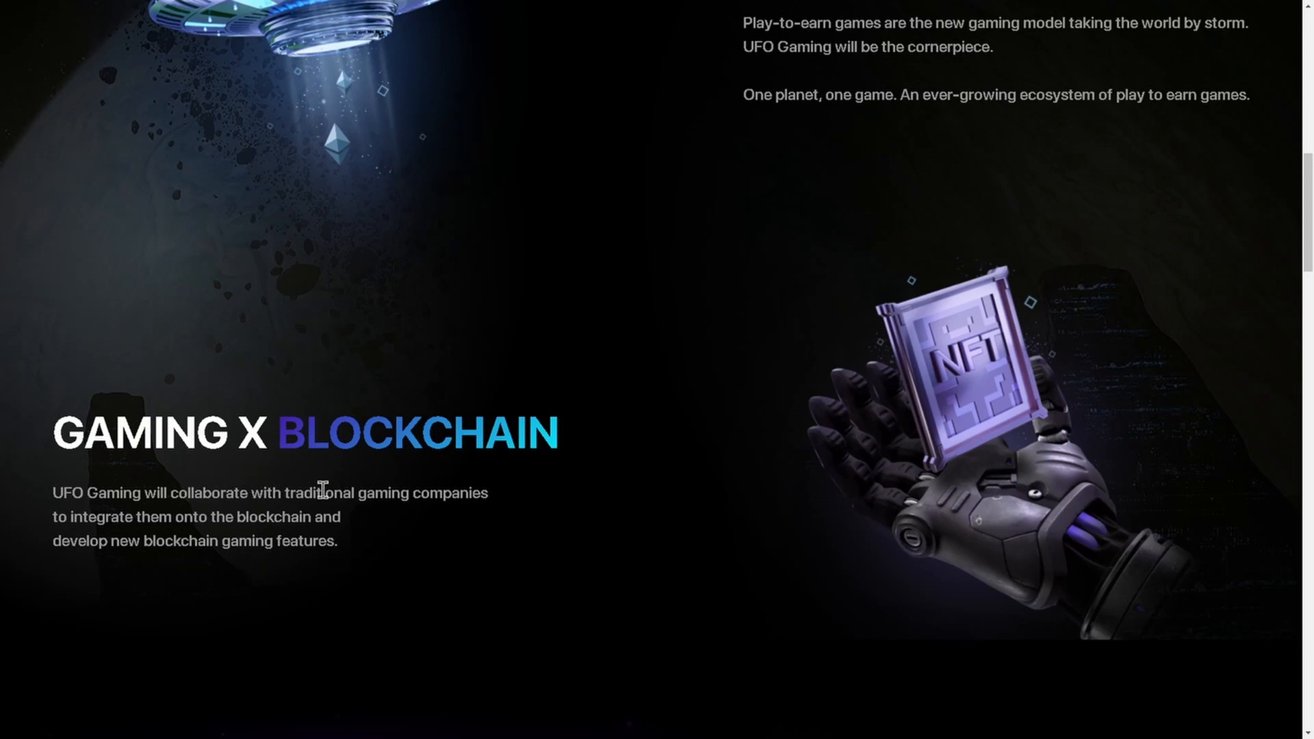
{"action": "mouse_move", "coordinate": [356, 493]}
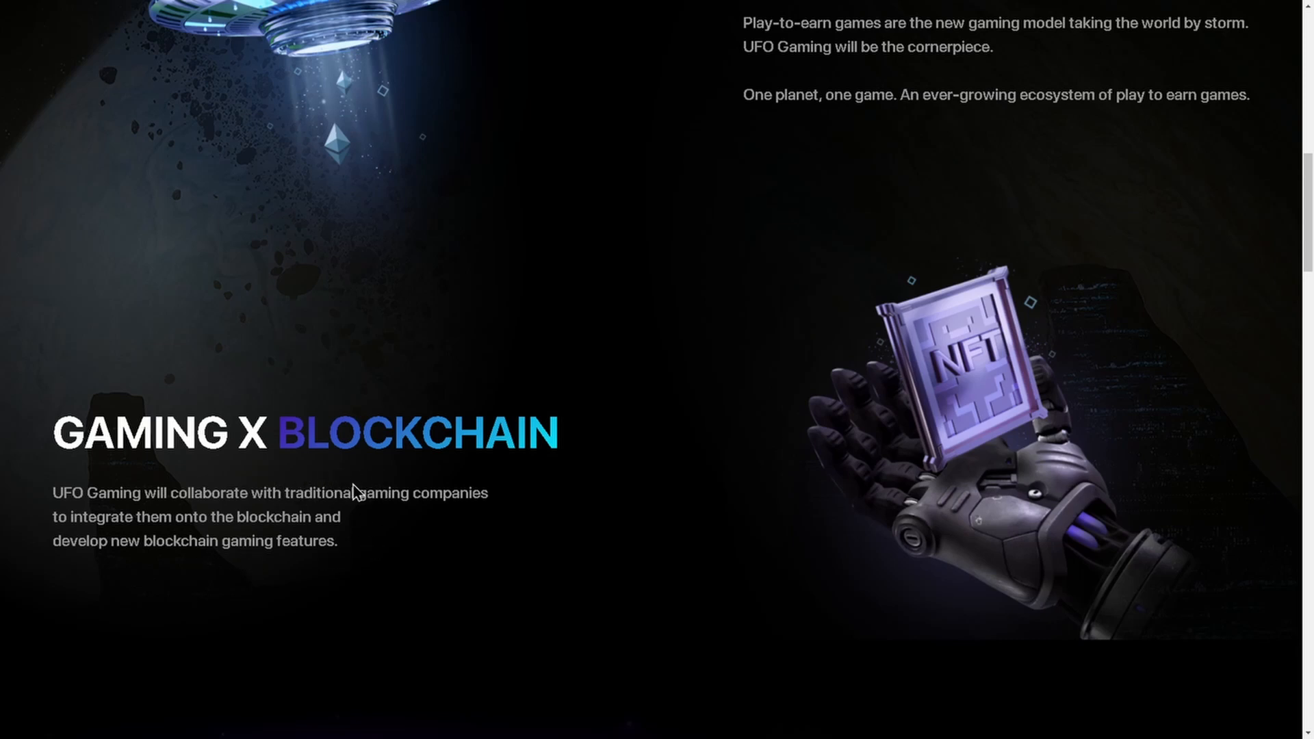
{"action": "mouse_move", "coordinate": [467, 513]}
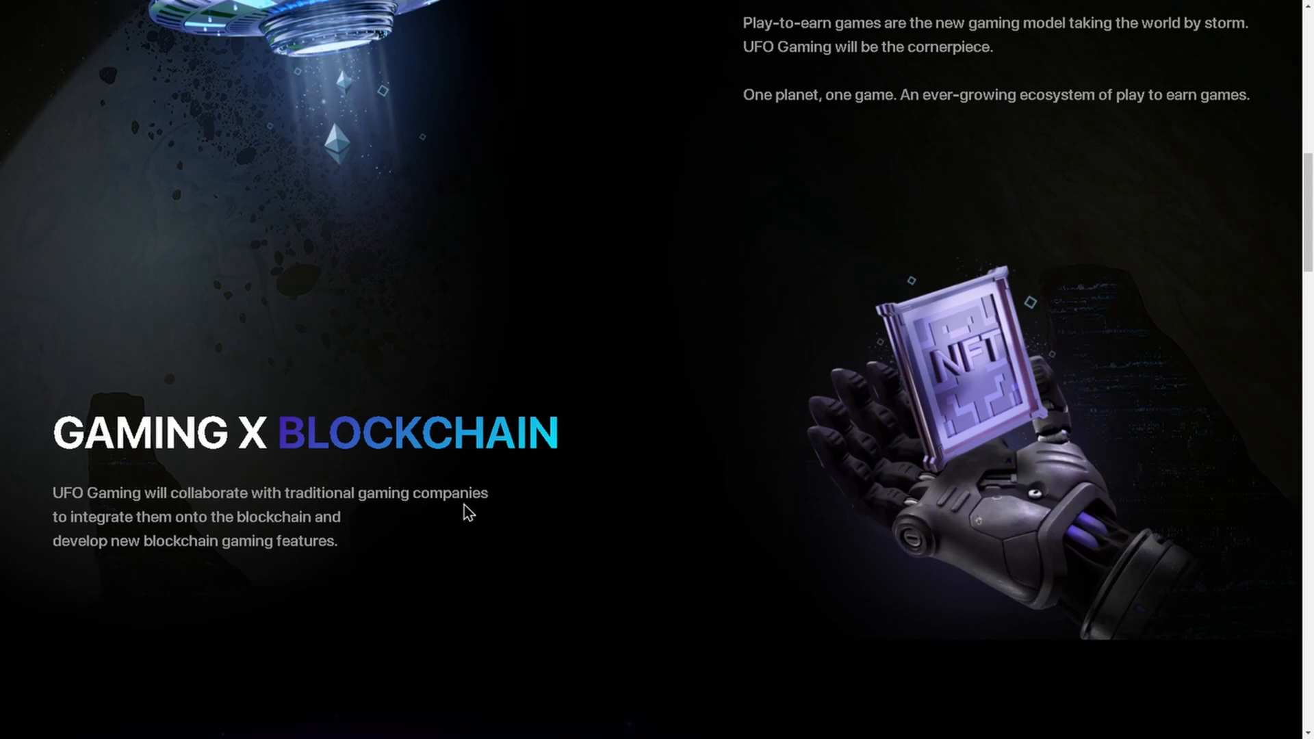
Step: Scroll down to the Virtual Land section about planet land auctions
{"action": "scroll", "scroll_direction": "down", "scroll_amount": 3}
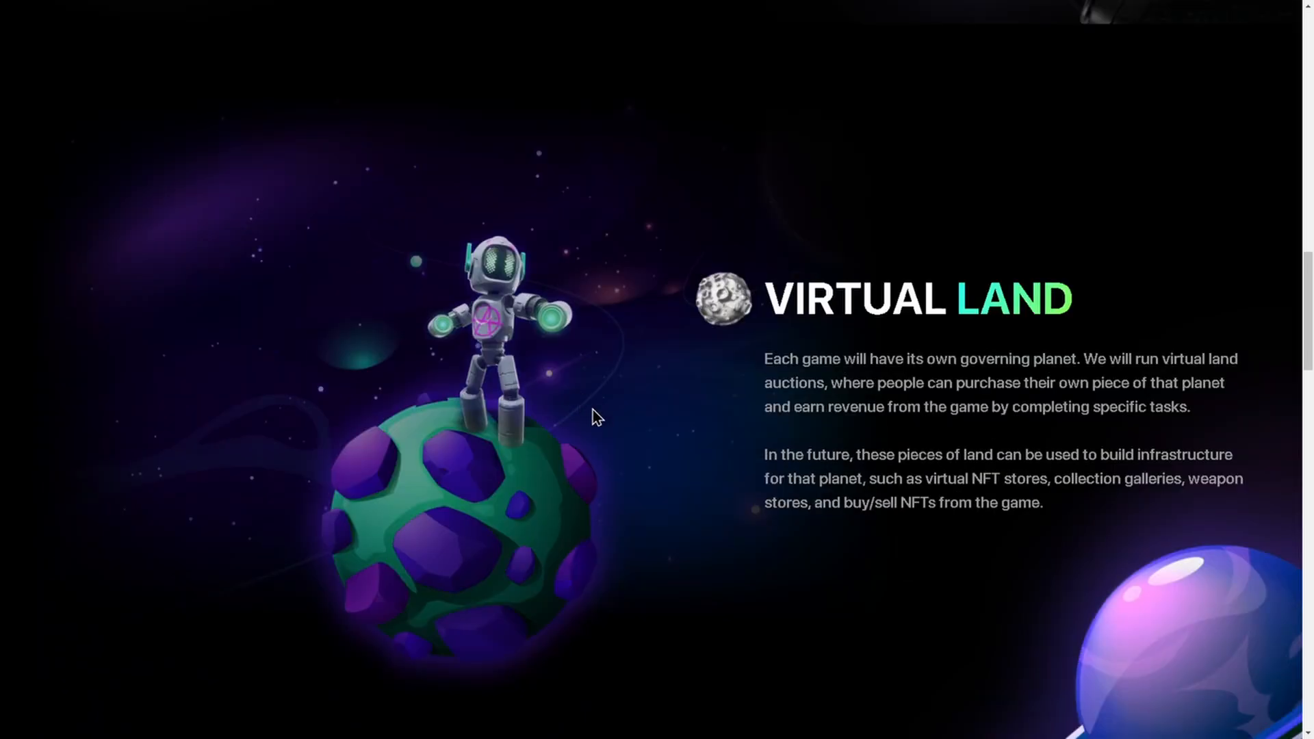
{"action": "mouse_move", "coordinate": [714, 389]}
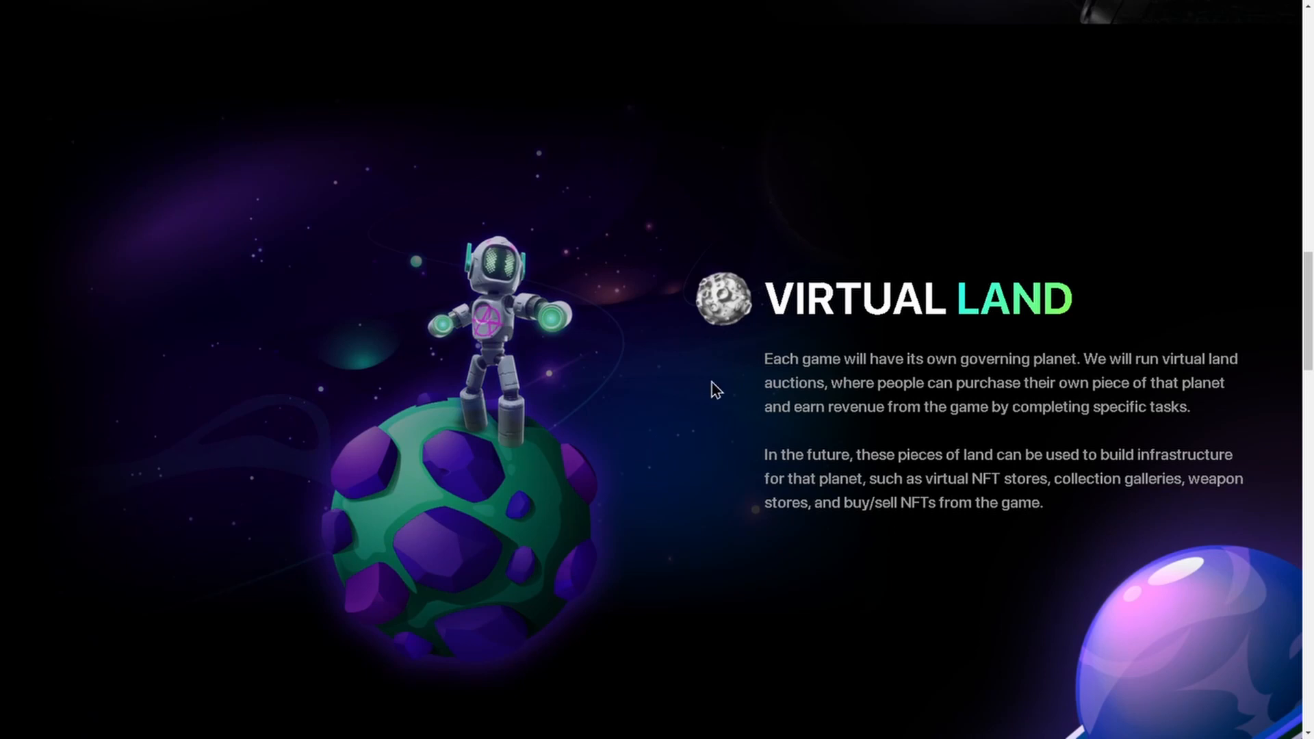
{"action": "mouse_move", "coordinate": [1023, 378]}
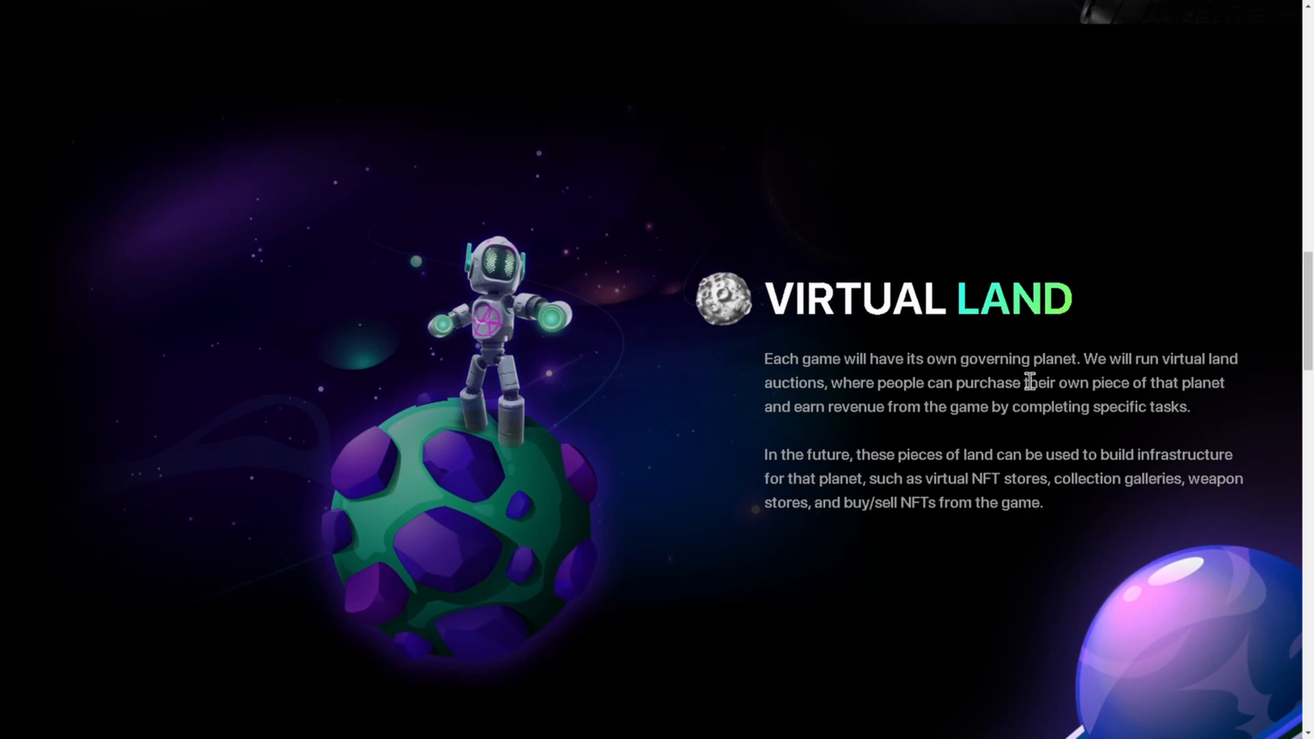
{"action": "mouse_move", "coordinate": [677, 427]}
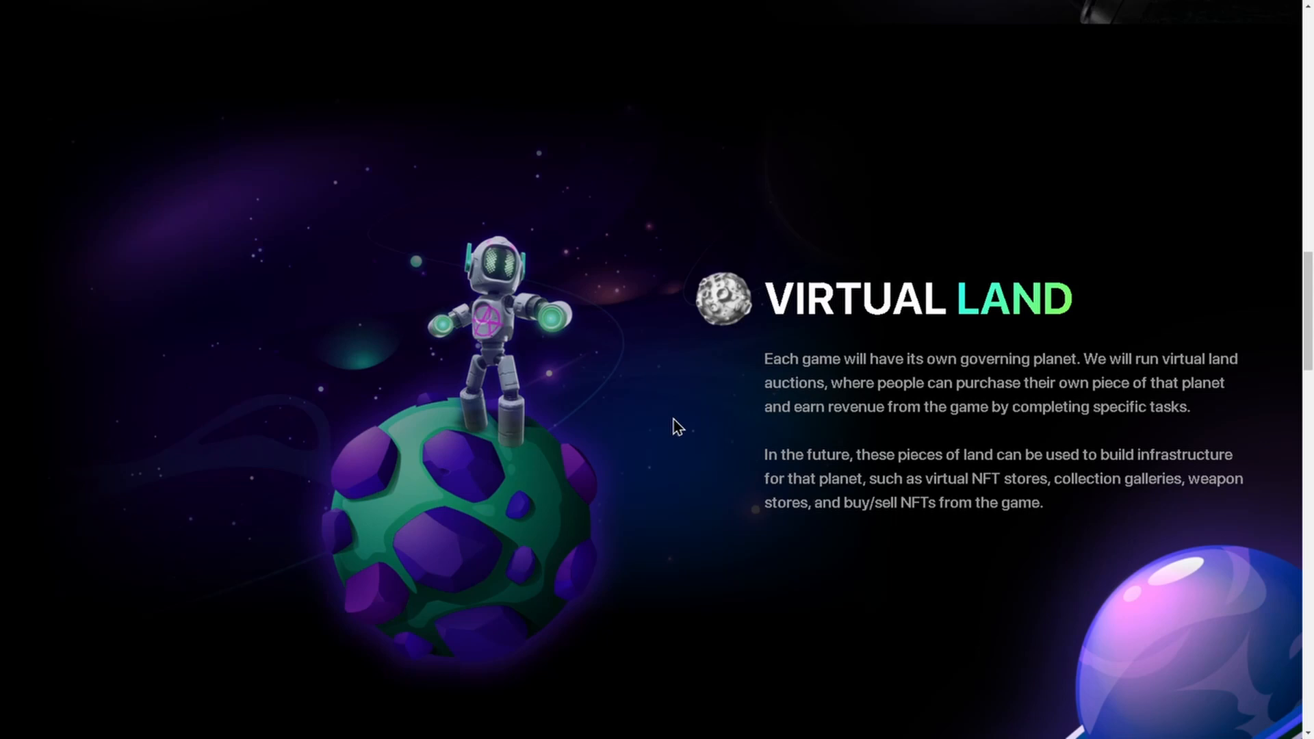
{"action": "mouse_move", "coordinate": [709, 433]}
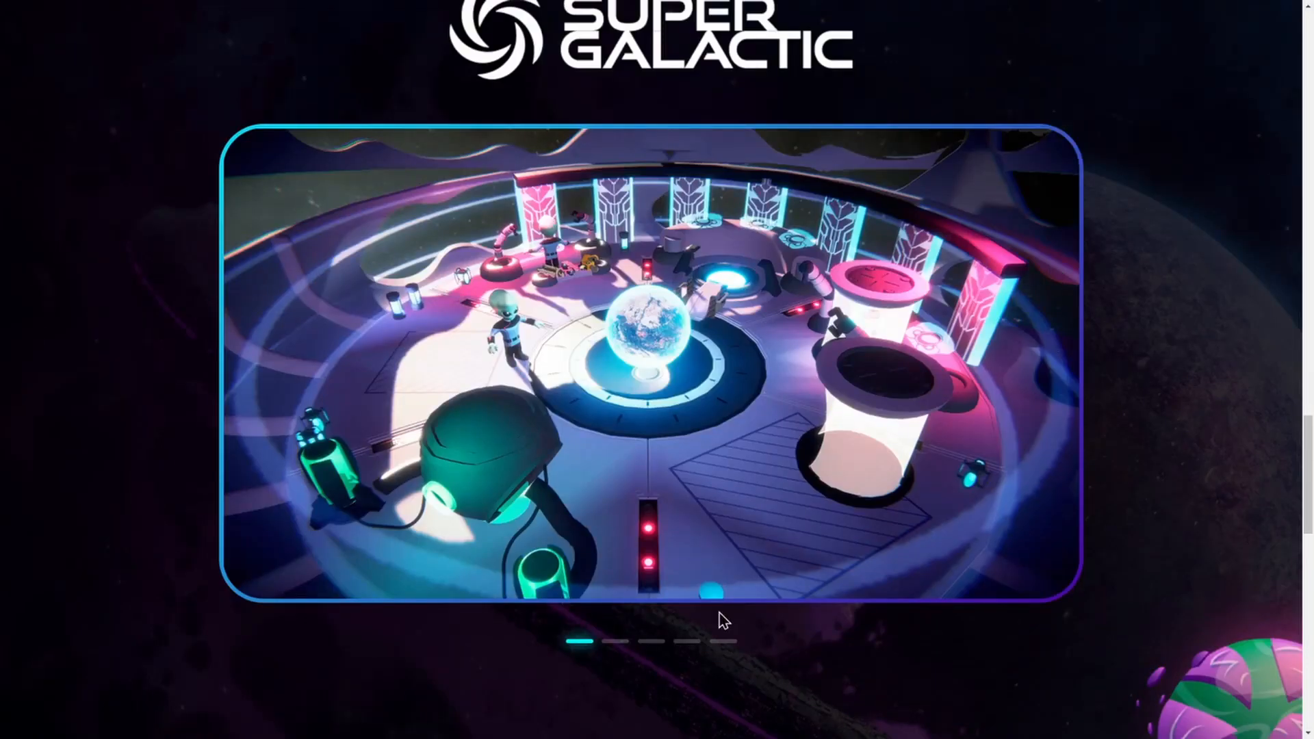
Step: Flip through the Super Galactic gameplay screenshots to reach the Genesis NFTs and Play-to-Earn cards
{"action": "left_click", "coordinate": [618, 641]}
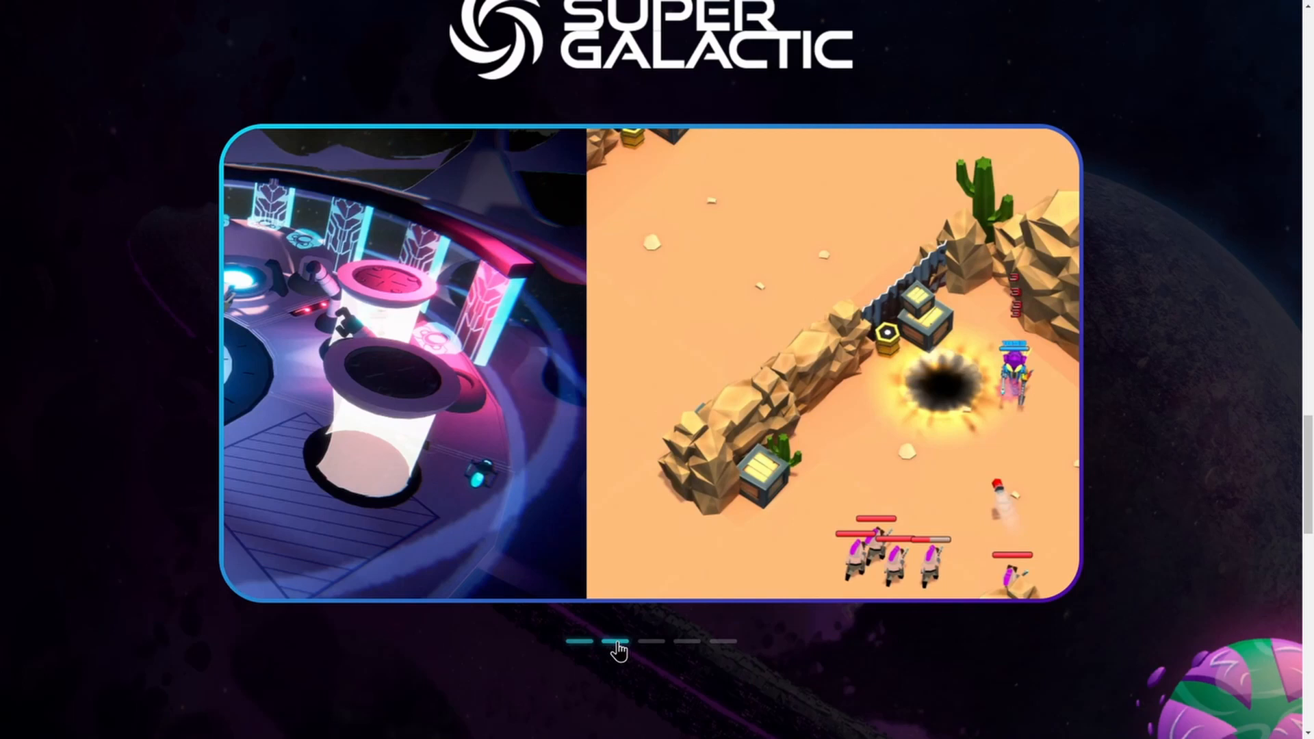
{"action": "left_click", "coordinate": [616, 642]}
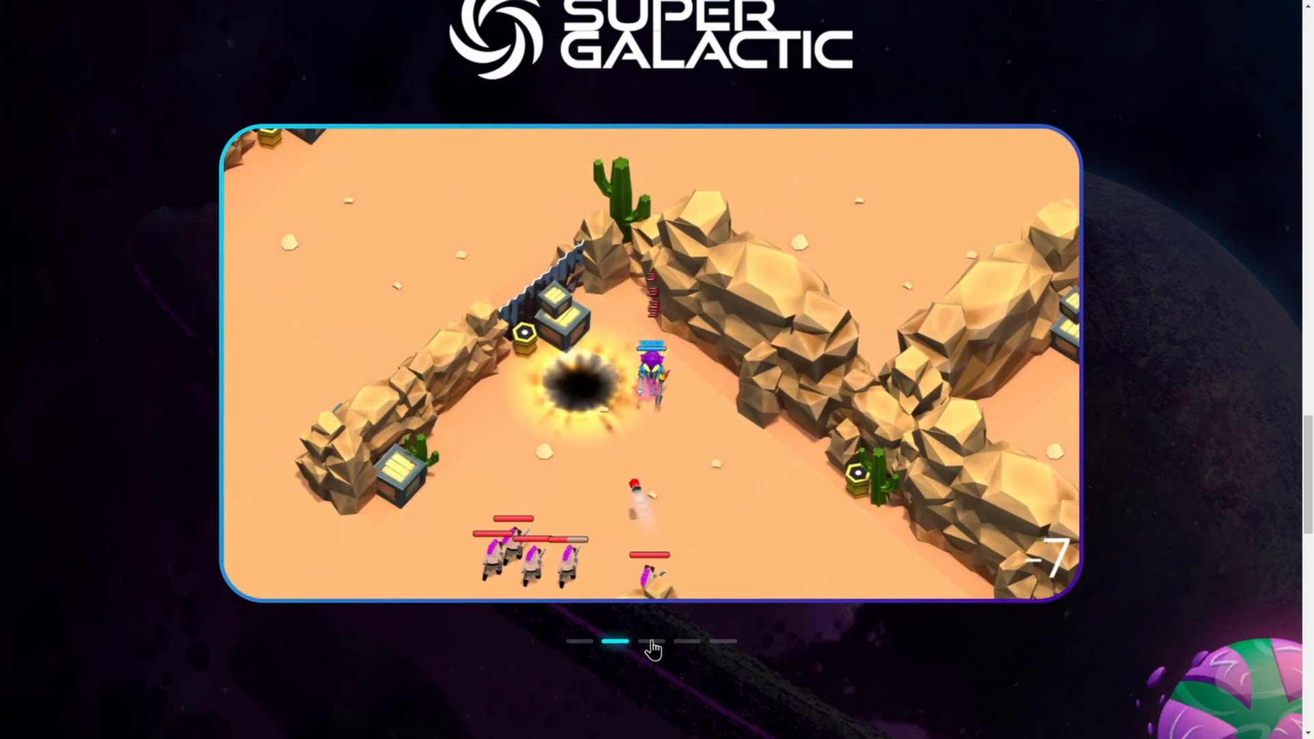
{"action": "left_click", "coordinate": [692, 641]}
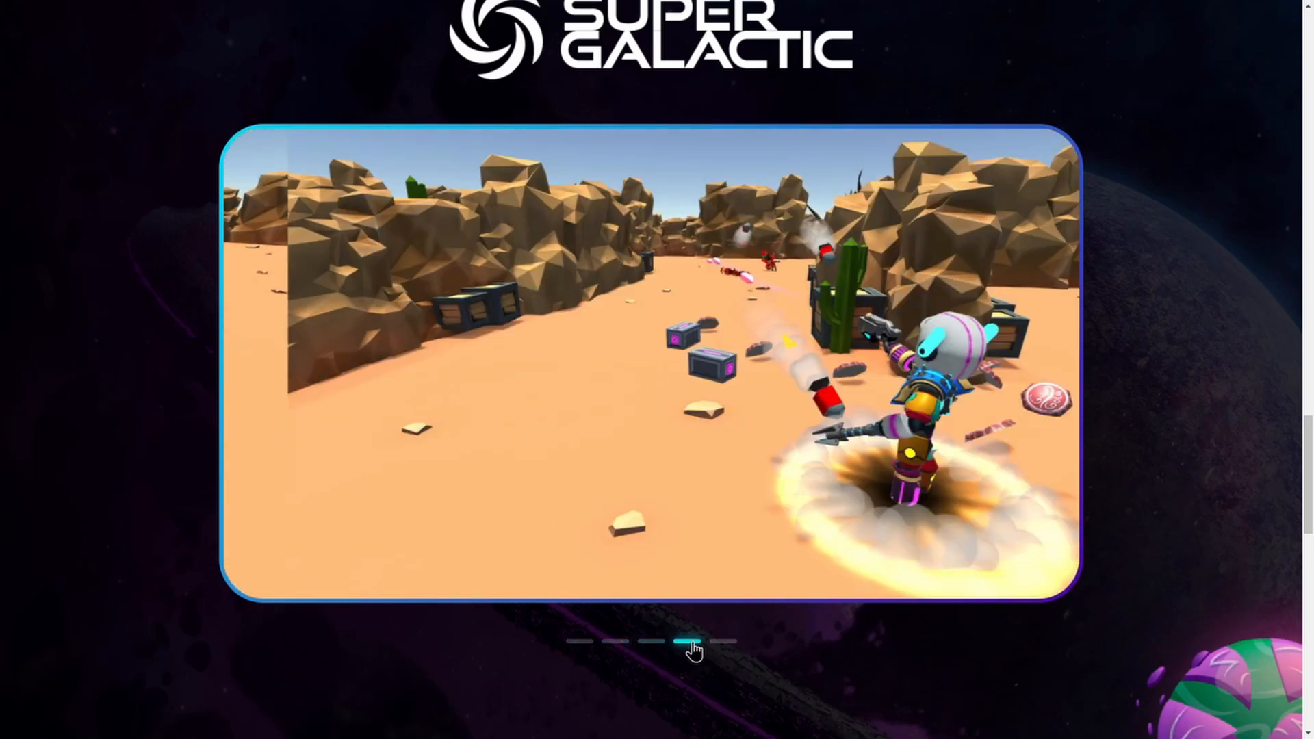
{"action": "left_click", "coordinate": [721, 641]}
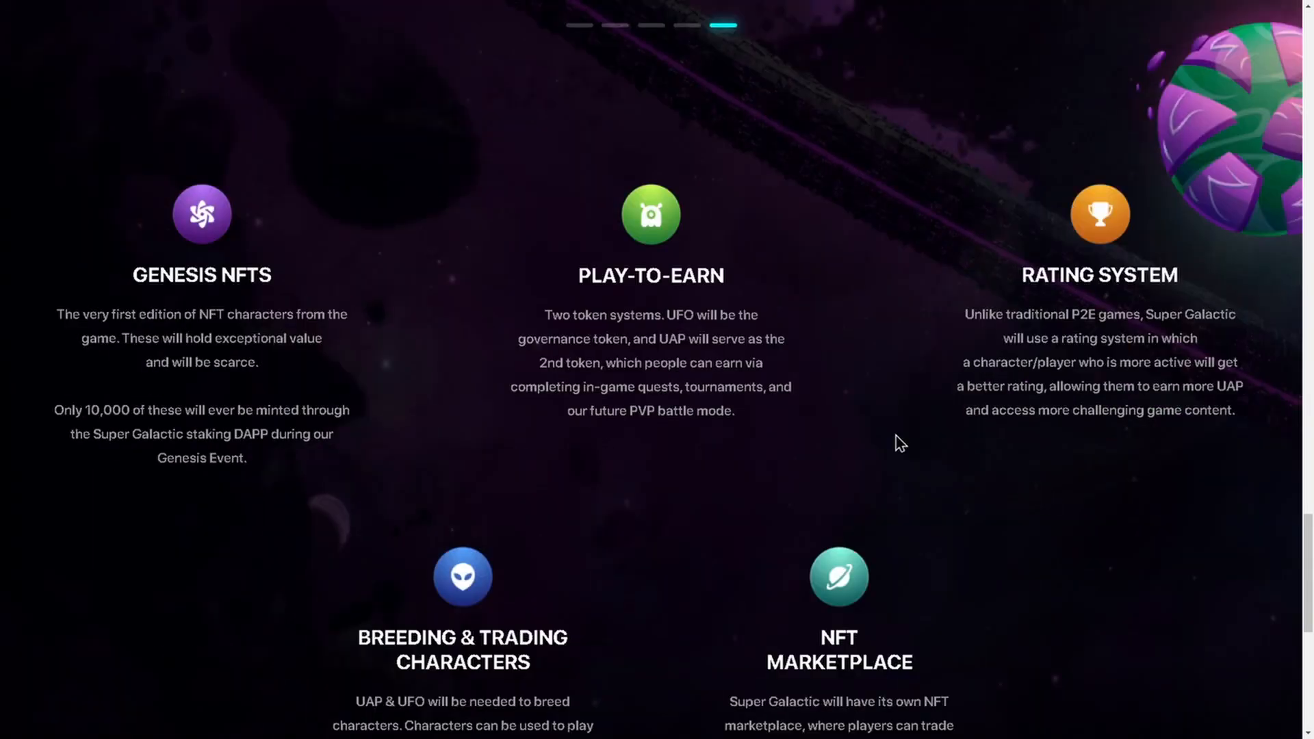
{"action": "mouse_move", "coordinate": [1106, 488]}
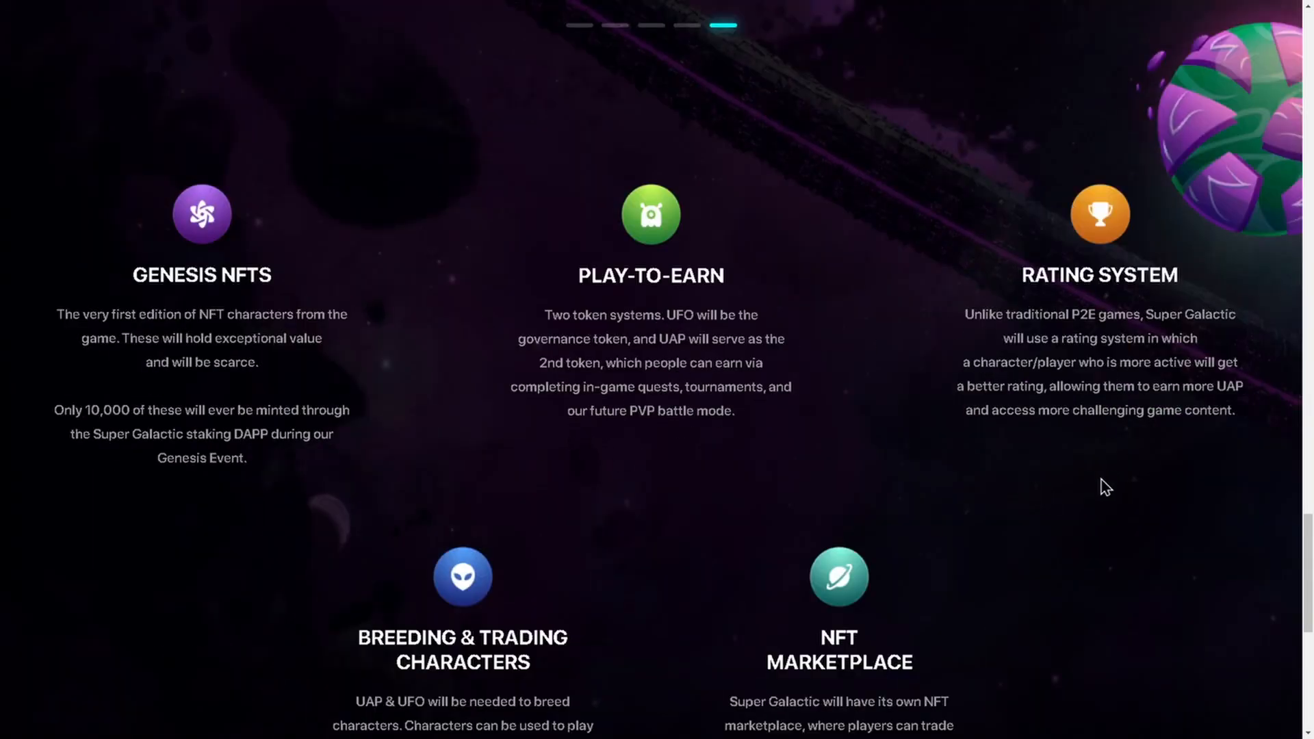
Step: Scroll to the Super Galactic Beta registration form and the footer social icons
{"action": "scroll", "scroll_direction": "down", "scroll_amount": 3}
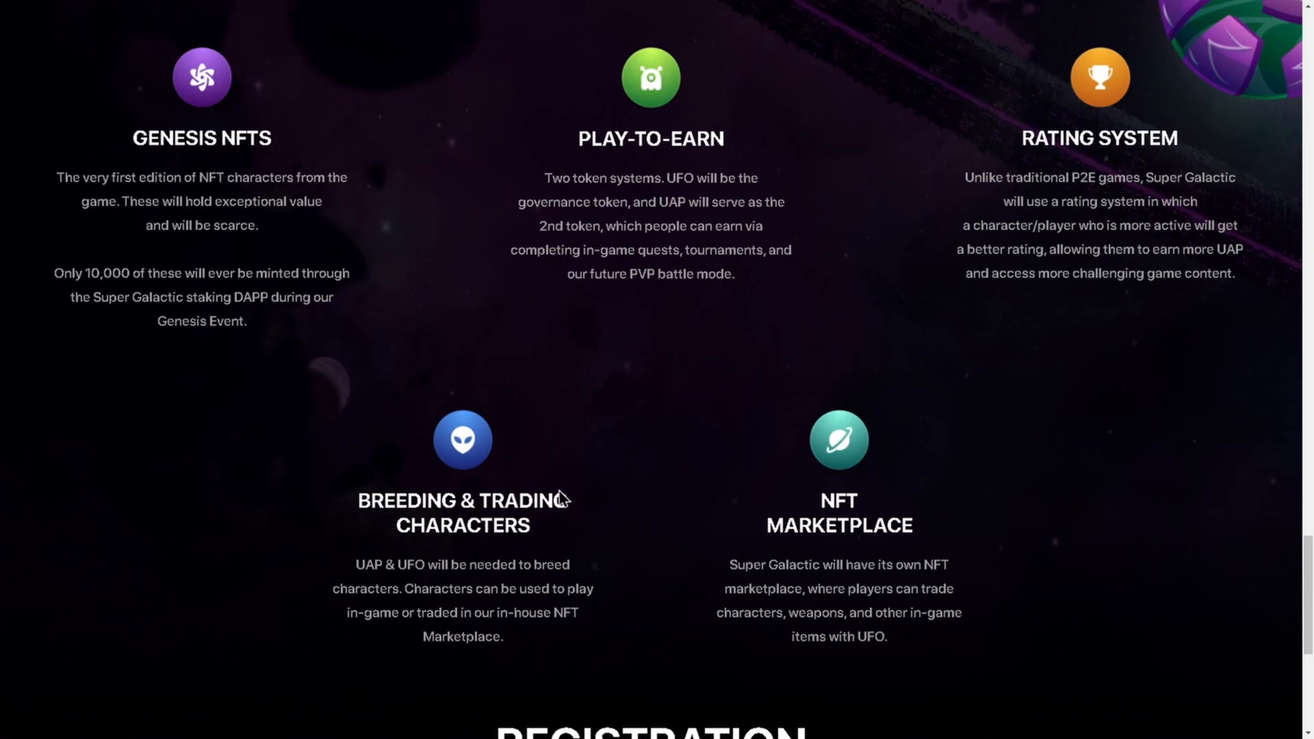
{"action": "mouse_move", "coordinate": [805, 310]}
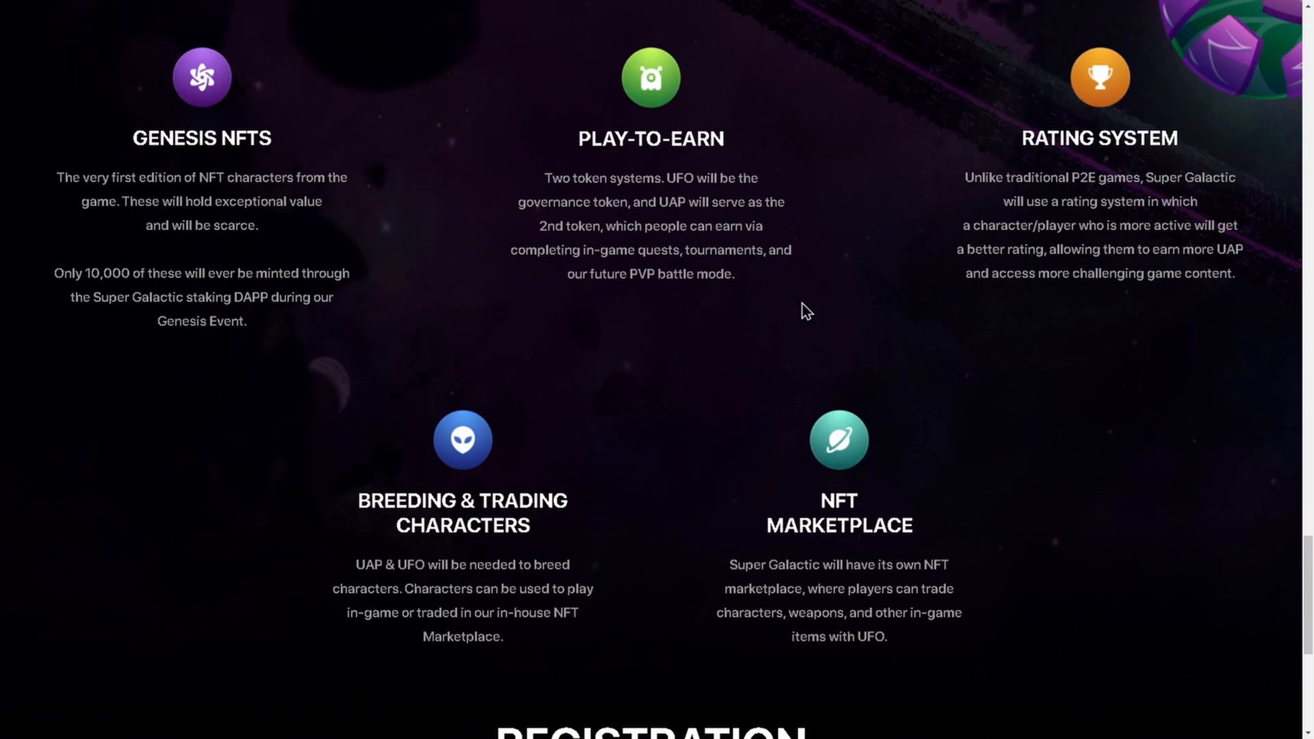
{"action": "mouse_move", "coordinate": [632, 351]}
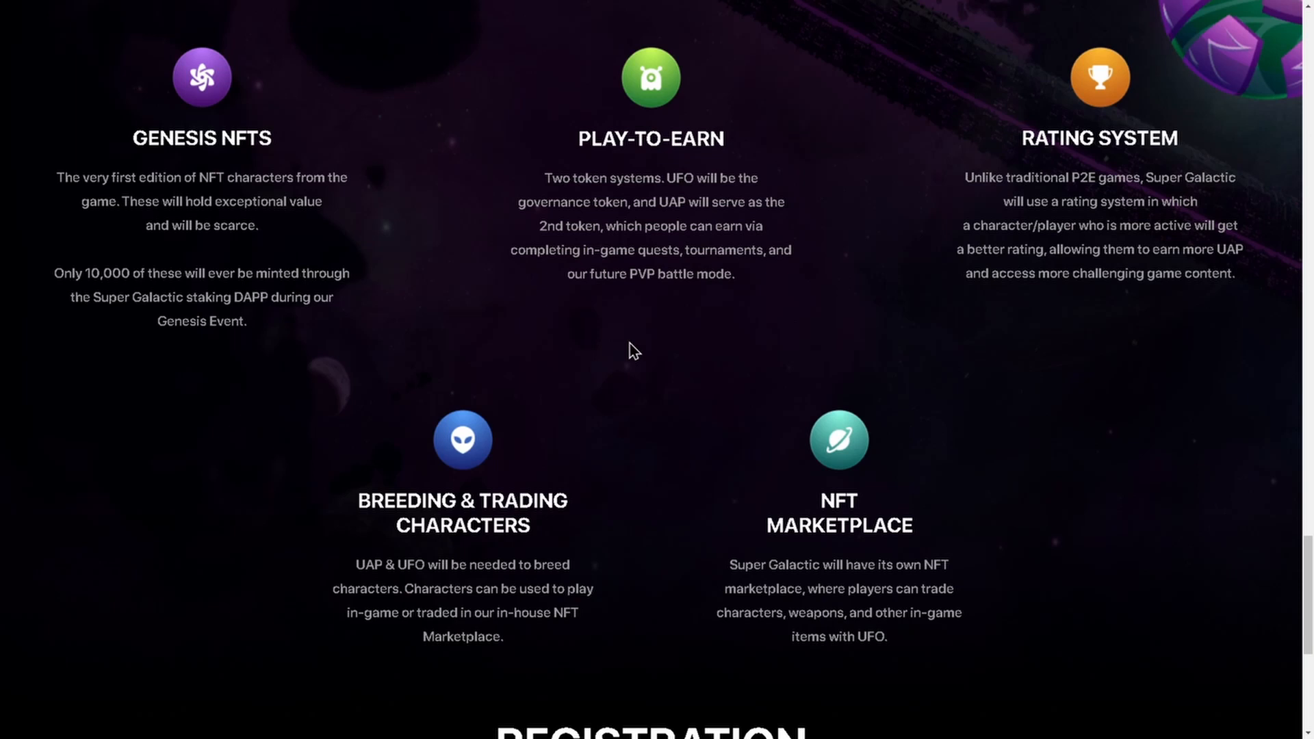
{"action": "mouse_move", "coordinate": [288, 156]}
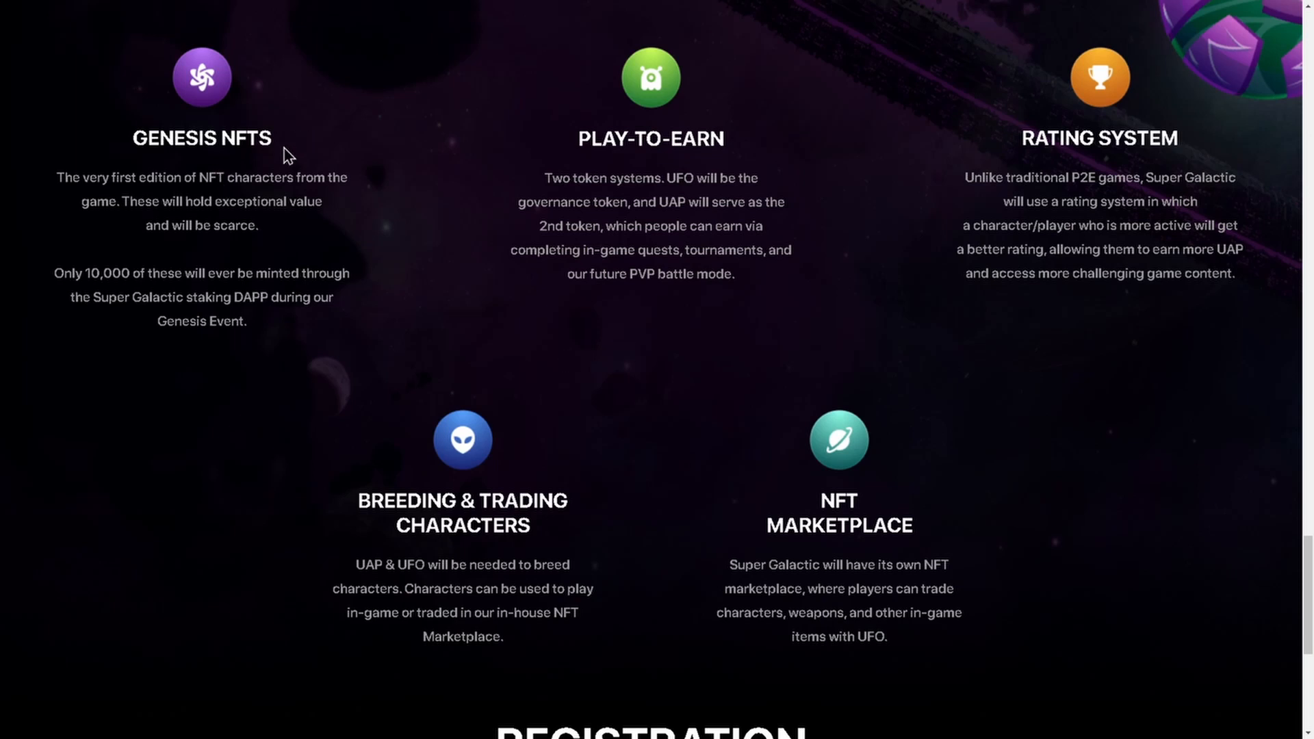
{"action": "mouse_move", "coordinate": [362, 243]}
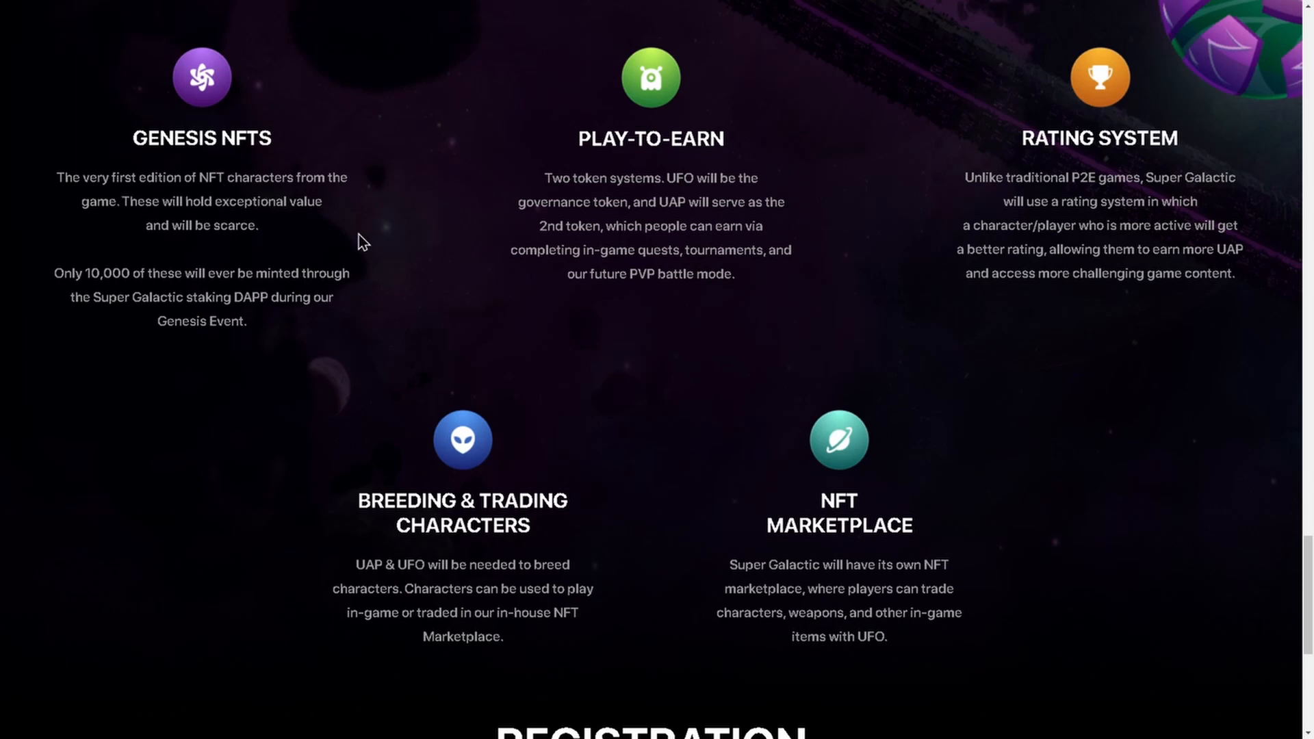
{"action": "mouse_move", "coordinate": [277, 231]}
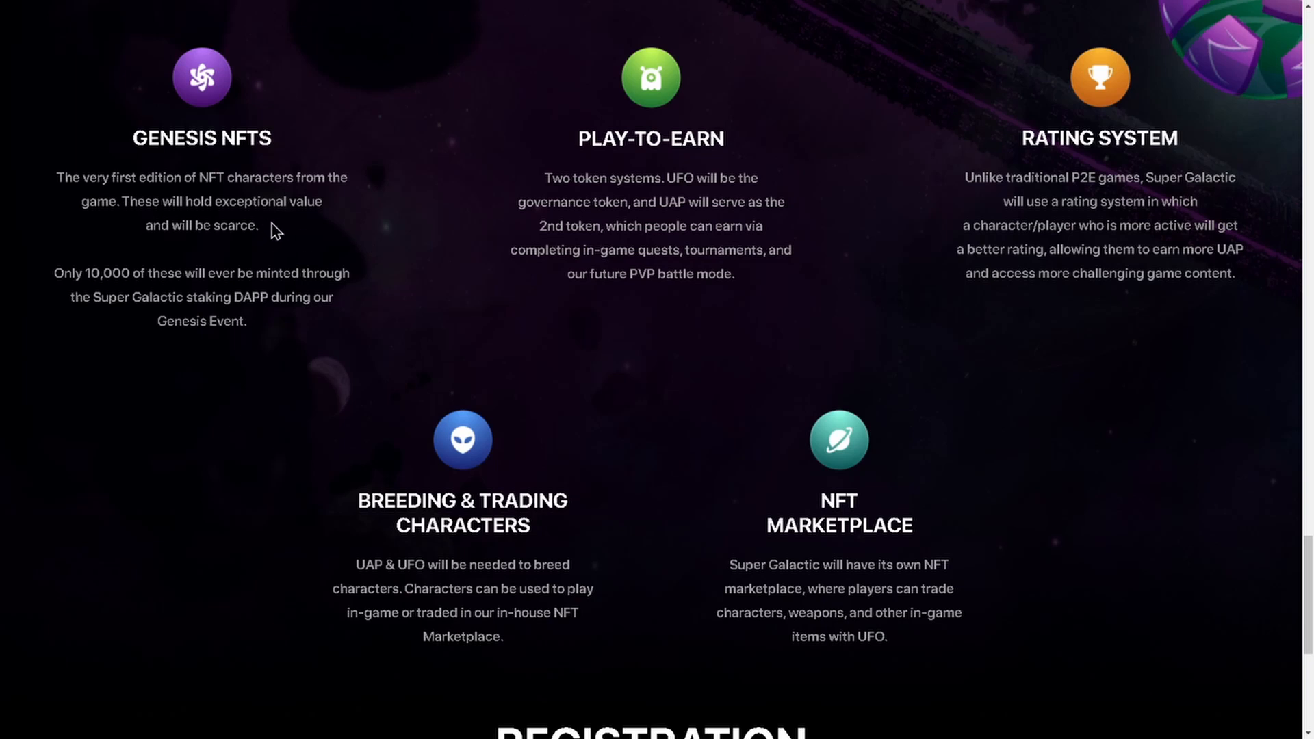
{"action": "mouse_move", "coordinate": [210, 254]}
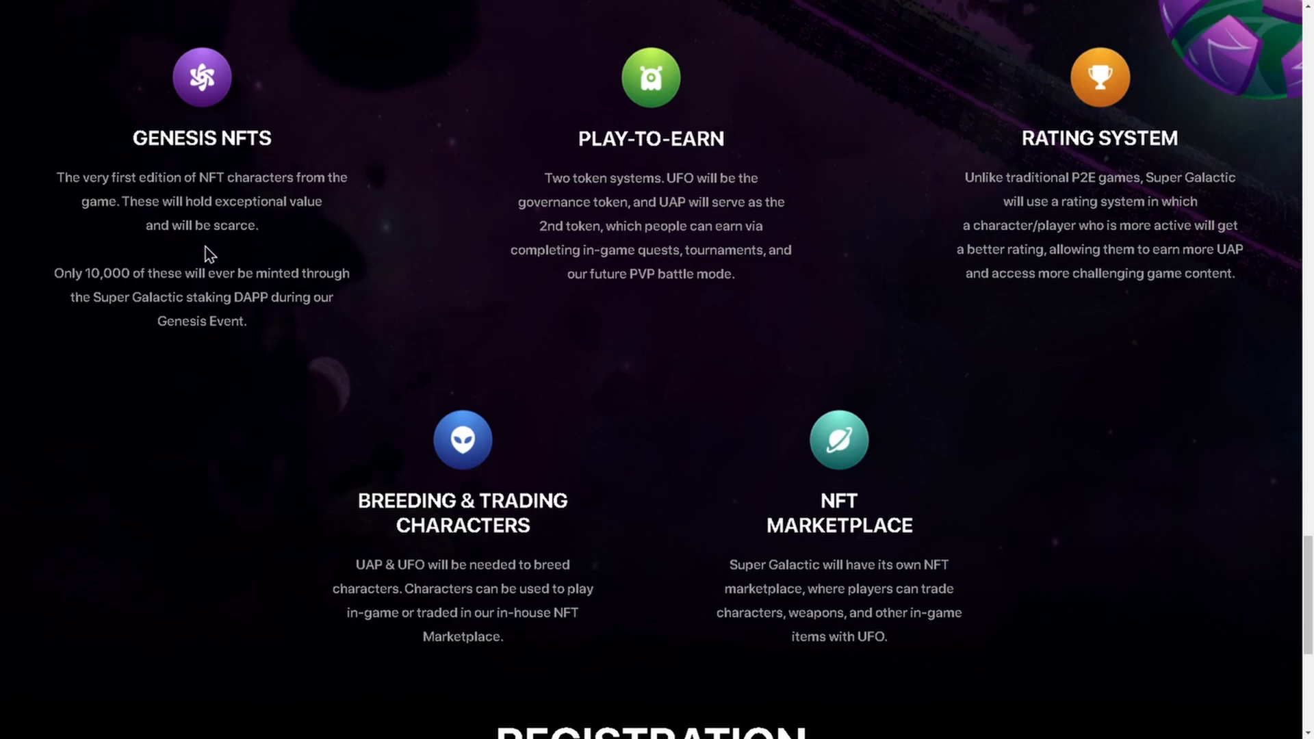
{"action": "mouse_move", "coordinate": [419, 257]}
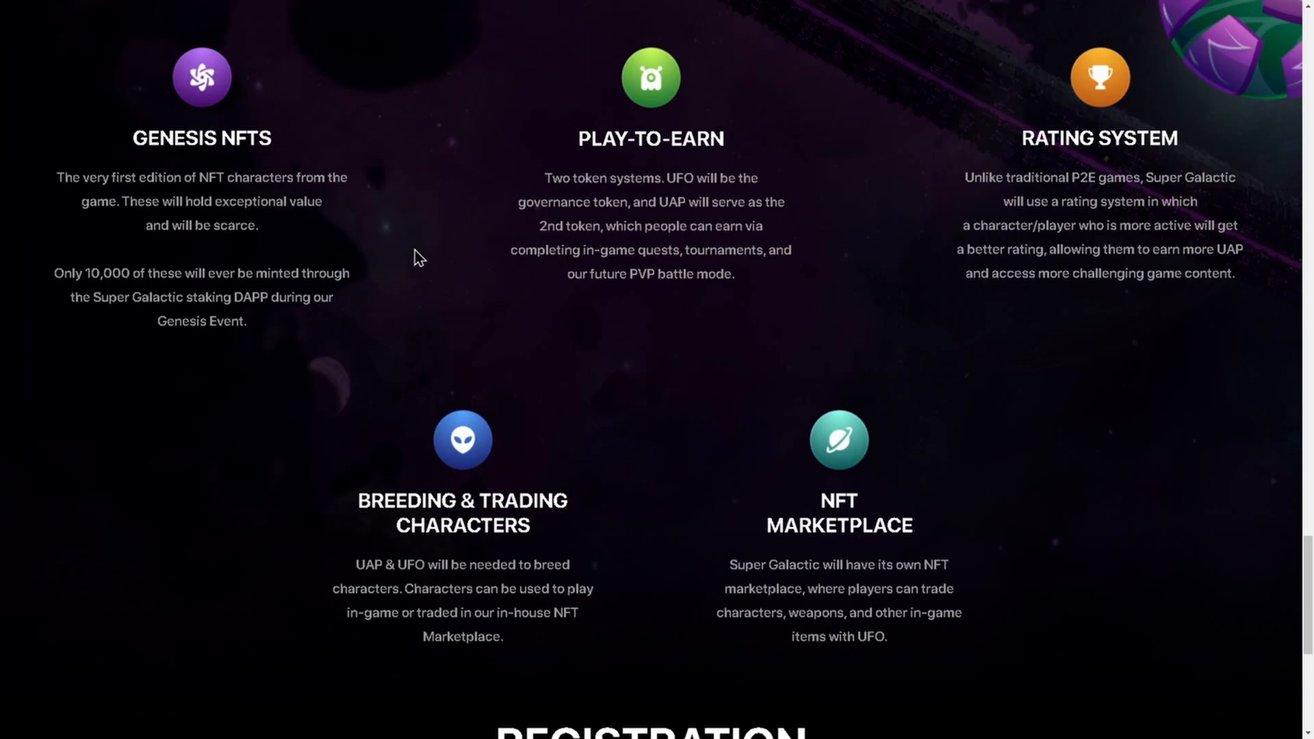
{"action": "mouse_move", "coordinate": [516, 350]}
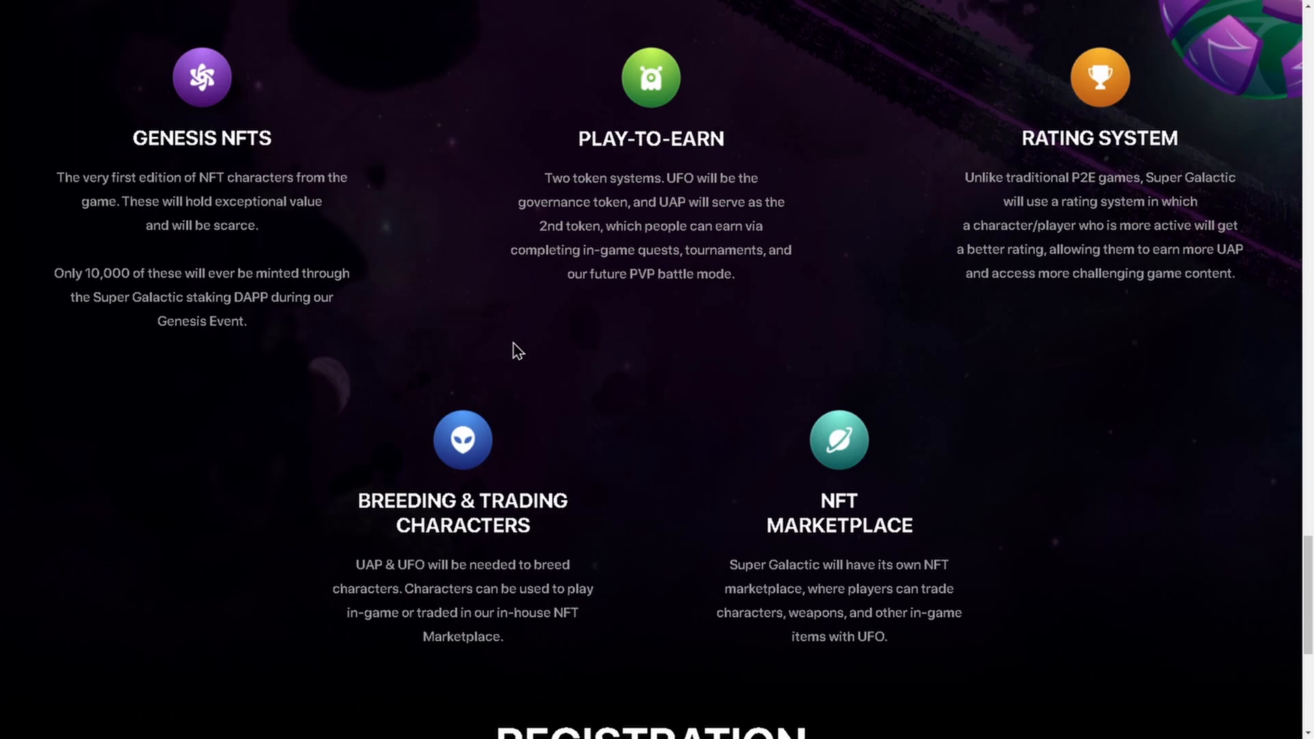
{"action": "mouse_move", "coordinate": [526, 228]}
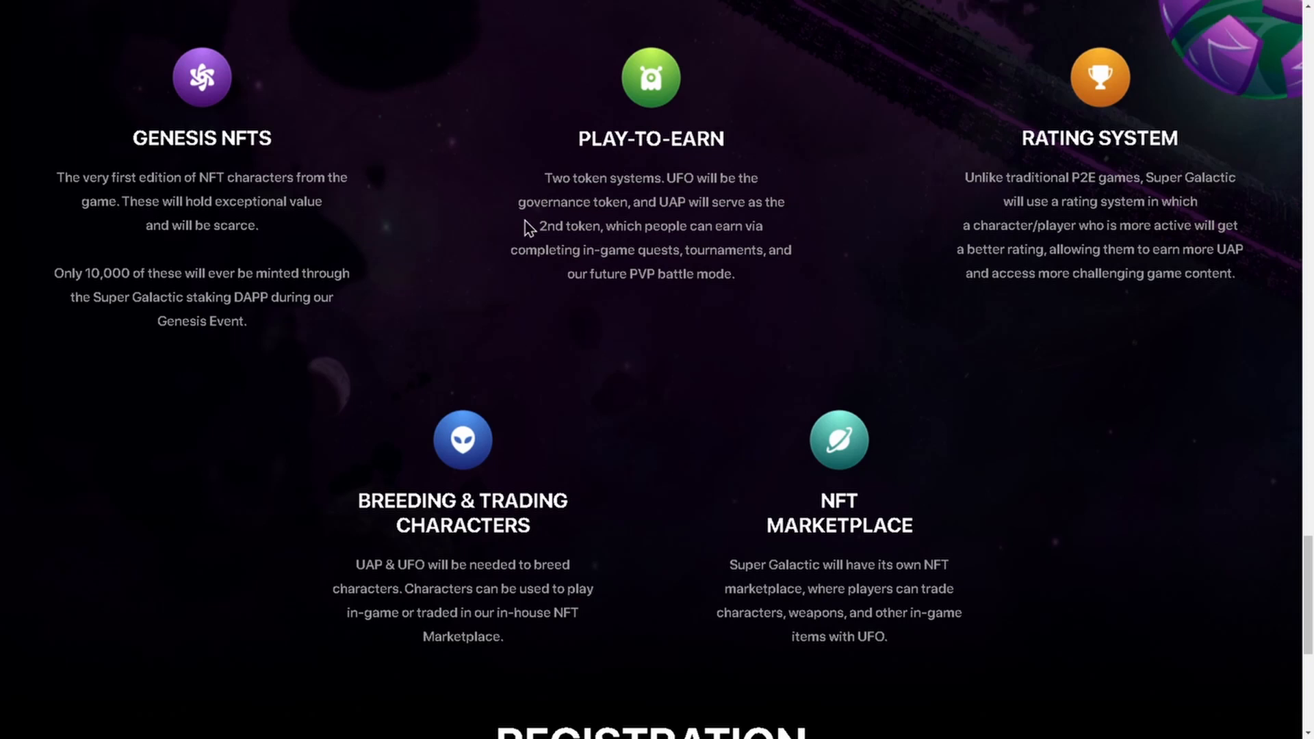
{"action": "mouse_move", "coordinate": [593, 336]}
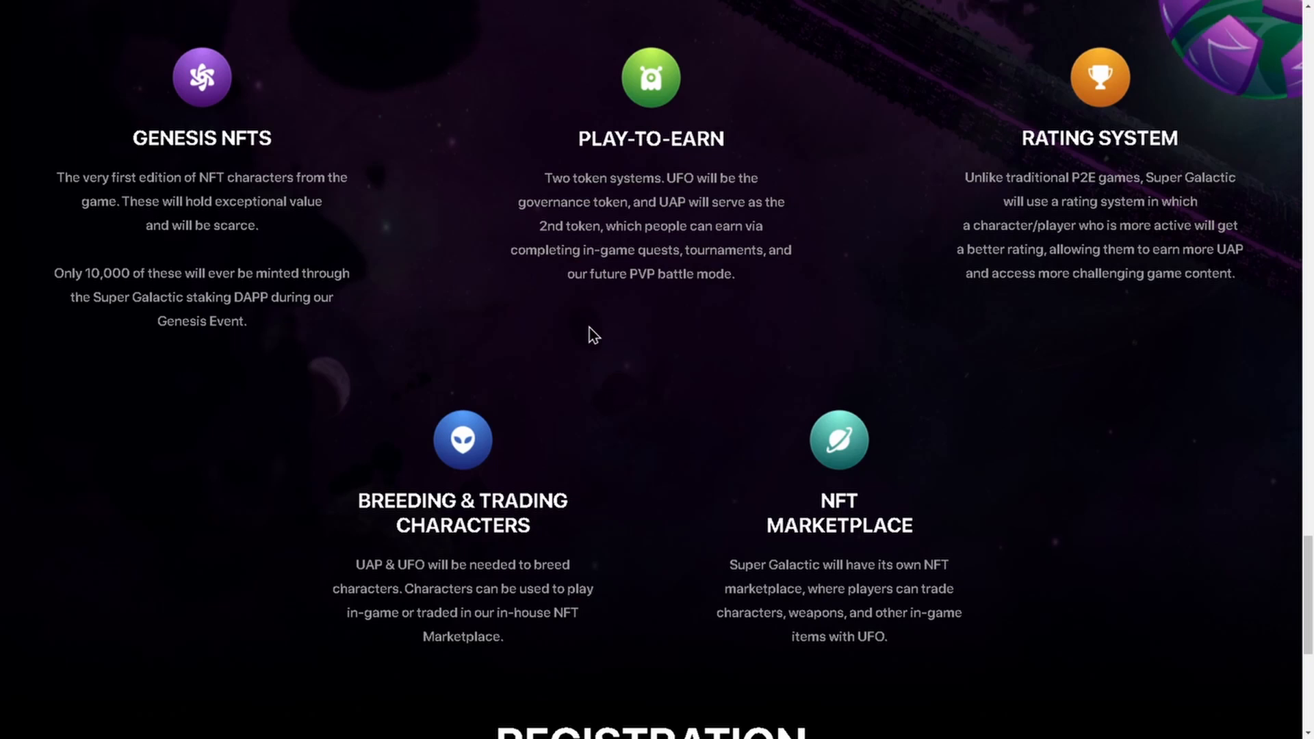
{"action": "mouse_move", "coordinate": [814, 316]}
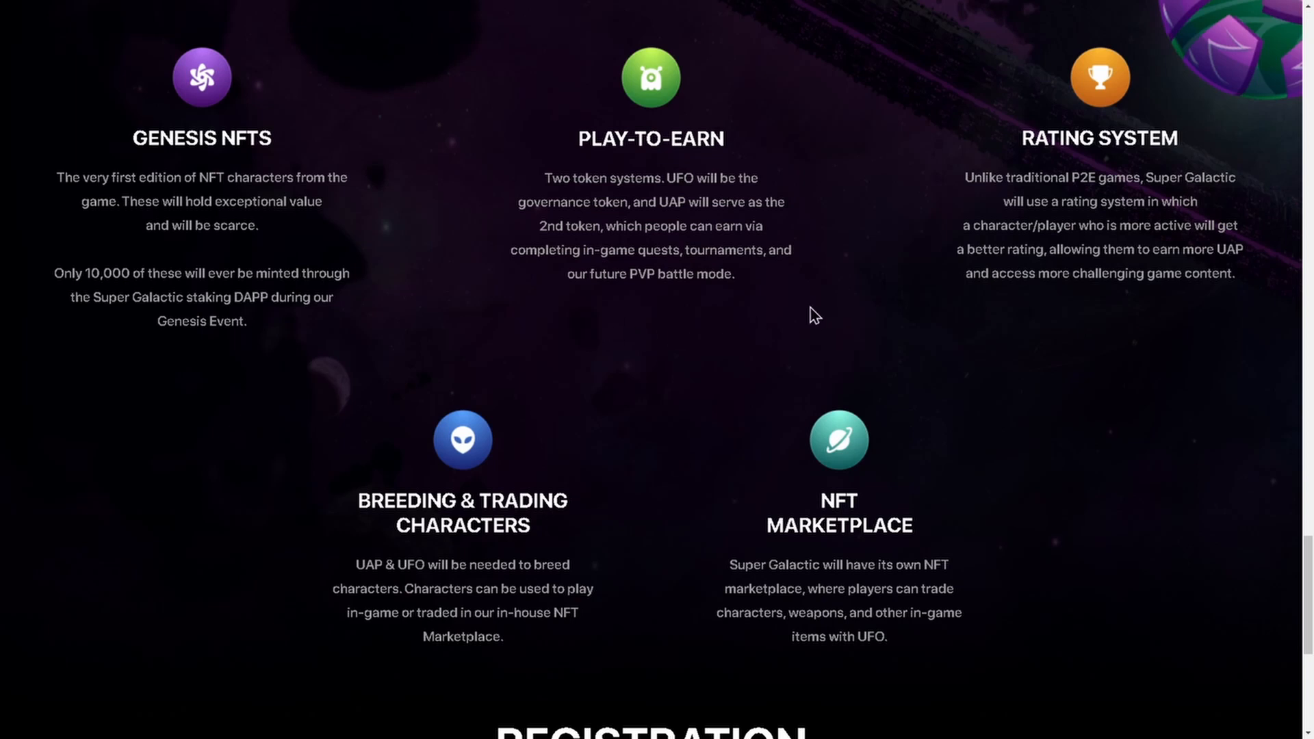
{"action": "mouse_move", "coordinate": [766, 281]}
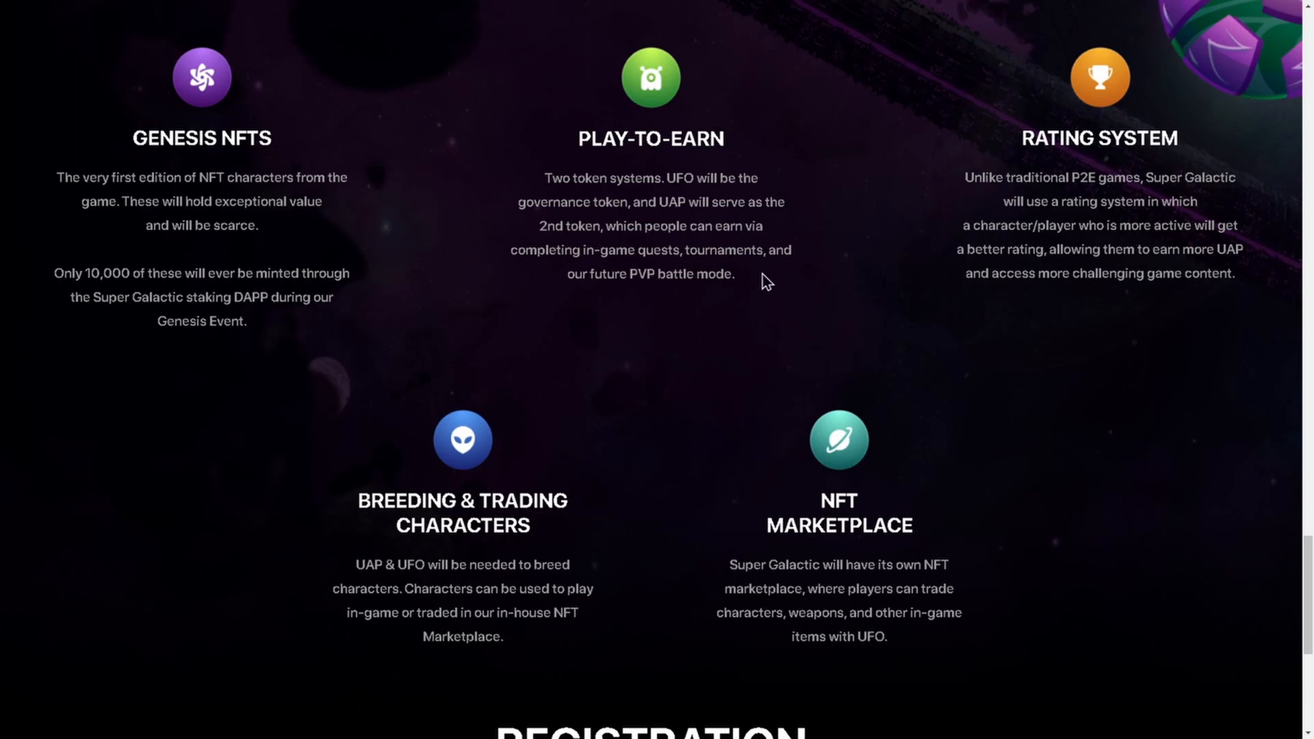
{"action": "mouse_move", "coordinate": [620, 306]}
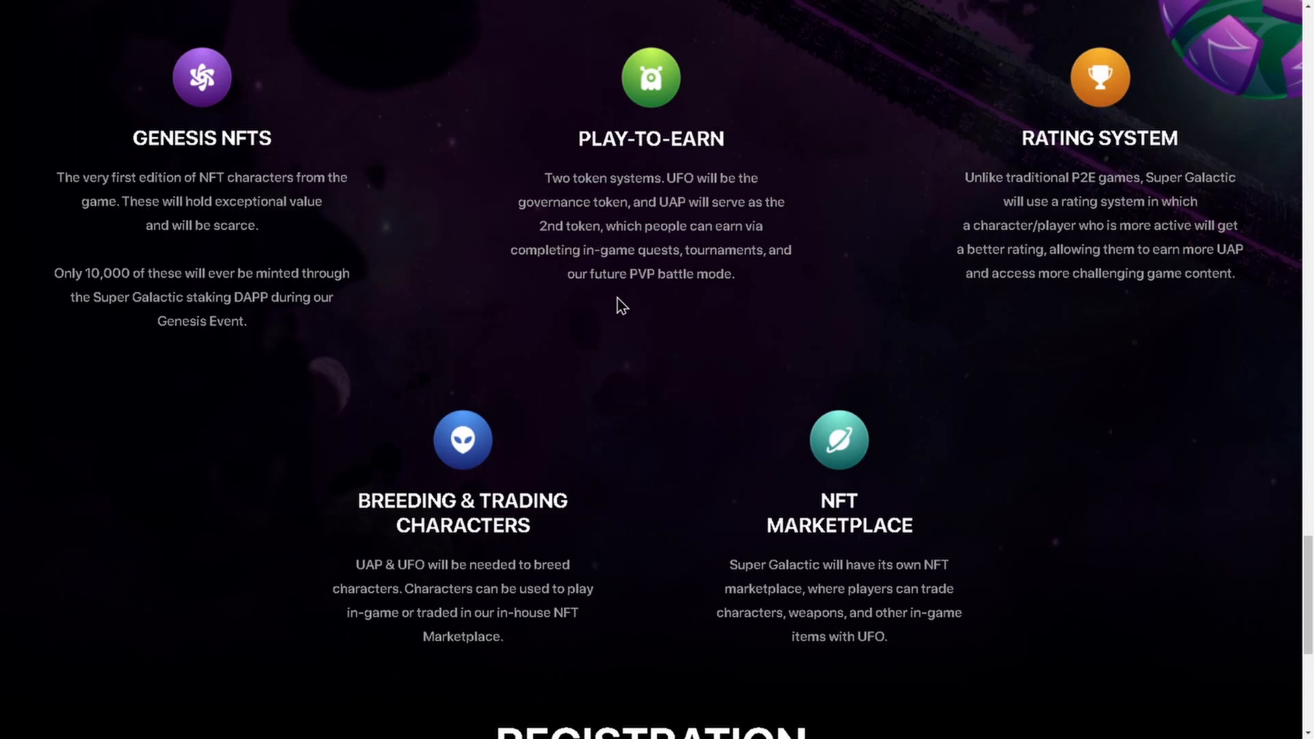
{"action": "mouse_move", "coordinate": [1129, 213]}
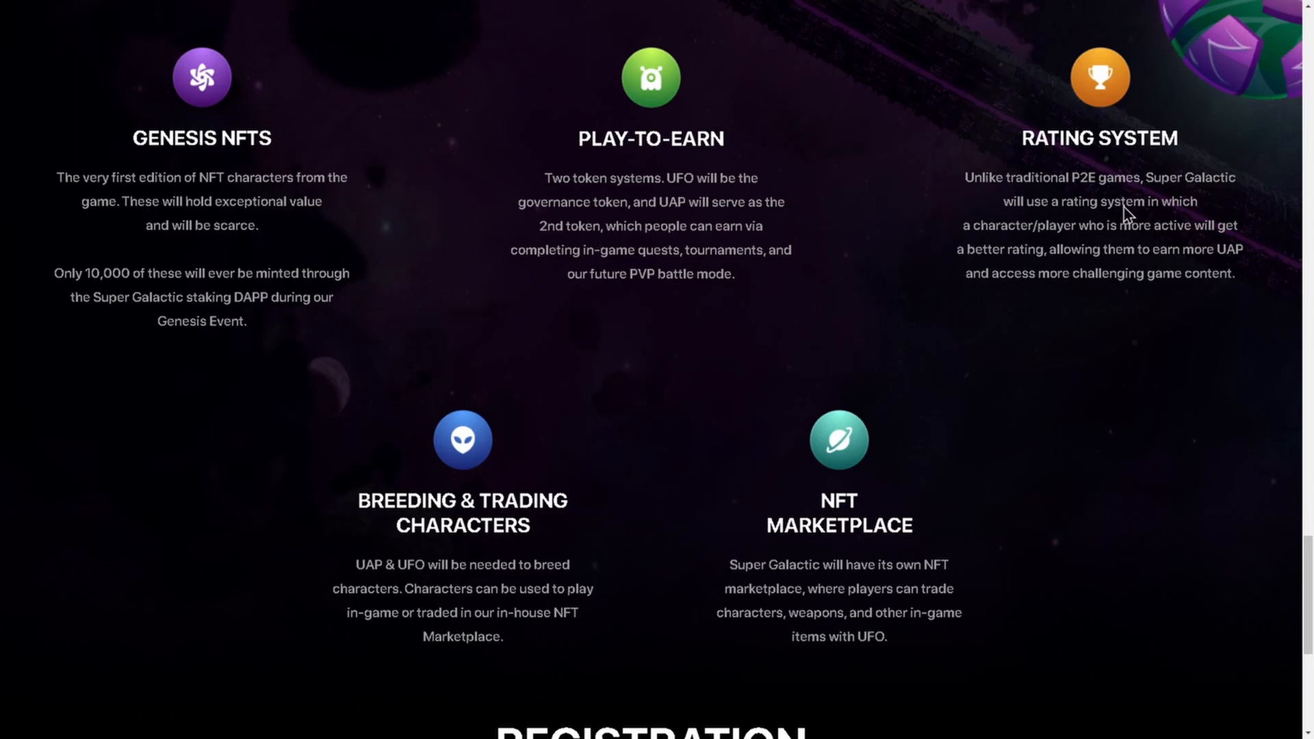
{"action": "scroll", "scroll_direction": "down", "scroll_amount": 3}
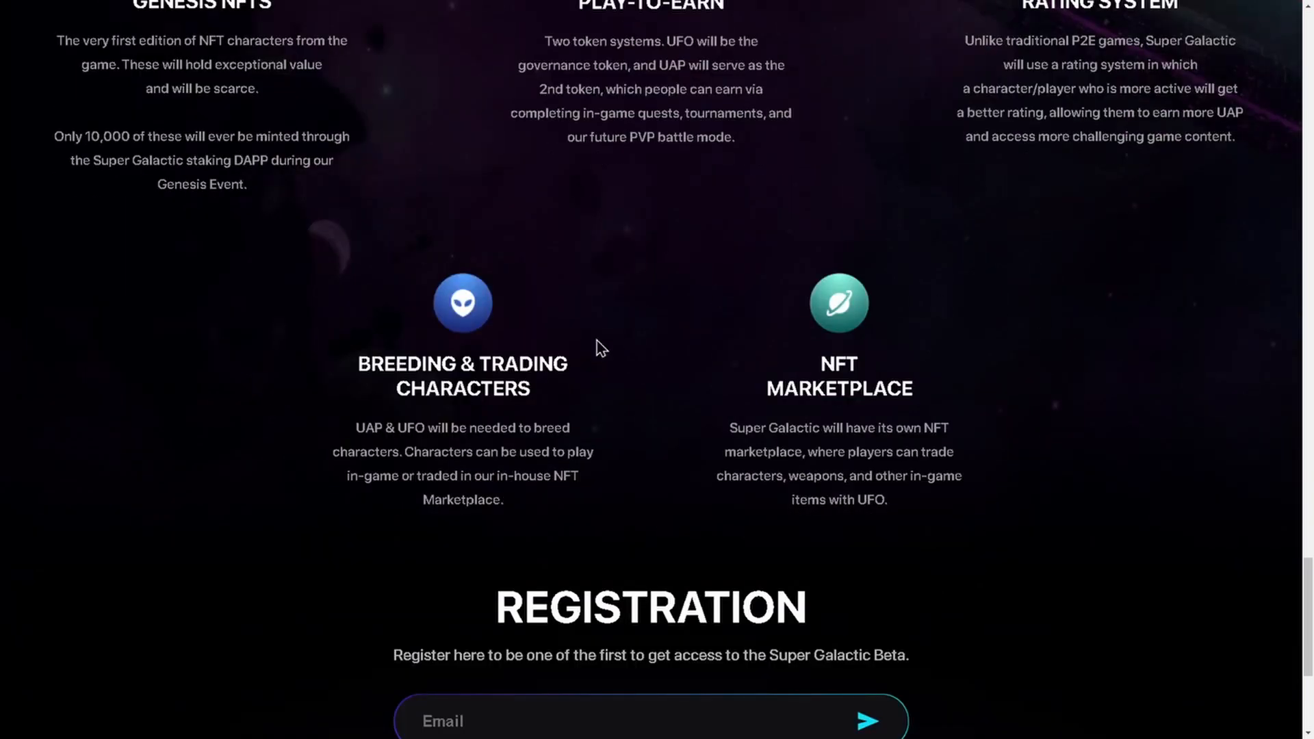
{"action": "scroll", "scroll_direction": "down", "scroll_amount": 3}
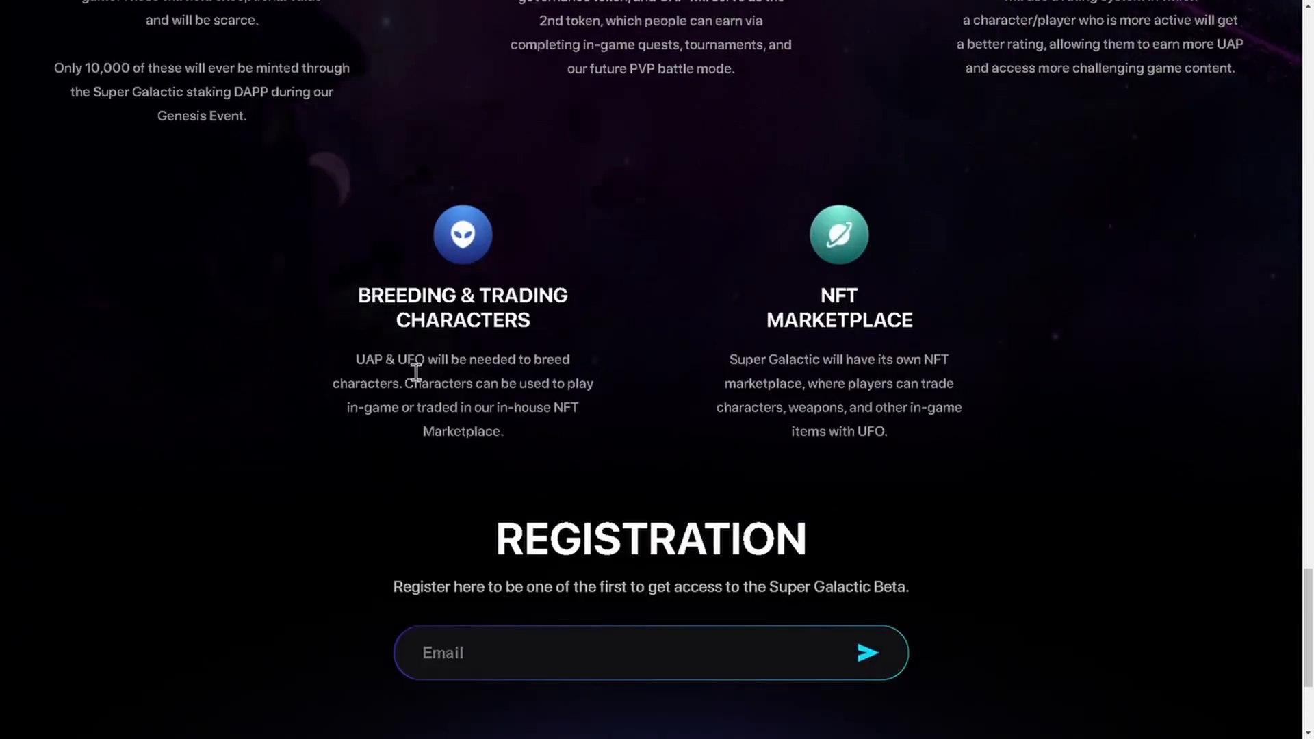
{"action": "mouse_move", "coordinate": [384, 467]}
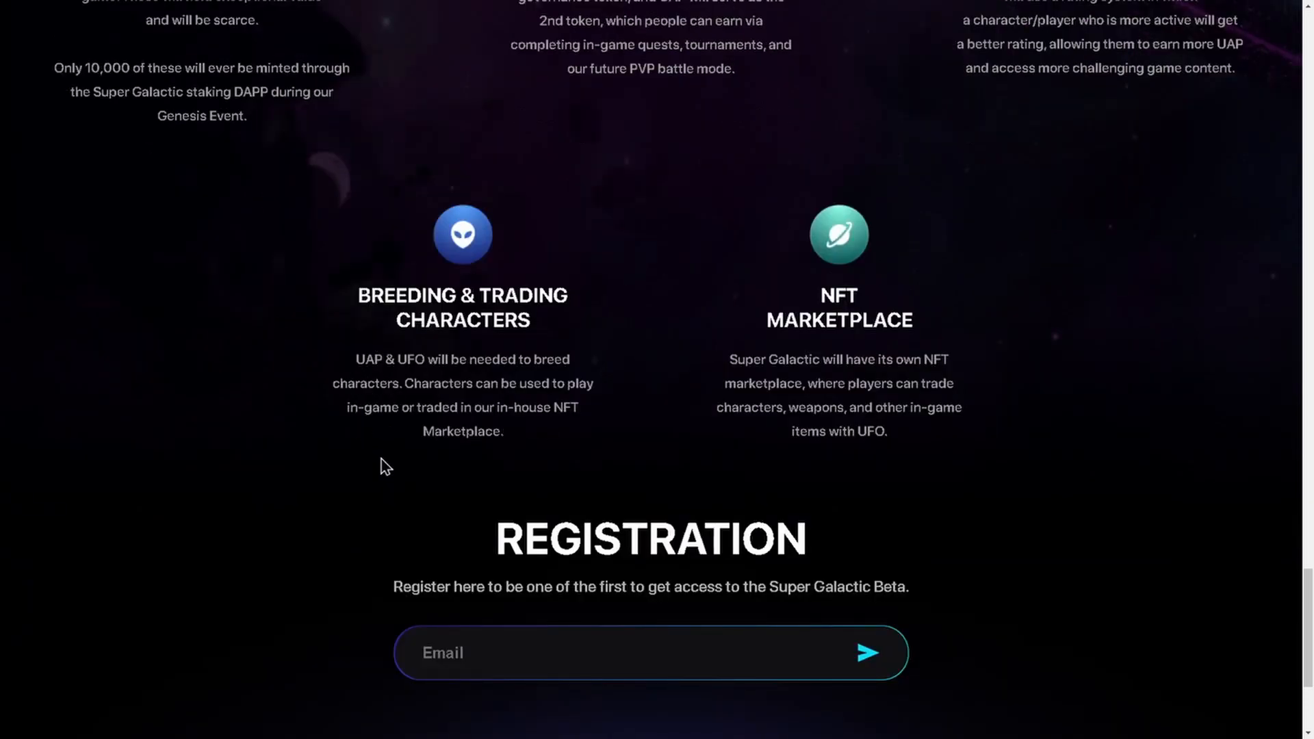
{"action": "mouse_move", "coordinate": [594, 471]}
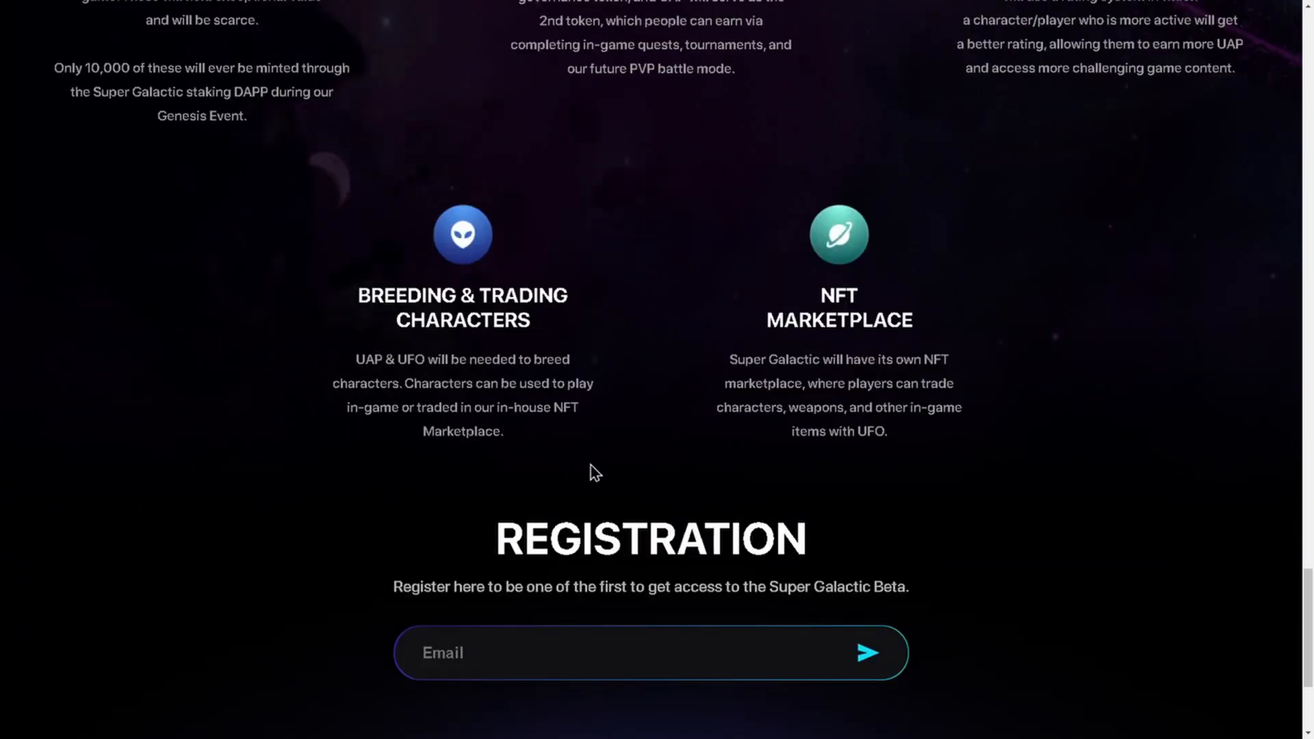
{"action": "mouse_move", "coordinate": [630, 460]}
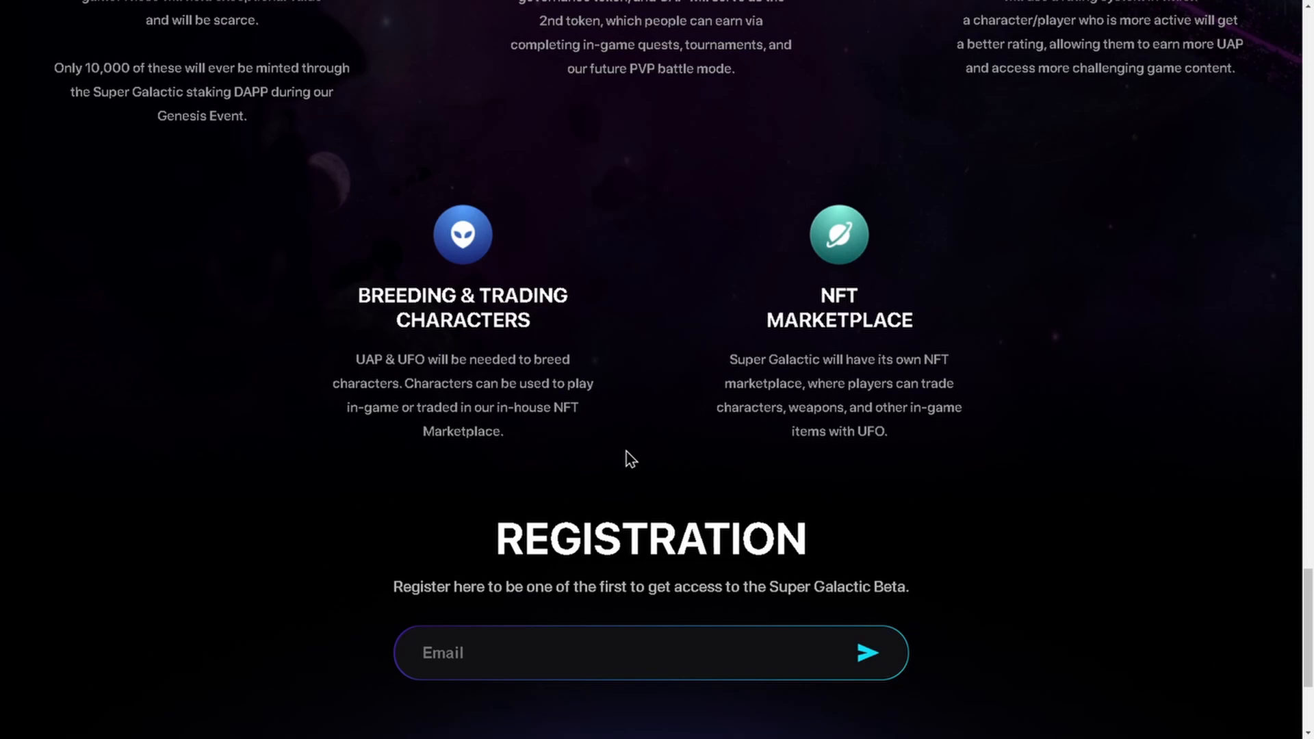
{"action": "mouse_move", "coordinate": [560, 462]}
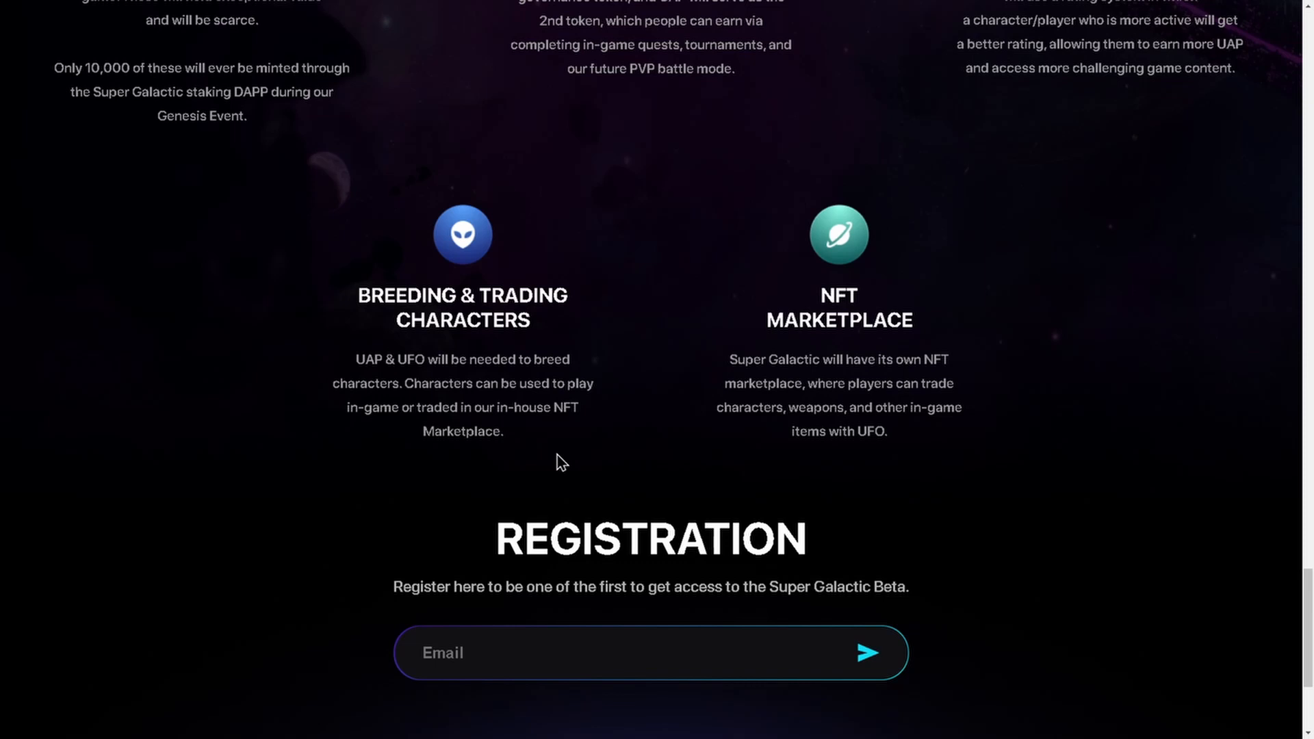
{"action": "mouse_move", "coordinate": [996, 435]}
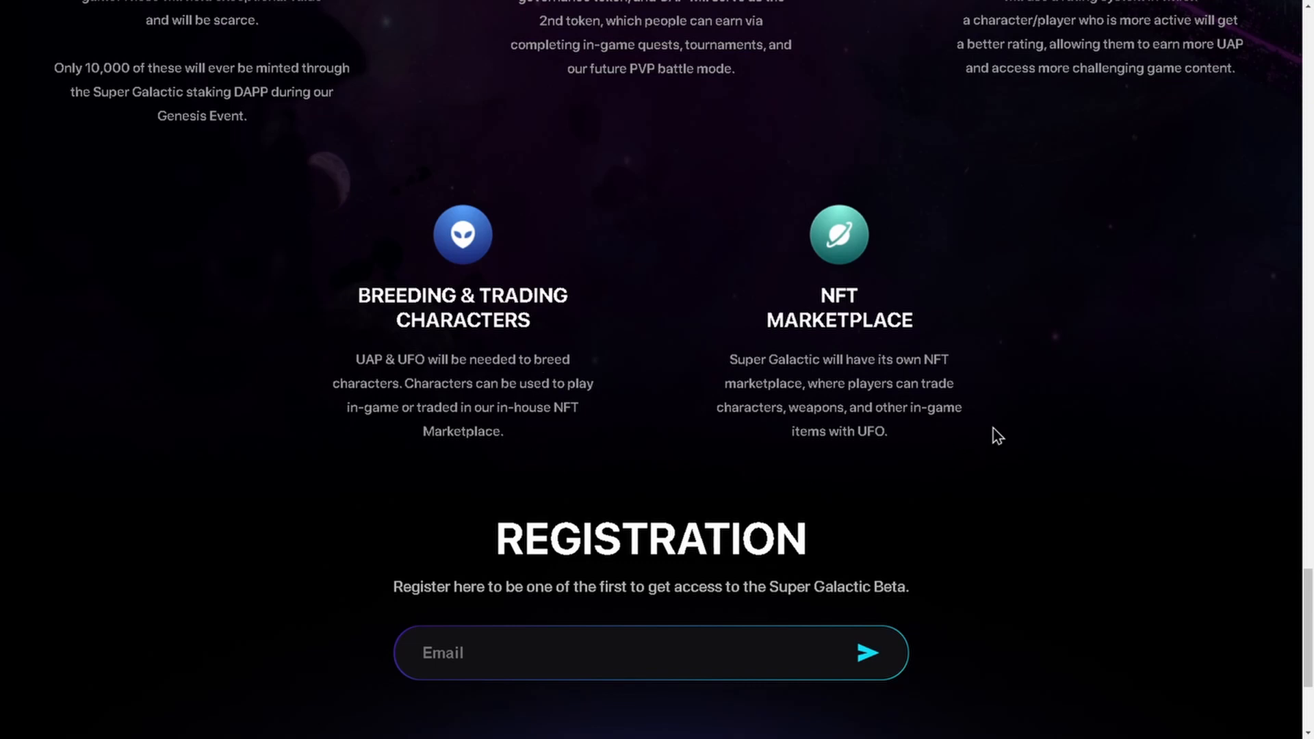
{"action": "scroll", "scroll_direction": "down", "scroll_amount": 3}
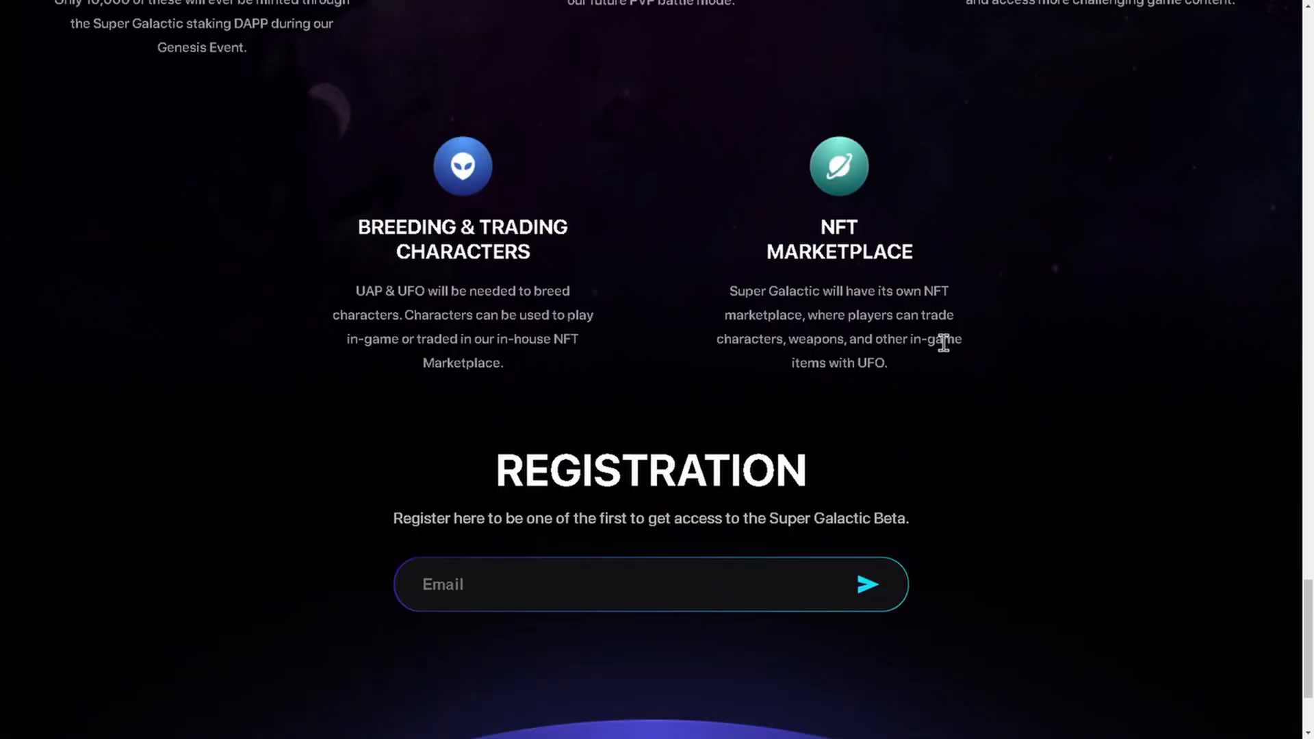
{"action": "mouse_move", "coordinate": [986, 410]}
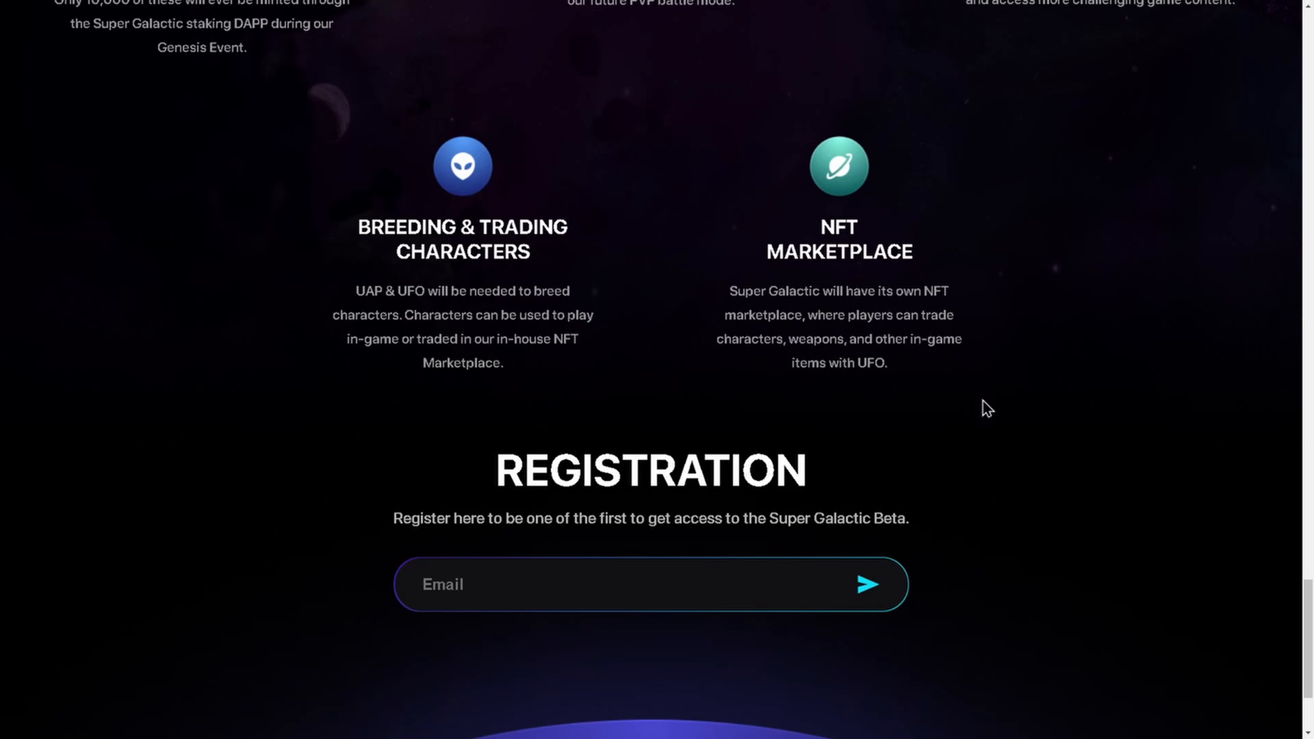
{"action": "mouse_move", "coordinate": [1019, 407]}
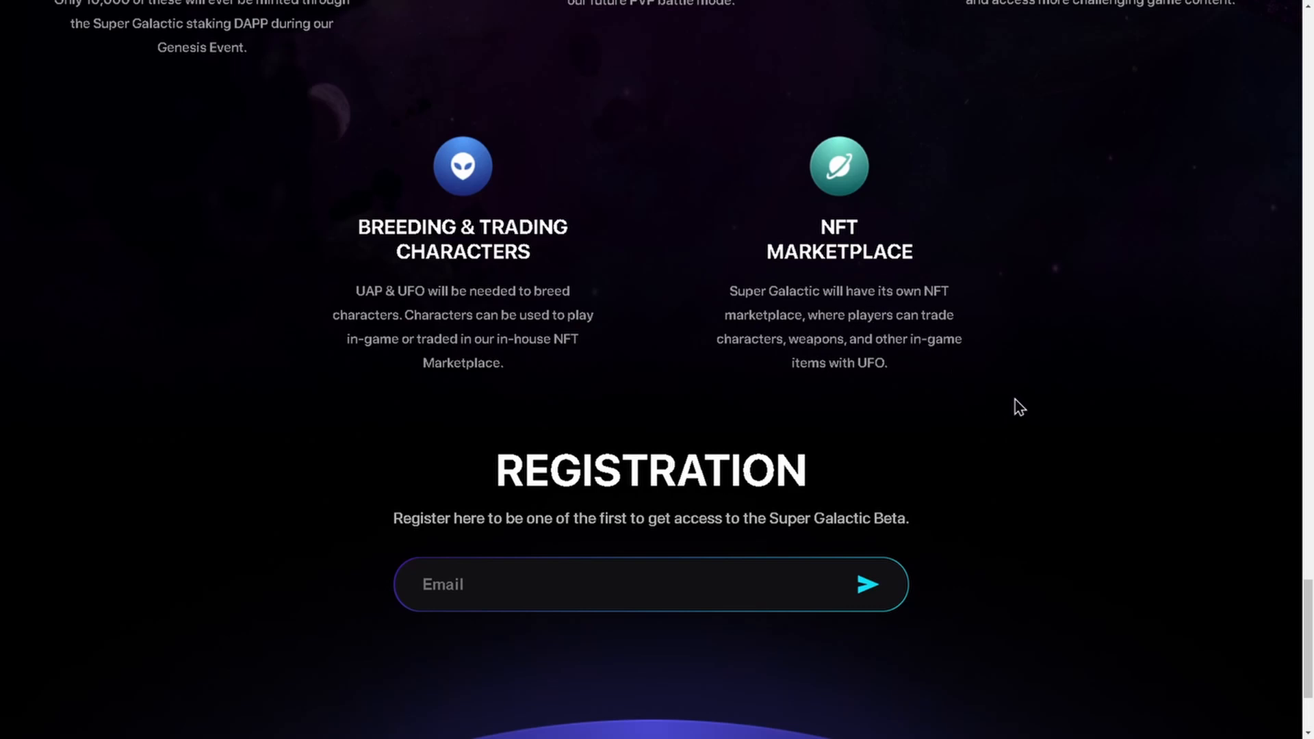
{"action": "mouse_move", "coordinate": [1013, 403]}
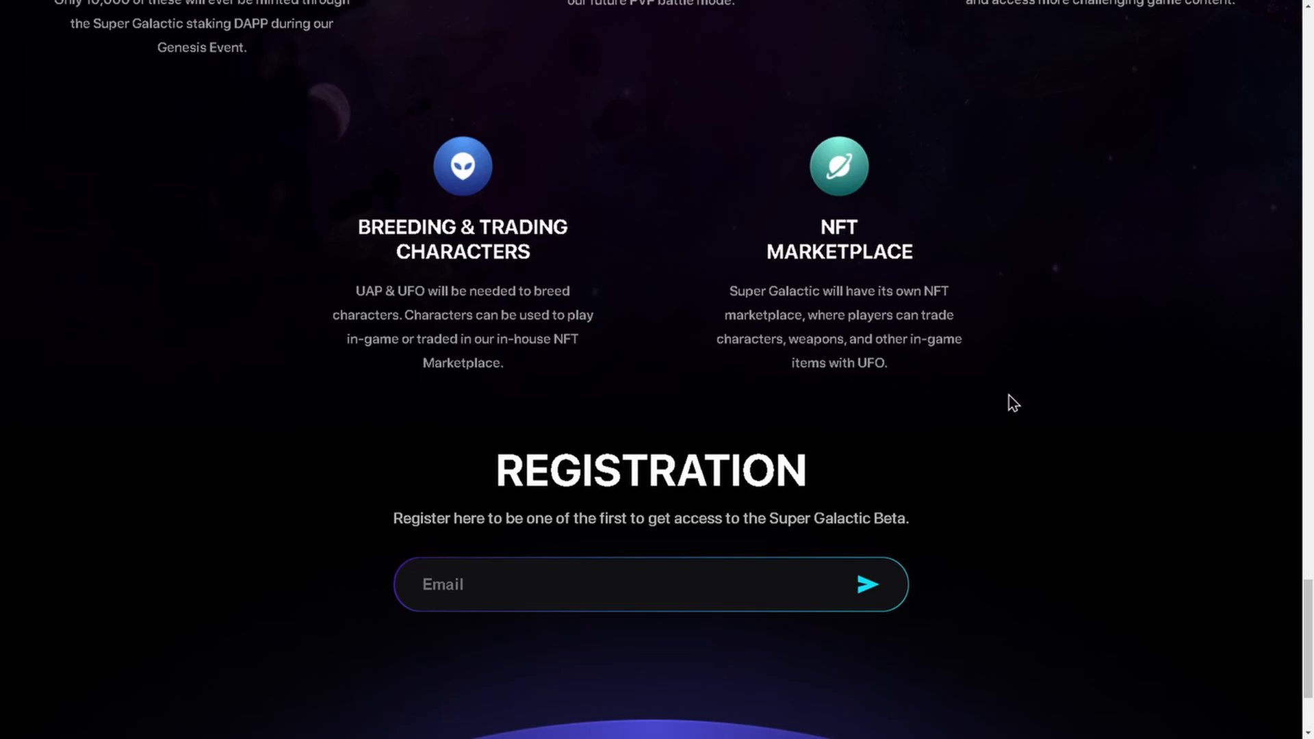
{"action": "mouse_move", "coordinate": [852, 400]}
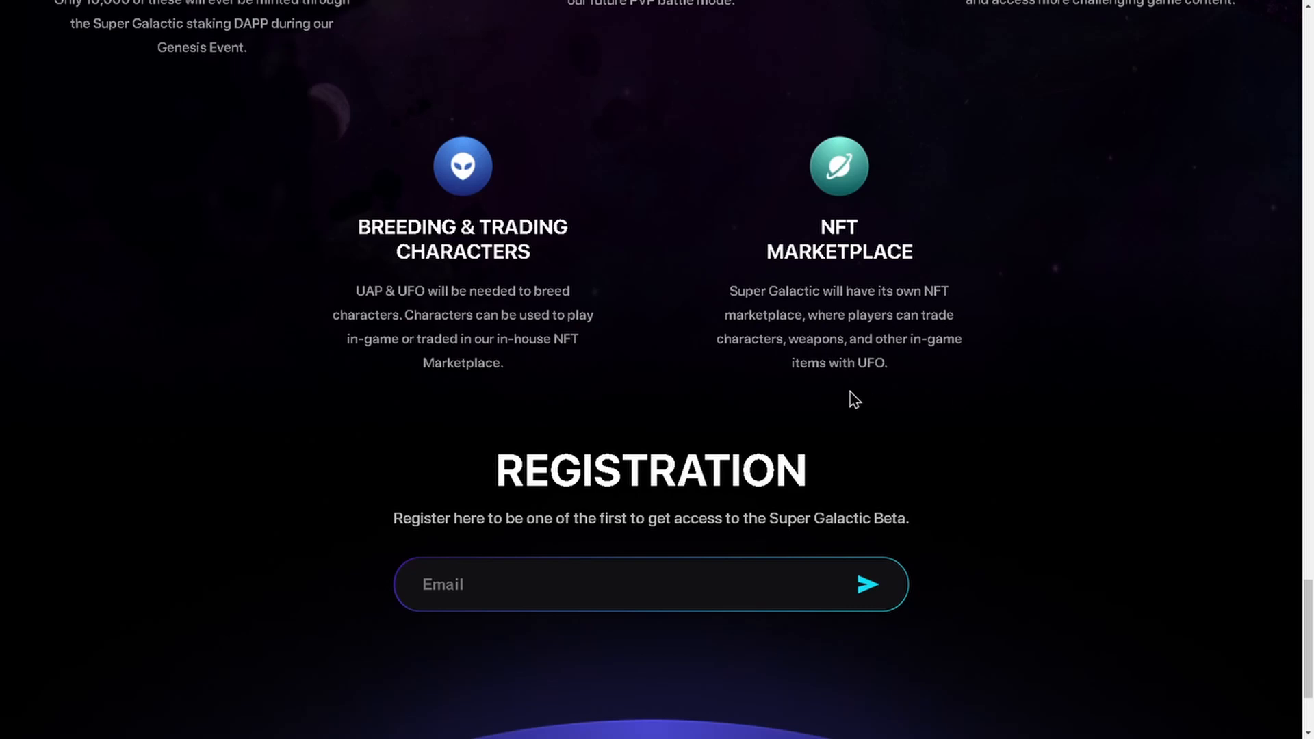
{"action": "scroll", "scroll_direction": "down", "scroll_amount": 3}
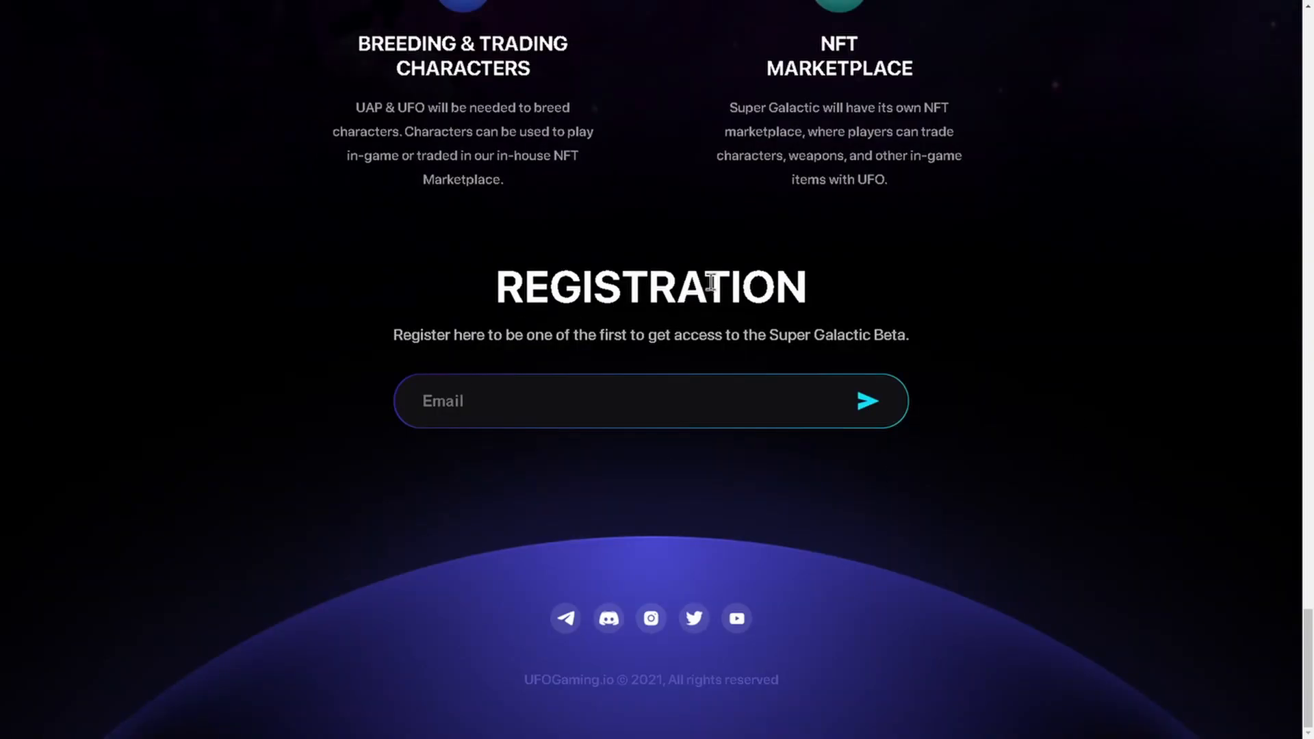
{"action": "scroll", "scroll_direction": "up", "scroll_amount": 3}
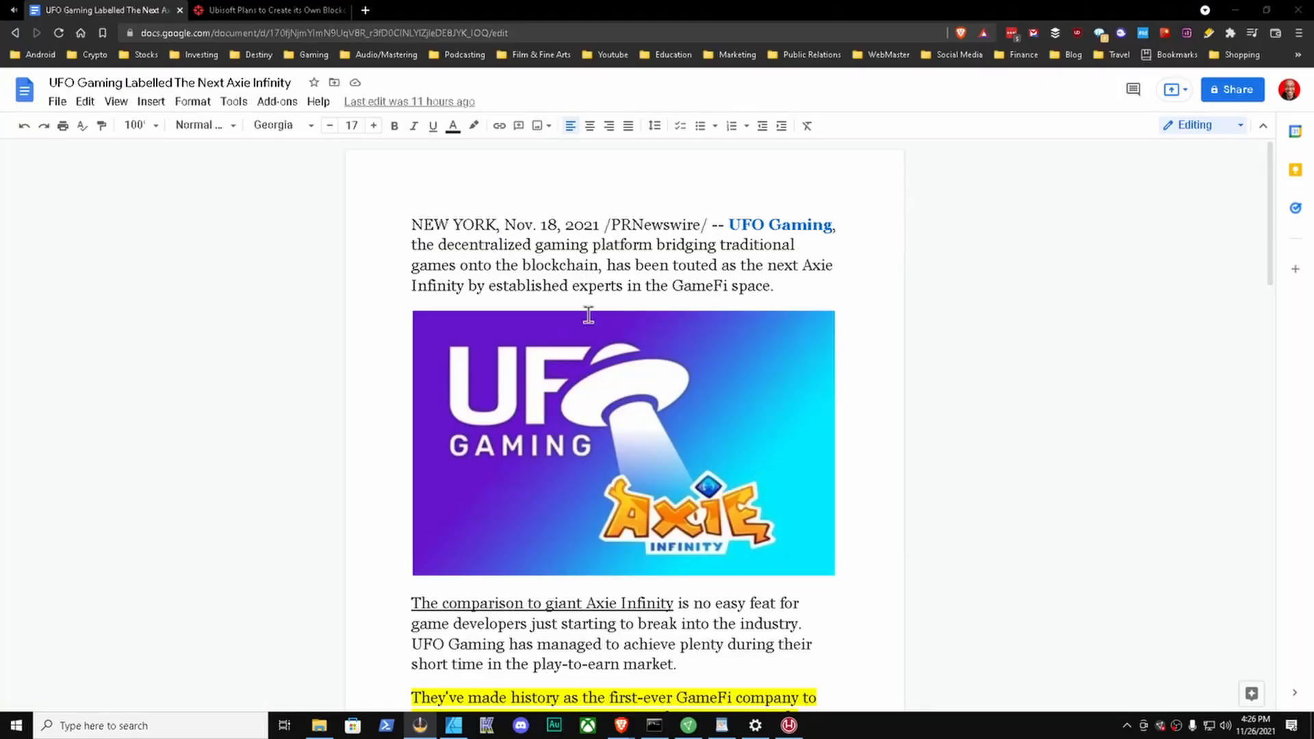
{"action": "mouse_move", "coordinate": [595, 320]}
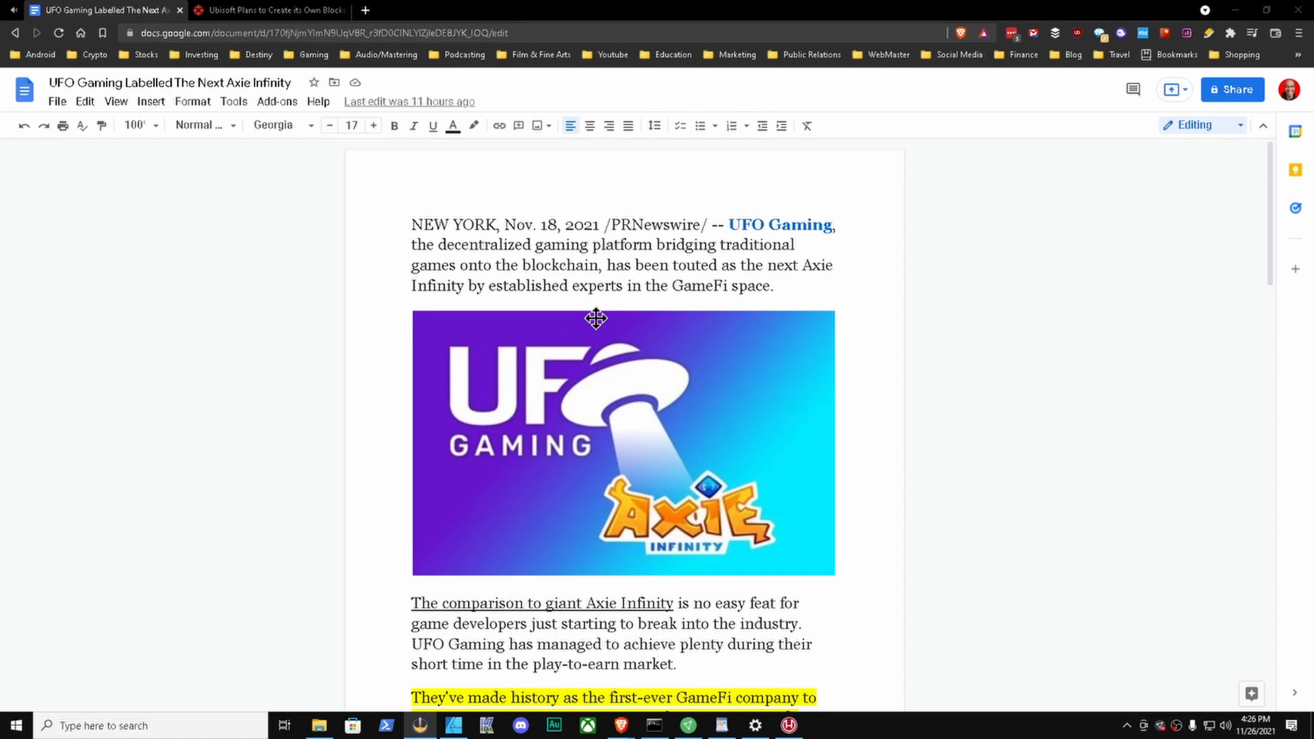
{"action": "mouse_move", "coordinate": [657, 343]}
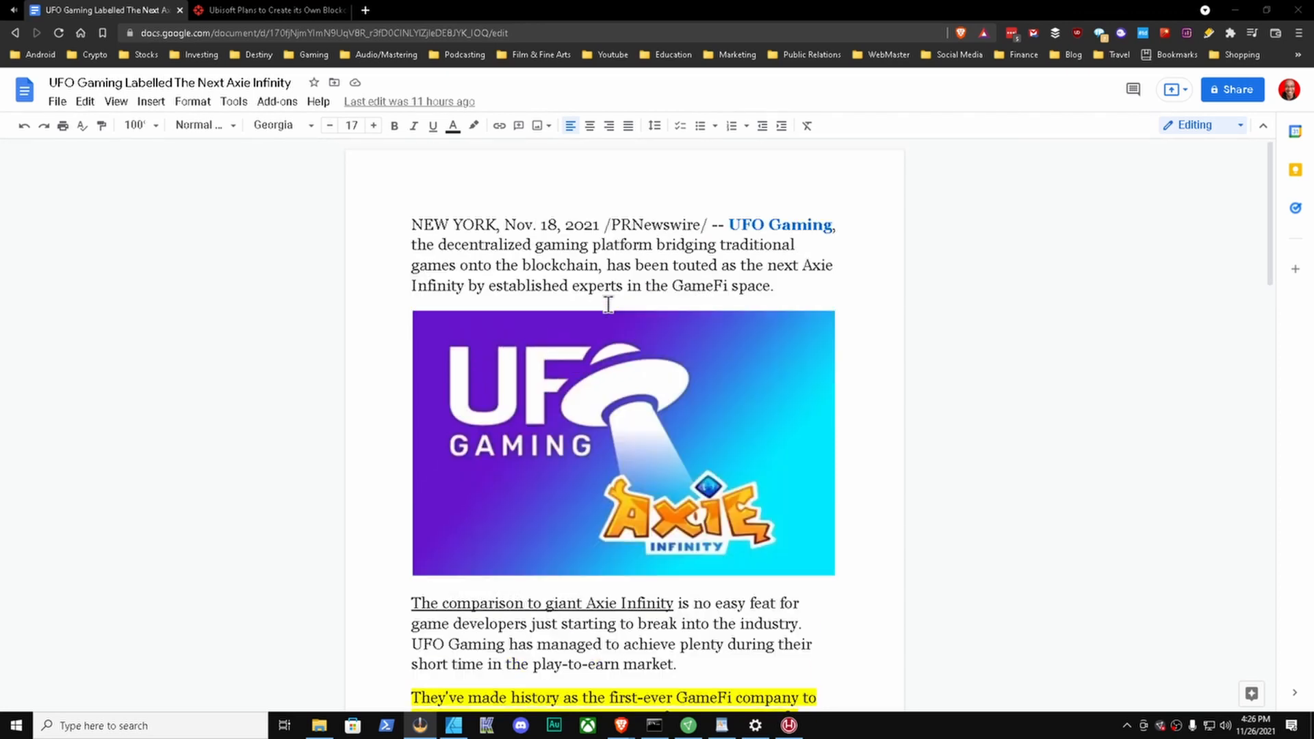
{"action": "mouse_move", "coordinate": [552, 380]}
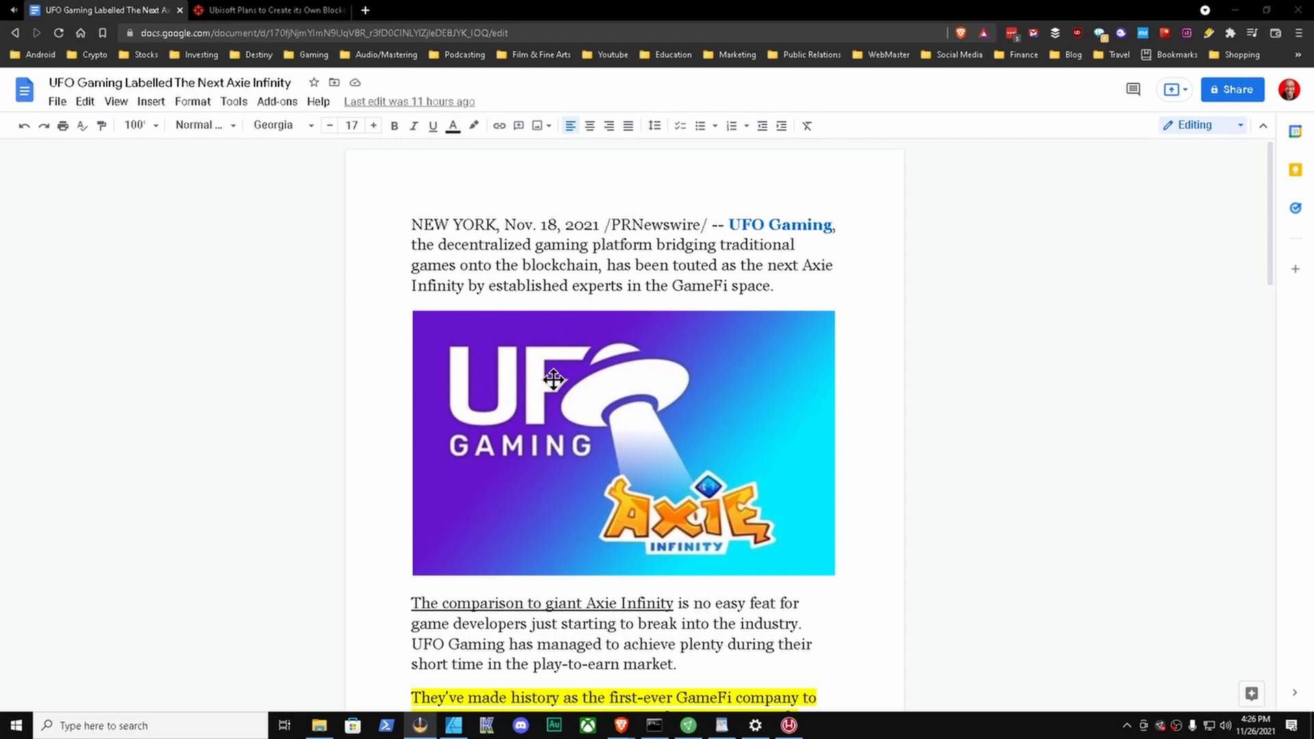
Step: Scroll the press release to the highlighted $10k Apex Legends tournament paragraph
{"action": "scroll", "scroll_direction": "down", "scroll_amount": 3}
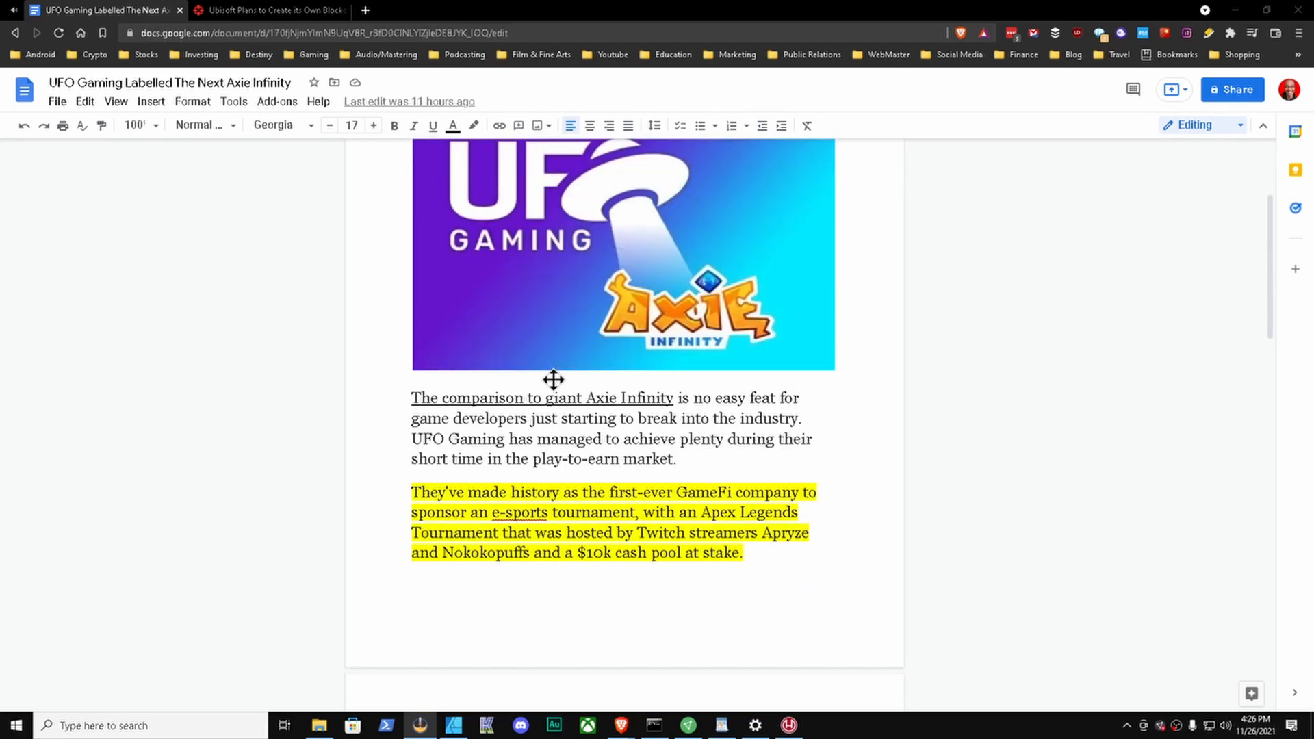
{"action": "scroll", "scroll_direction": "up", "scroll_amount": 3}
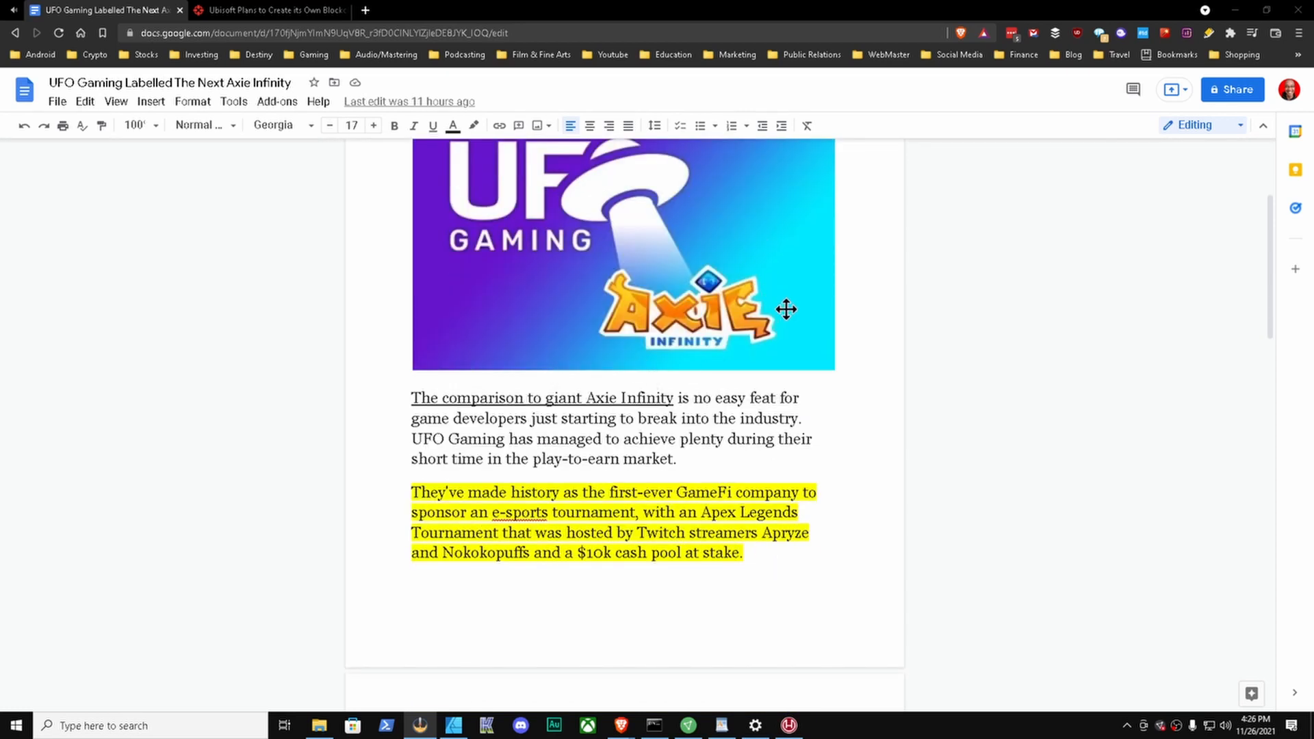
{"action": "mouse_move", "coordinate": [835, 321]}
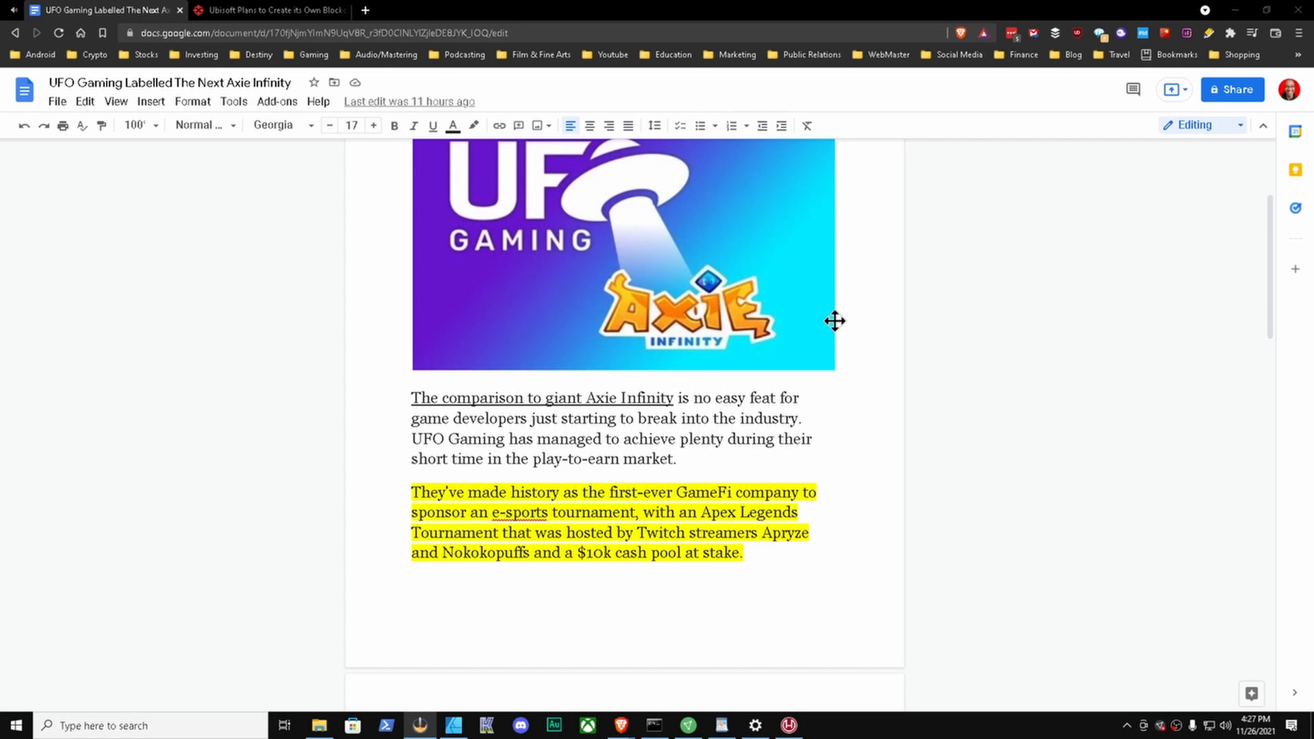
Step: Scroll to the Chainlink Fall 2021 Hackathon sponsorship paragraph opening page 2
{"action": "scroll", "scroll_direction": "down", "scroll_amount": 3}
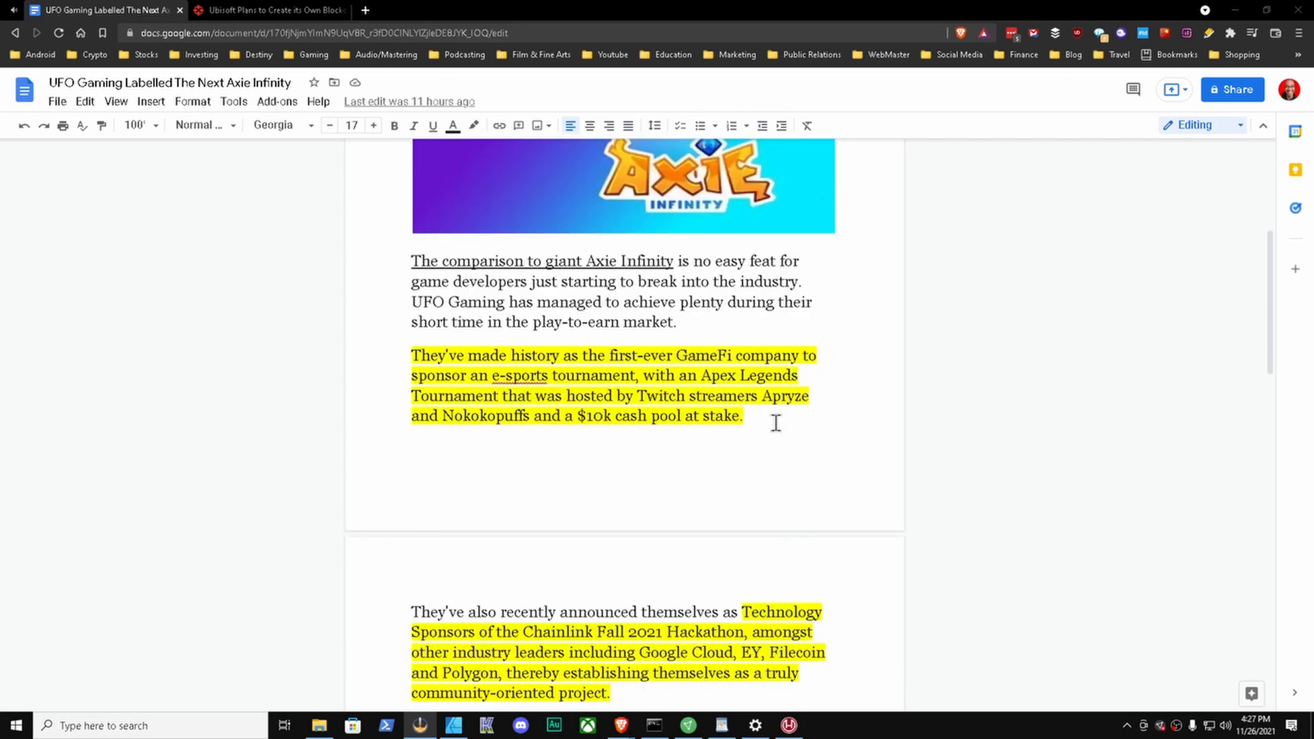
{"action": "mouse_move", "coordinate": [562, 406]}
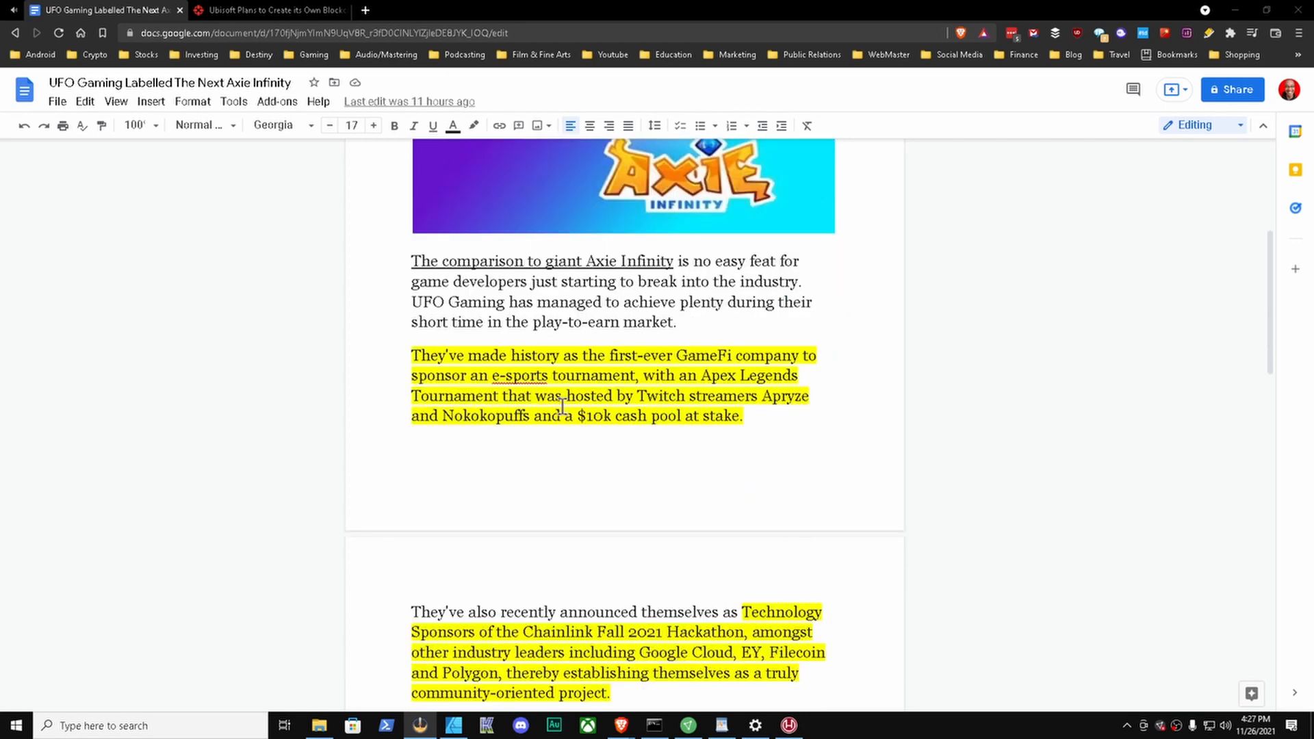
{"action": "mouse_move", "coordinate": [671, 363]}
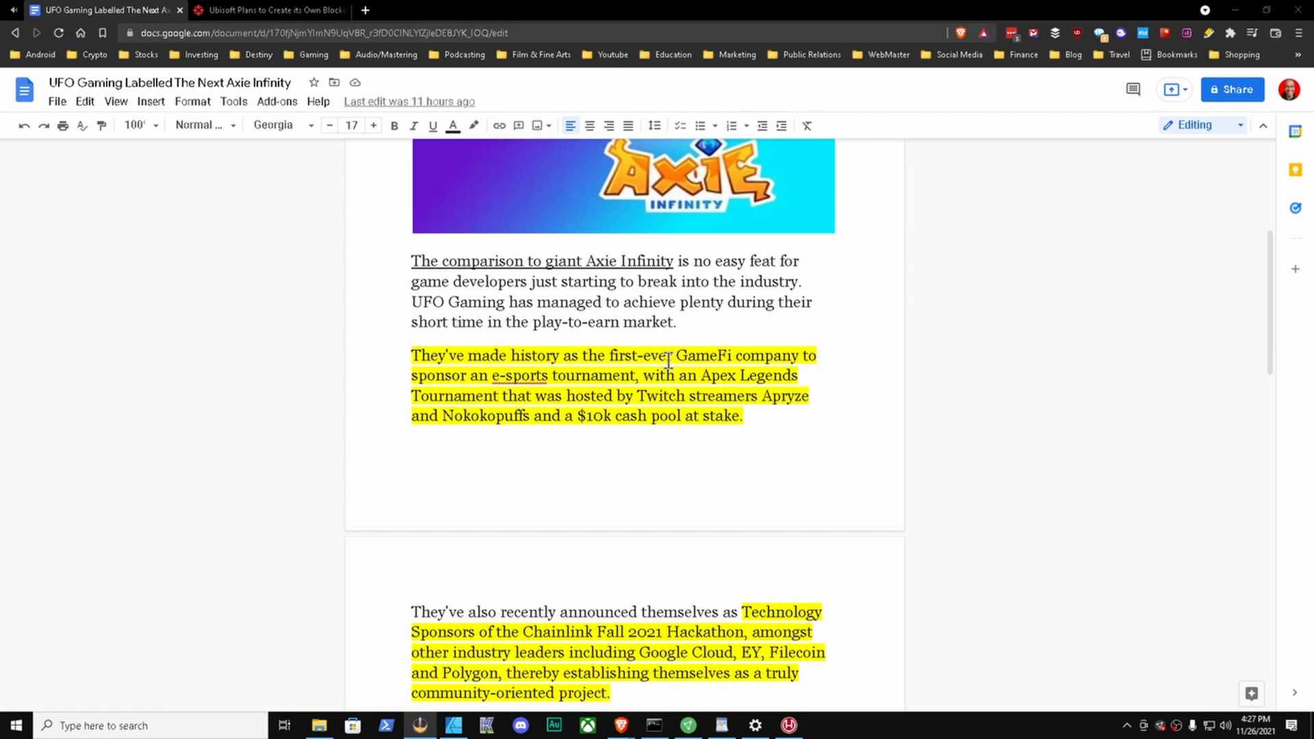
{"action": "mouse_move", "coordinate": [740, 293]}
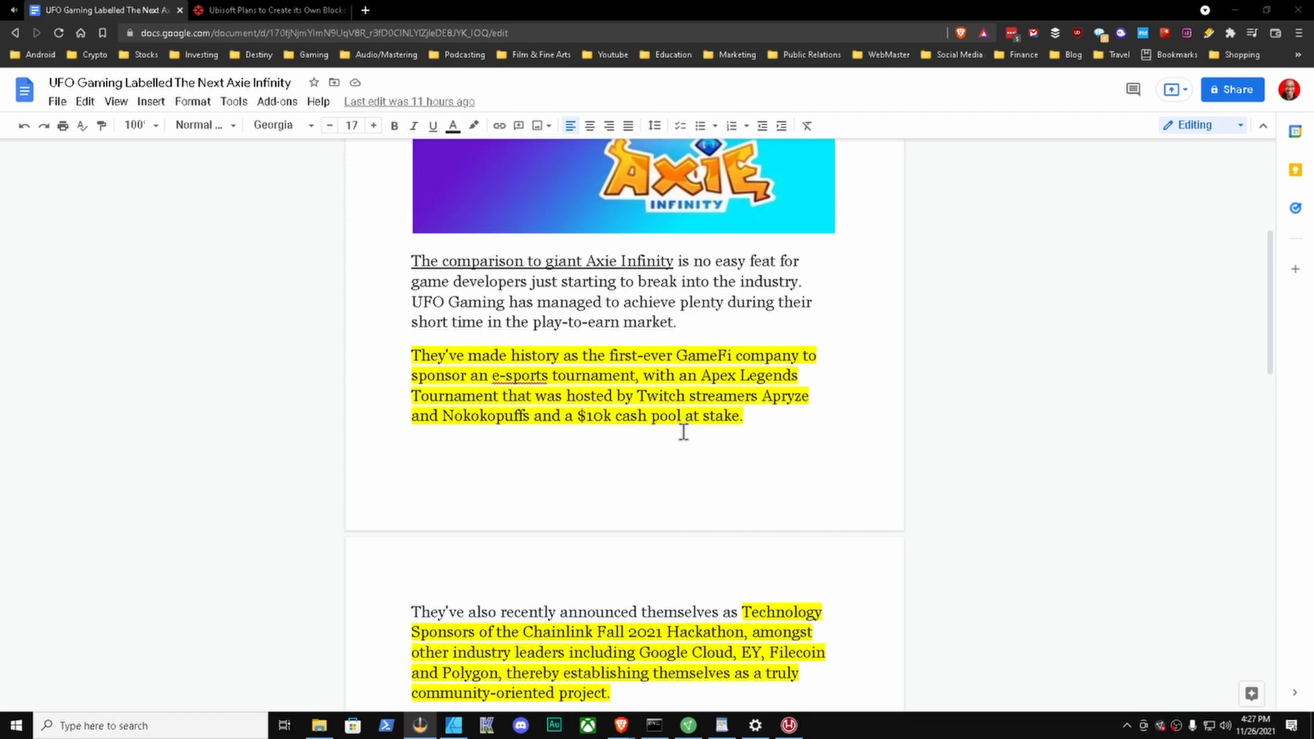
Step: Scroll through the Dark Metaverse and Axie Infinity market-cap comparison paragraphs
{"action": "scroll", "scroll_direction": "down", "scroll_amount": 3}
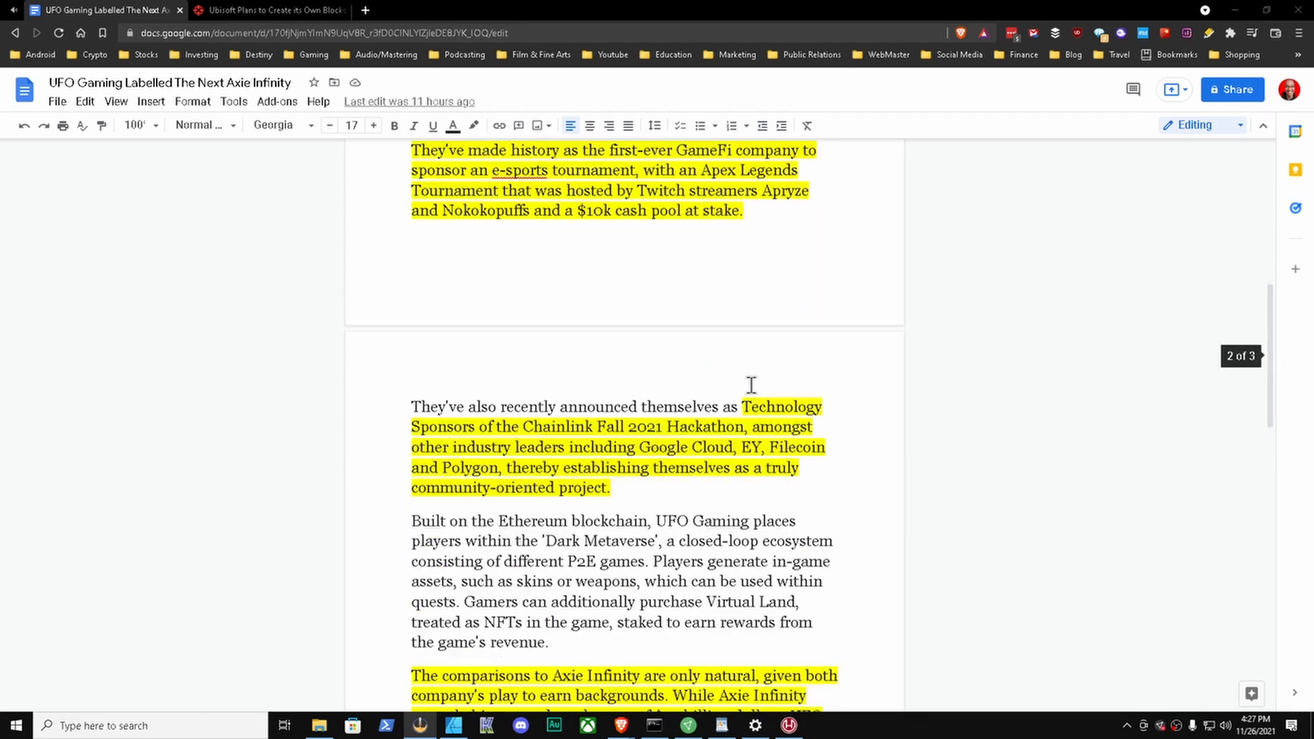
{"action": "scroll", "scroll_direction": "down", "scroll_amount": 3}
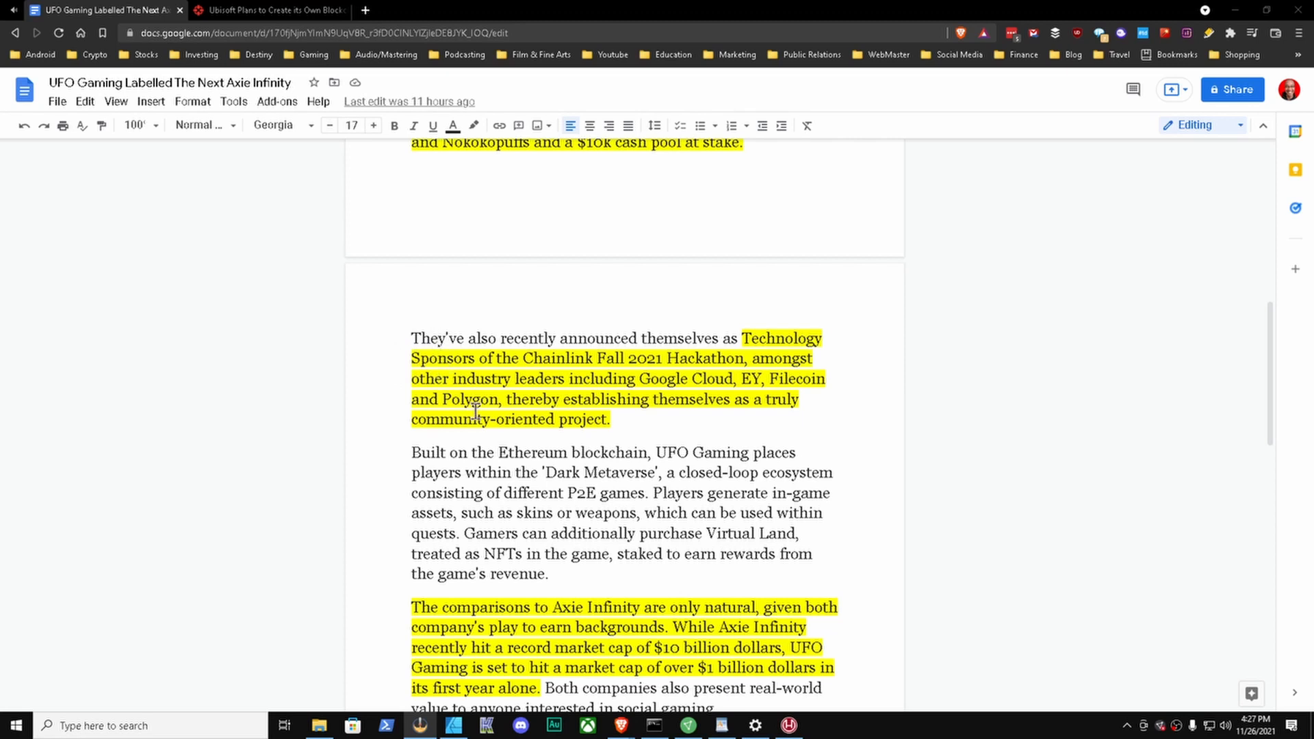
{"action": "mouse_move", "coordinate": [753, 427]}
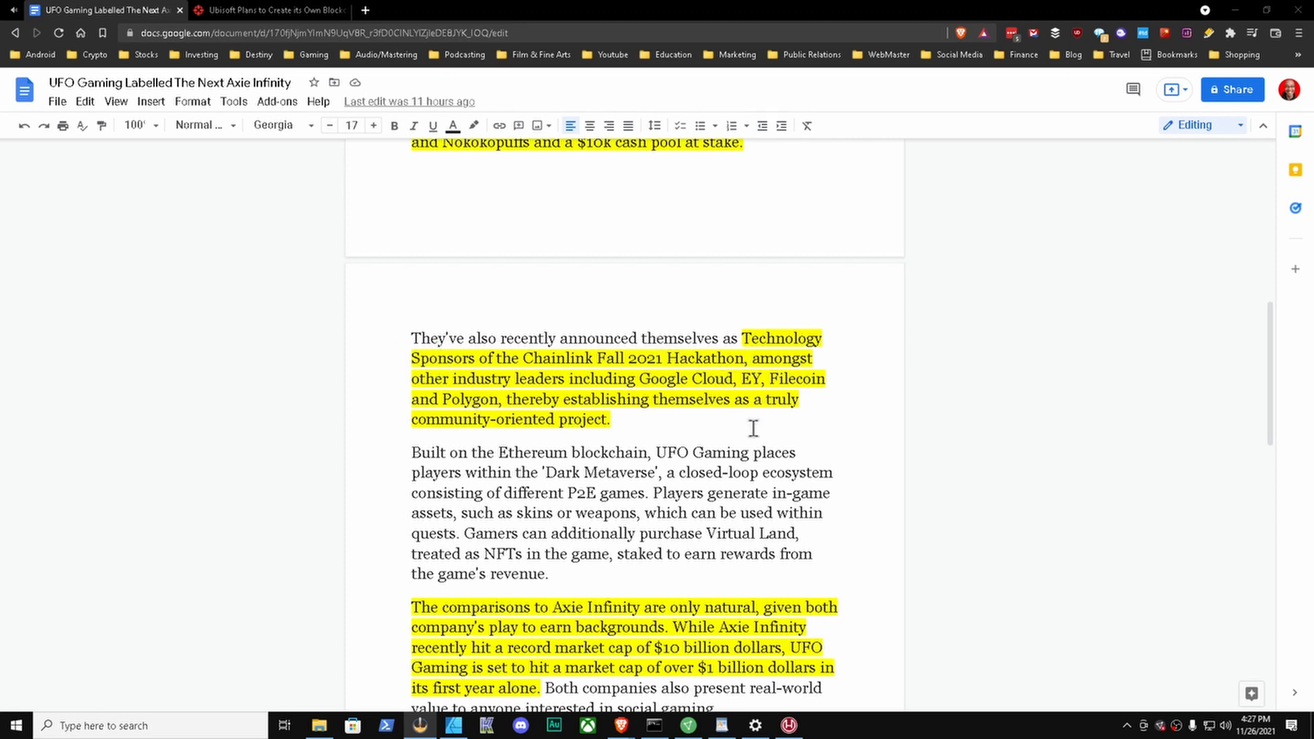
{"action": "mouse_move", "coordinate": [646, 429]}
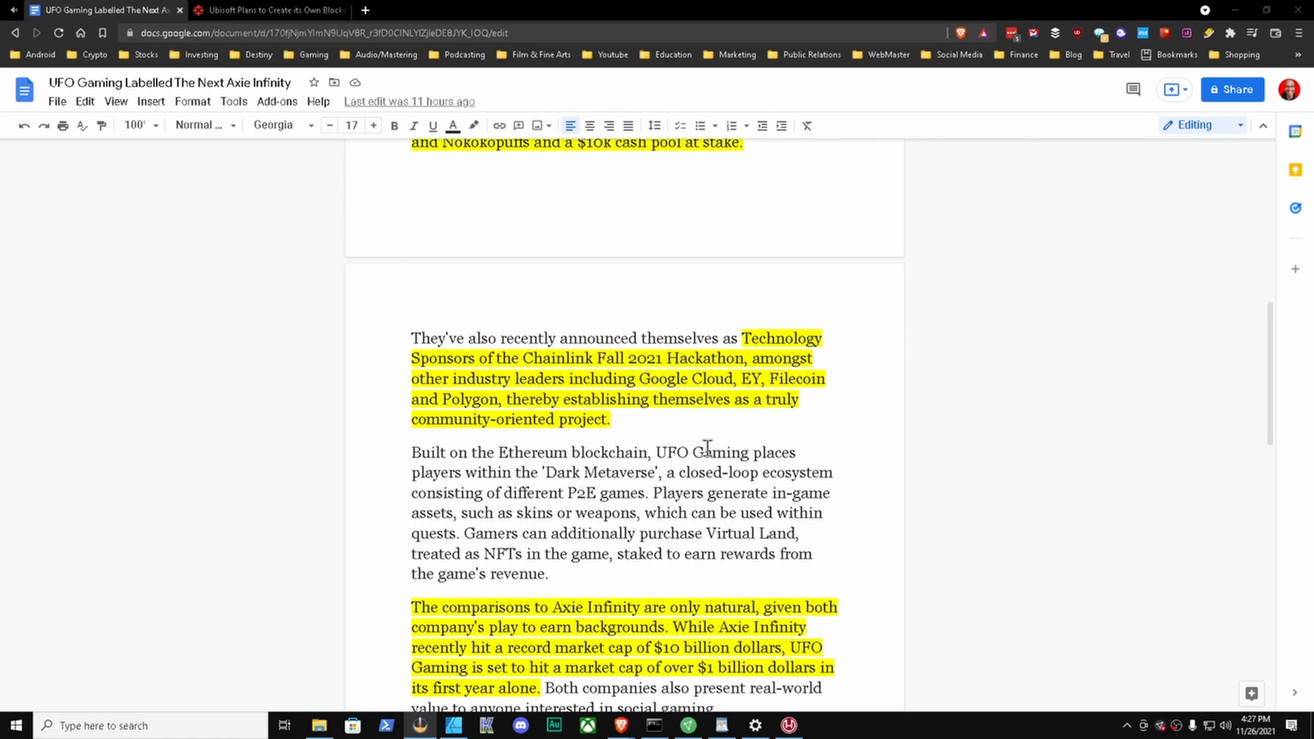
{"action": "mouse_move", "coordinate": [836, 492]}
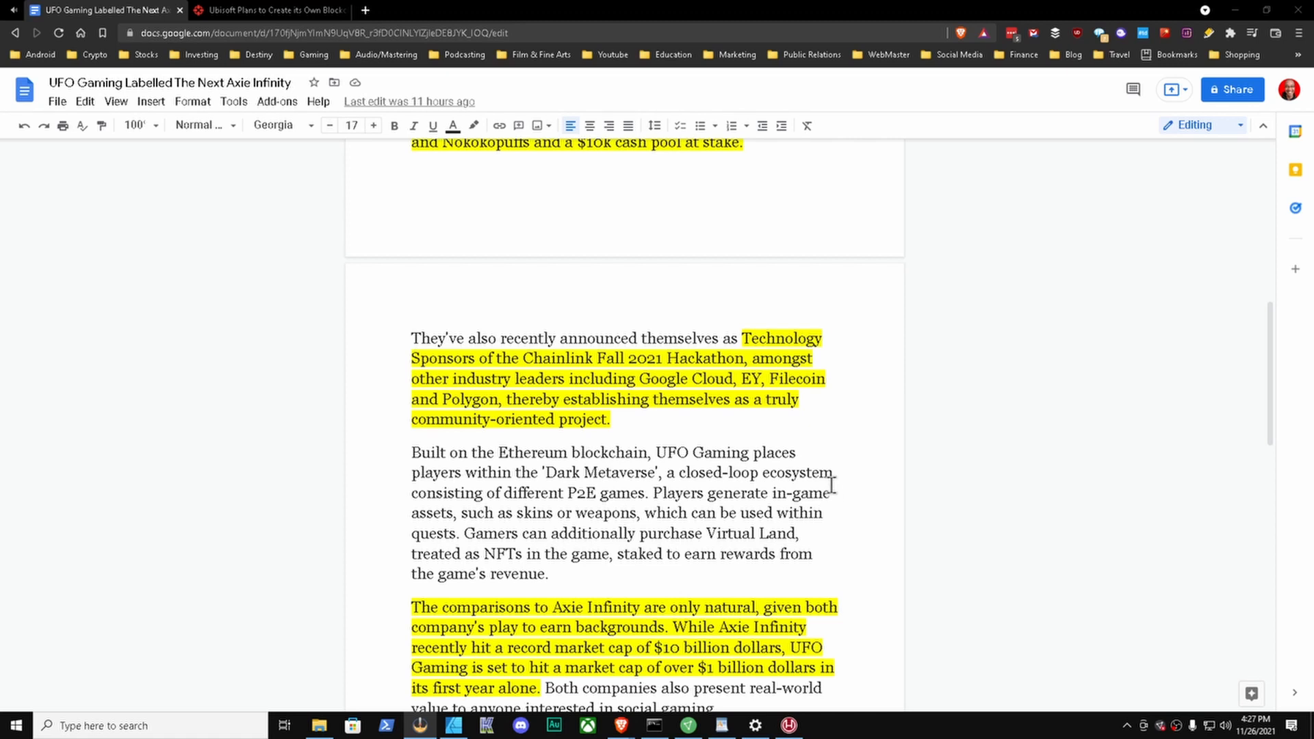
{"action": "mouse_move", "coordinate": [818, 461]}
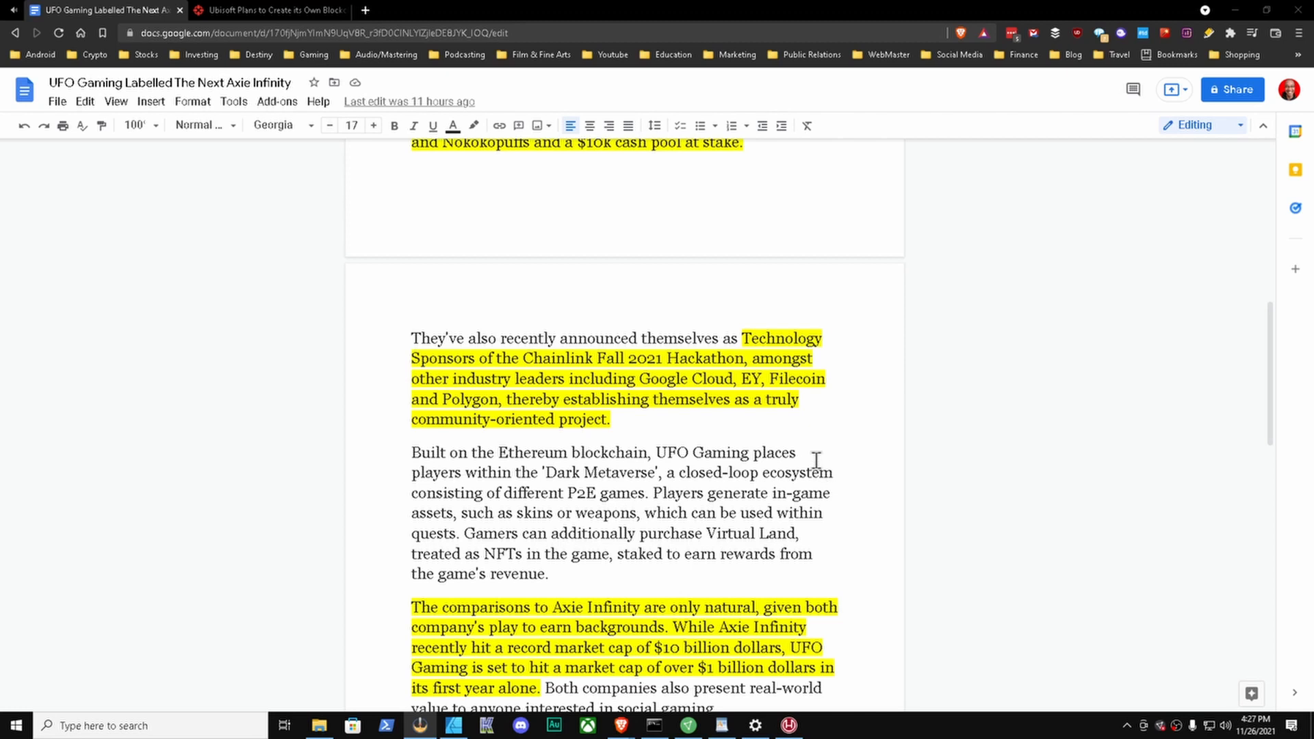
{"action": "scroll", "scroll_direction": "down", "scroll_amount": 3}
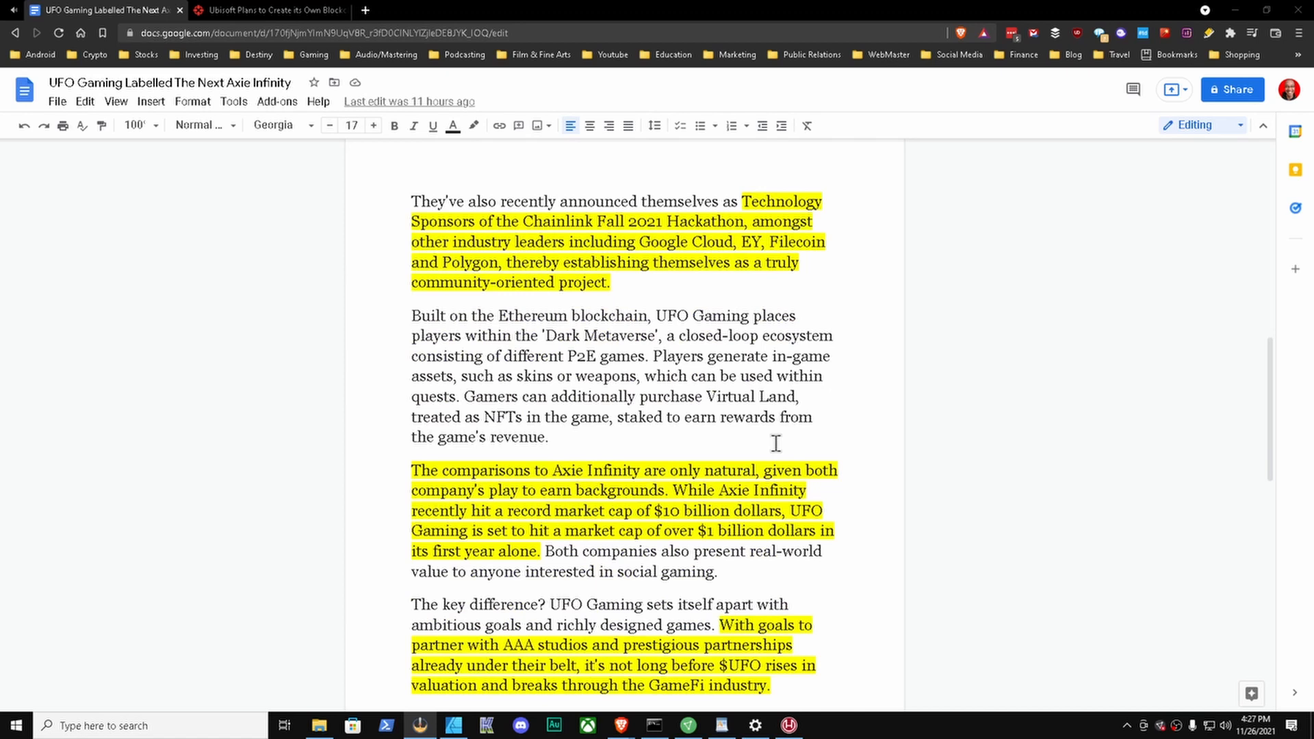
{"action": "scroll", "scroll_direction": "up", "scroll_amount": 3}
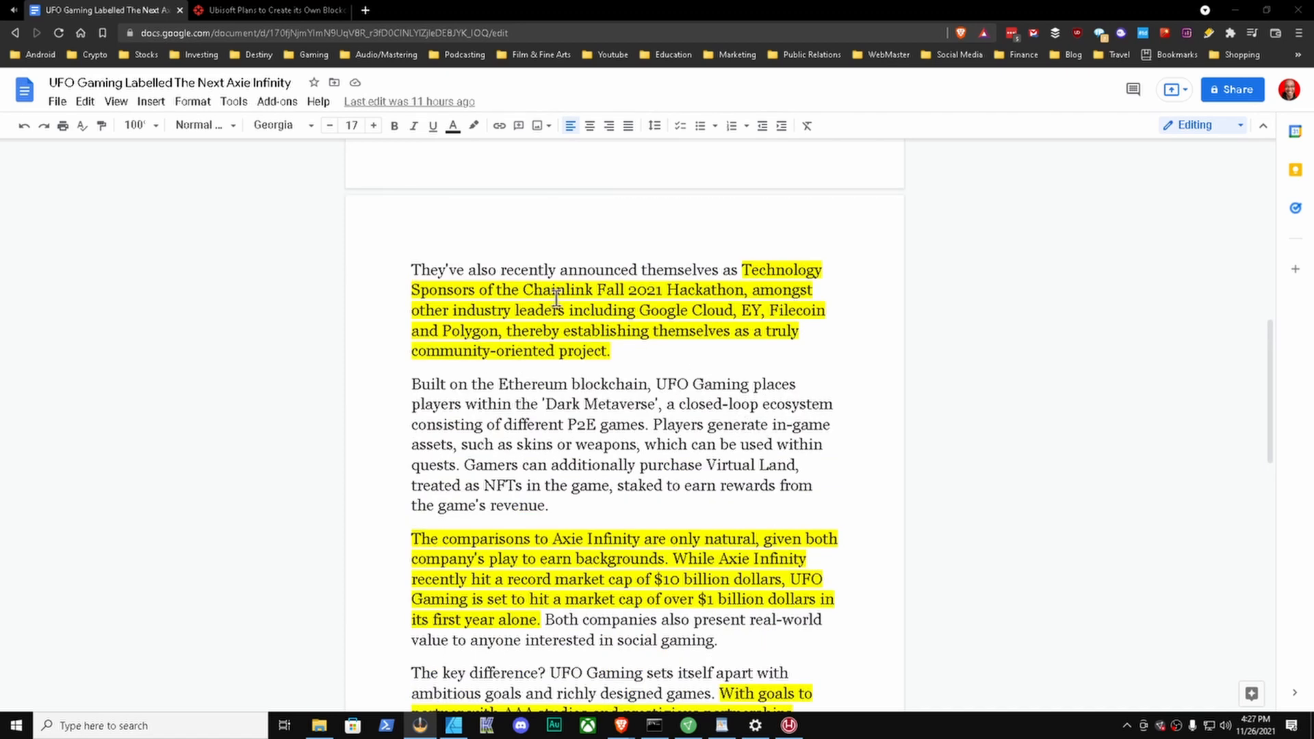
{"action": "mouse_move", "coordinate": [733, 451]}
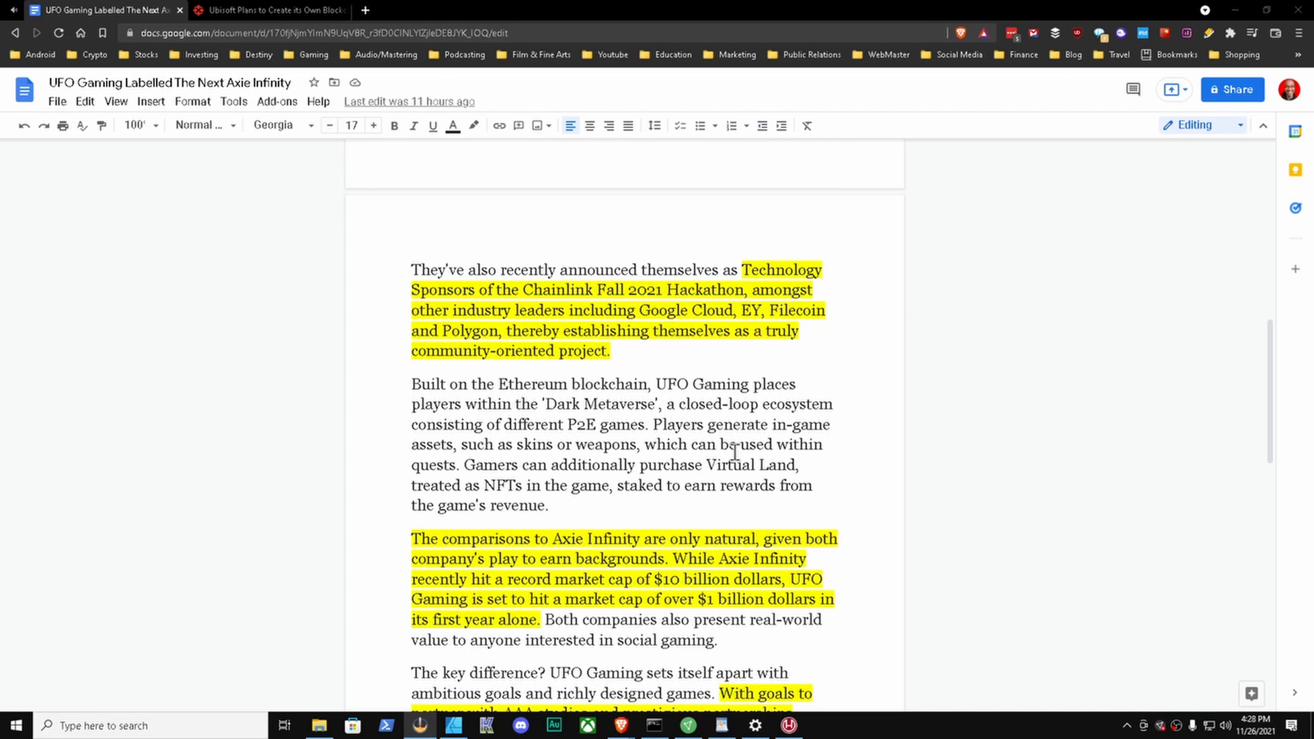
{"action": "mouse_move", "coordinate": [523, 285]}
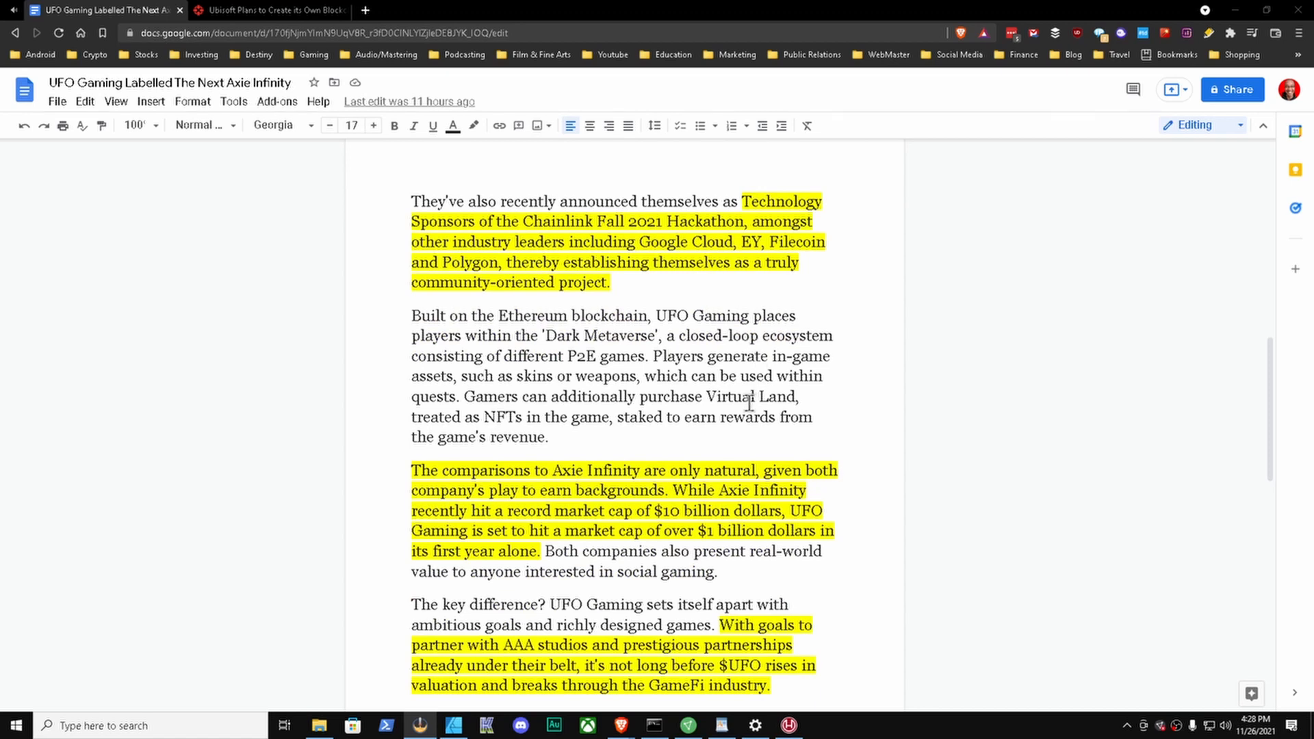
{"action": "mouse_move", "coordinate": [708, 396]}
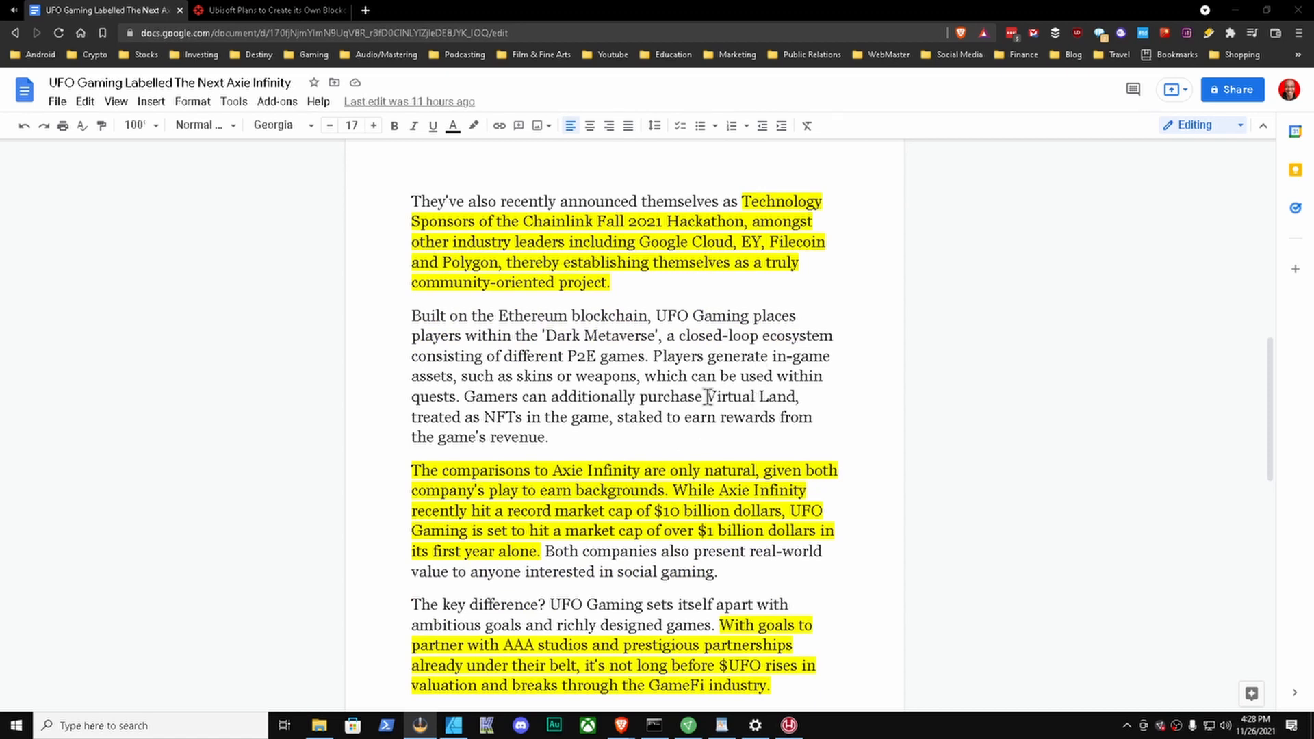
Step: Scroll to the closing line on AAA studio partnerships and $UFO breaking through GameFi
{"action": "scroll", "scroll_direction": "down", "scroll_amount": 3}
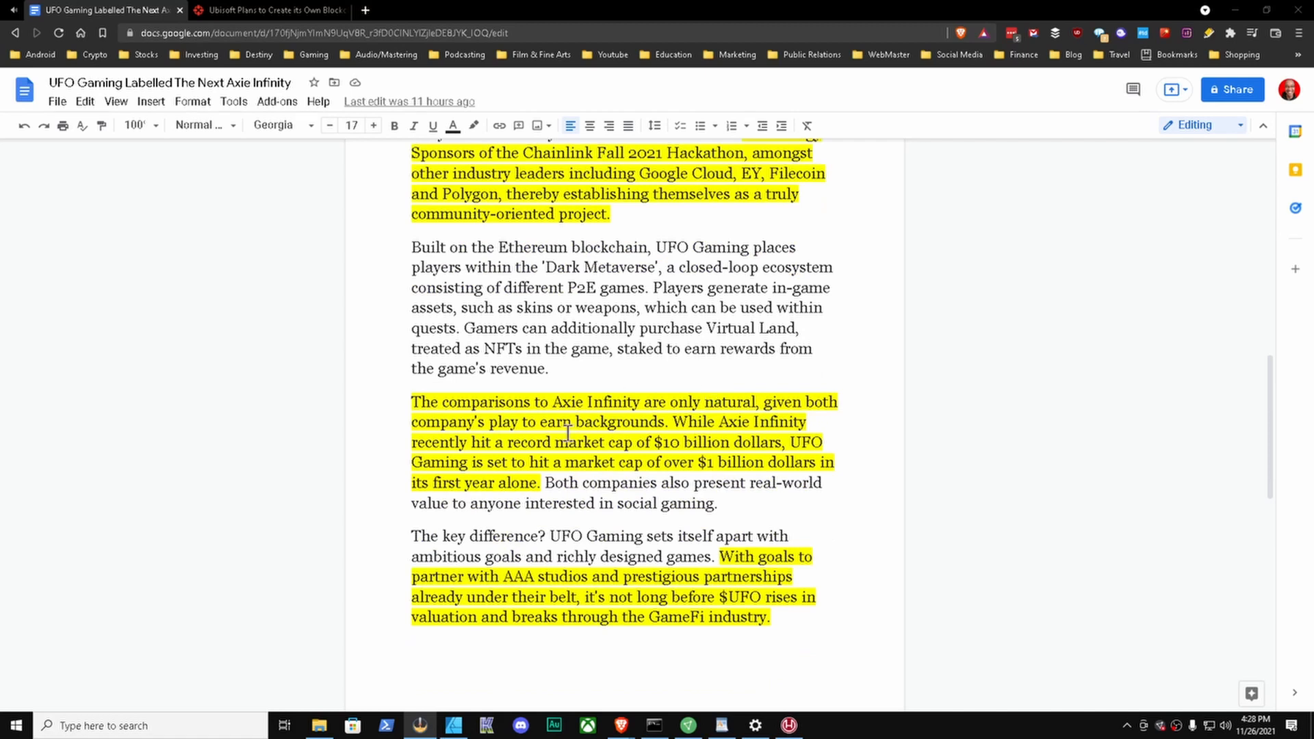
{"action": "scroll", "scroll_direction": "down", "scroll_amount": 3}
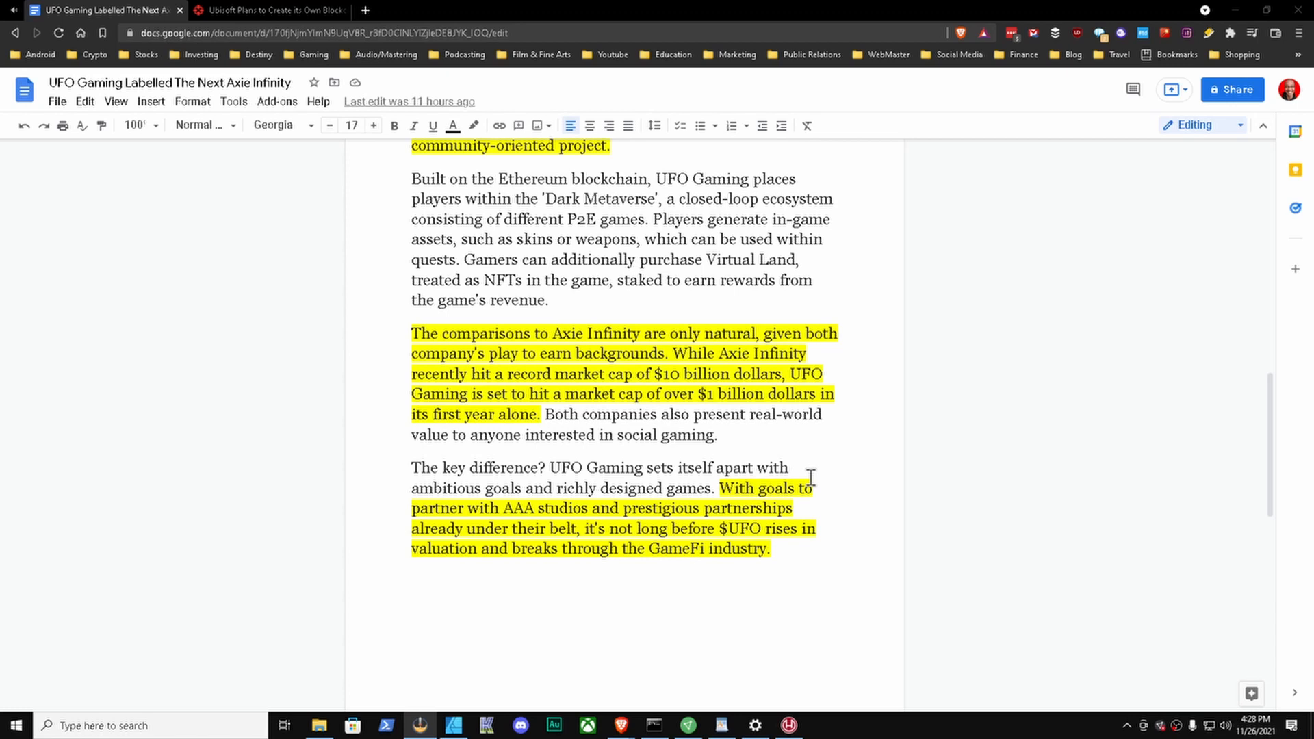
{"action": "mouse_move", "coordinate": [549, 396]}
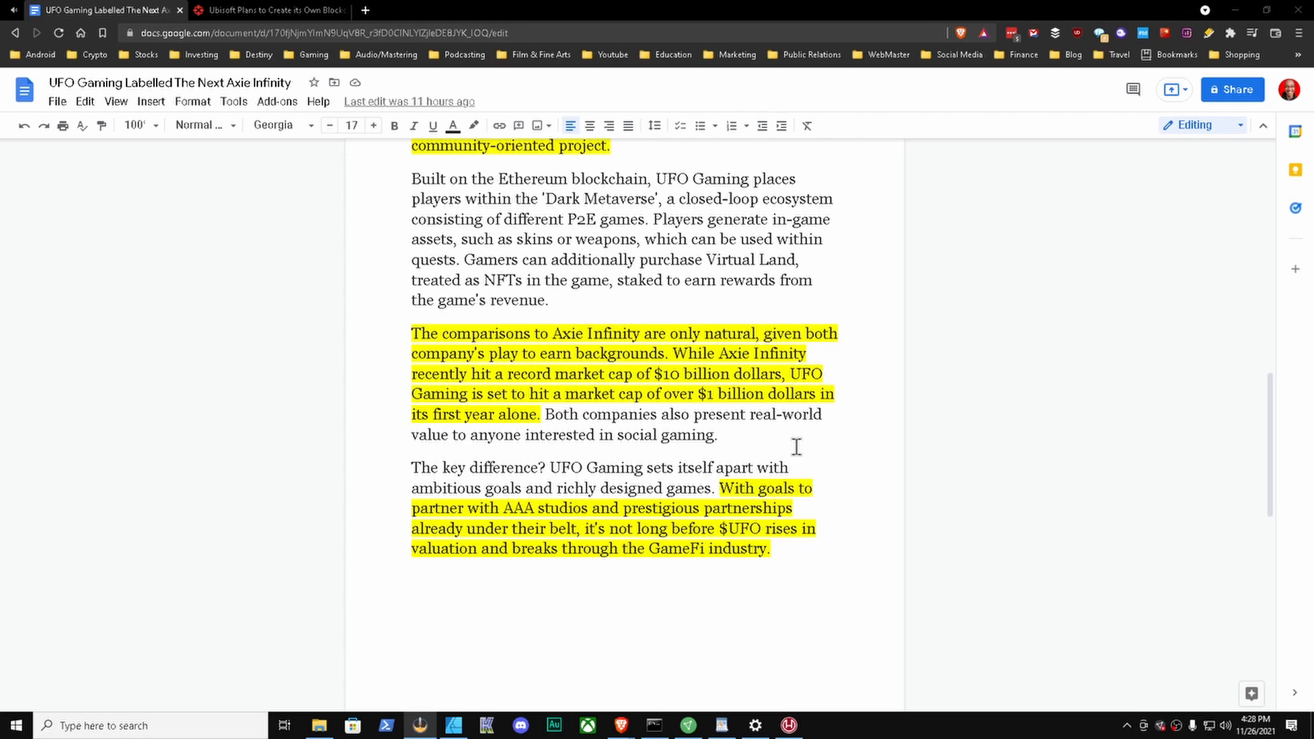
{"action": "mouse_move", "coordinate": [669, 414]}
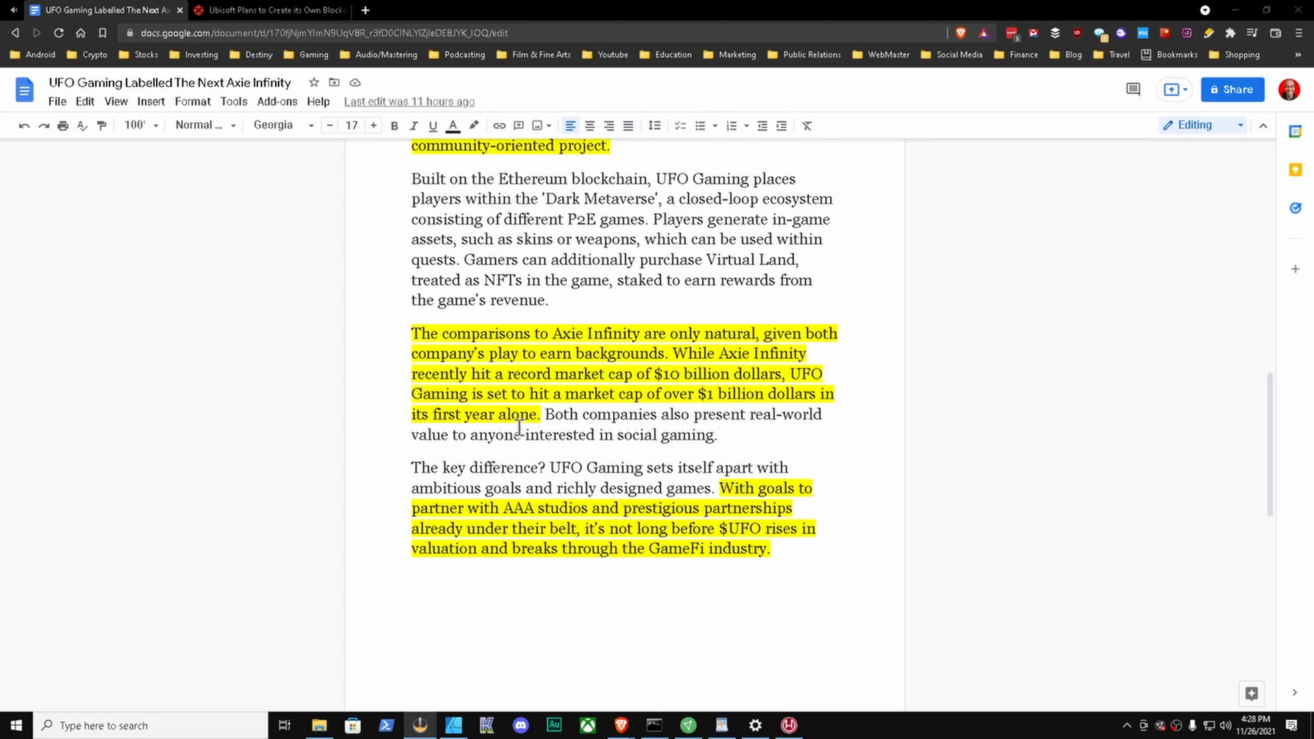
Step: Return to the article's top, then switch to the IGN Ubisoft blockchain games tab
{"action": "scroll", "scroll_direction": "down", "scroll_amount": 3}
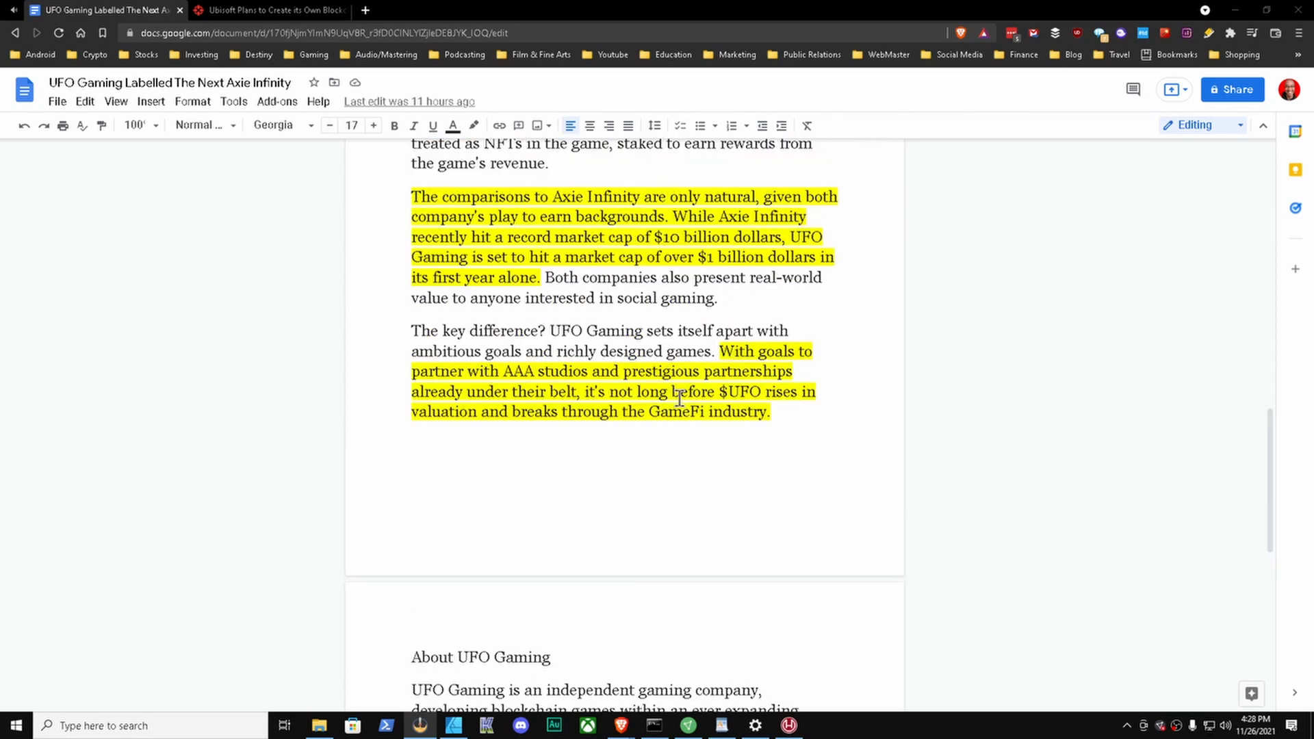
{"action": "mouse_move", "coordinate": [671, 408]}
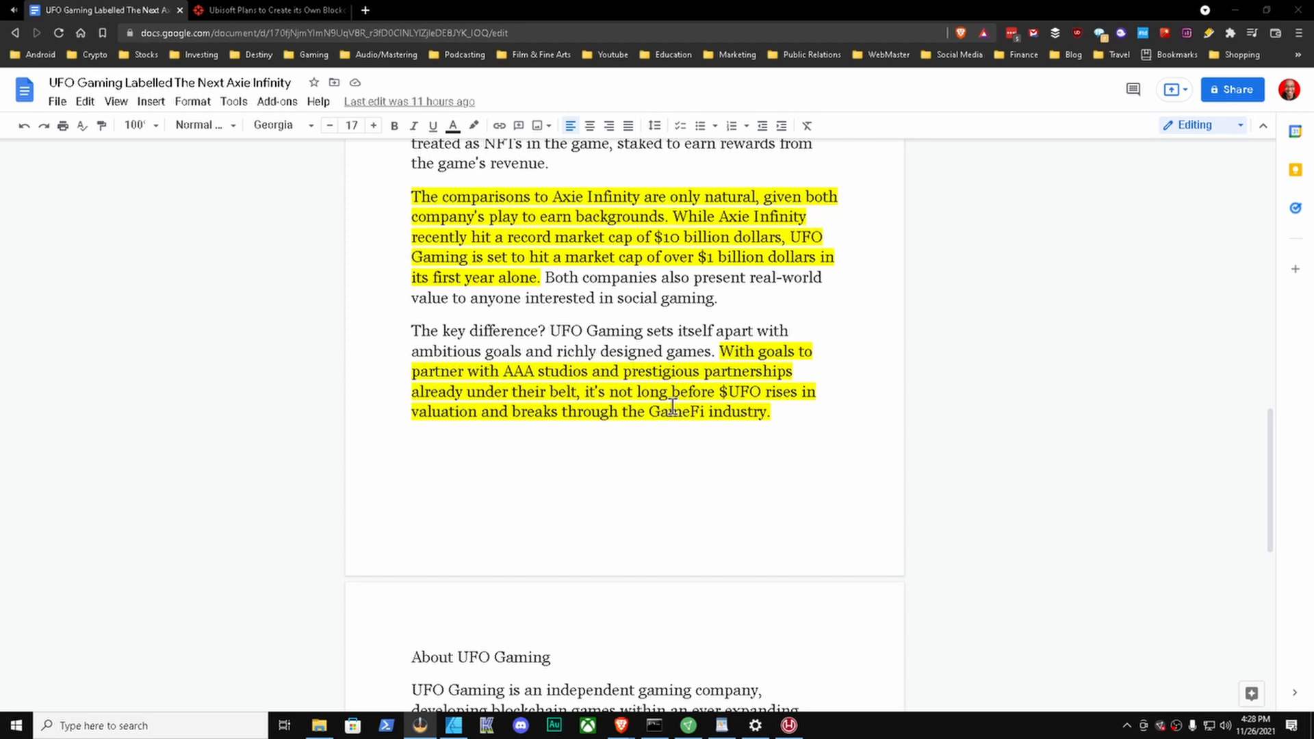
{"action": "mouse_move", "coordinate": [533, 373]}
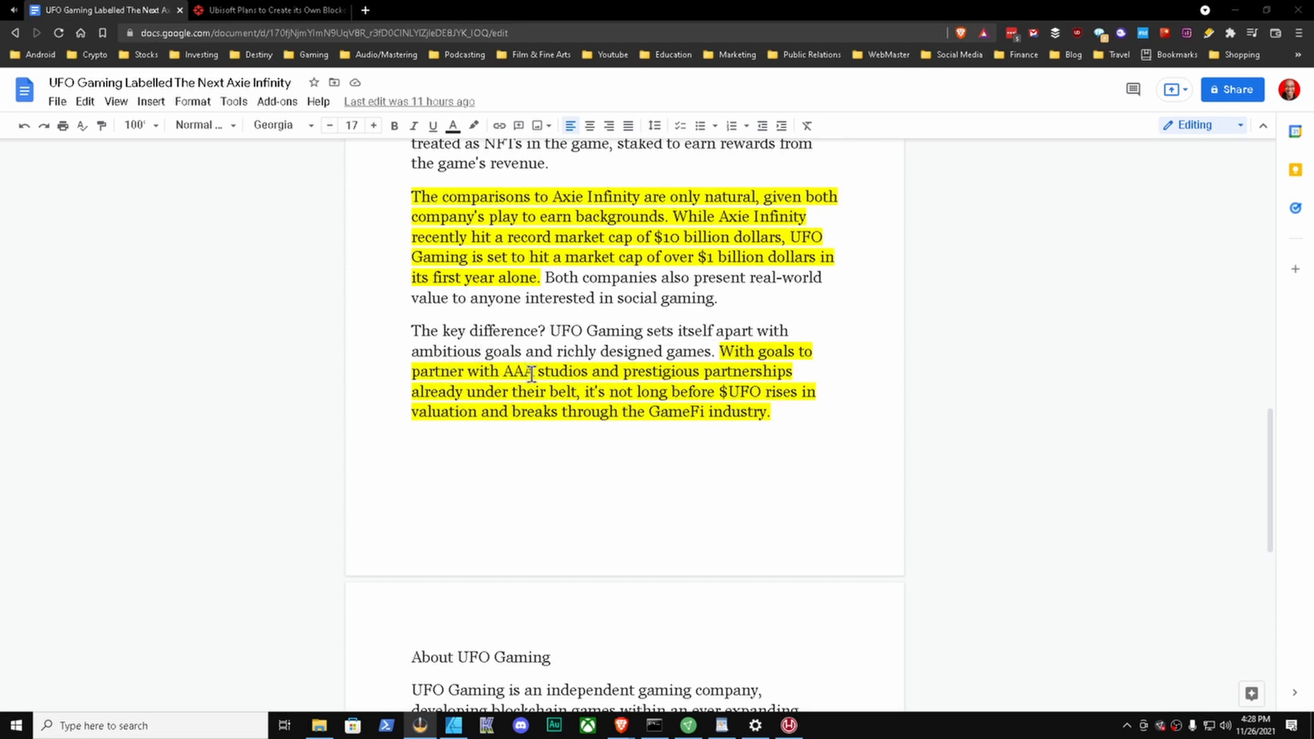
{"action": "mouse_move", "coordinate": [744, 343]}
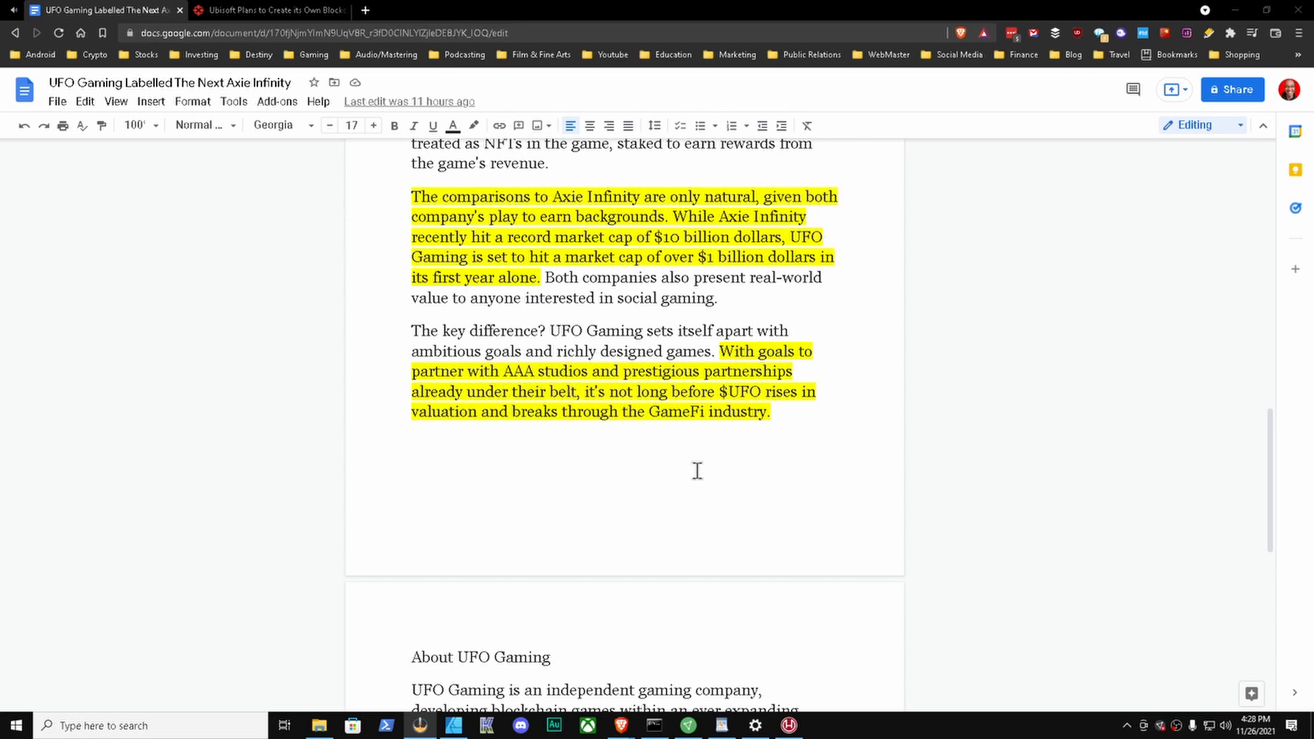
{"action": "mouse_move", "coordinate": [751, 452]}
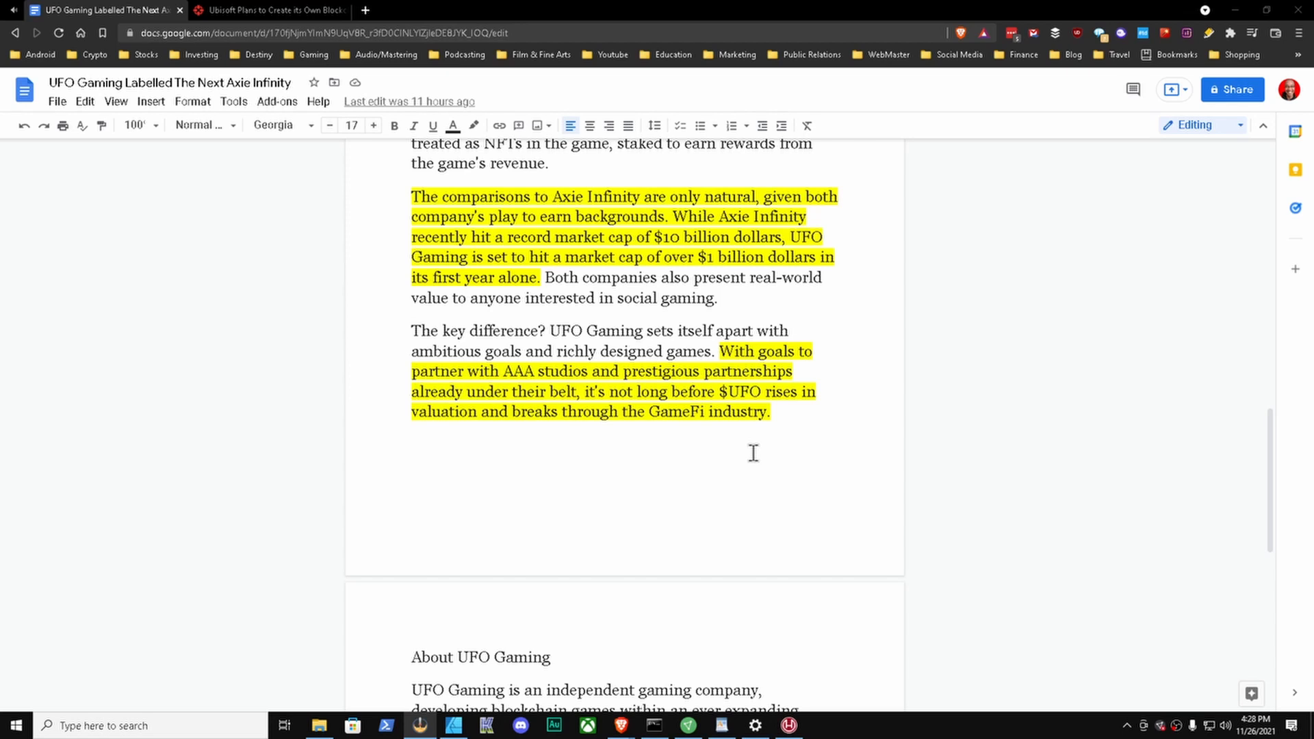
{"action": "mouse_move", "coordinate": [762, 440]}
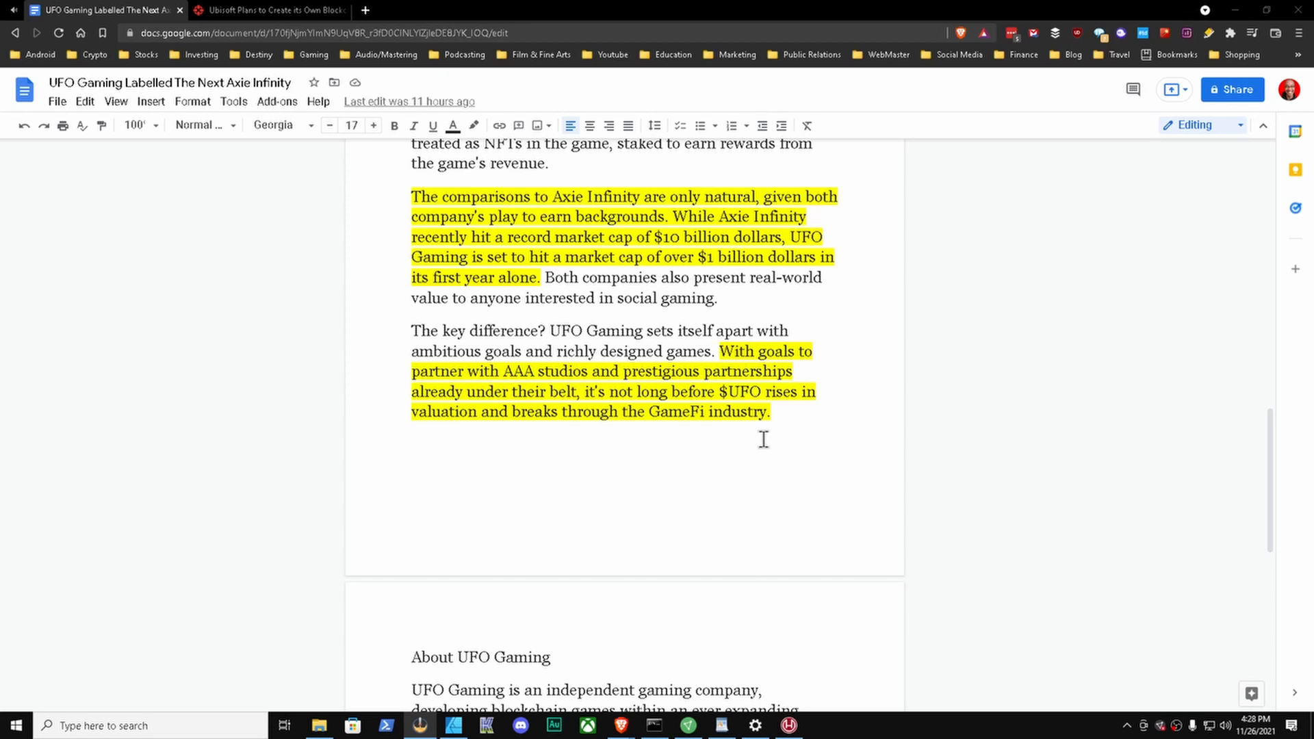
{"action": "mouse_move", "coordinate": [771, 432]}
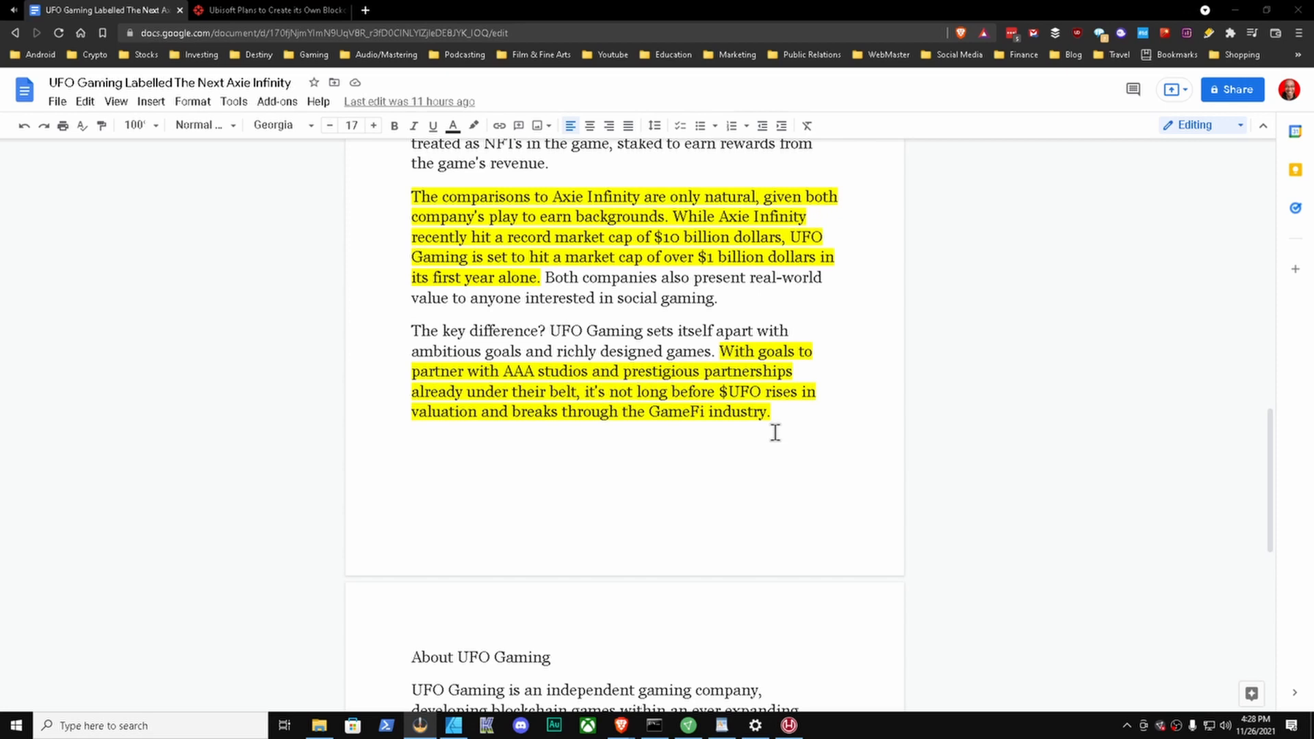
{"action": "mouse_move", "coordinate": [662, 429]}
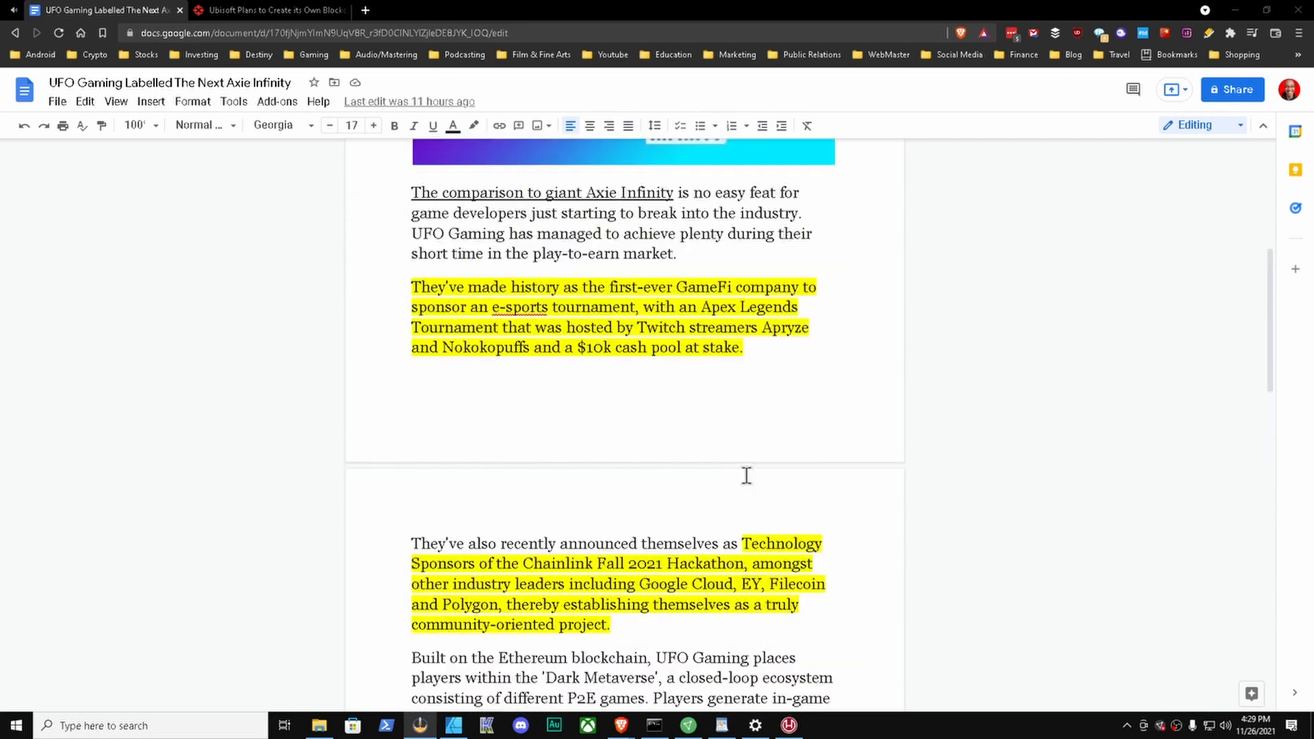
{"action": "scroll", "scroll_direction": "up", "scroll_amount": 3}
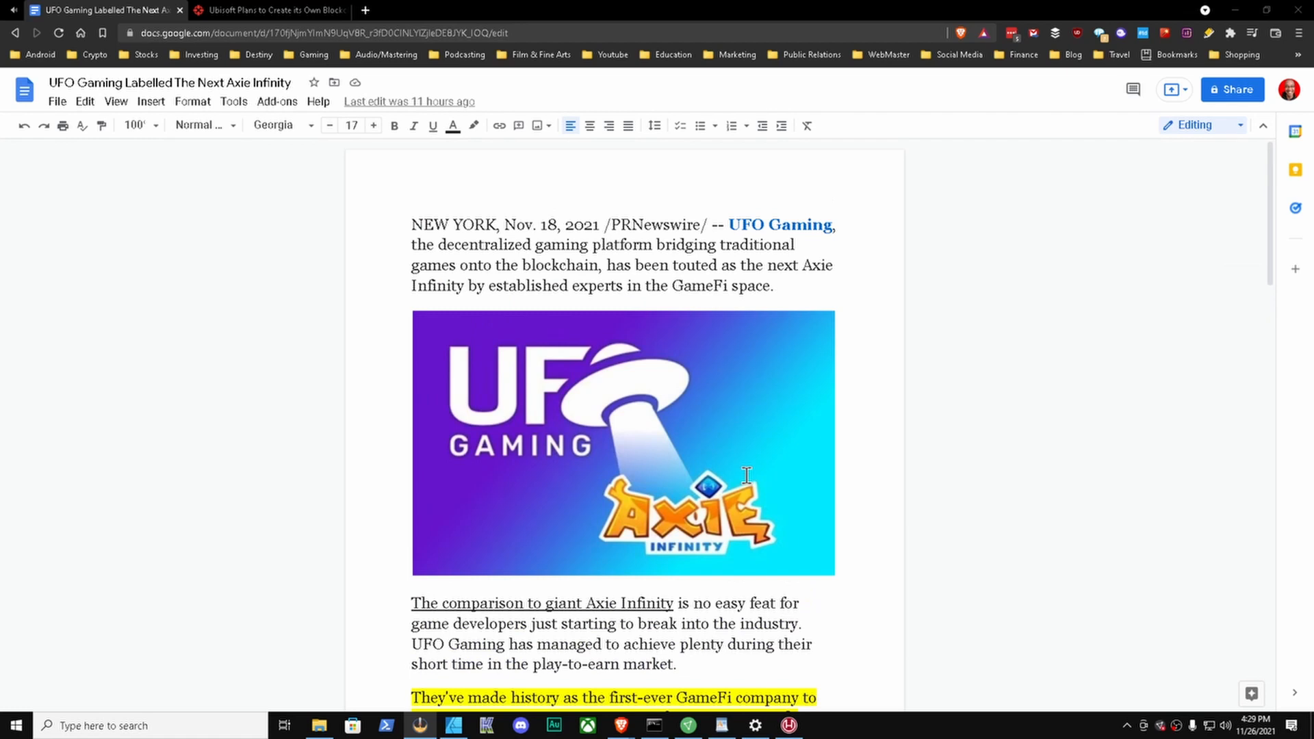
{"action": "mouse_move", "coordinate": [742, 475]}
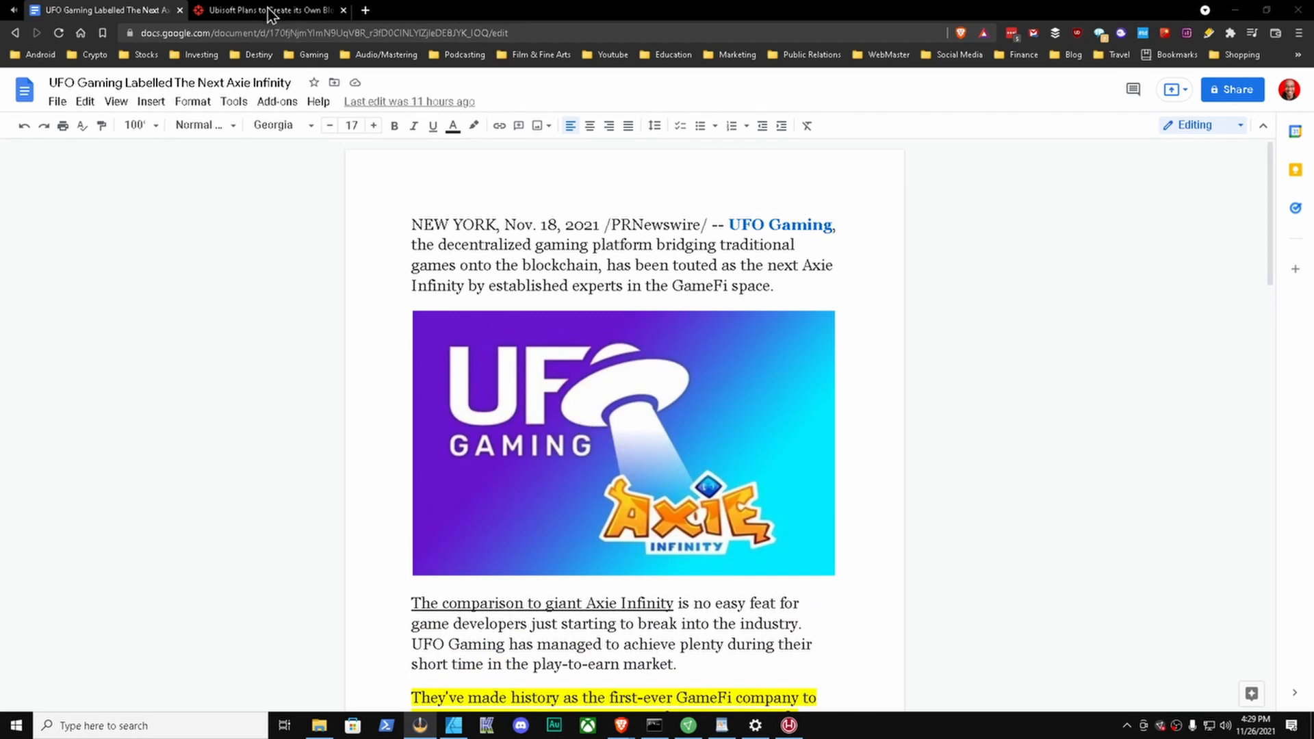
{"action": "left_click", "coordinate": [268, 10]}
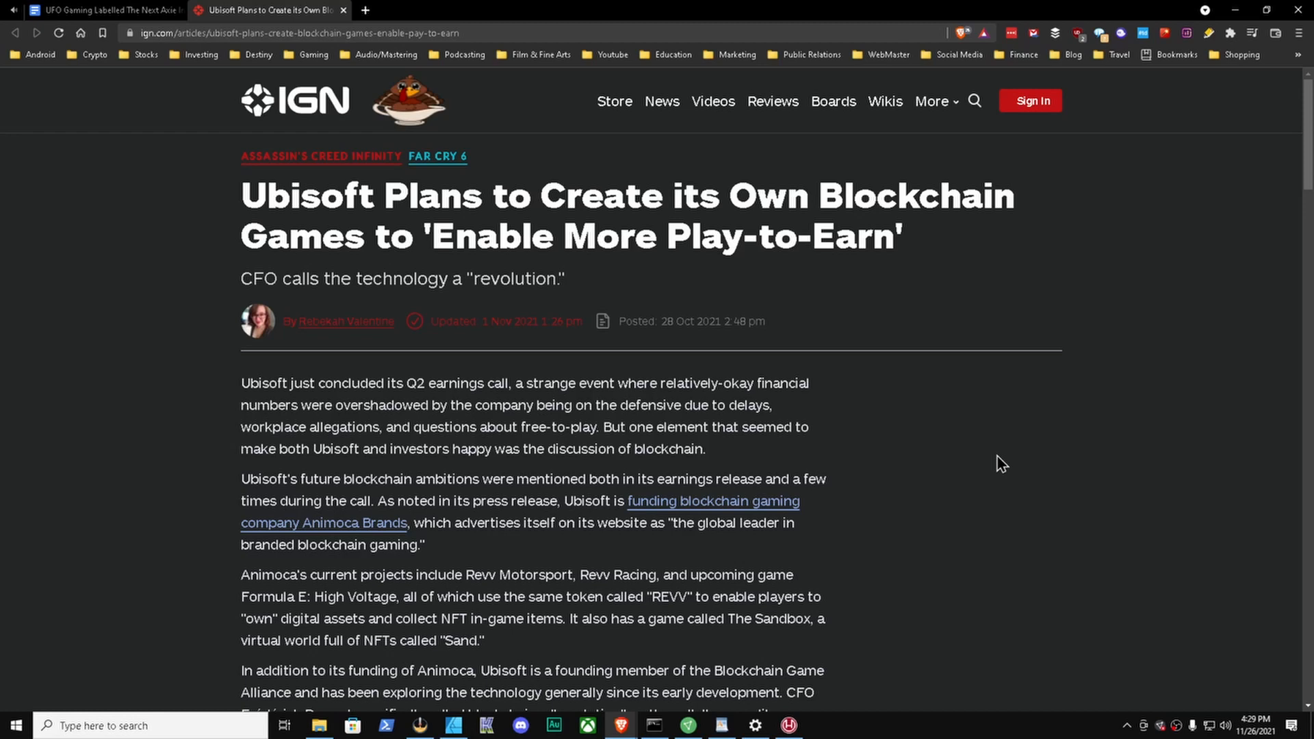
{"action": "mouse_move", "coordinate": [888, 402]}
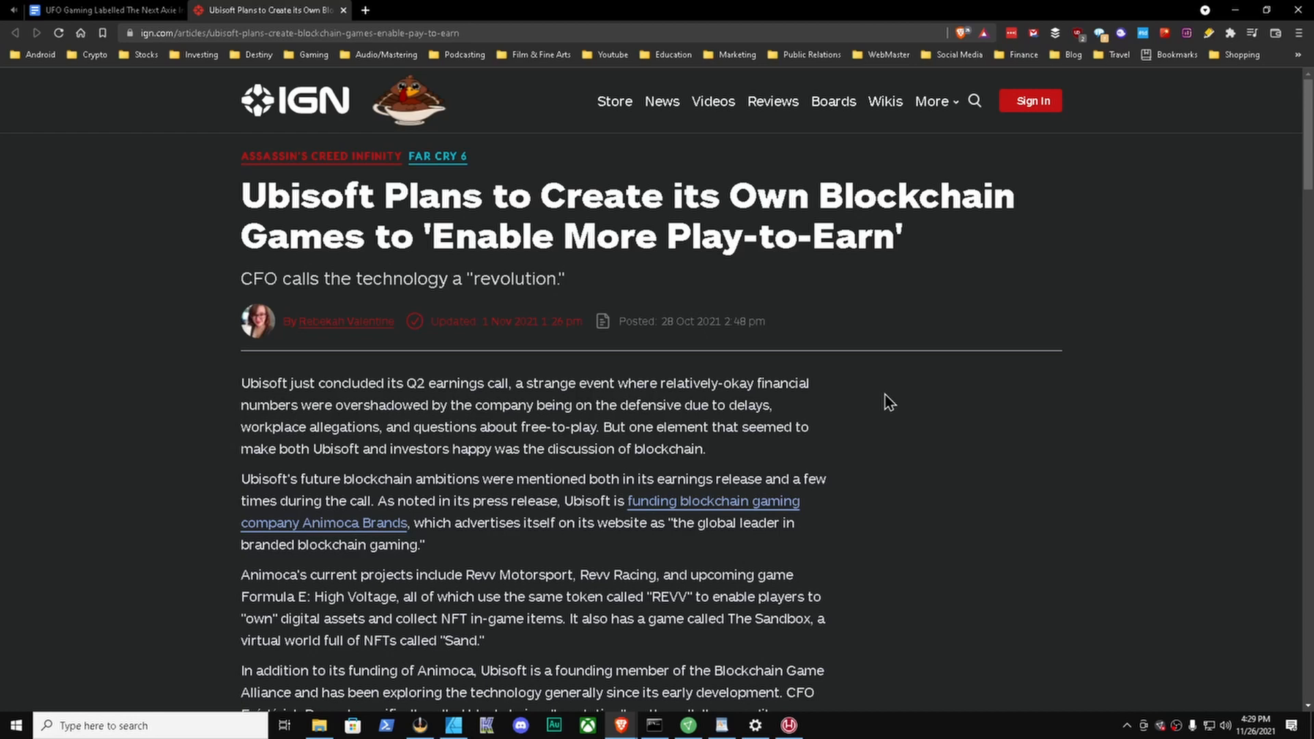
{"action": "mouse_move", "coordinate": [825, 275]}
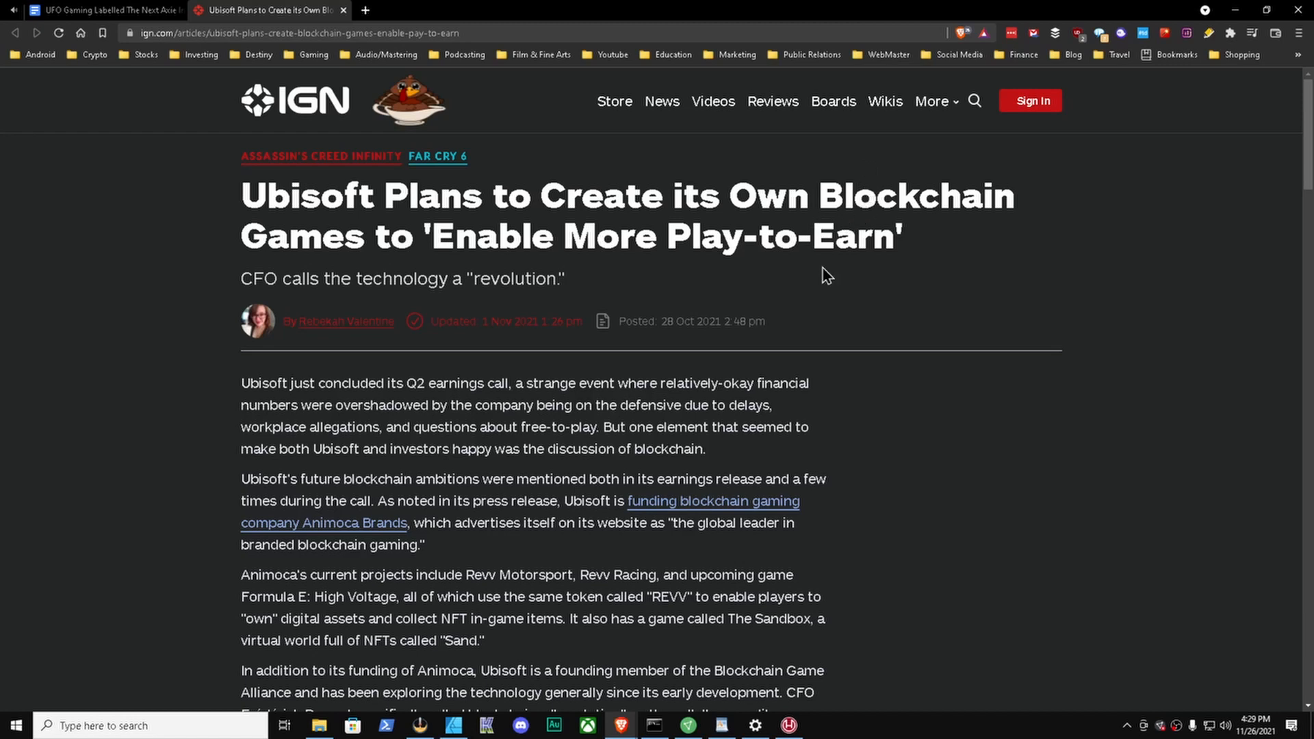
{"action": "mouse_move", "coordinate": [568, 251]}
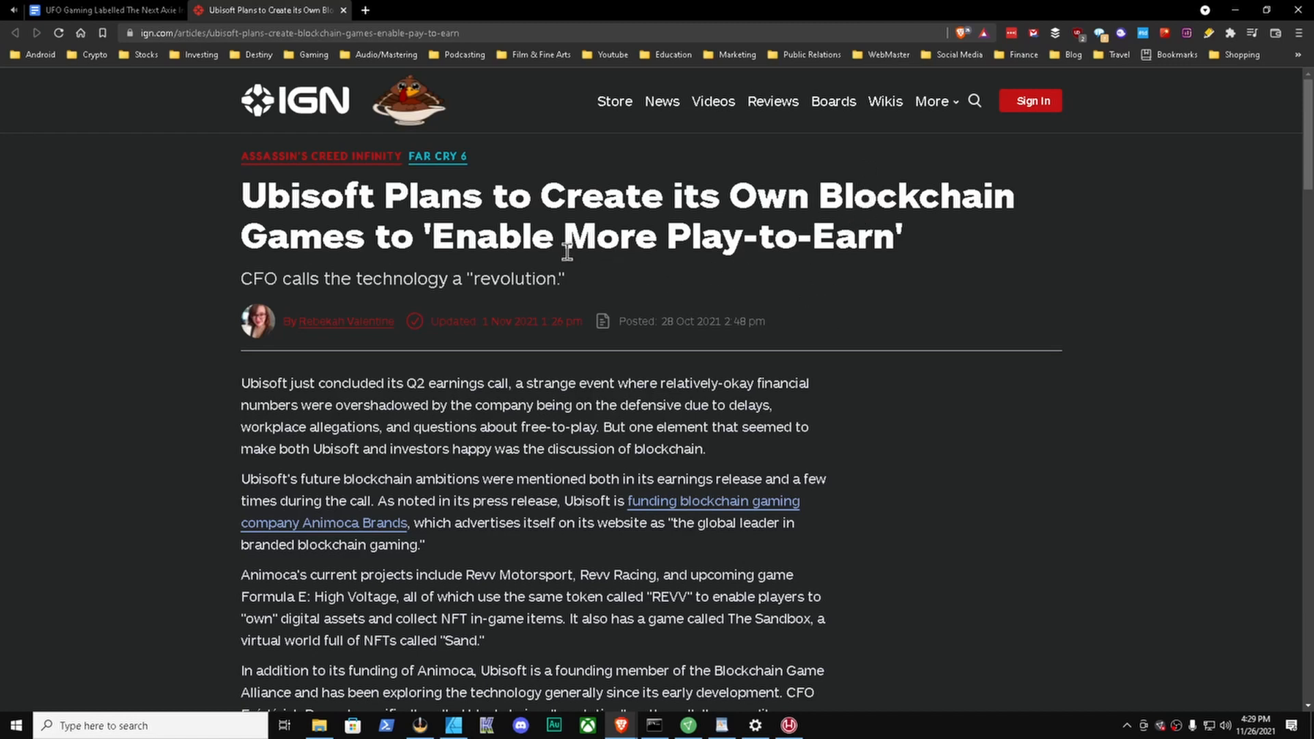
{"action": "mouse_move", "coordinate": [962, 540]}
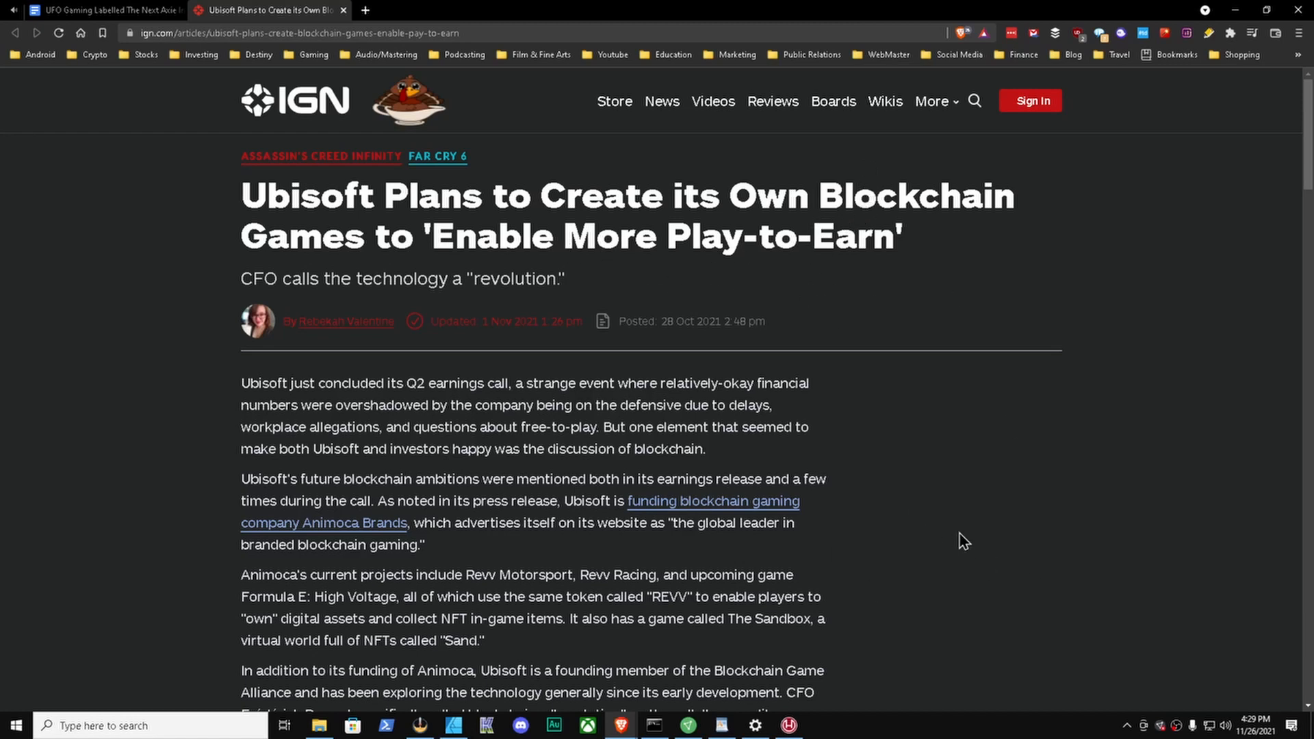
{"action": "mouse_move", "coordinate": [918, 508]}
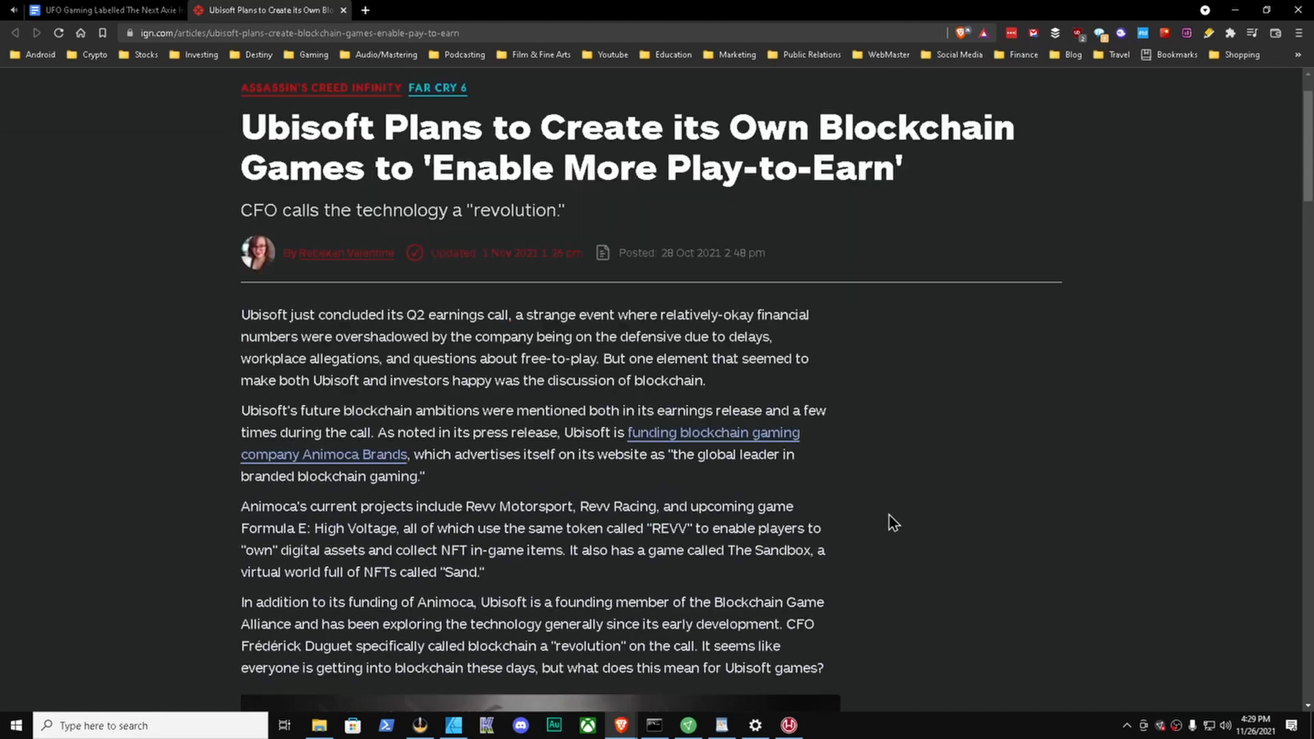
{"action": "mouse_move", "coordinate": [662, 553]}
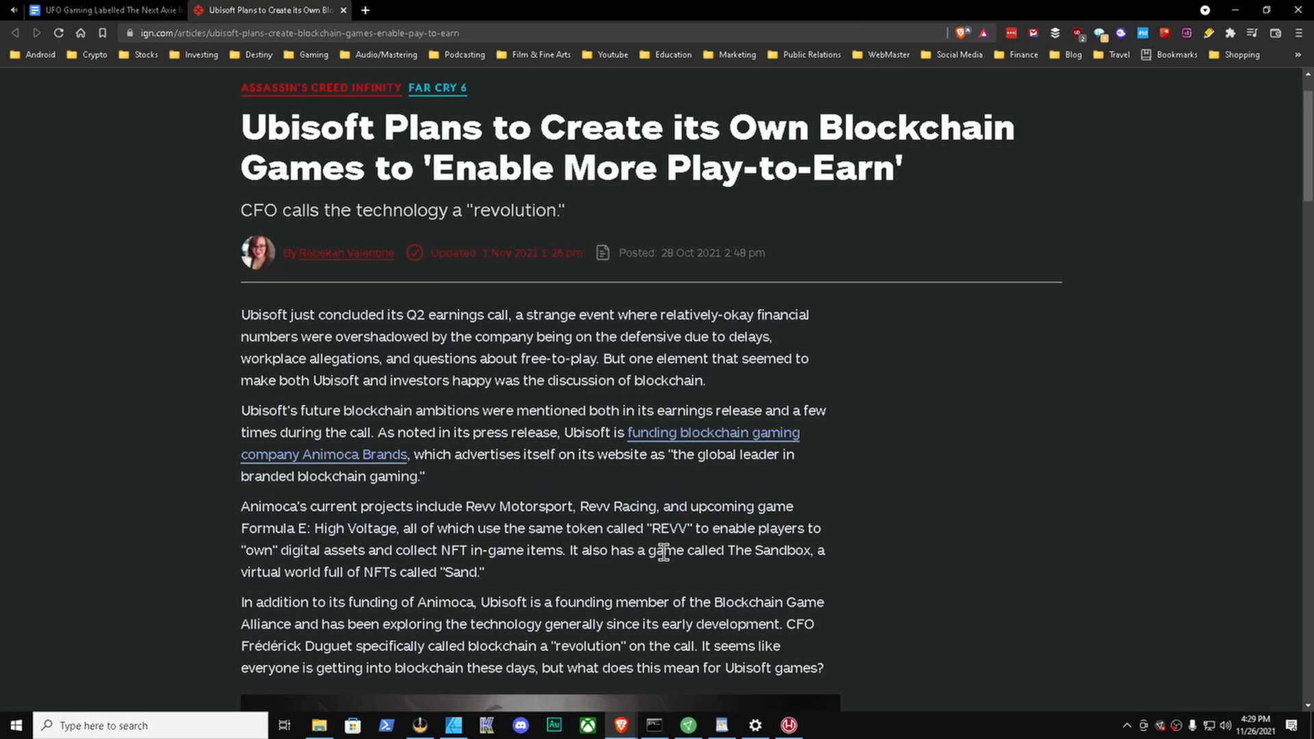
{"action": "scroll", "scroll_direction": "down", "scroll_amount": 3}
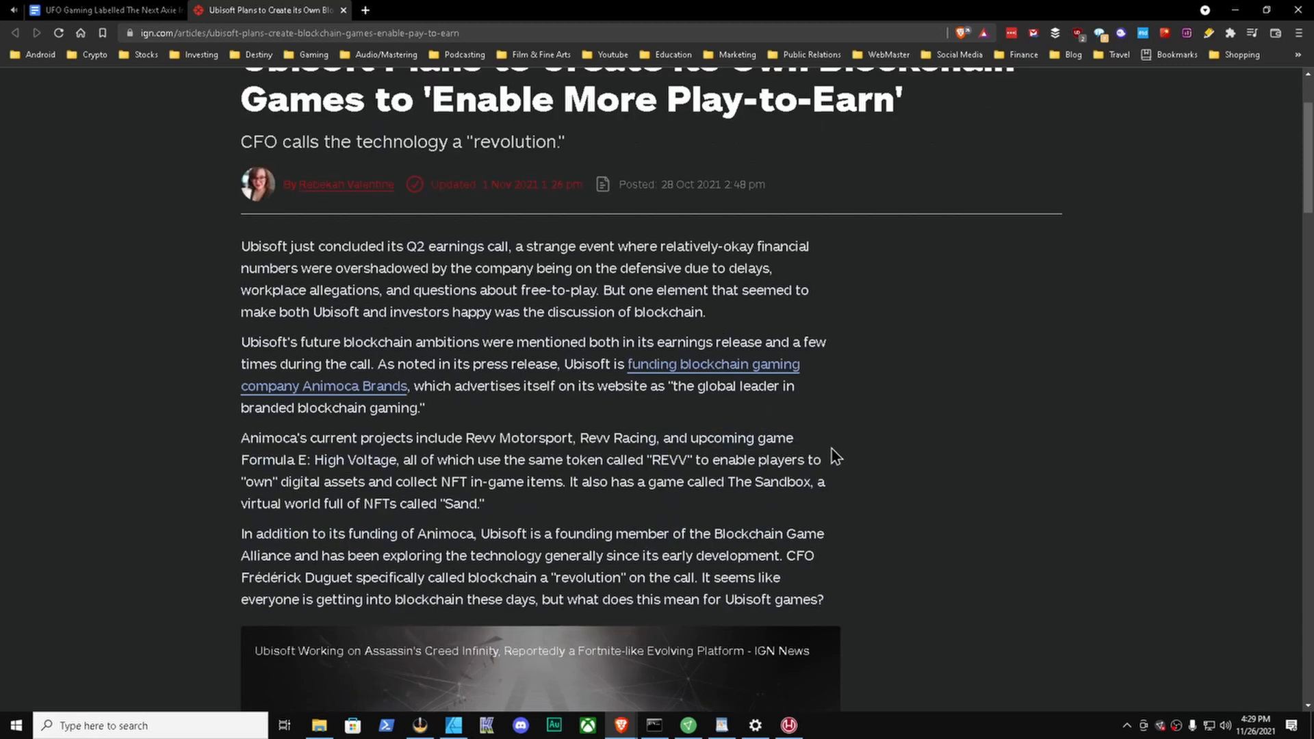
{"action": "mouse_move", "coordinate": [292, 479]}
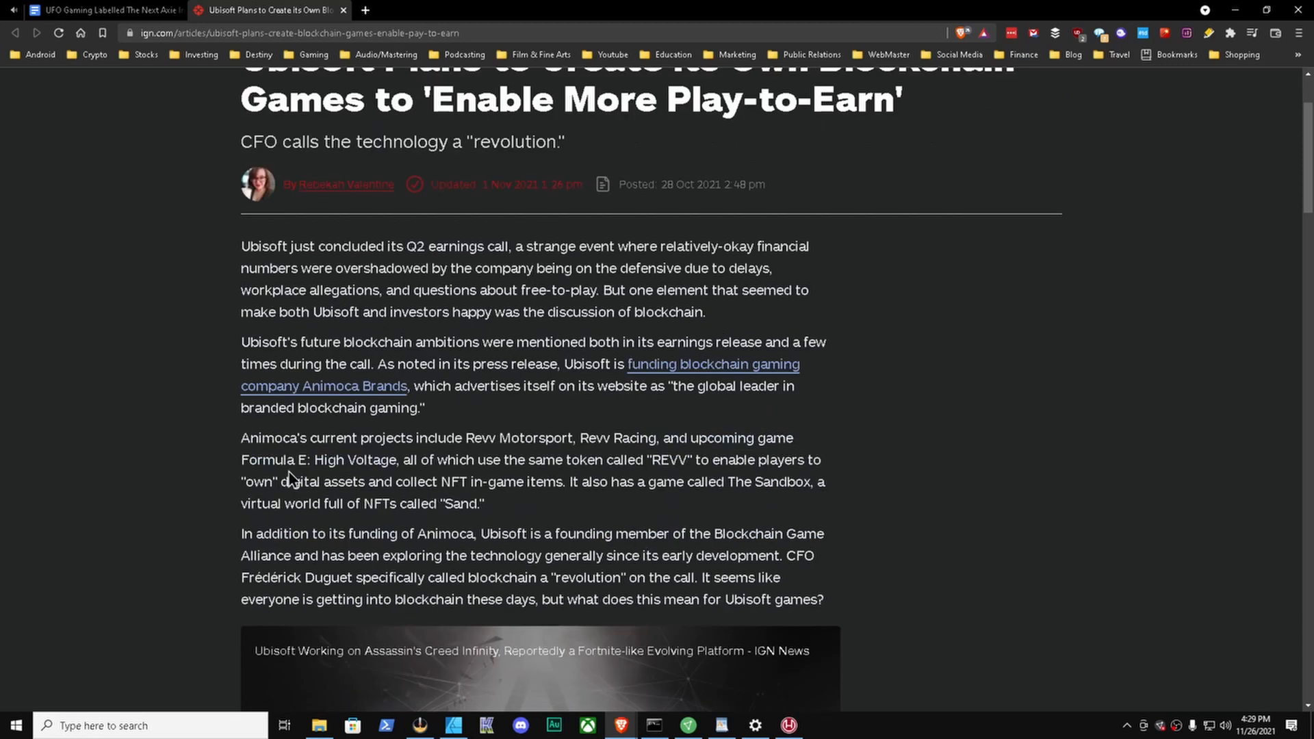
{"action": "mouse_move", "coordinate": [427, 364]}
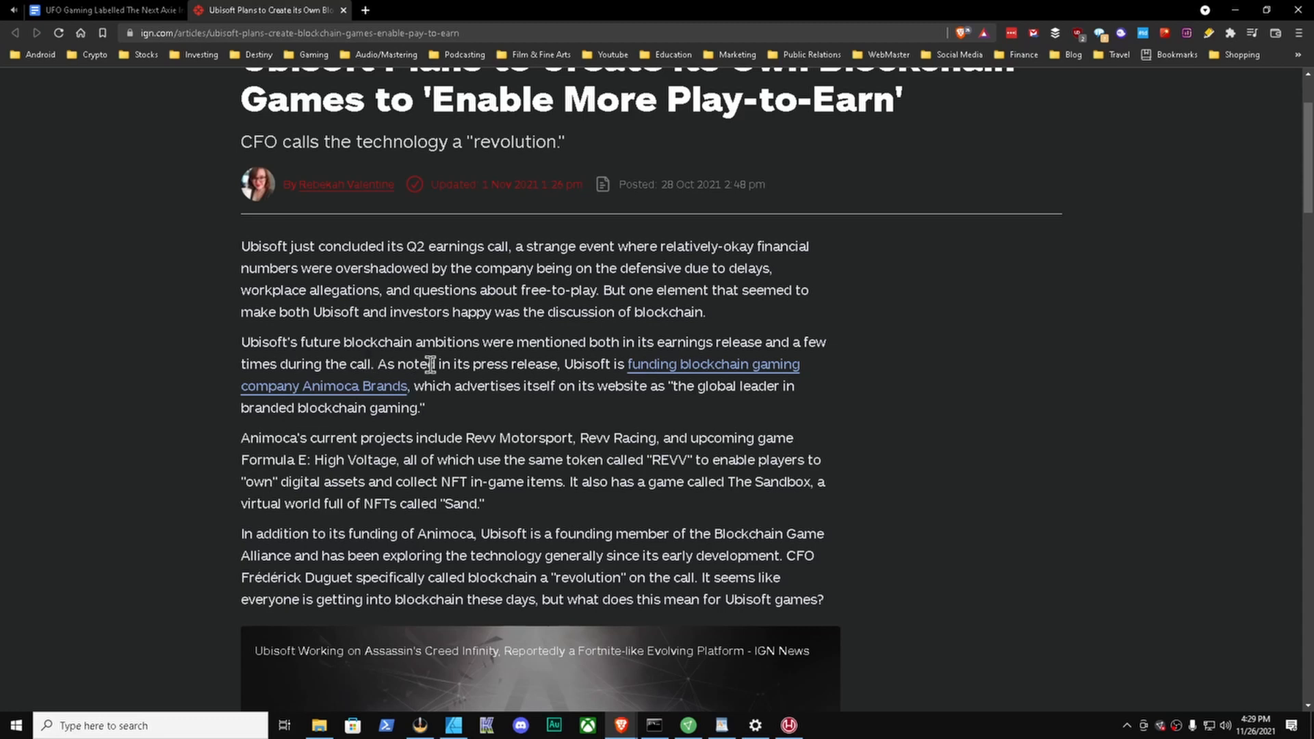
{"action": "mouse_move", "coordinate": [545, 384]}
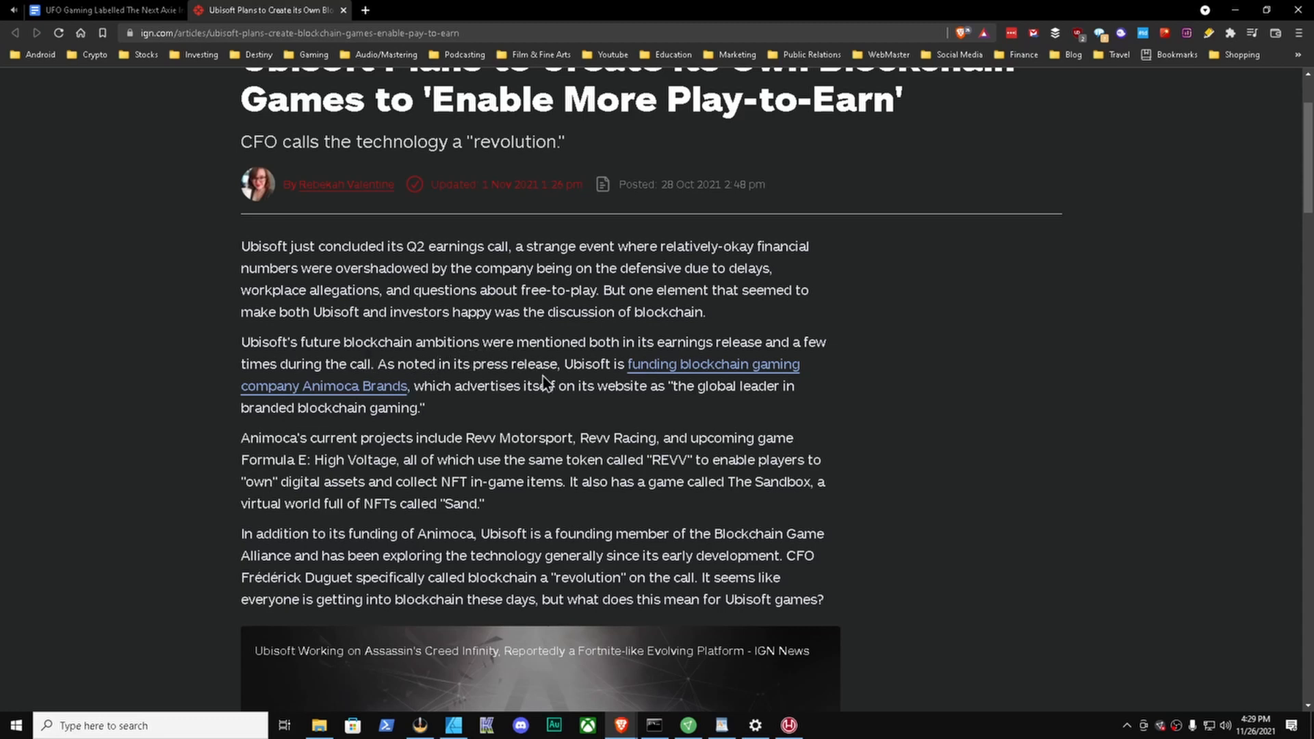
{"action": "mouse_move", "coordinate": [892, 425]}
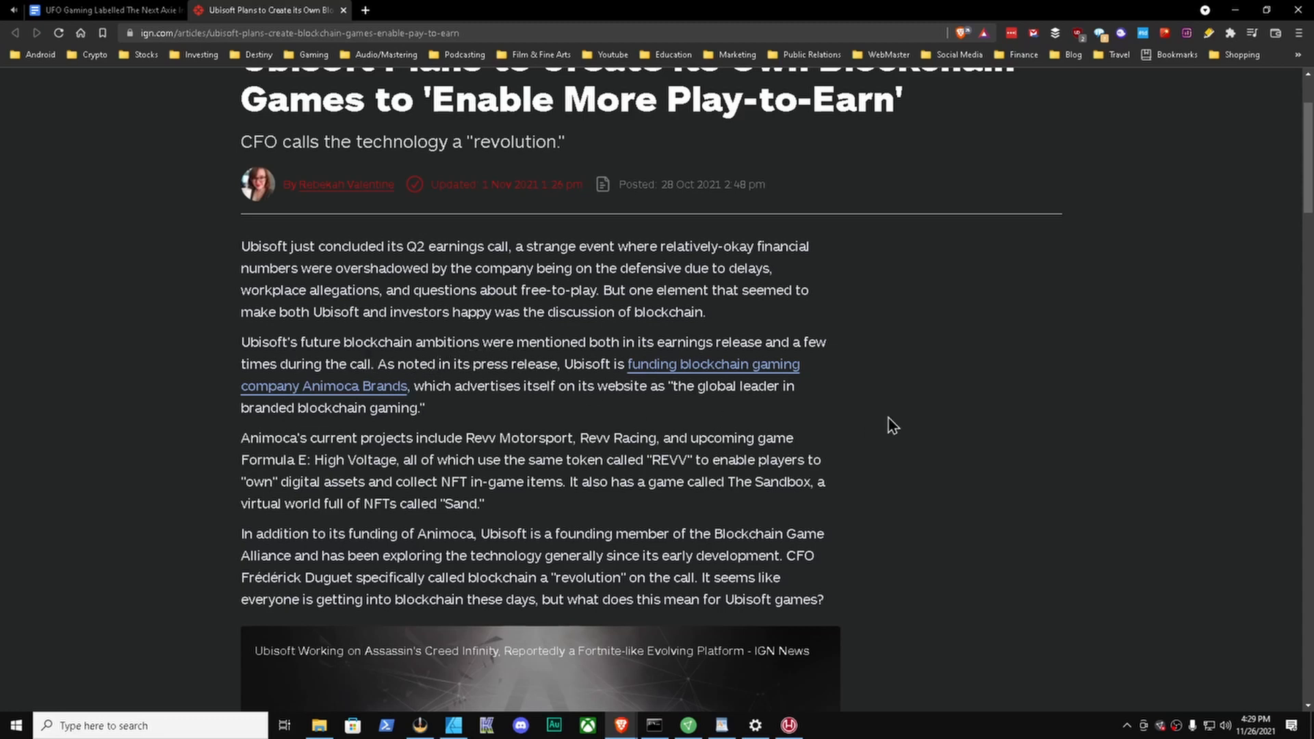
{"action": "mouse_move", "coordinate": [329, 388]}
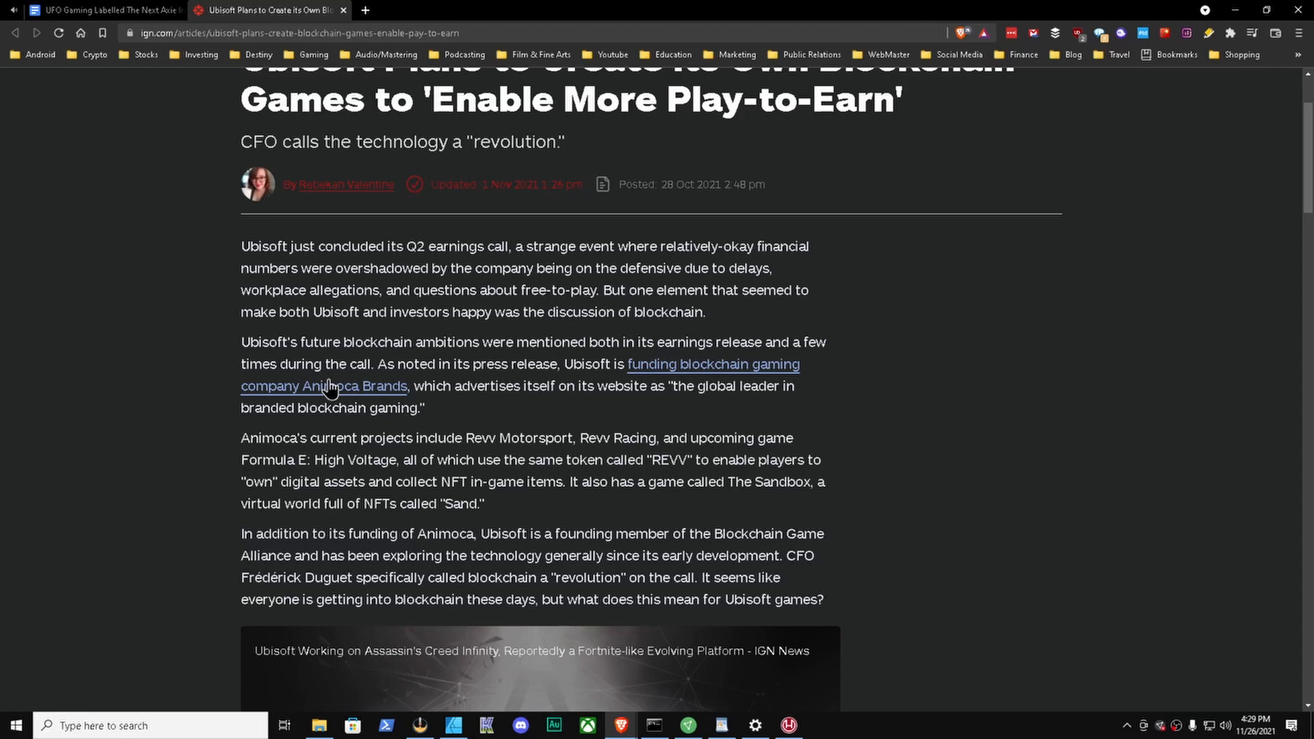
{"action": "mouse_move", "coordinate": [596, 414]}
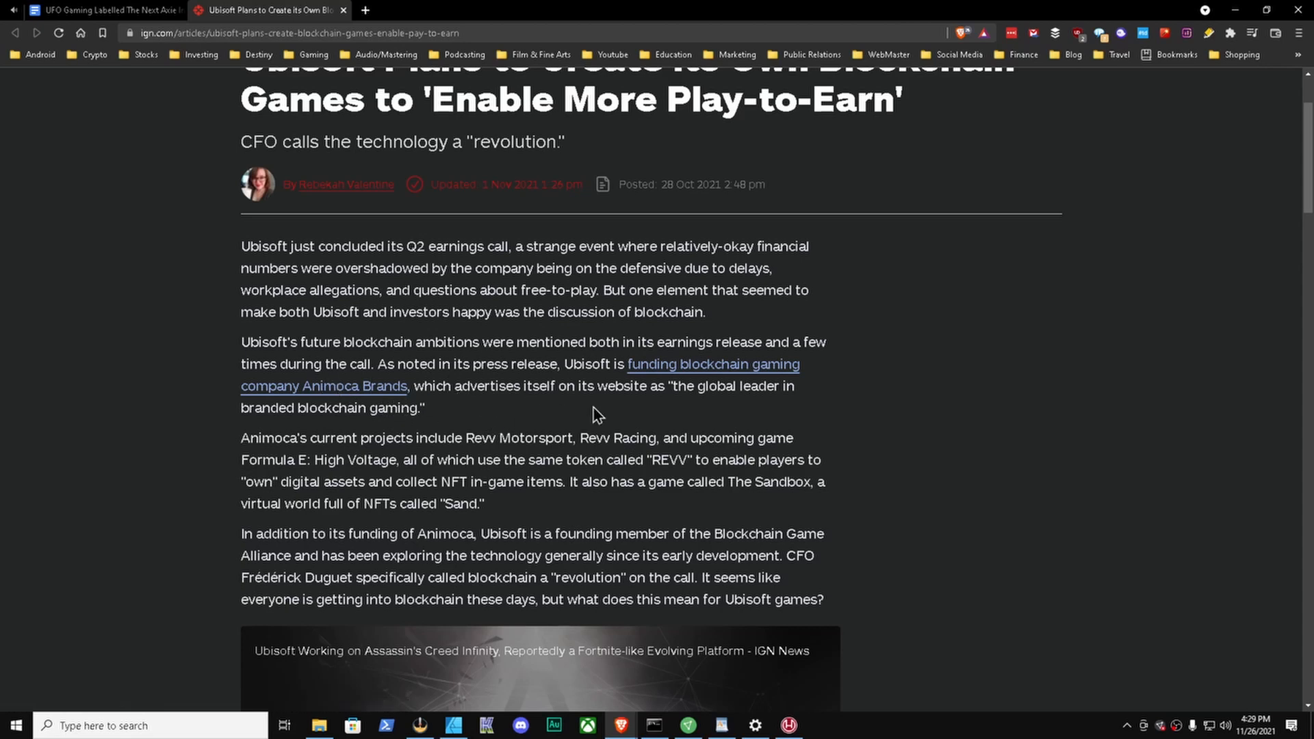
{"action": "mouse_move", "coordinate": [763, 430]}
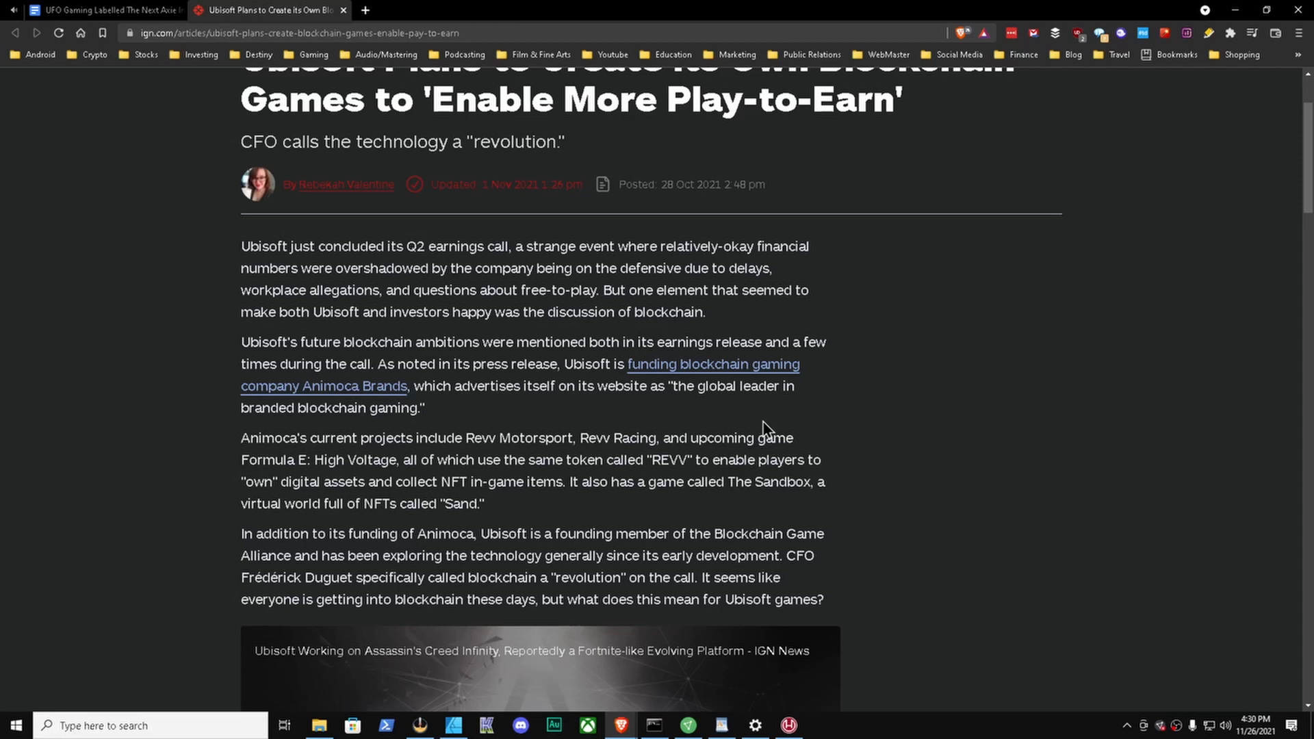
{"action": "mouse_move", "coordinate": [422, 431]}
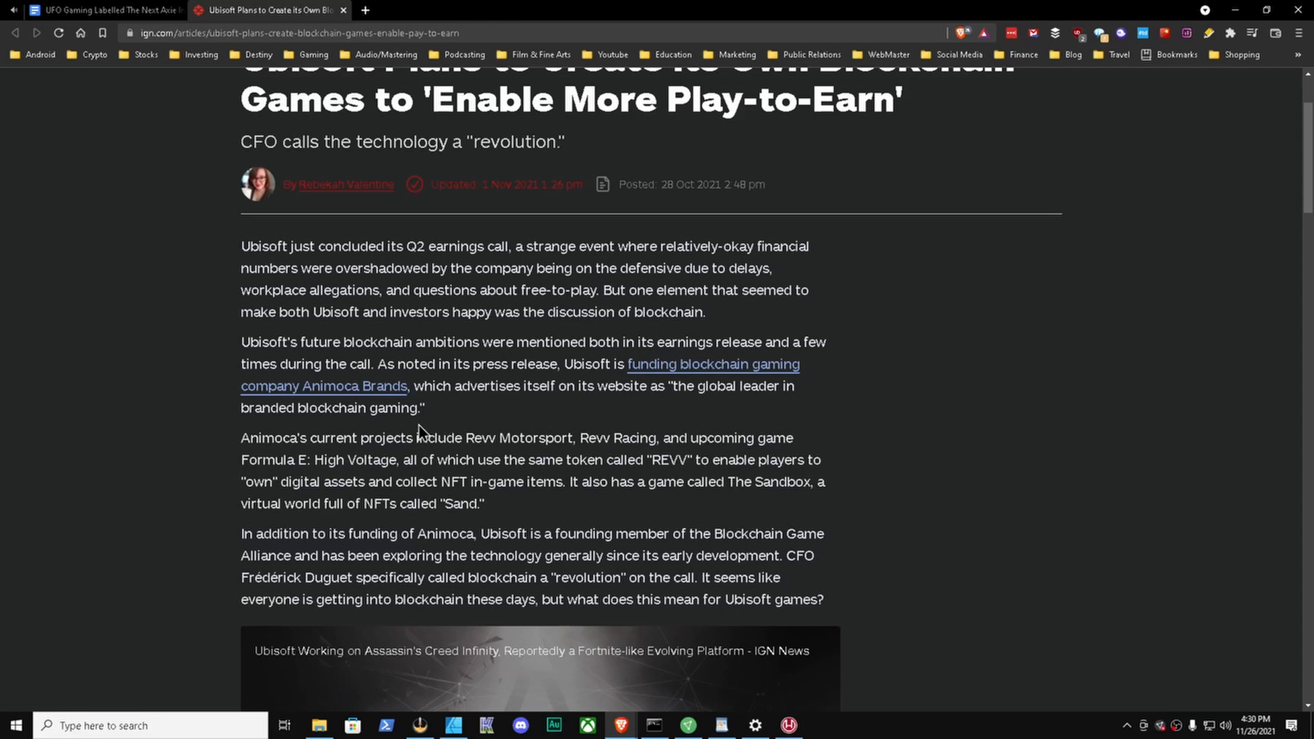
{"action": "mouse_move", "coordinate": [549, 415]}
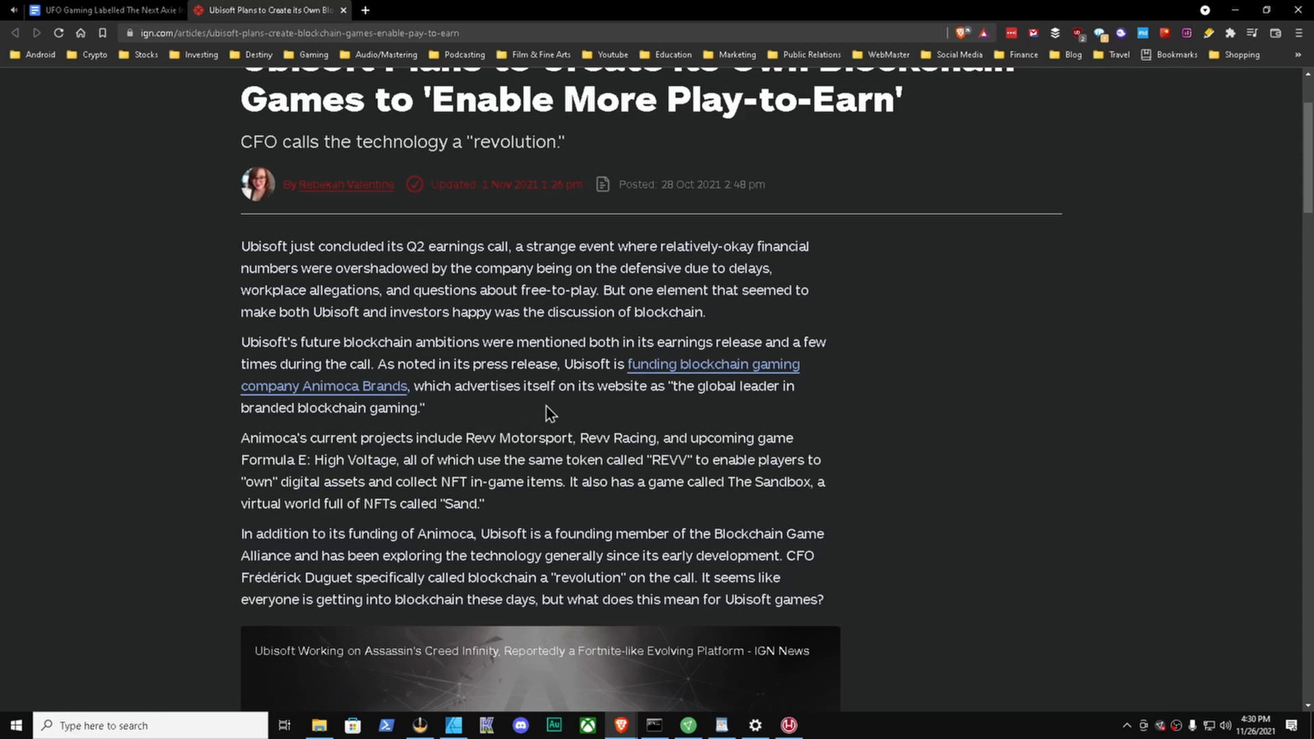
{"action": "mouse_move", "coordinate": [594, 404]}
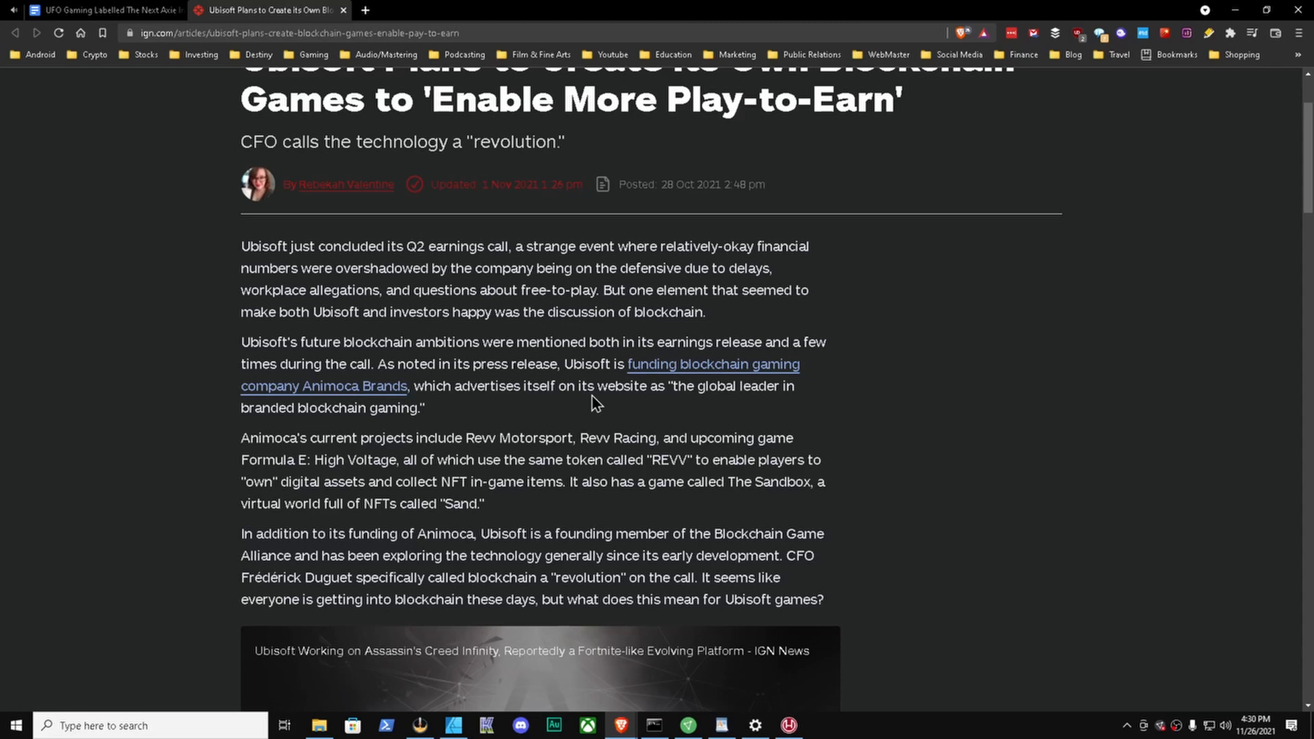
{"action": "mouse_move", "coordinate": [728, 419]}
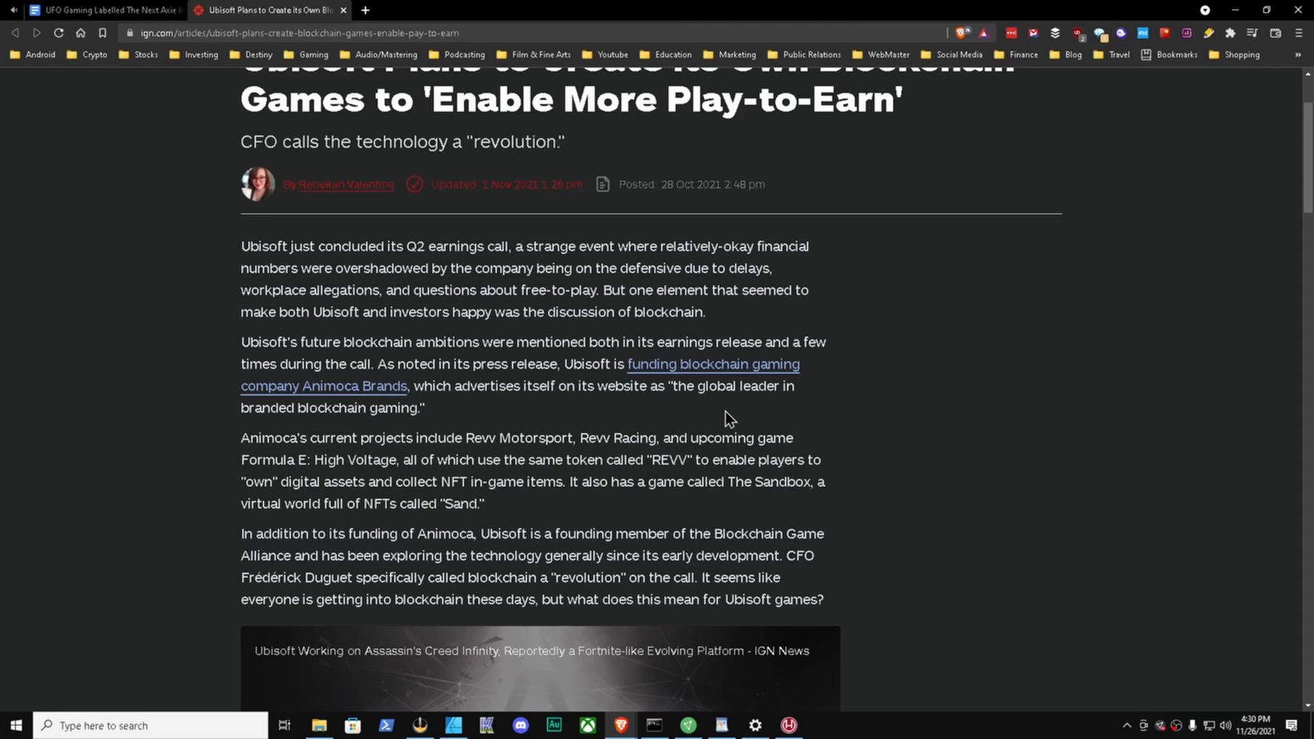
{"action": "mouse_move", "coordinate": [412, 414]}
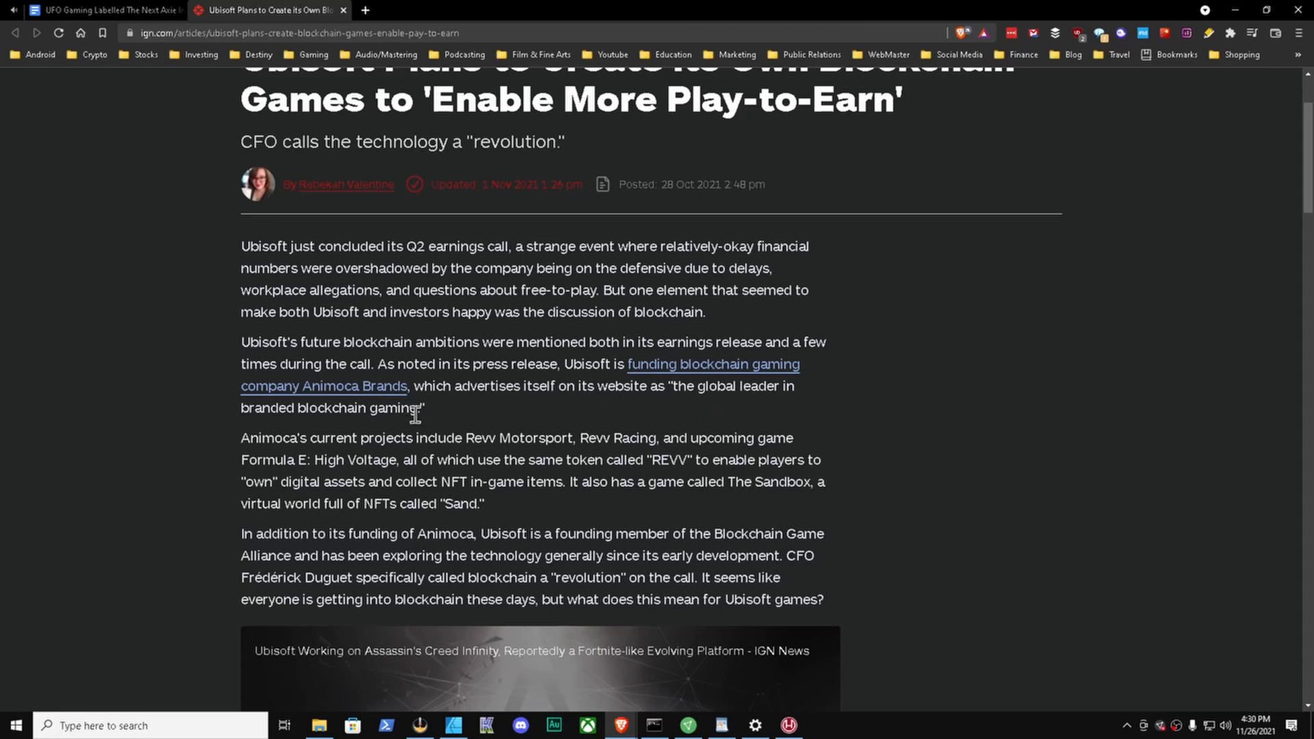
{"action": "scroll", "scroll_direction": "up", "scroll_amount": 3}
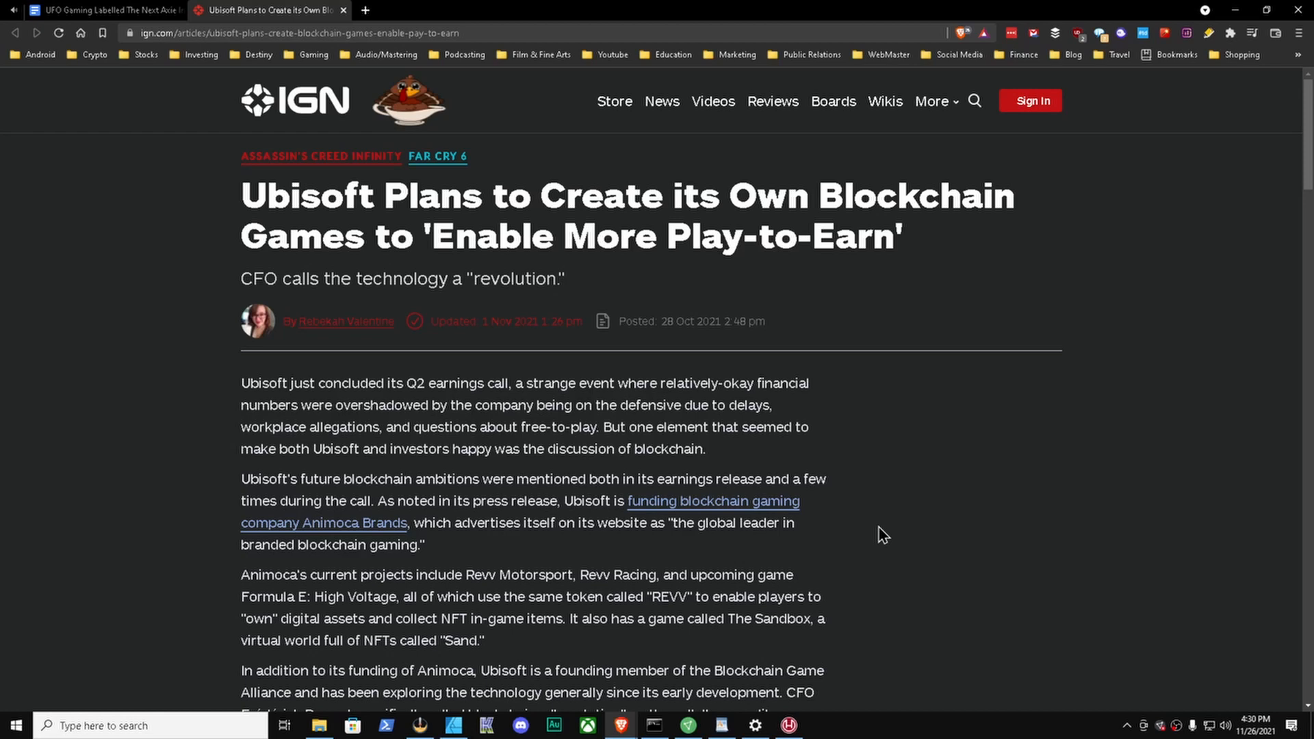
{"action": "left_click", "coordinate": [101, 10]}
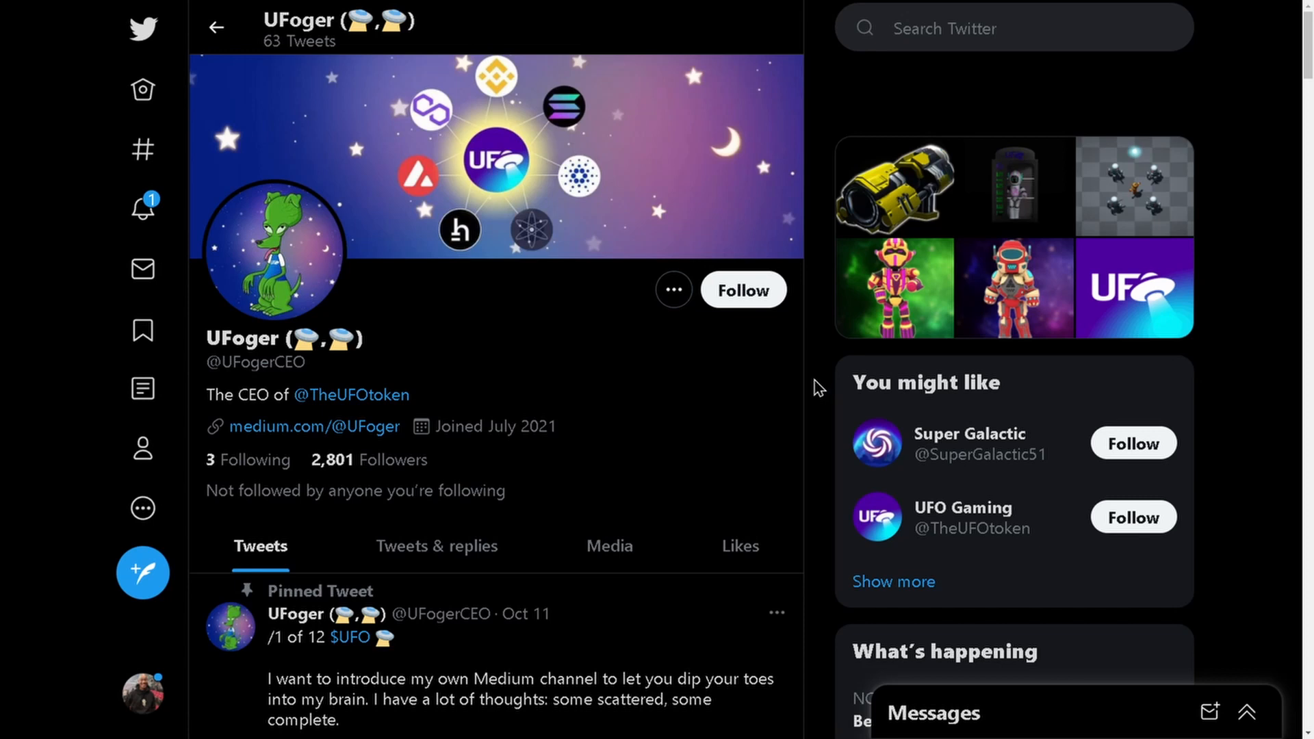
{"action": "mouse_move", "coordinate": [352, 395]}
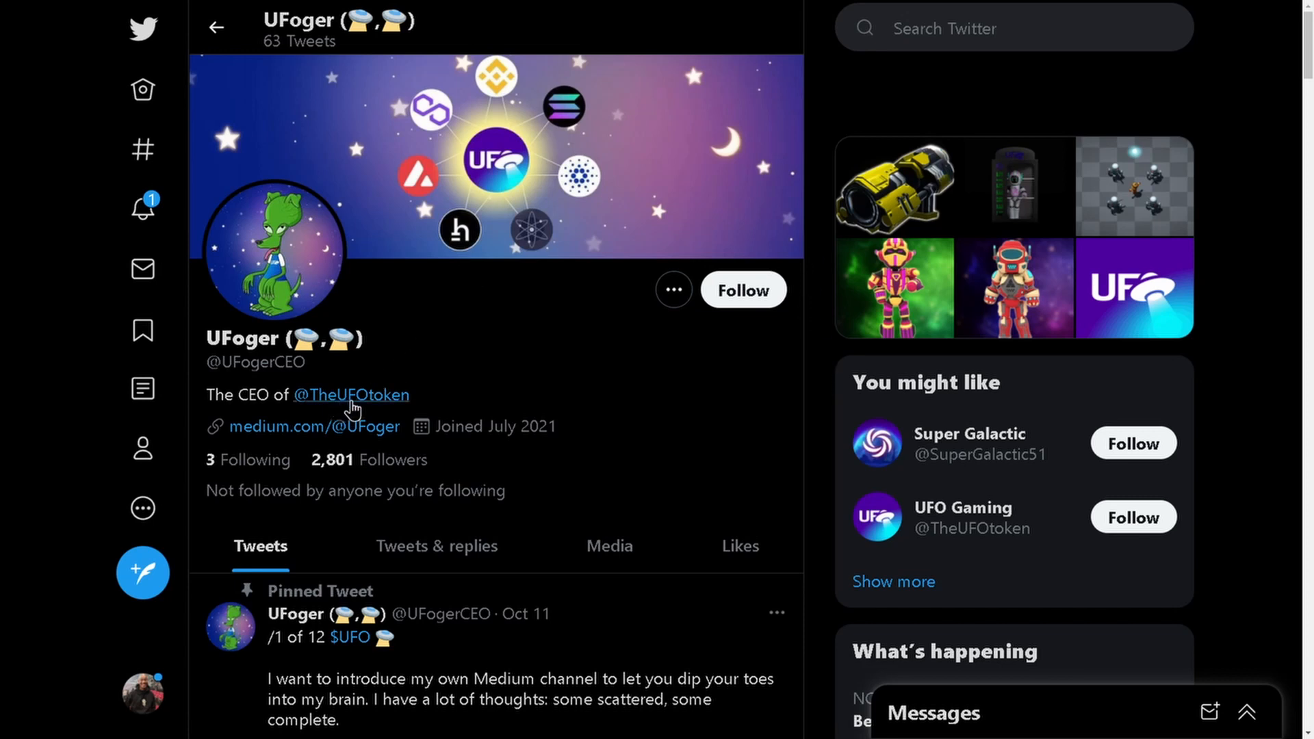
{"action": "mouse_move", "coordinate": [444, 343]}
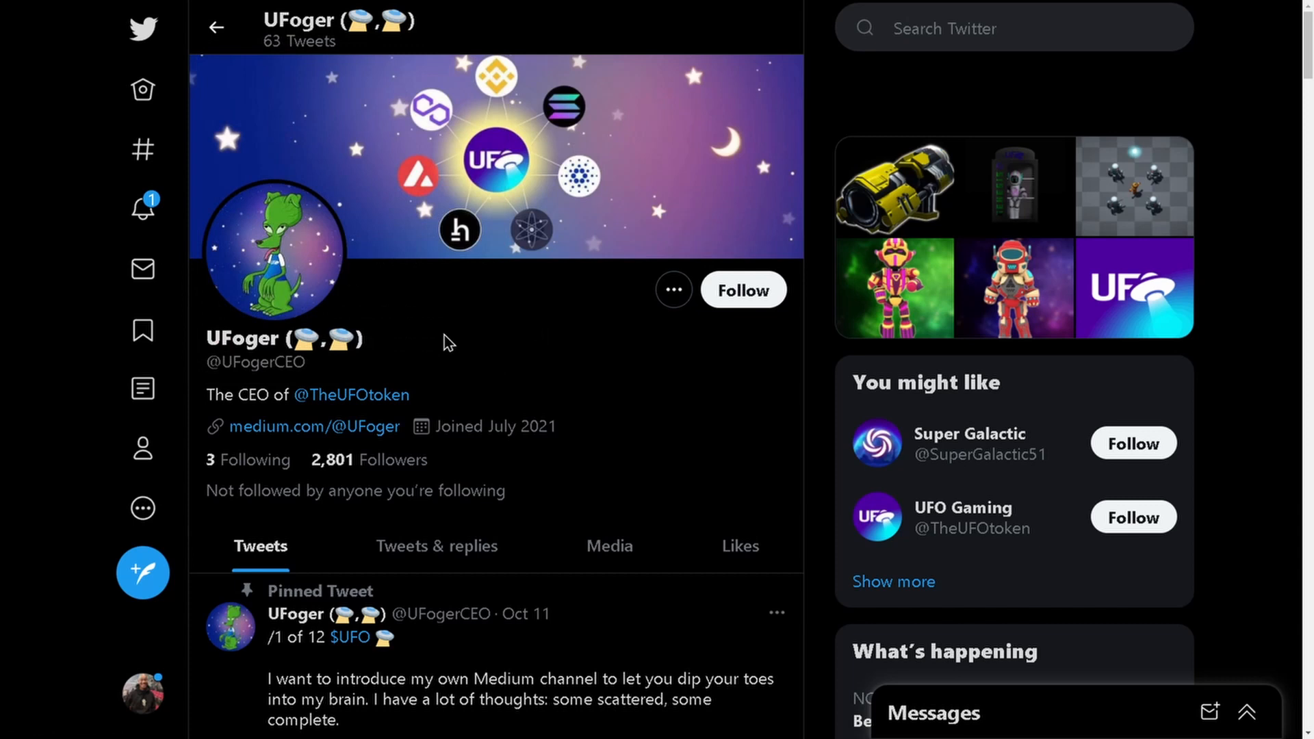
{"action": "mouse_move", "coordinate": [246, 350]}
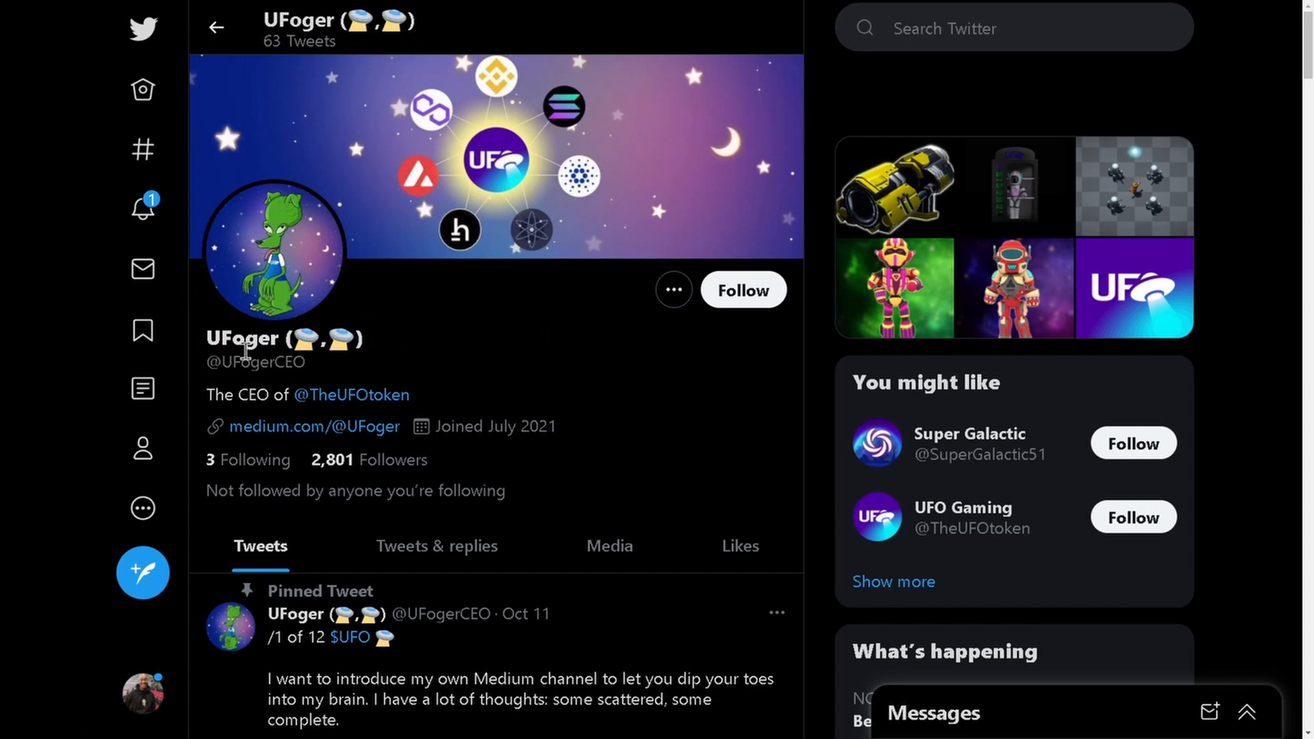
{"action": "mouse_move", "coordinate": [524, 374]}
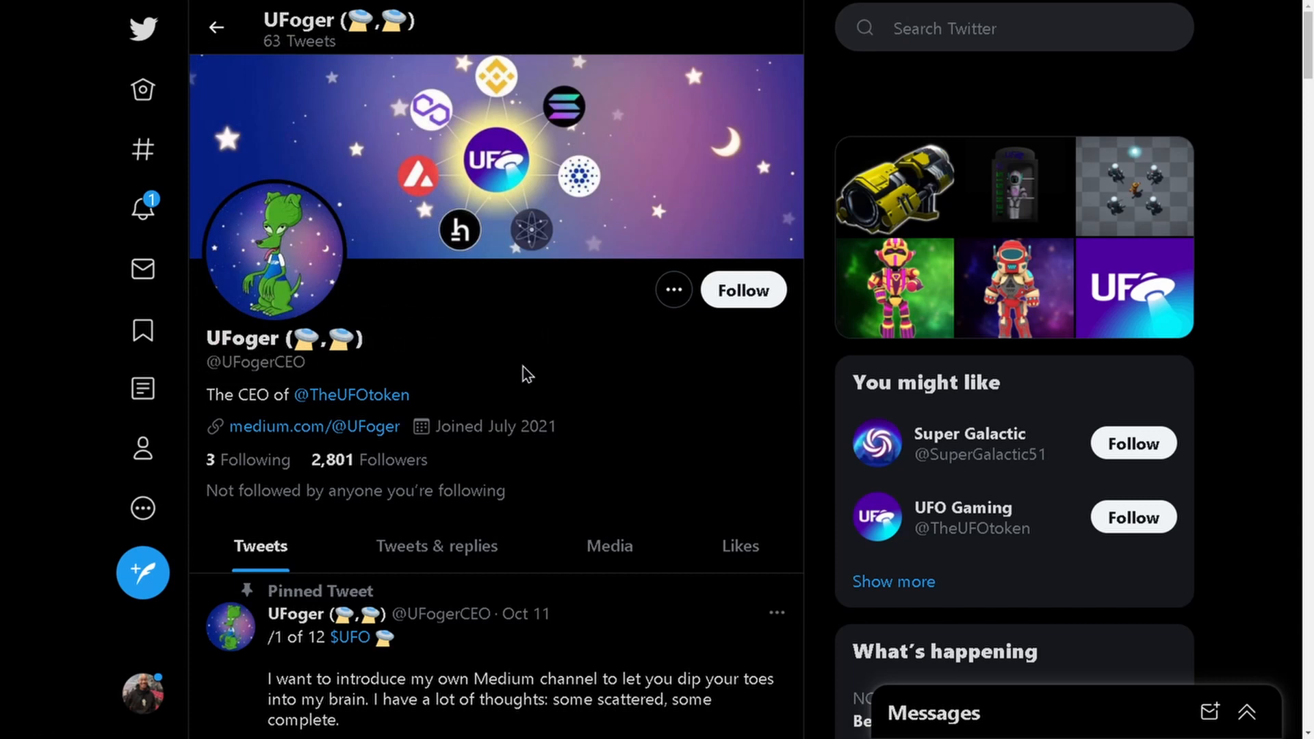
{"action": "mouse_move", "coordinate": [363, 374]}
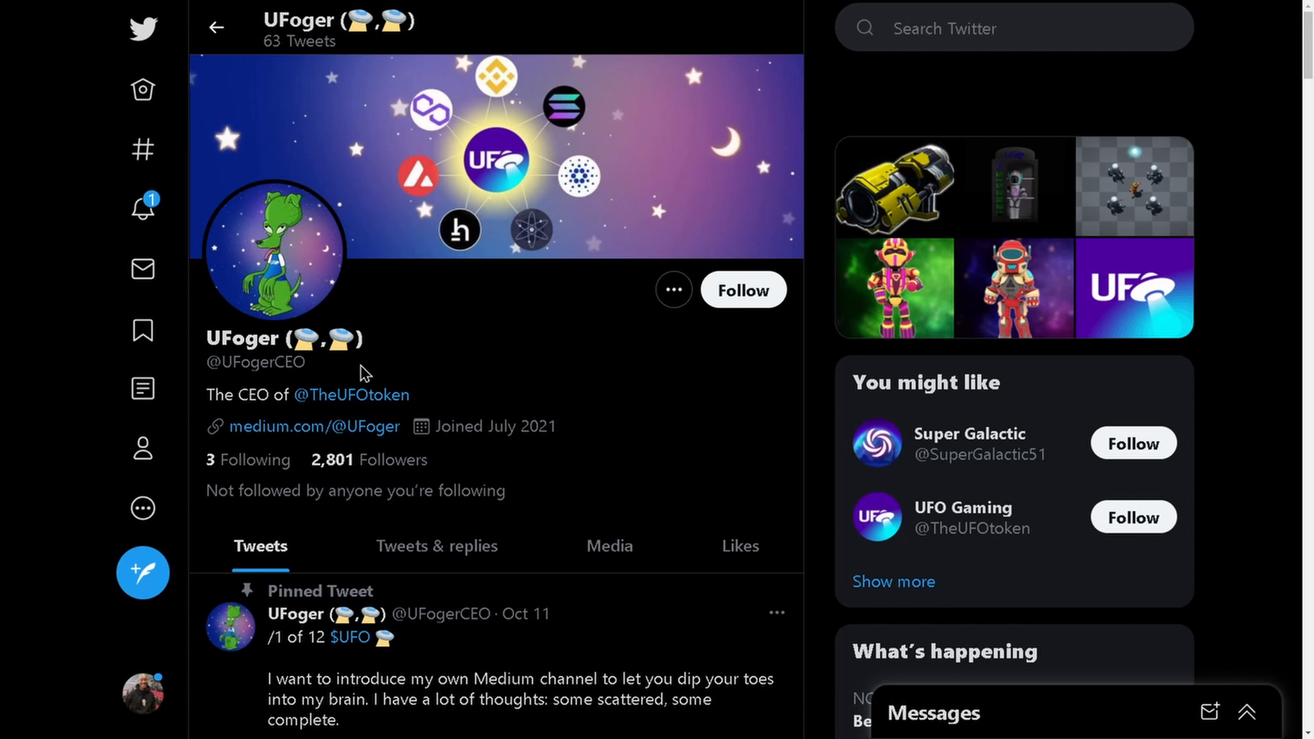
{"action": "mouse_move", "coordinate": [508, 367]}
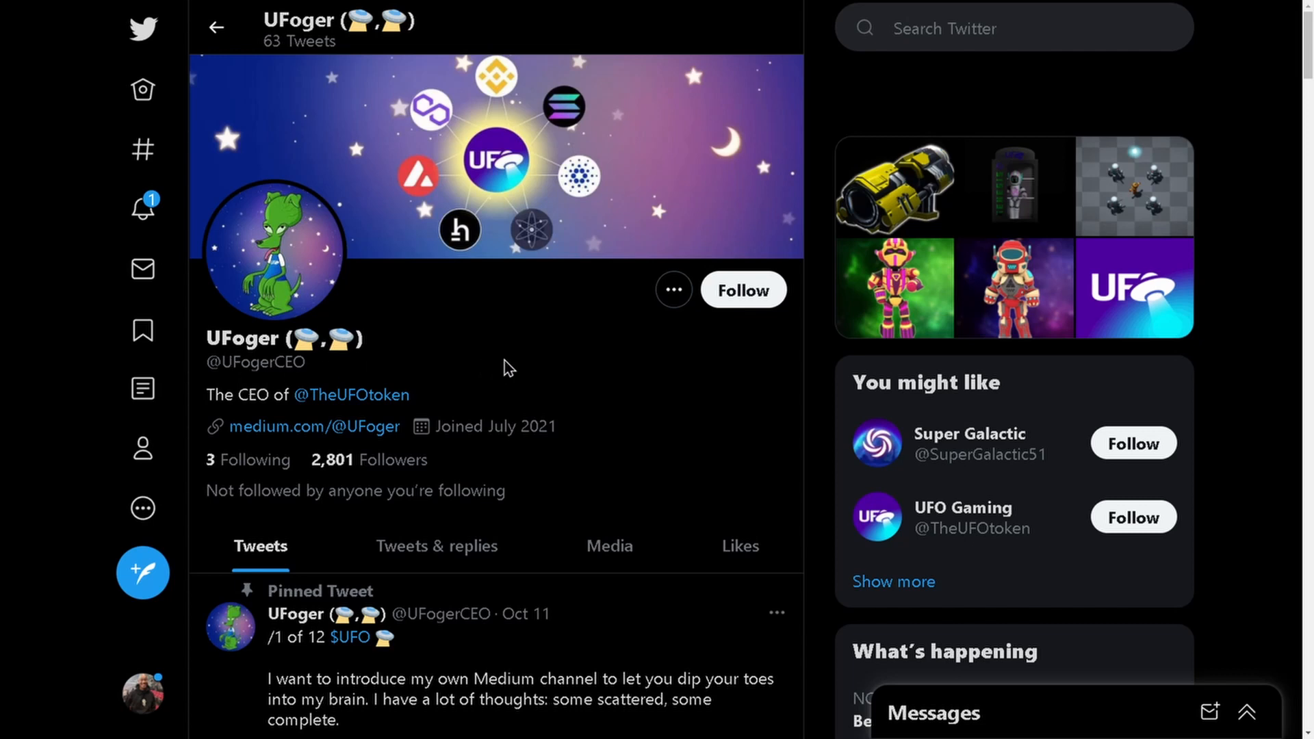
{"action": "mouse_move", "coordinate": [281, 365]}
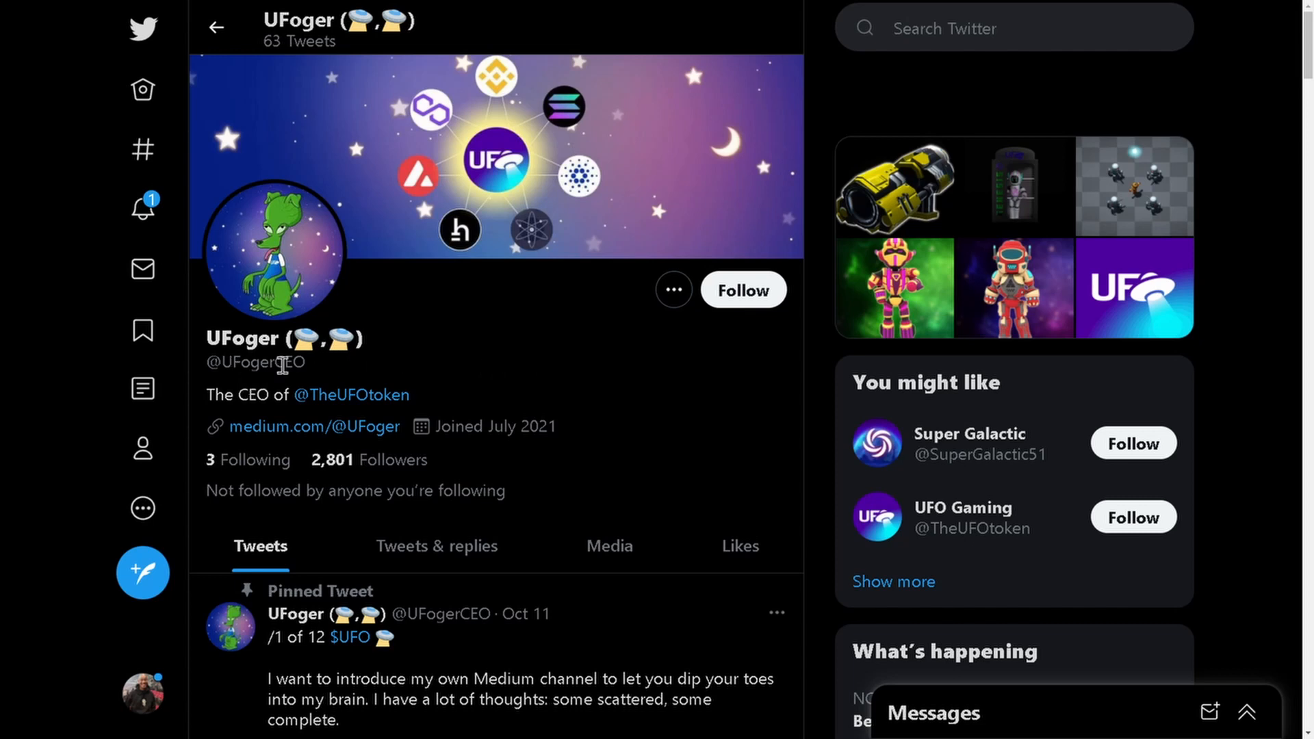
{"action": "mouse_move", "coordinate": [352, 395]}
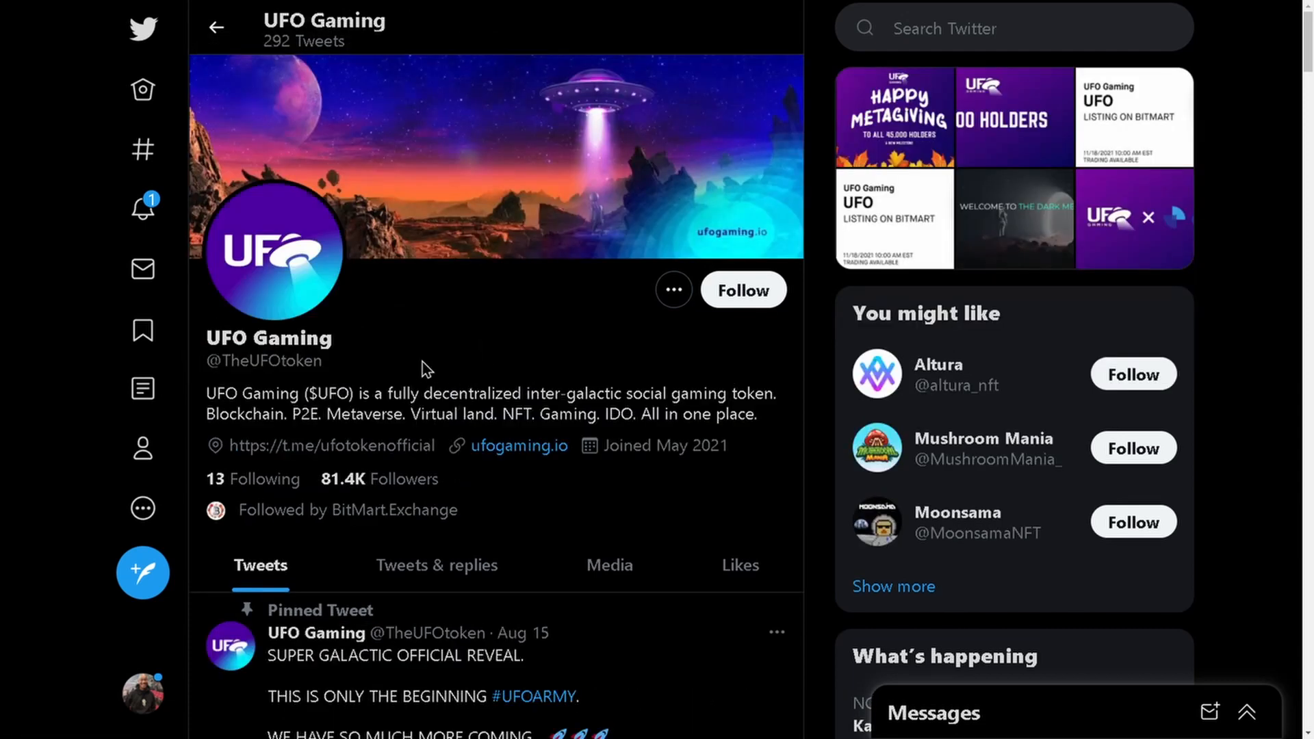
{"action": "mouse_move", "coordinate": [470, 333]}
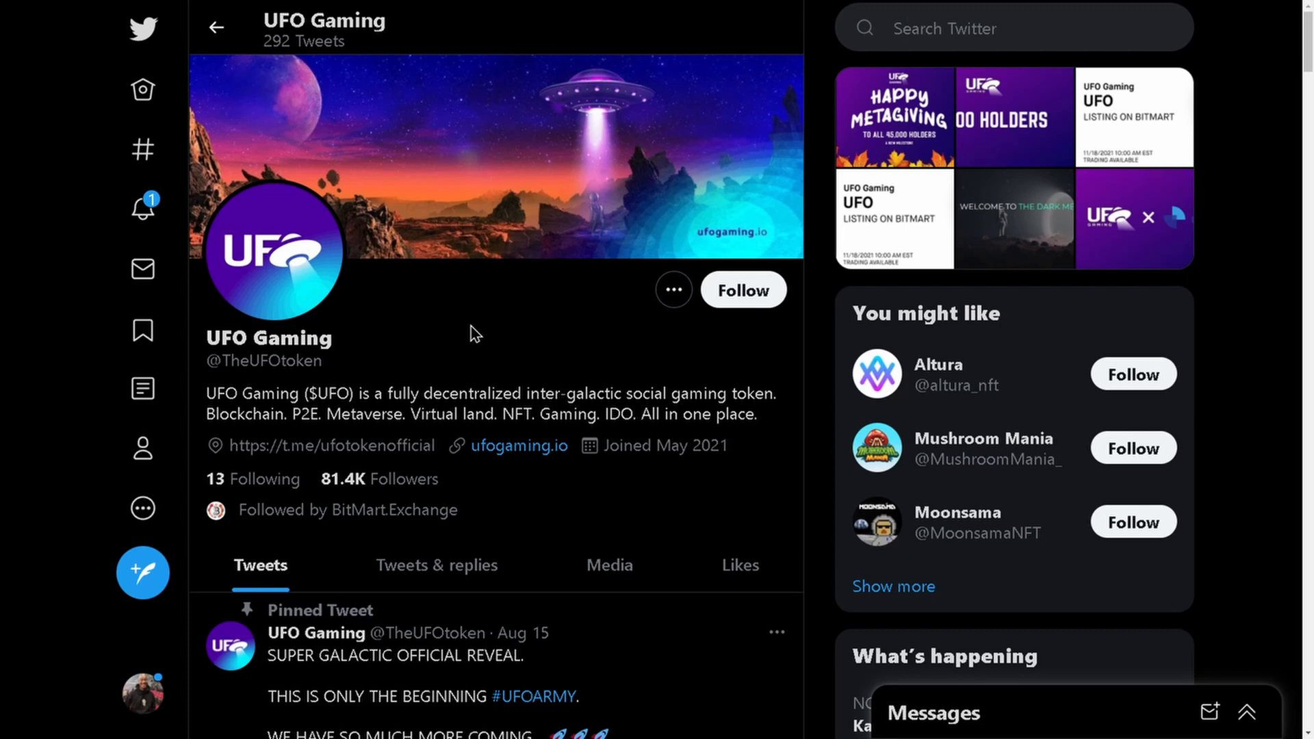
{"action": "mouse_move", "coordinate": [445, 343]}
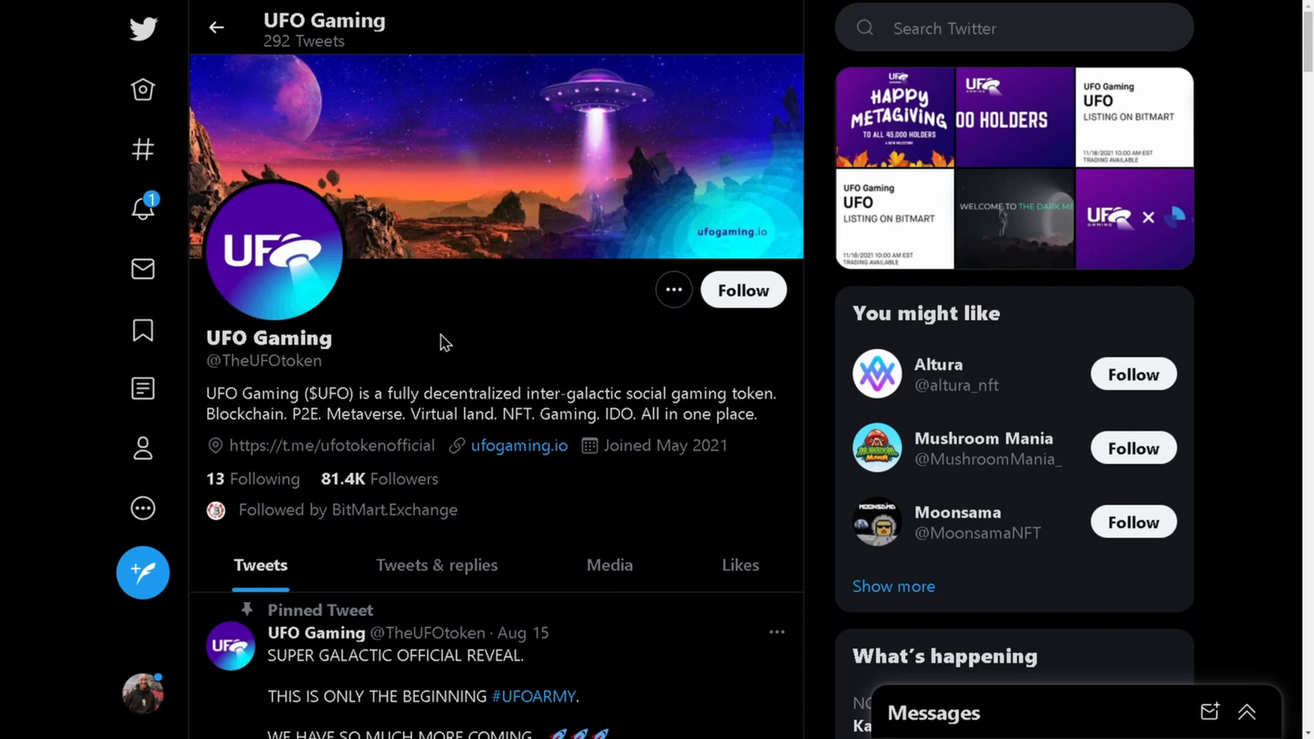
{"action": "mouse_move", "coordinate": [410, 510]}
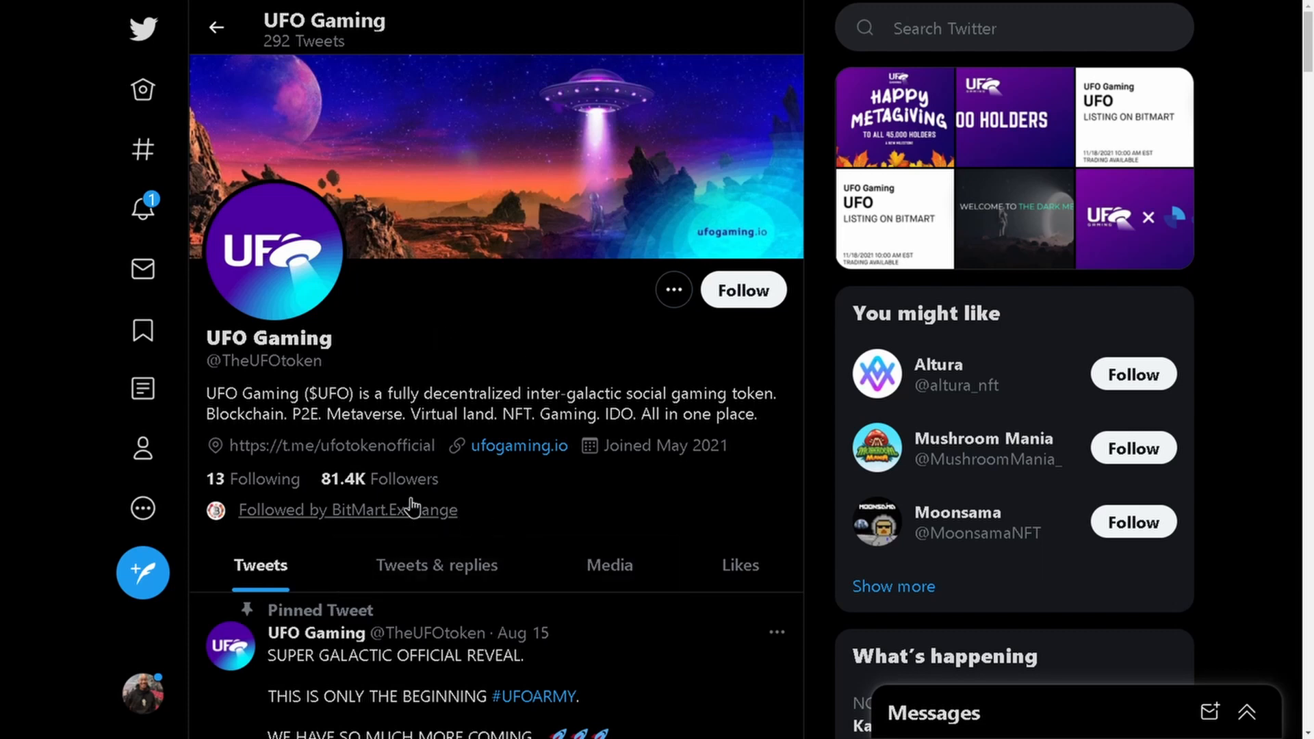
{"action": "mouse_move", "coordinate": [593, 511]}
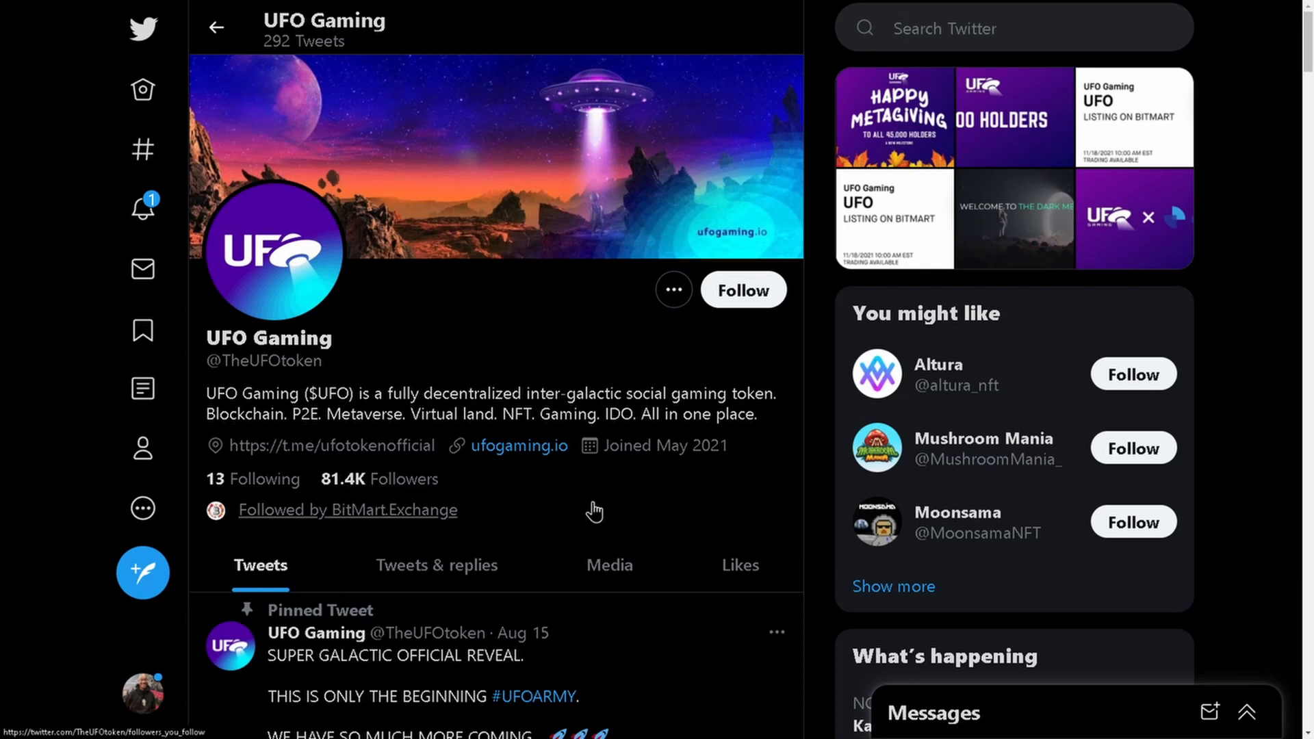
{"action": "mouse_move", "coordinate": [601, 499]}
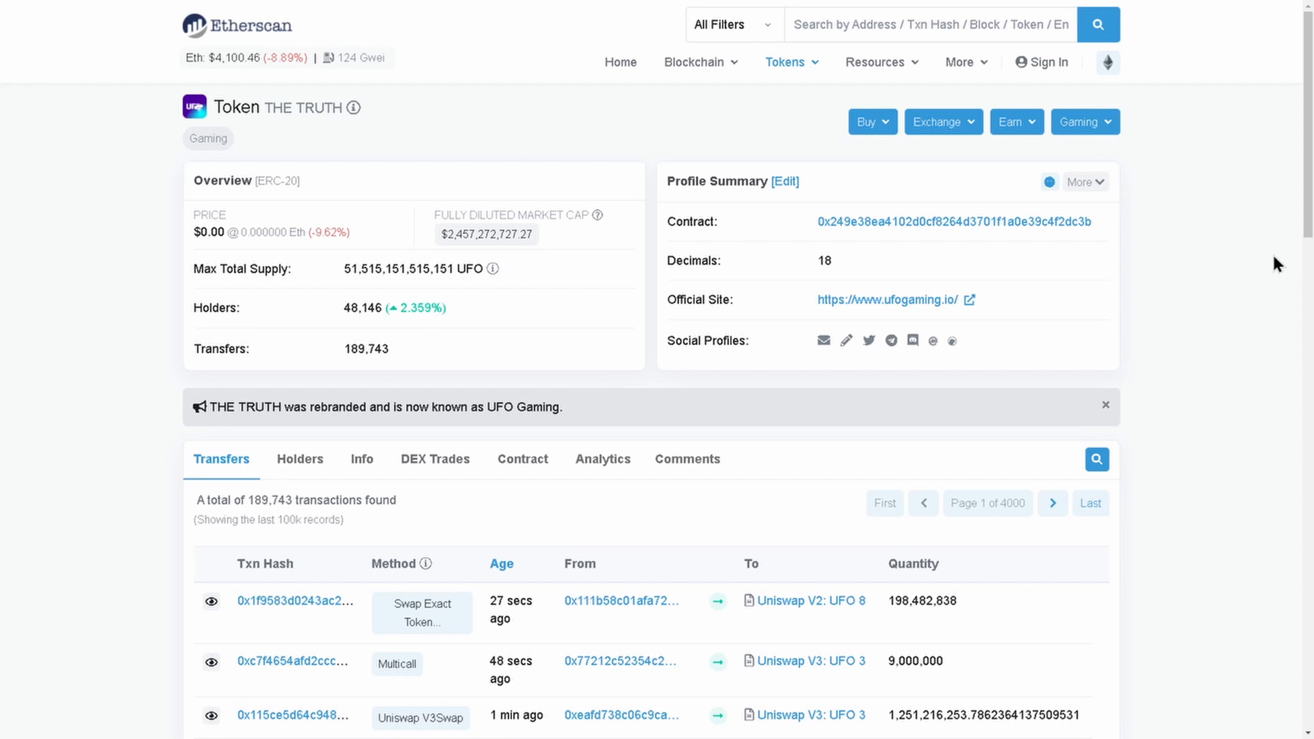
Step: Read the GitBook Roadmap phases down to the 2022 Q1 plan, then switch to CoinGecko
{"action": "left_click", "coordinate": [885, 299]}
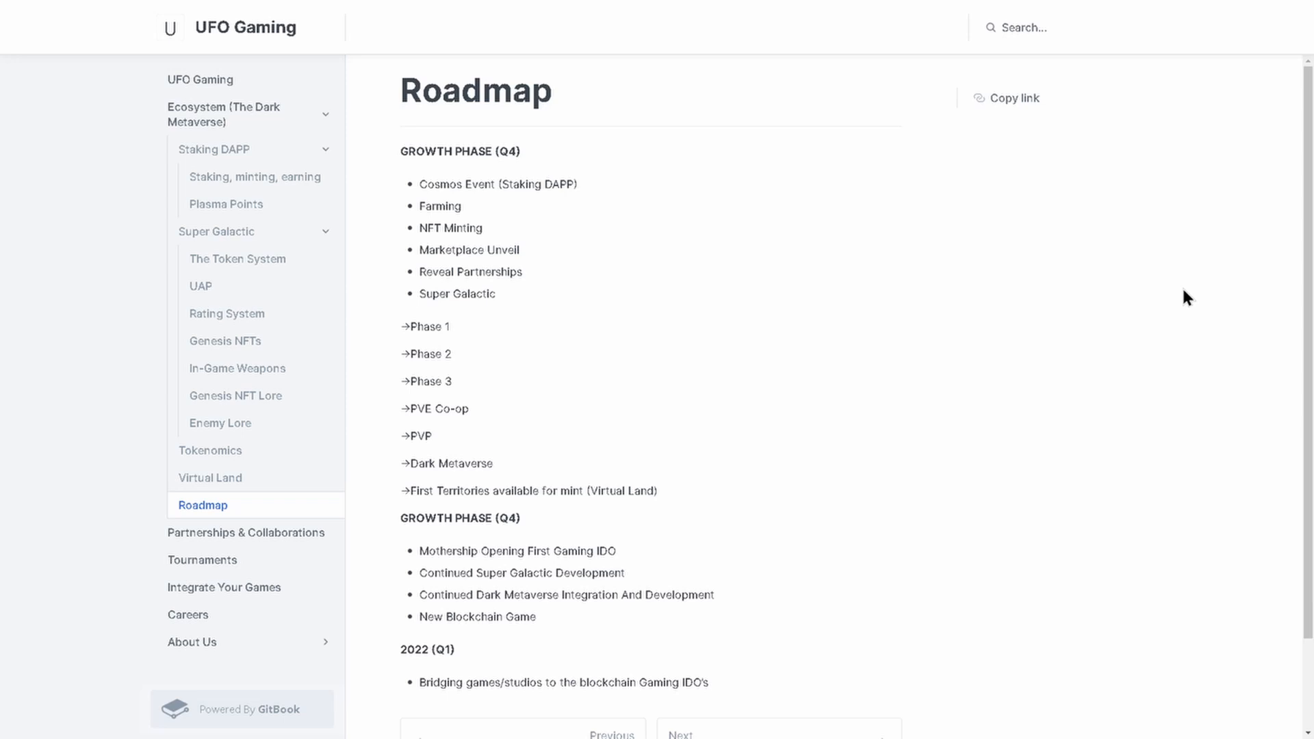
{"action": "mouse_move", "coordinate": [689, 245]}
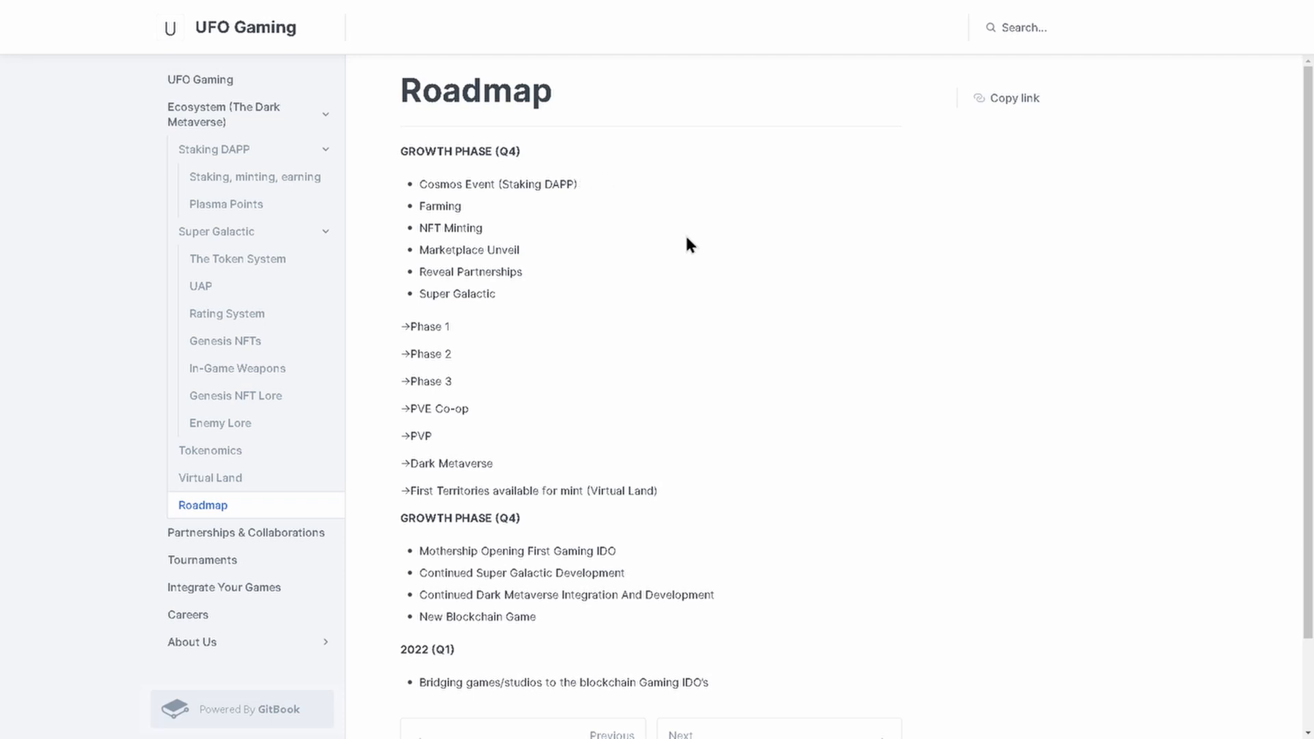
{"action": "mouse_move", "coordinate": [517, 210]}
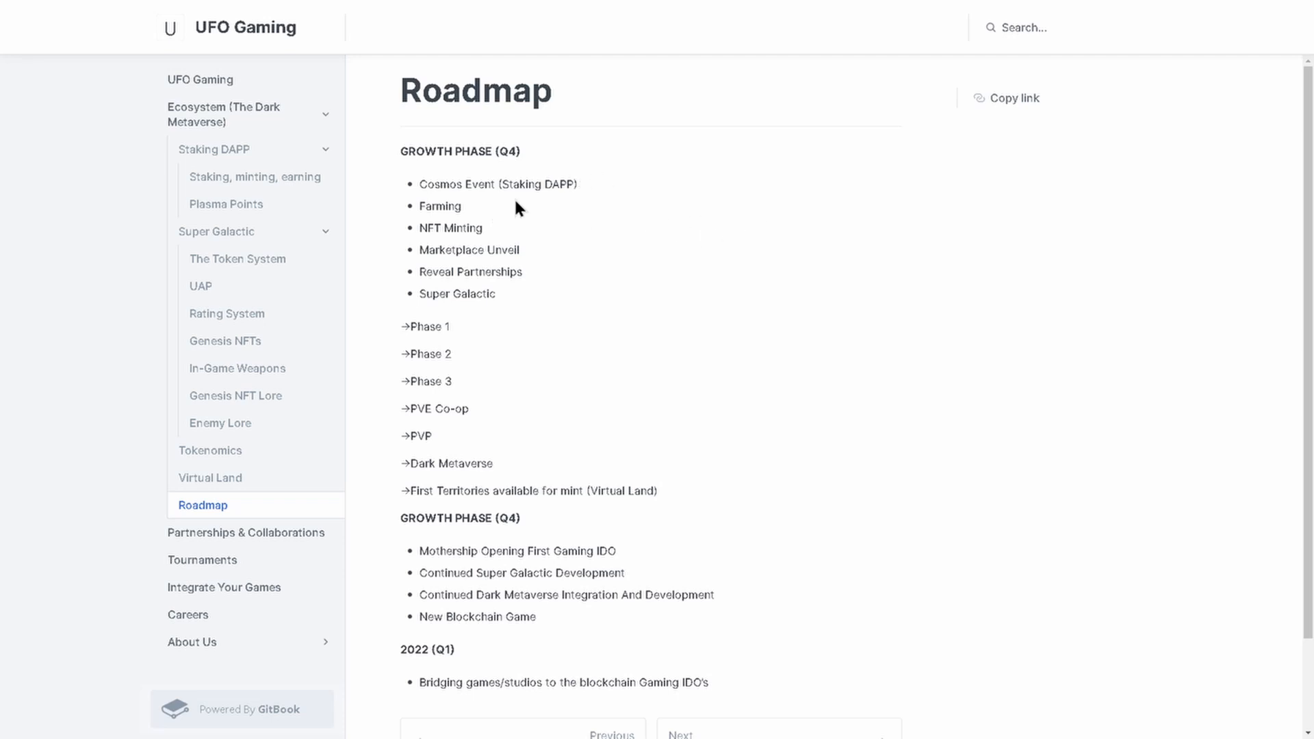
{"action": "mouse_move", "coordinate": [522, 232]}
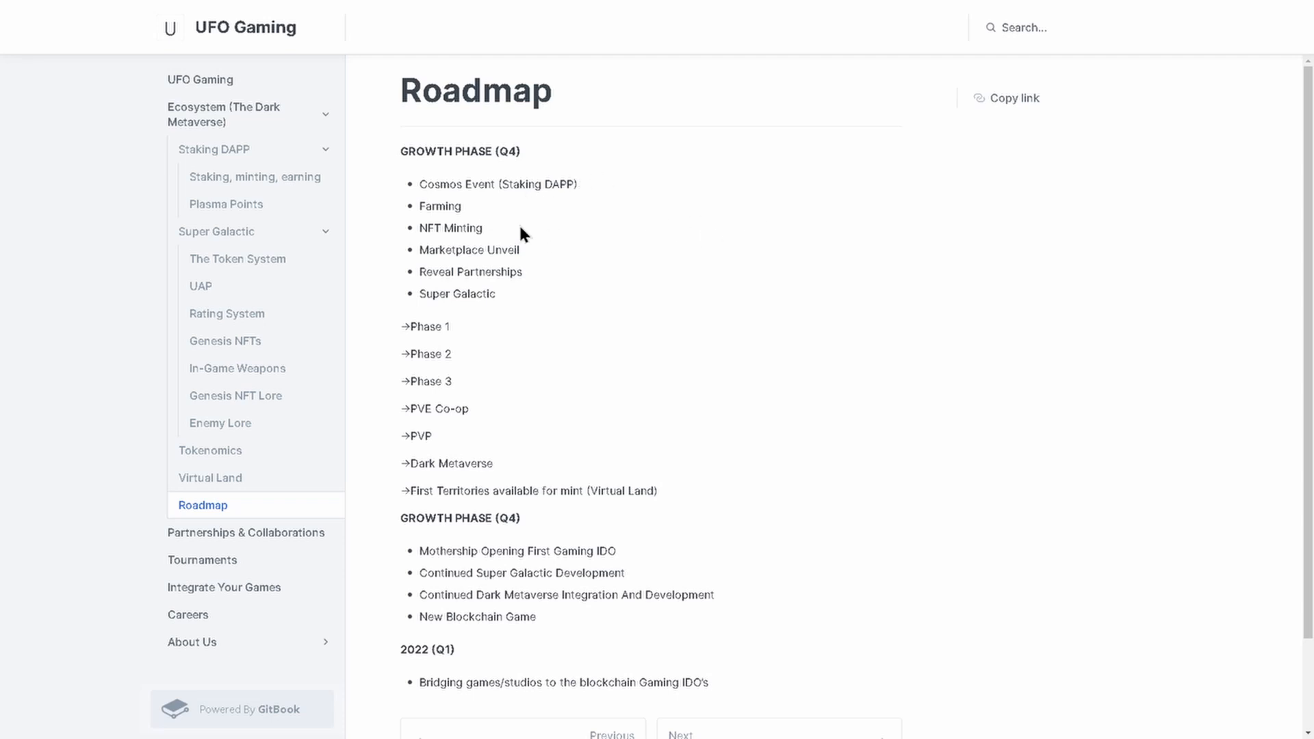
{"action": "mouse_move", "coordinate": [552, 266]}
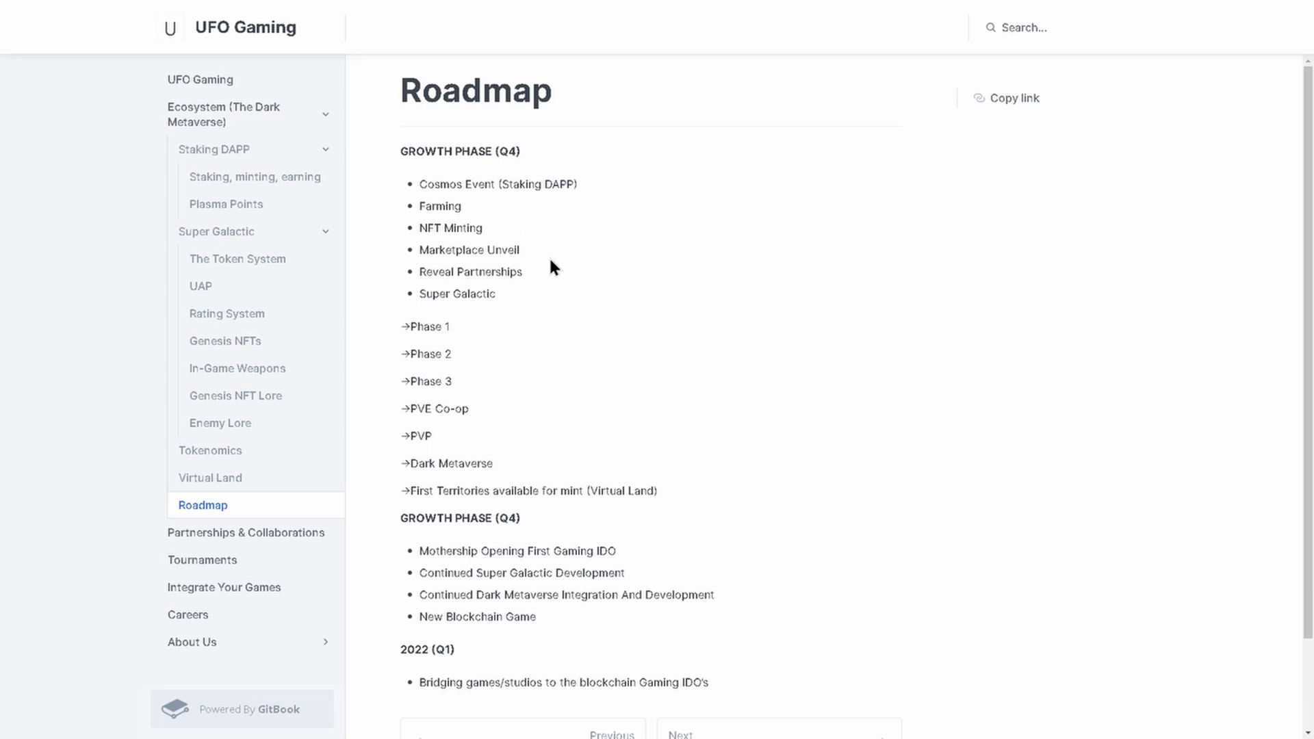
{"action": "mouse_move", "coordinate": [555, 311]}
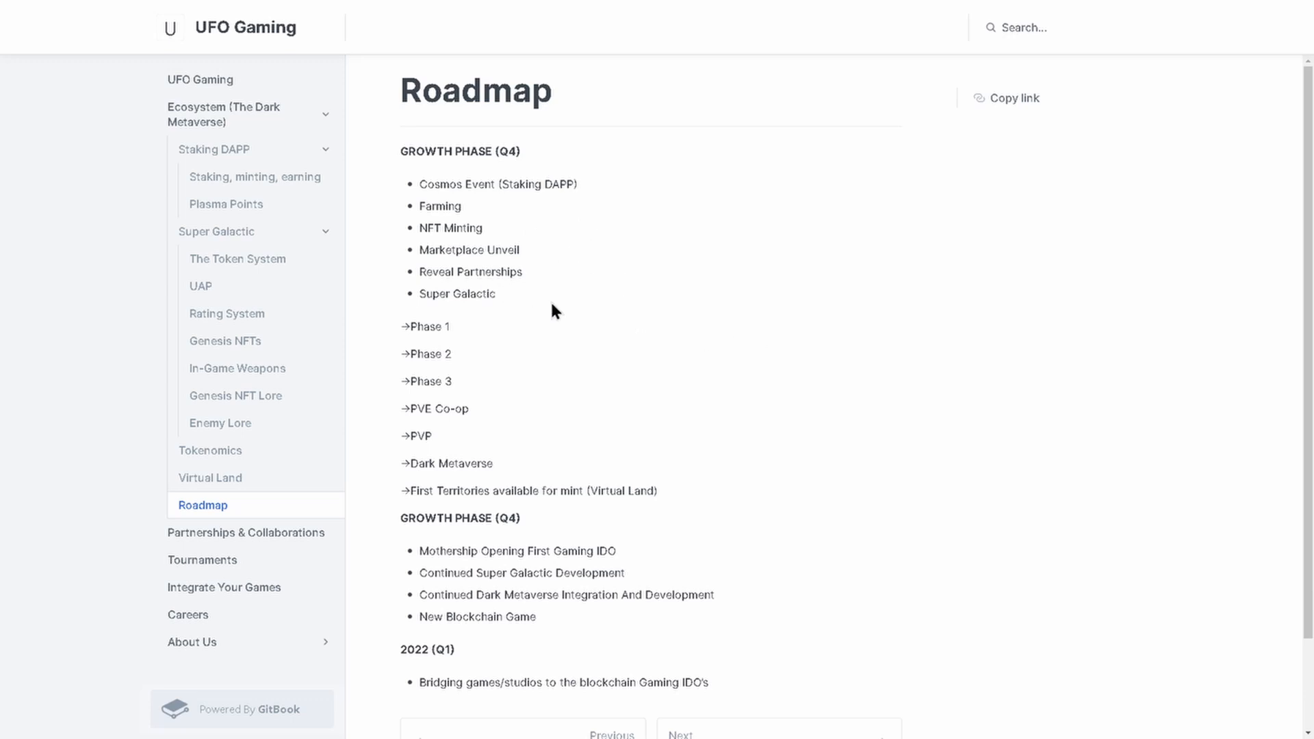
{"action": "mouse_move", "coordinate": [450, 333]}
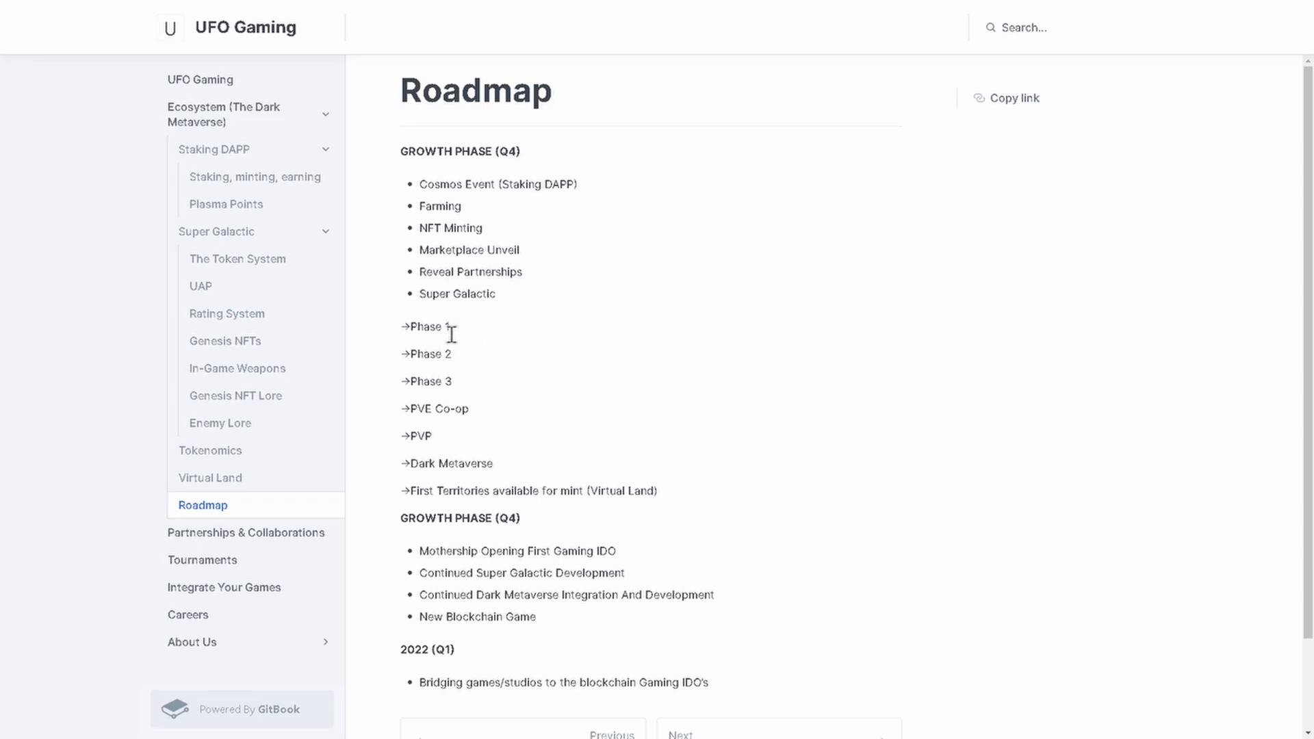
{"action": "mouse_move", "coordinate": [429, 427]}
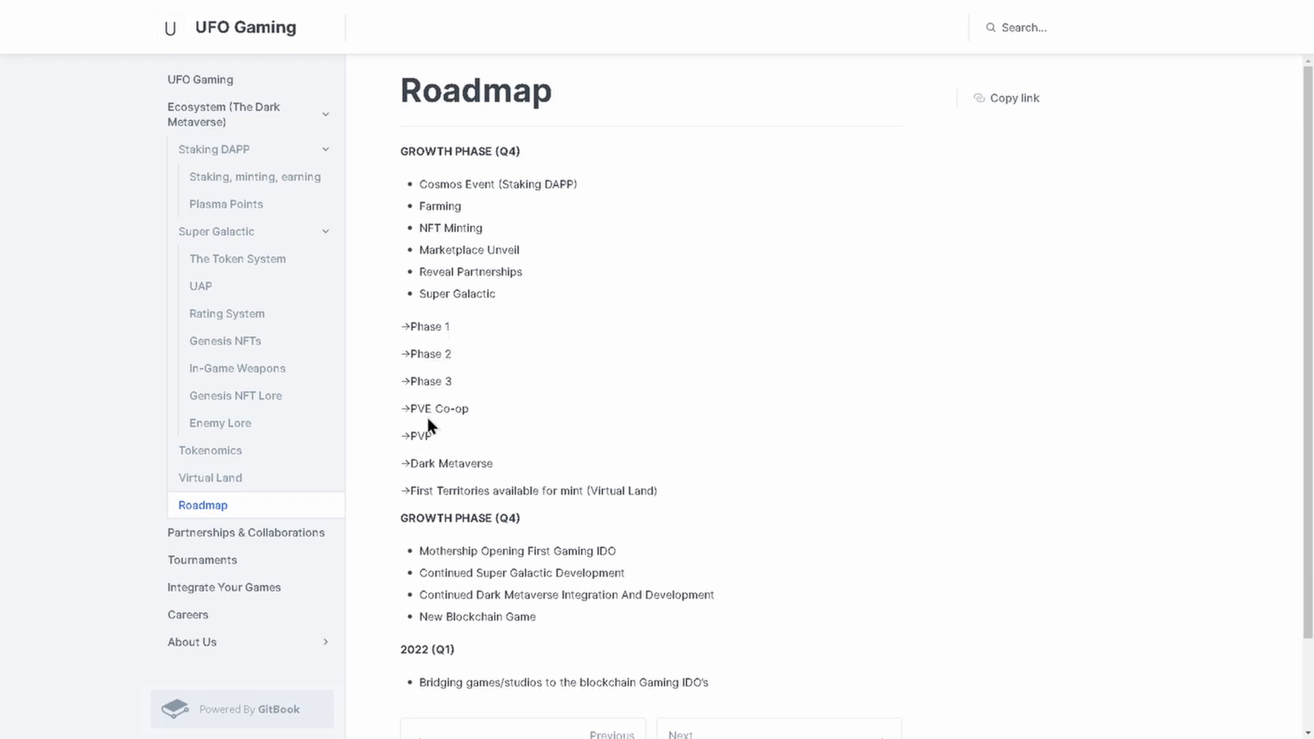
{"action": "scroll", "scroll_direction": "down", "scroll_amount": 3}
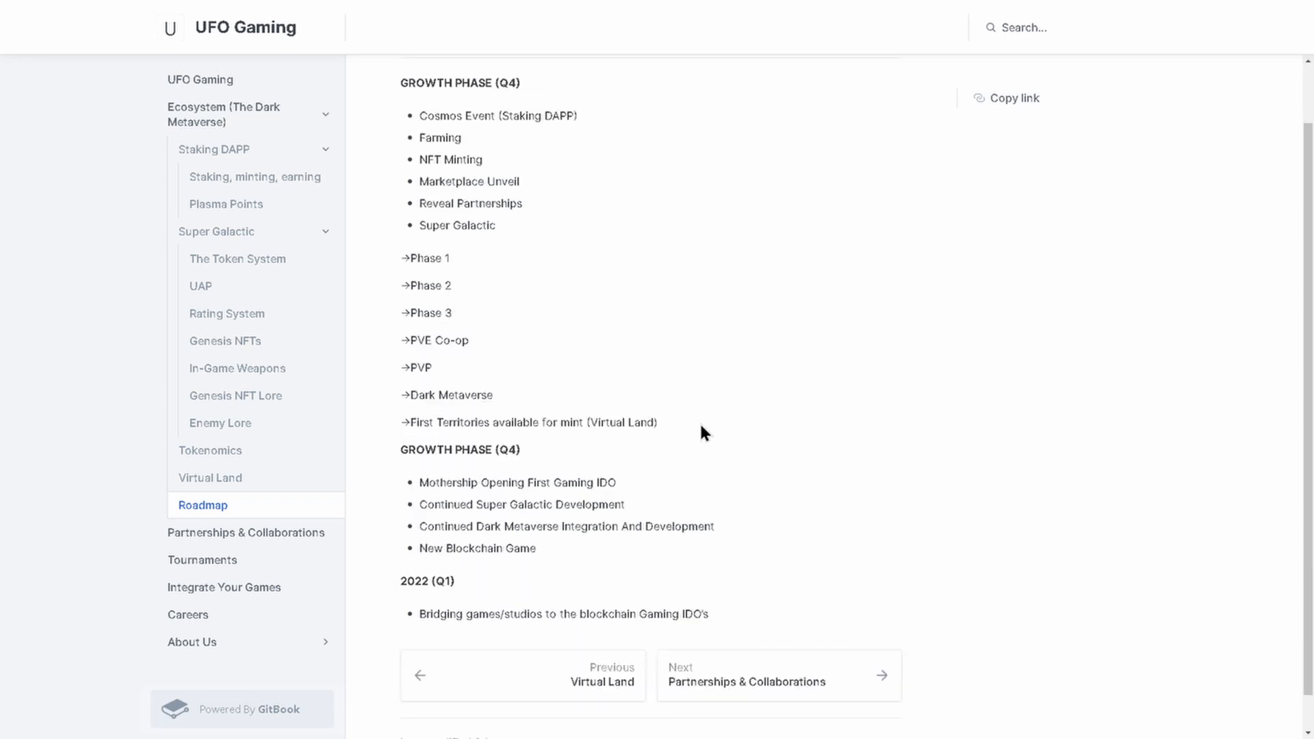
{"action": "mouse_move", "coordinate": [436, 445]}
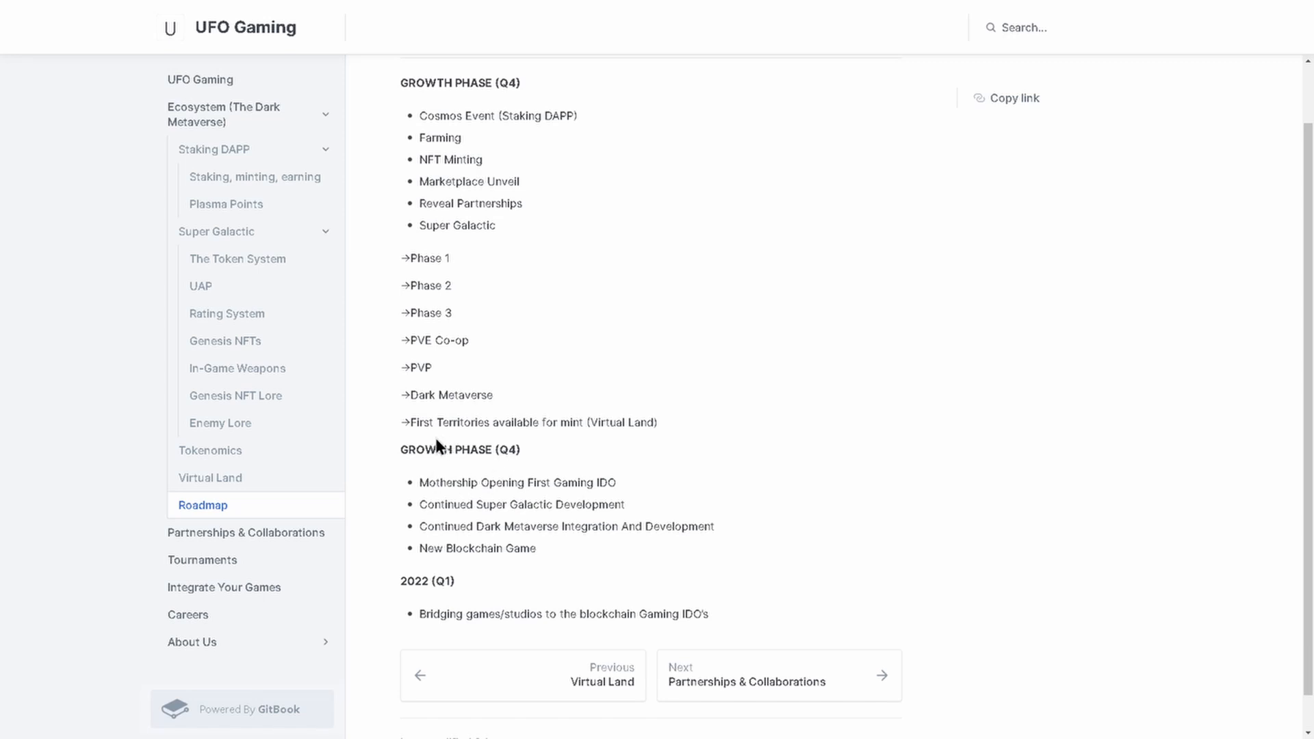
{"action": "mouse_move", "coordinate": [594, 443]}
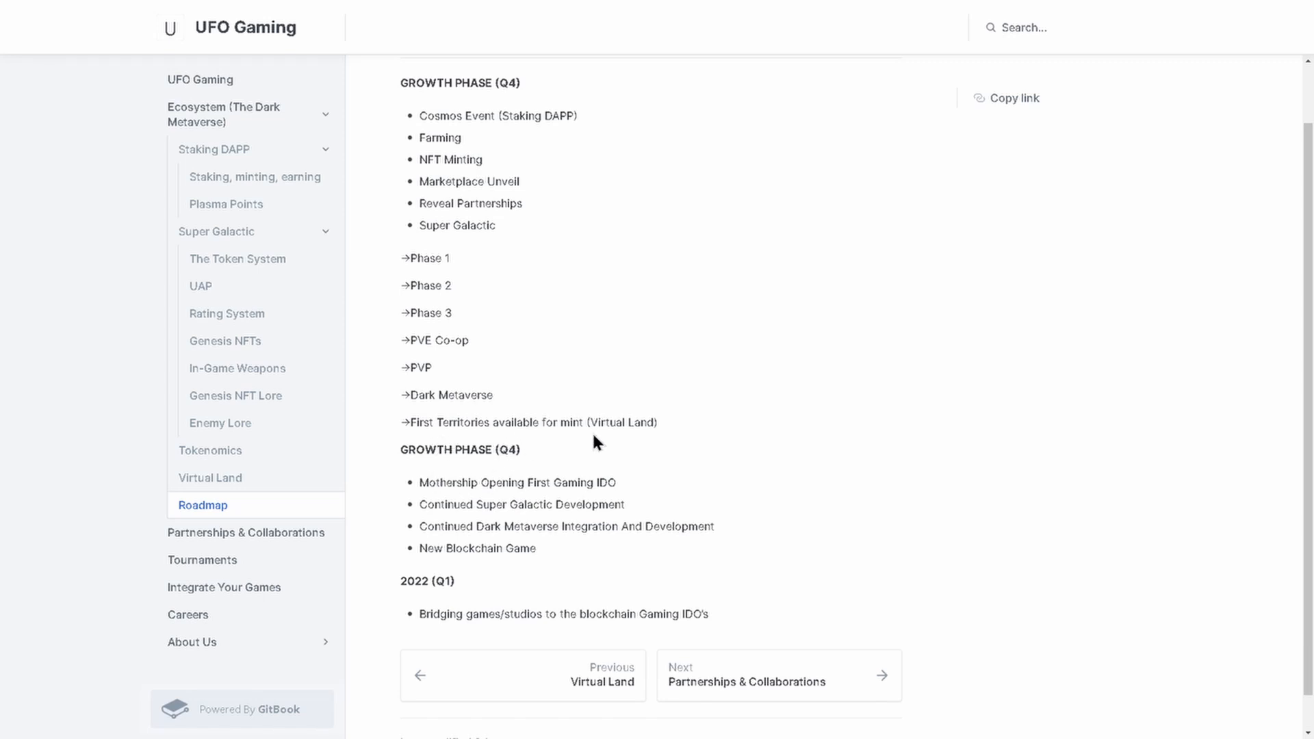
{"action": "scroll", "scroll_direction": "down", "scroll_amount": 3}
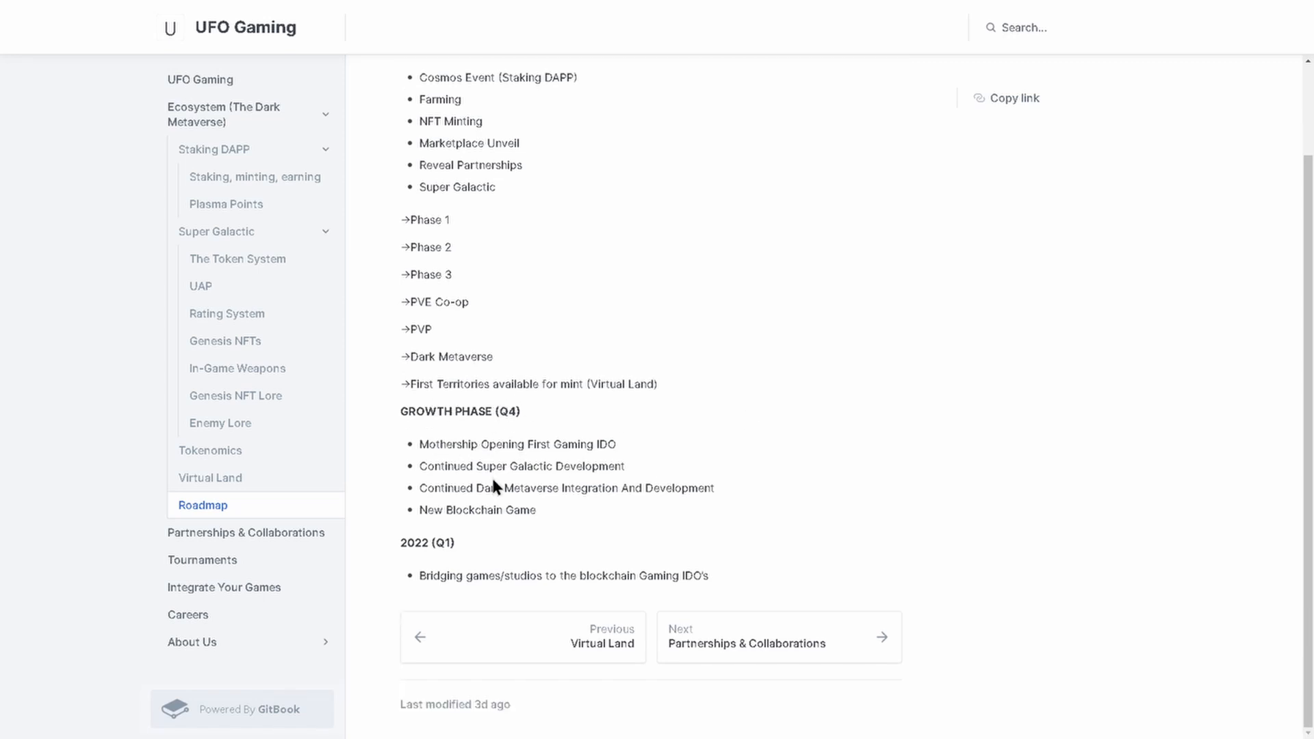
{"action": "scroll", "scroll_direction": "up", "scroll_amount": 3}
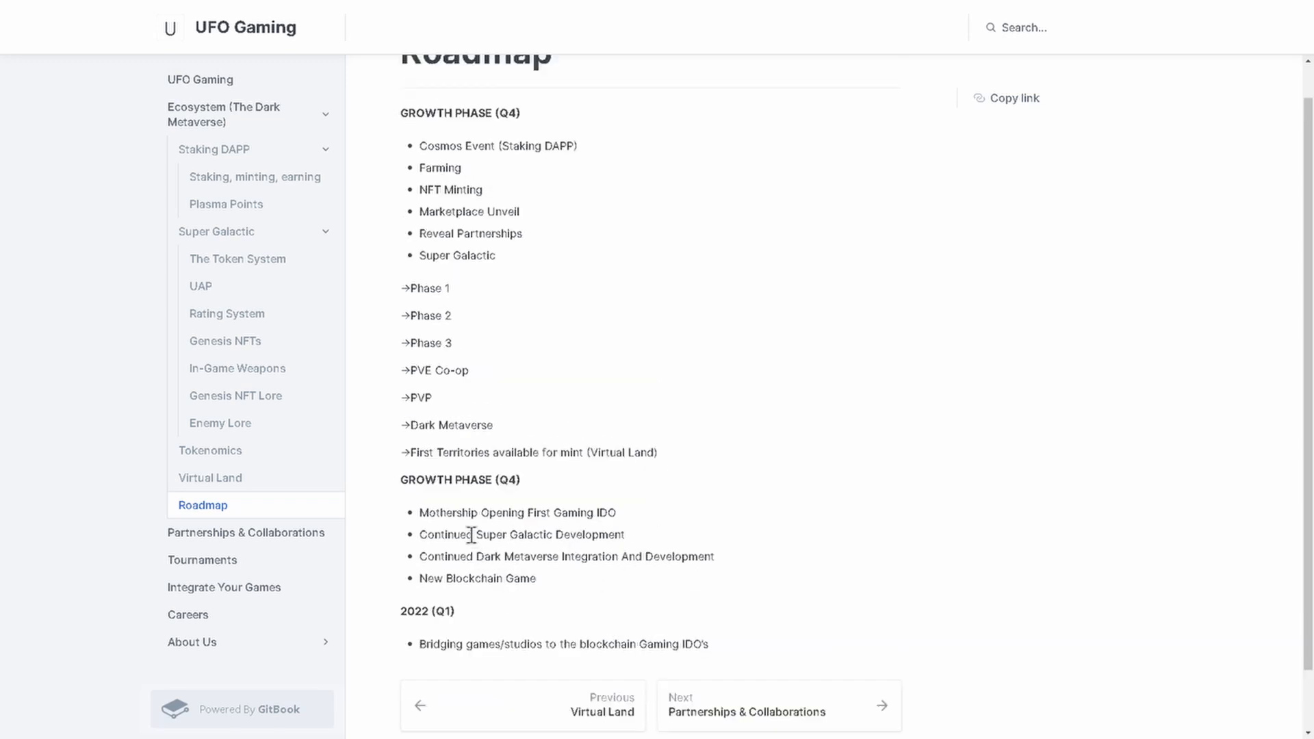
{"action": "mouse_move", "coordinate": [603, 530]}
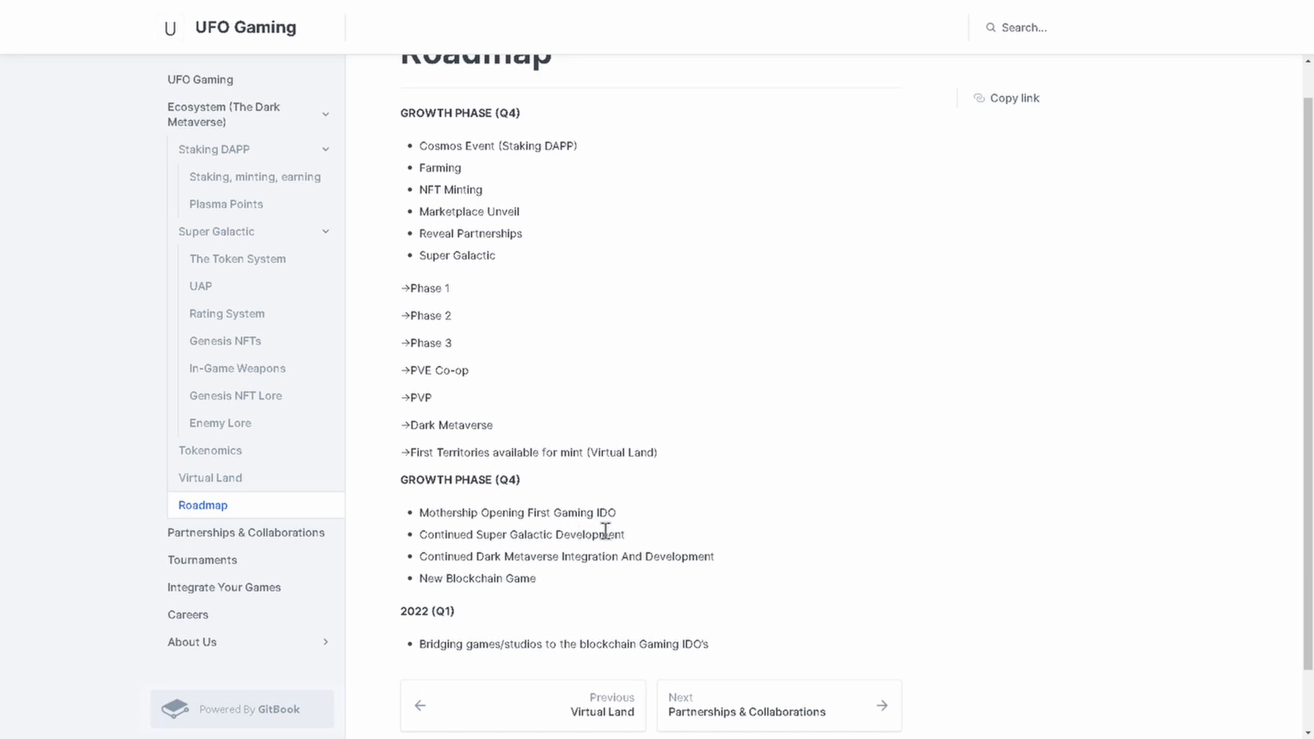
{"action": "mouse_move", "coordinate": [609, 609]}
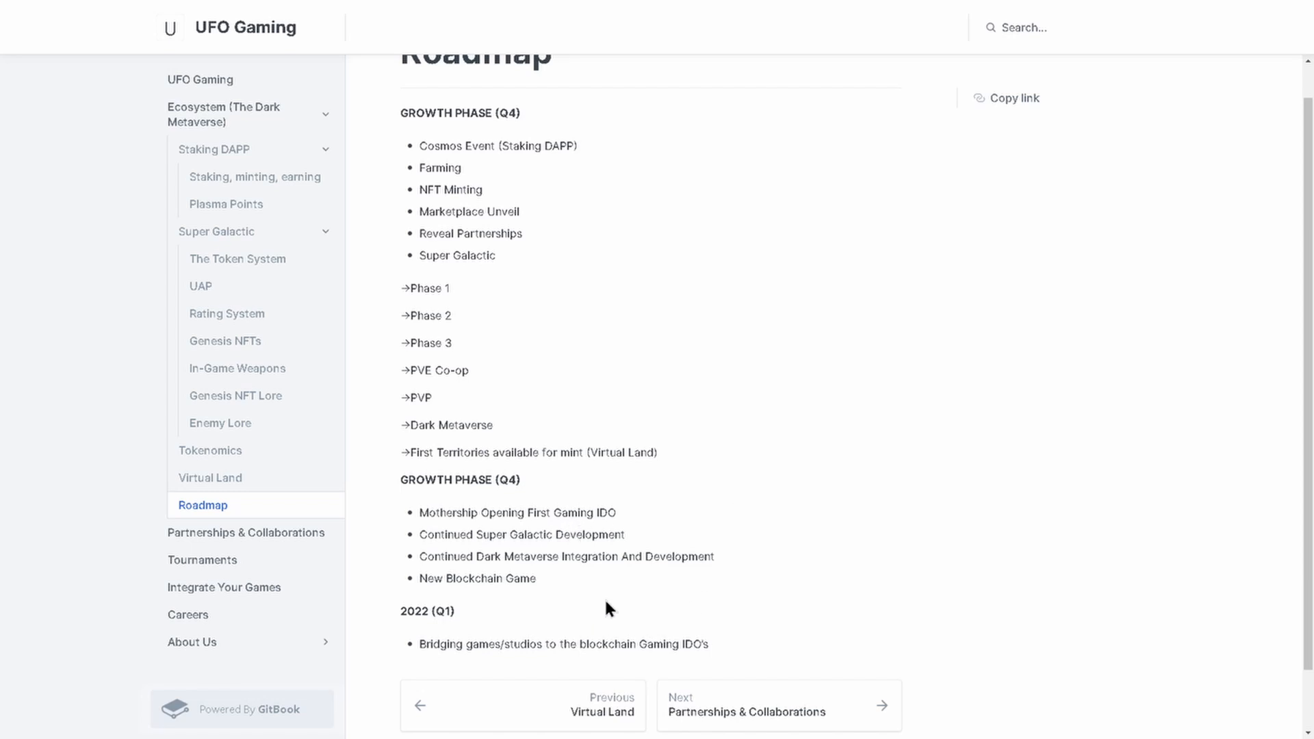
{"action": "mouse_move", "coordinate": [568, 581]}
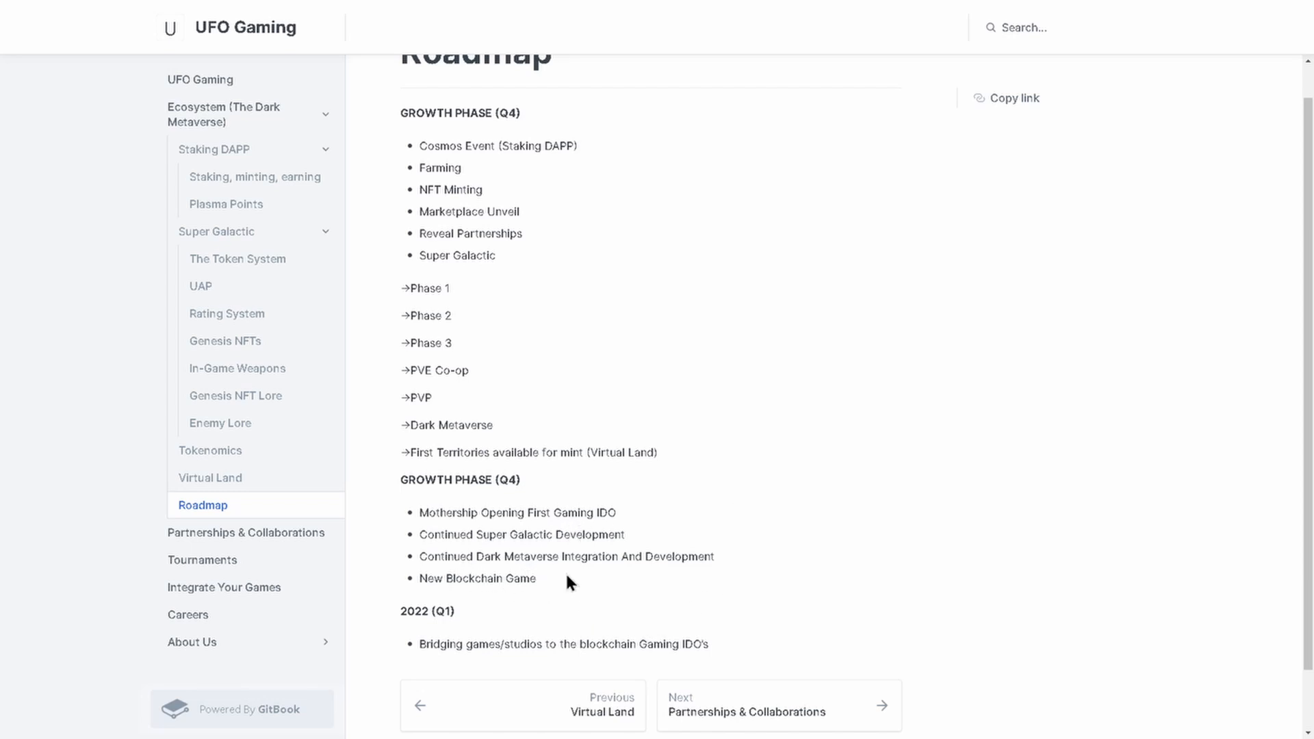
{"action": "mouse_move", "coordinate": [632, 591]}
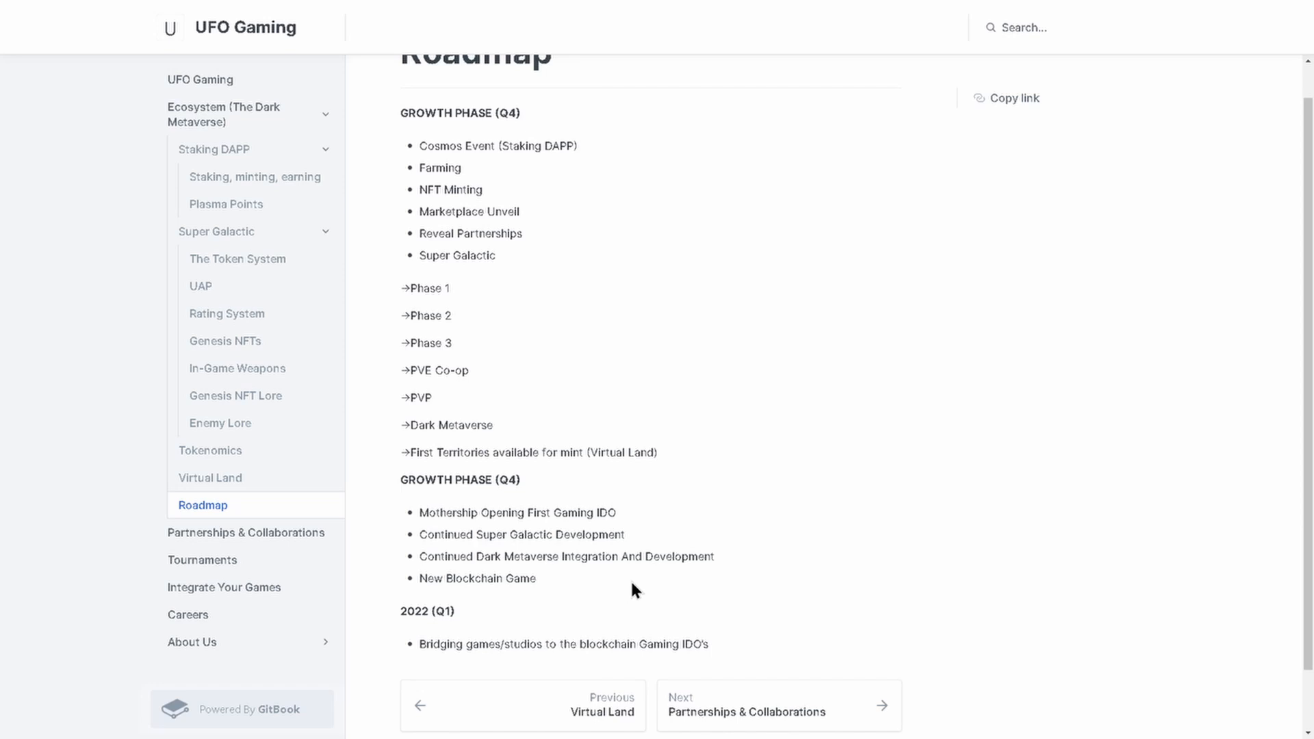
{"action": "mouse_move", "coordinate": [569, 601]}
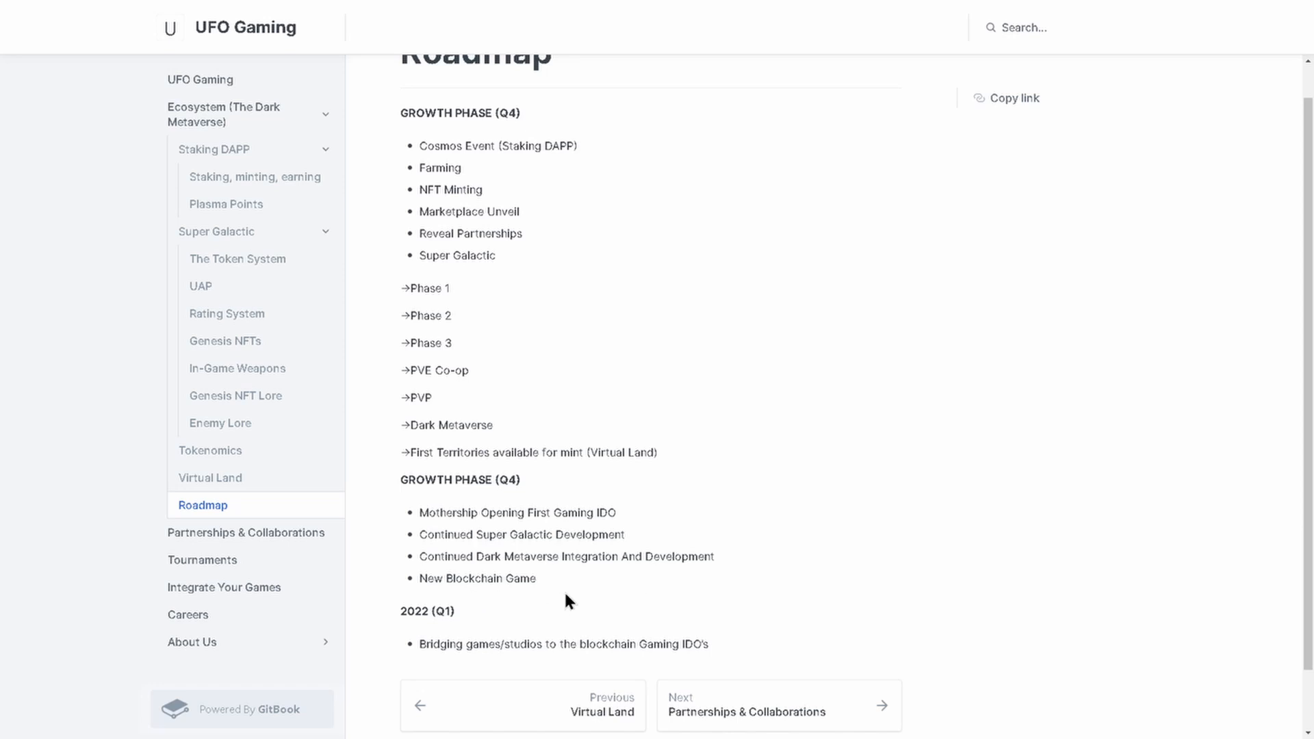
{"action": "scroll", "scroll_direction": "down", "scroll_amount": 3}
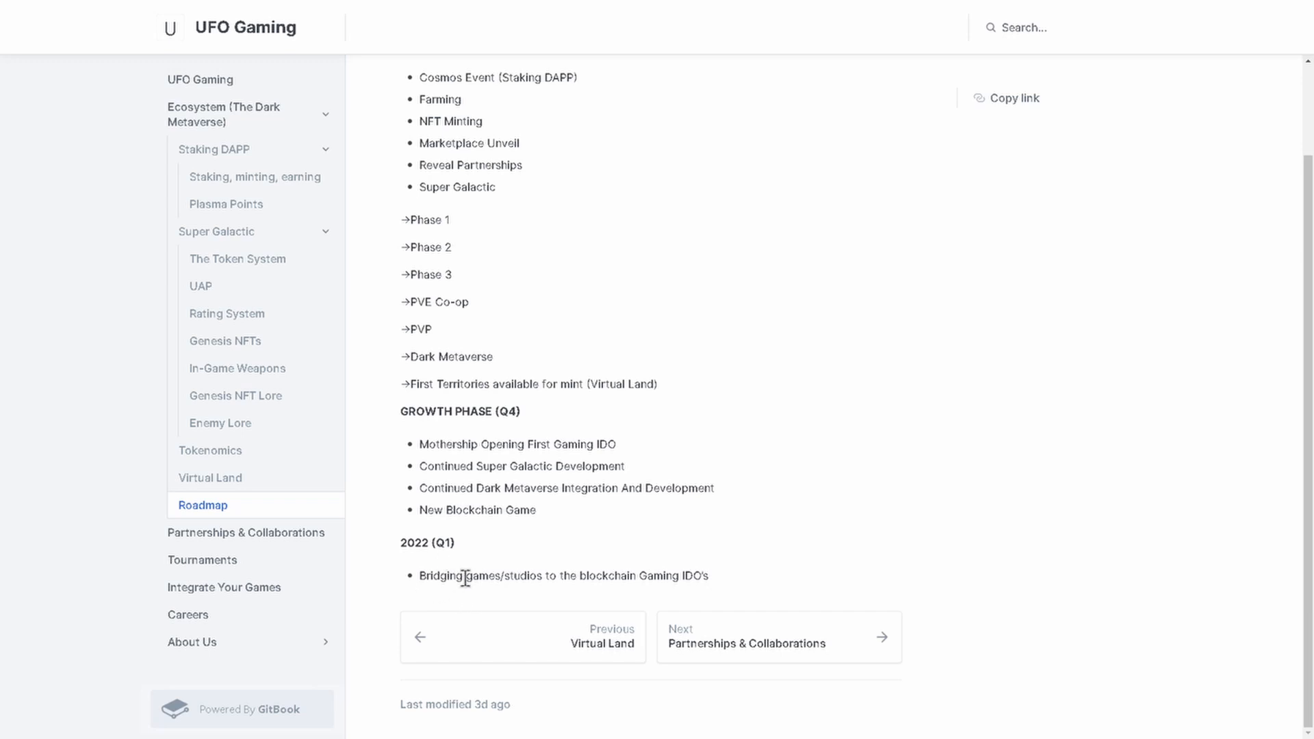
{"action": "mouse_move", "coordinate": [613, 583]}
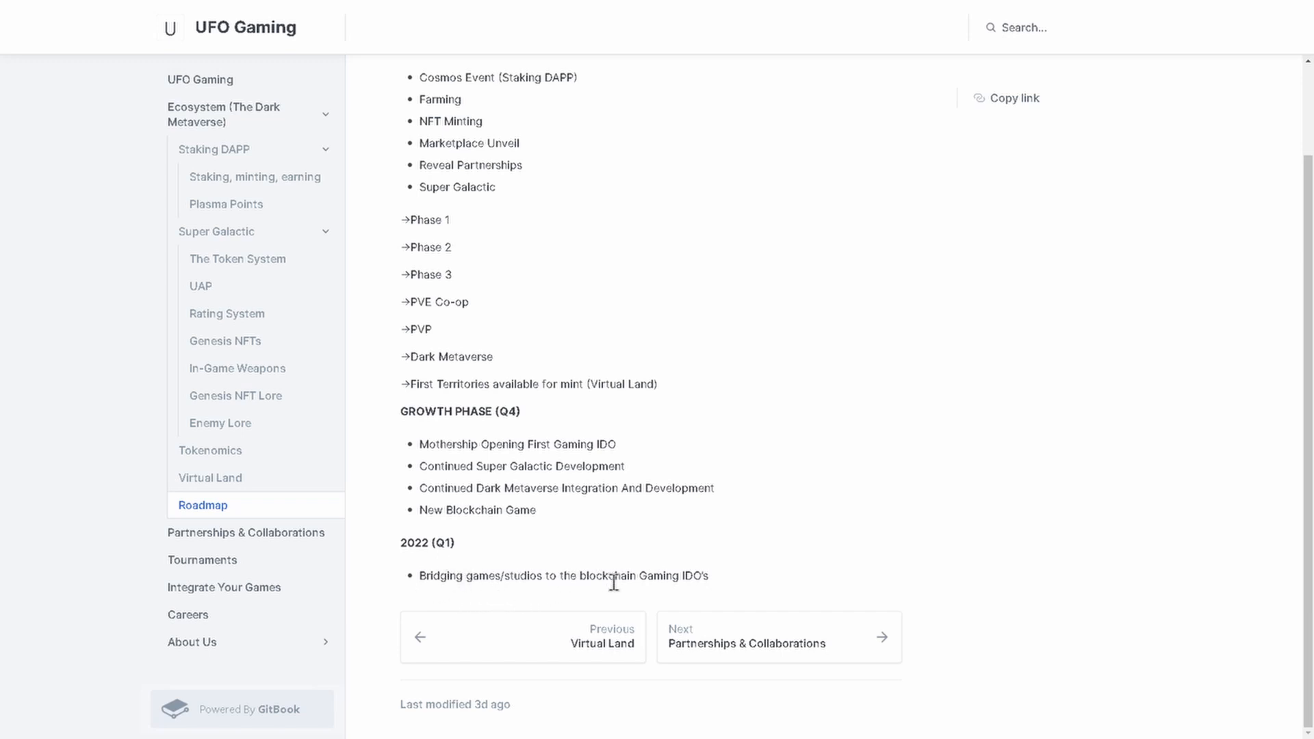
{"action": "mouse_move", "coordinate": [731, 578]}
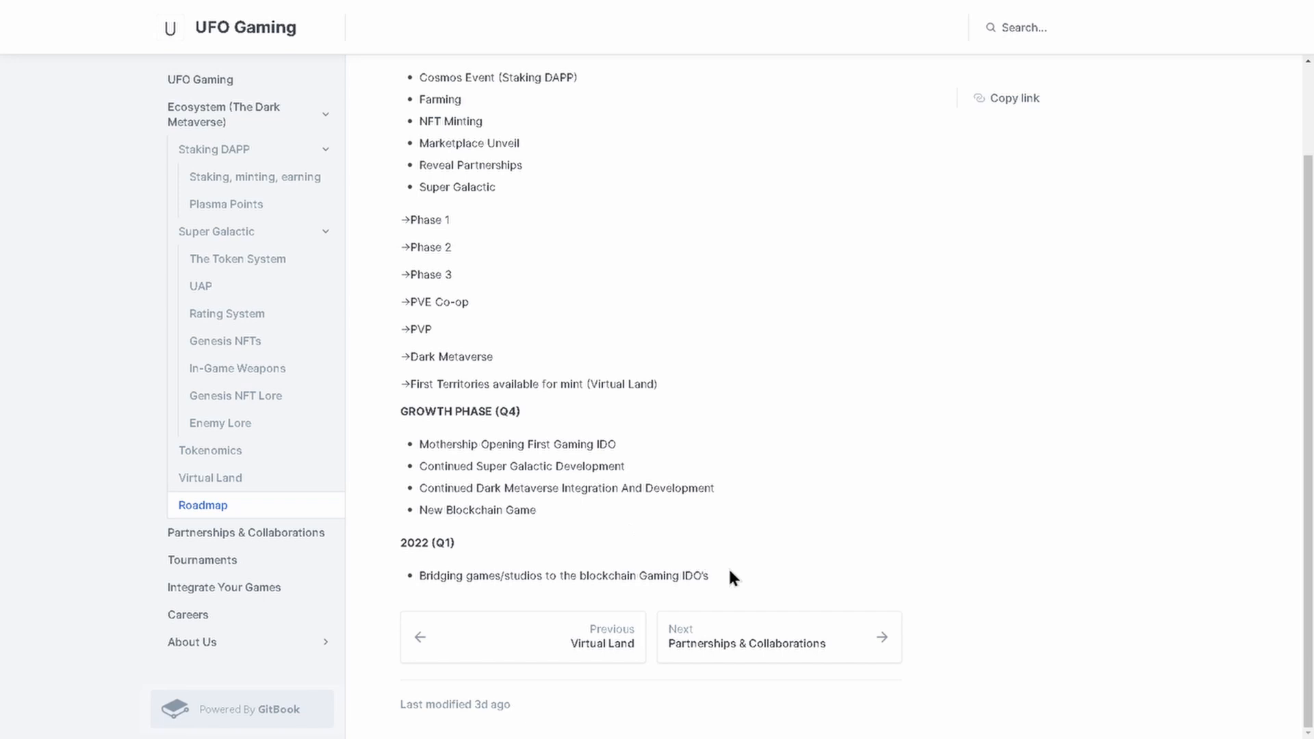
{"action": "scroll", "scroll_direction": "up", "scroll_amount": 3}
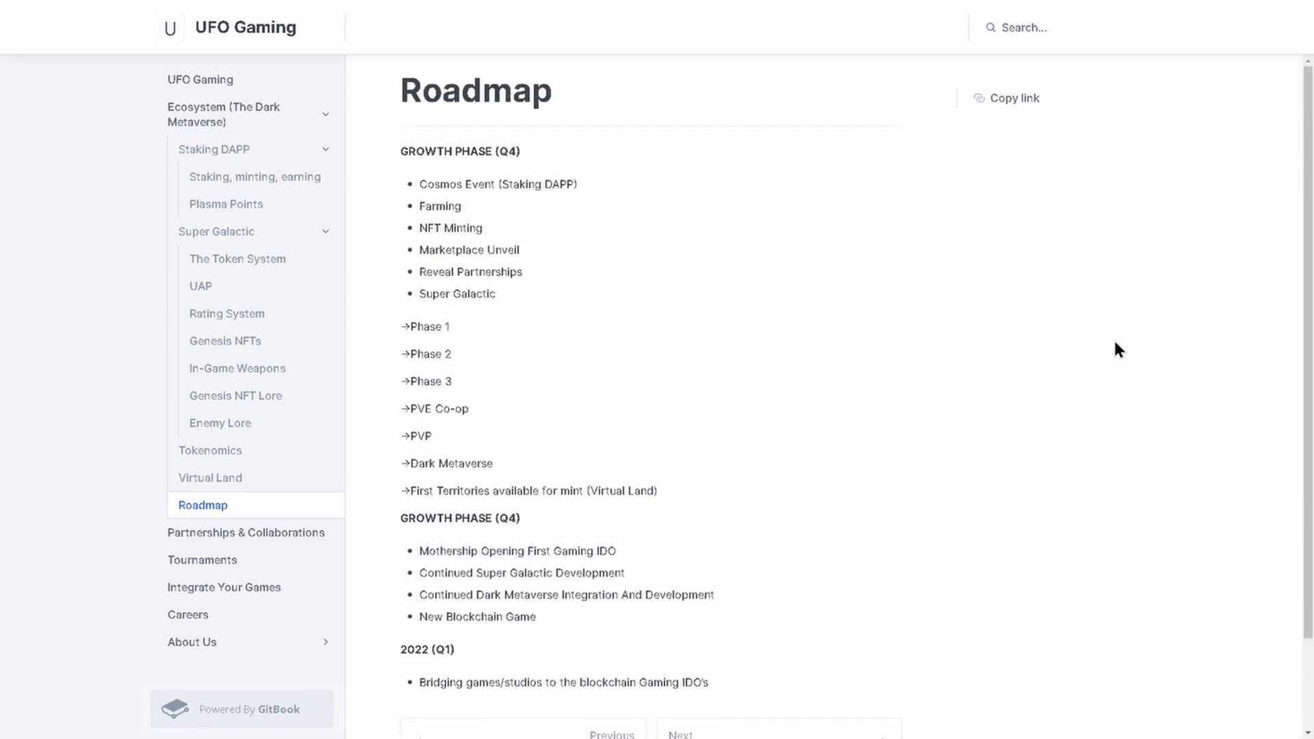
{"action": "left_click", "coordinate": [268, 11]}
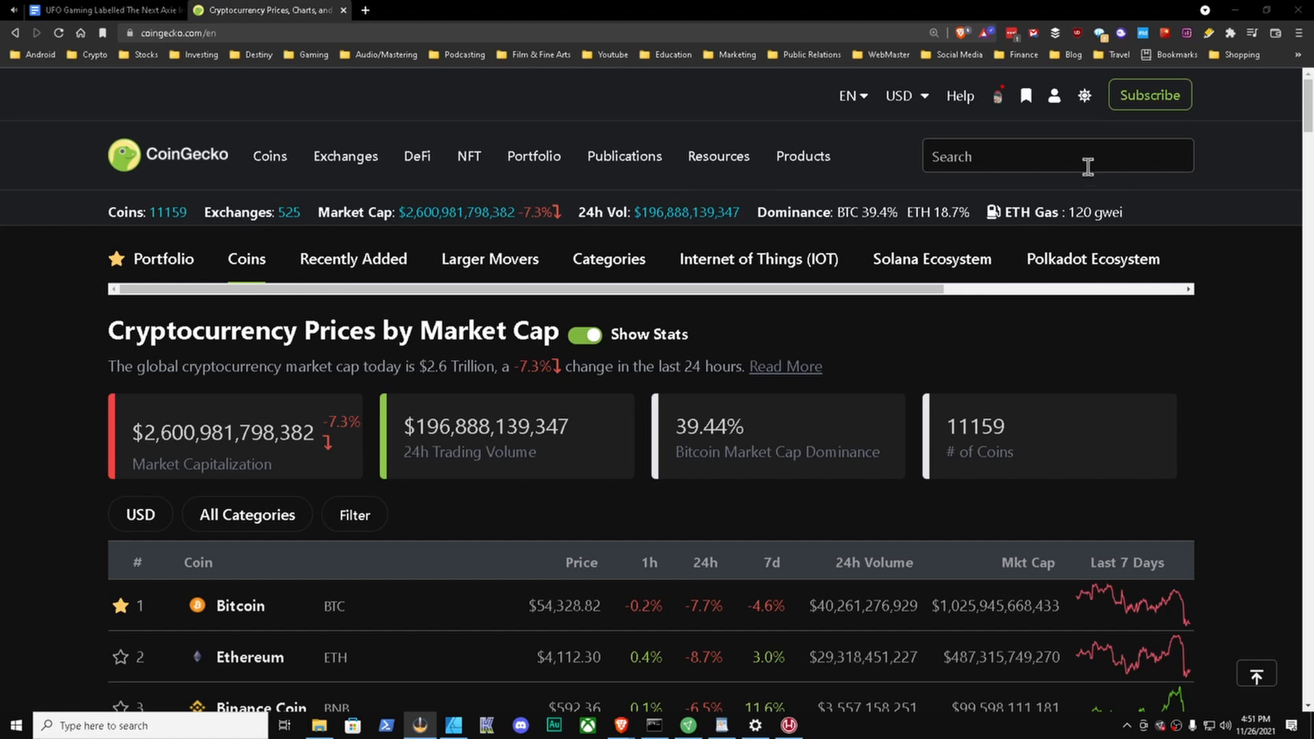
Step: Search CoinGecko for 'ufo' and filter the coins to the Metaverse category
{"action": "type", "text": "ufo"}
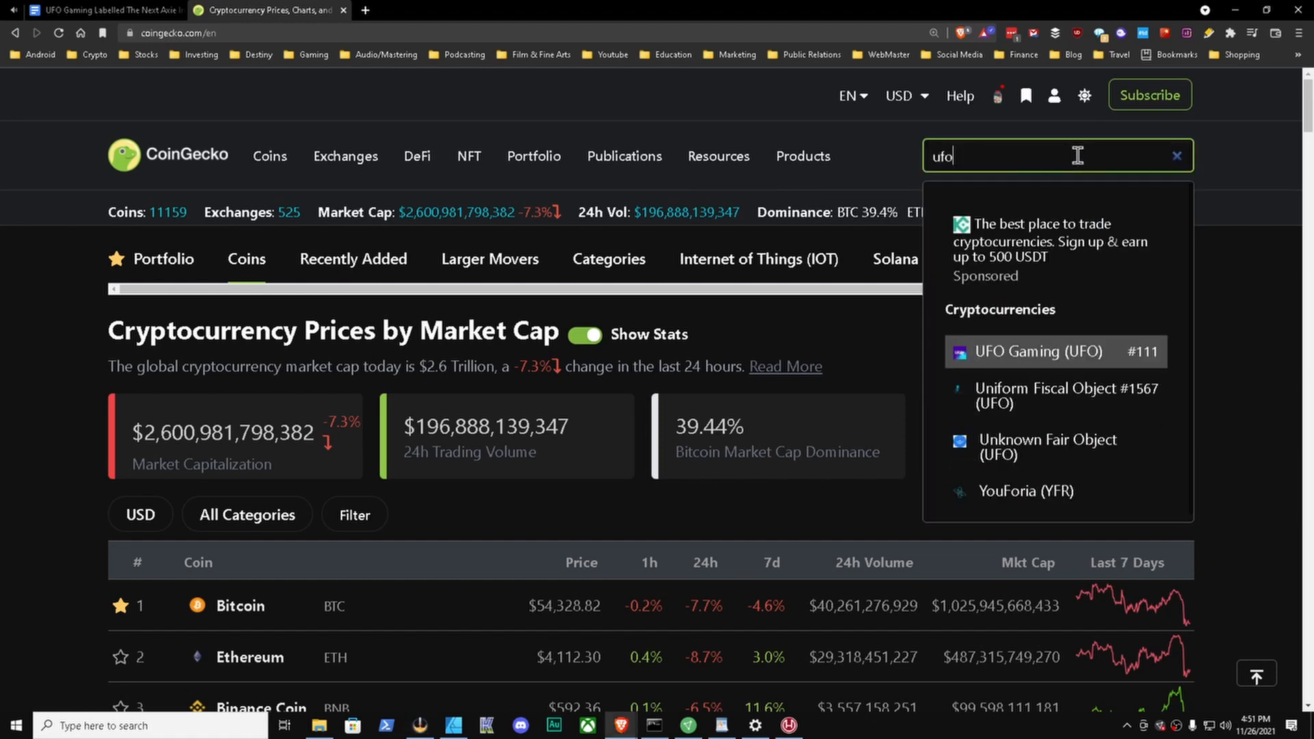
{"action": "mouse_move", "coordinate": [1263, 359]}
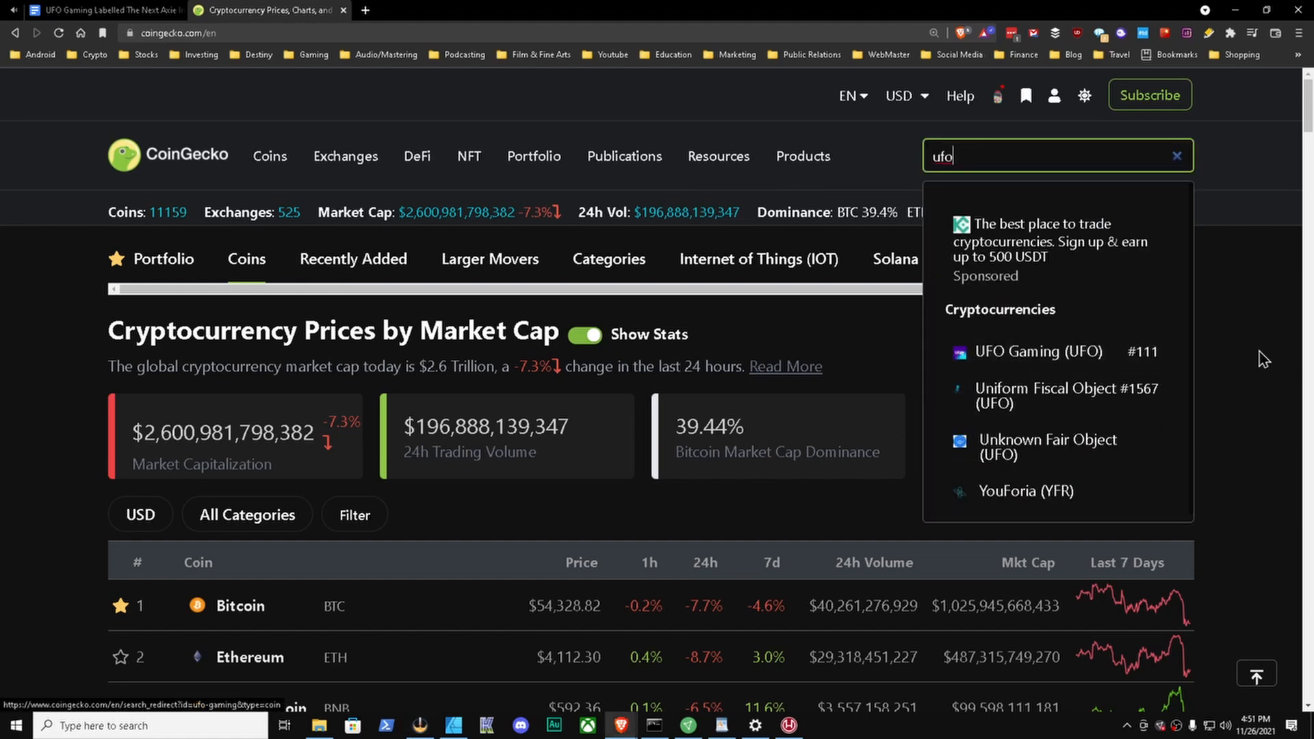
{"action": "left_click", "coordinate": [247, 515]}
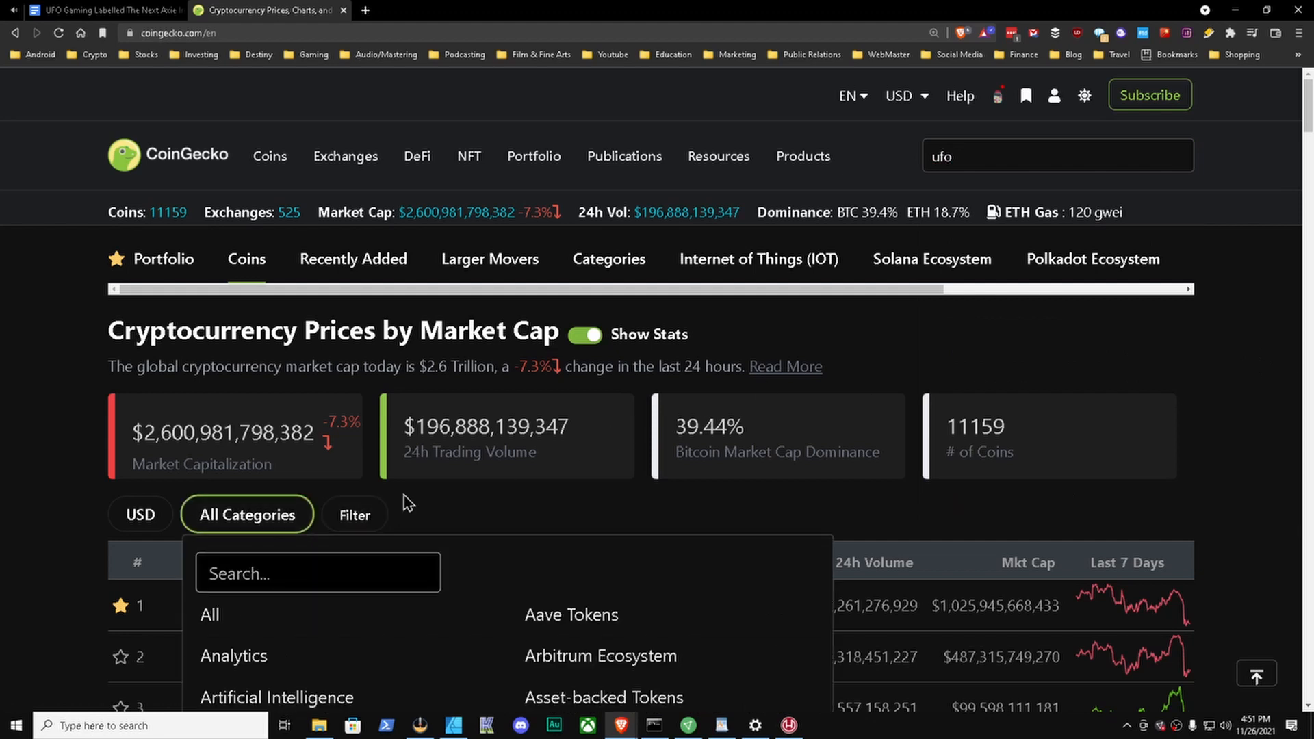
{"action": "type", "text": "met"}
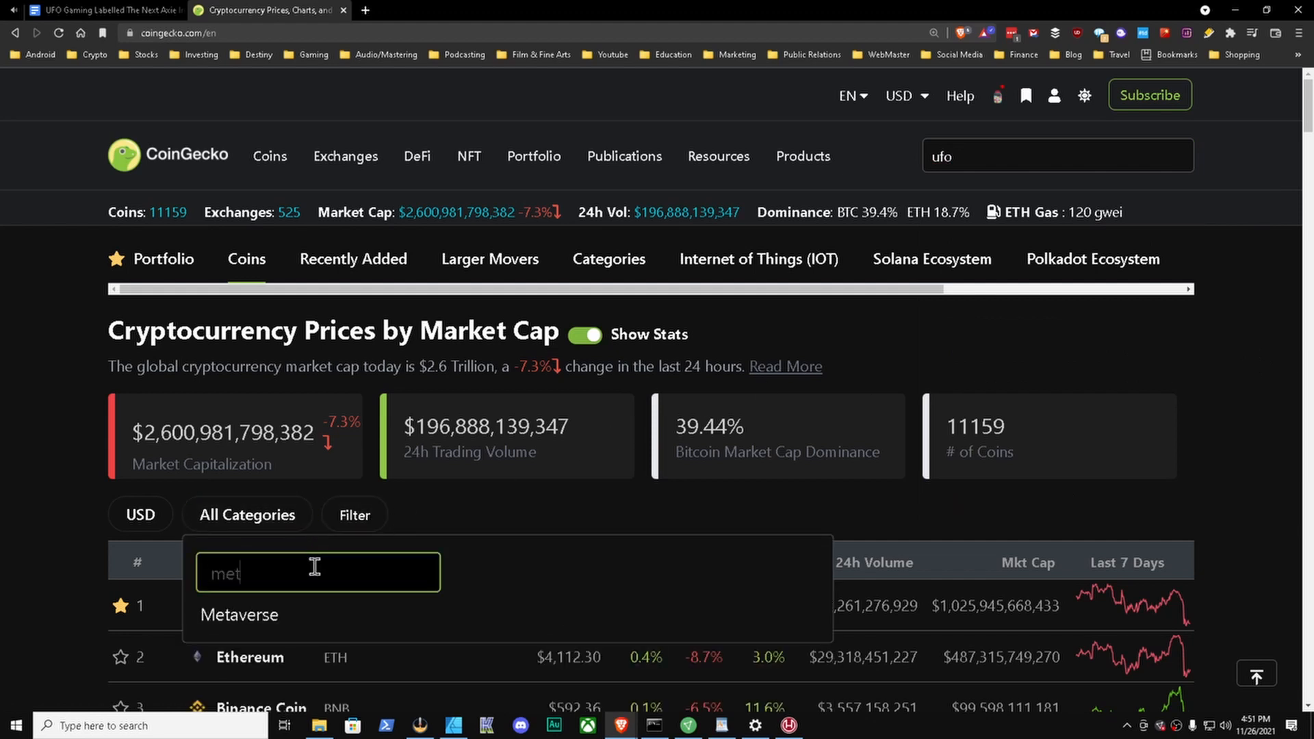
{"action": "left_click", "coordinate": [239, 615]}
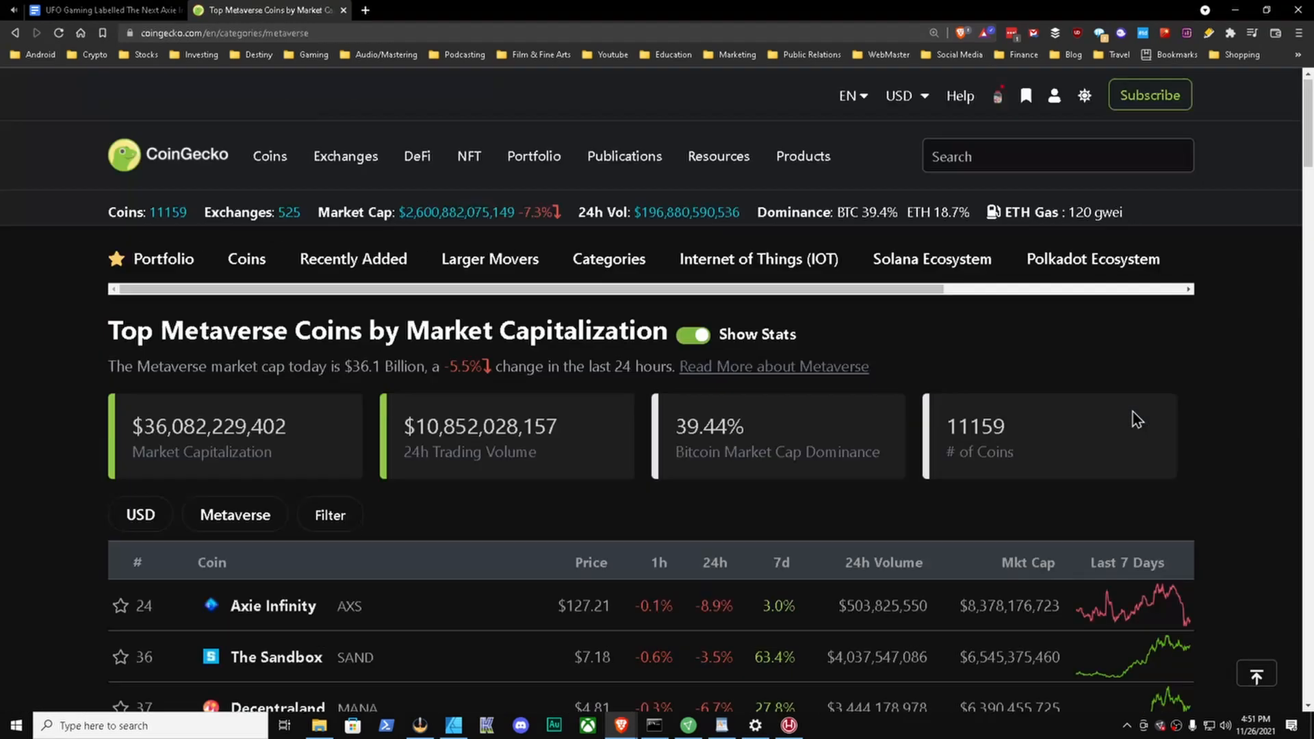
Step: Go full screen, scroll the Metaverse coin list and open UFO Gaming's coin page
{"action": "key", "text": "f11"}
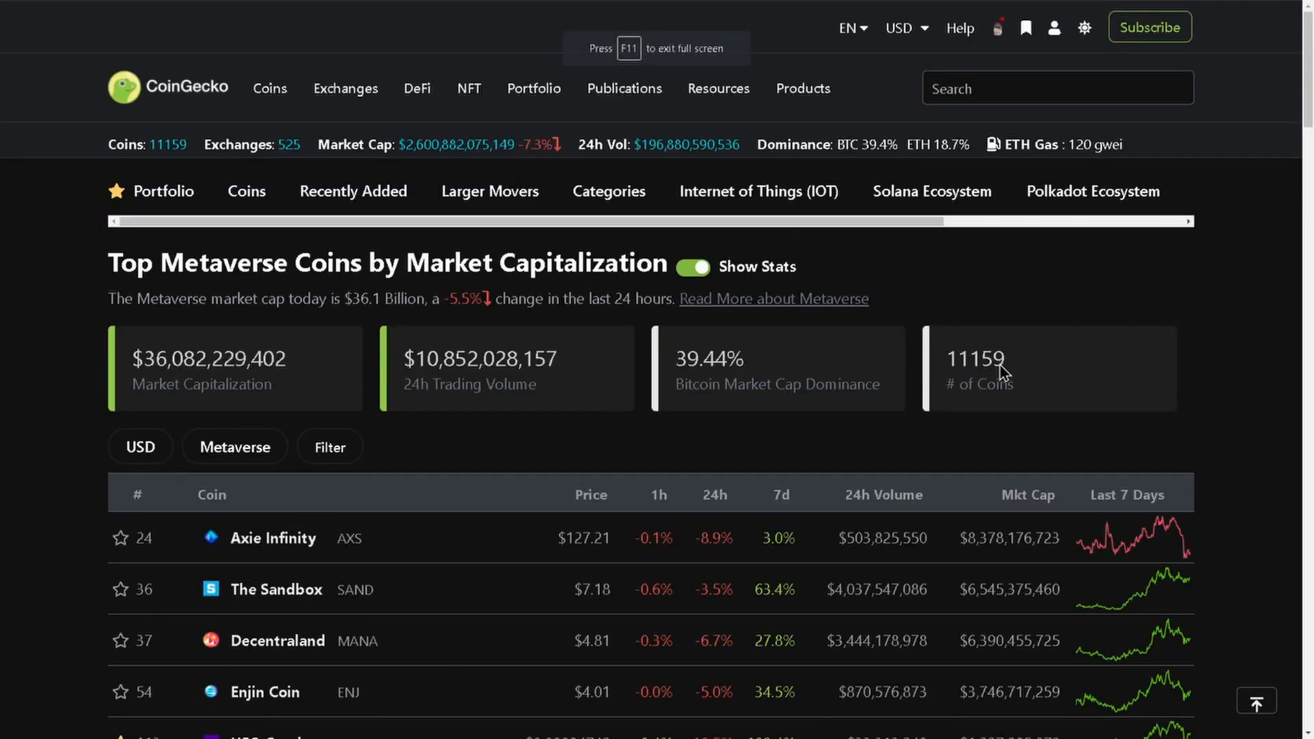
{"action": "scroll", "scroll_direction": "down", "scroll_amount": 3}
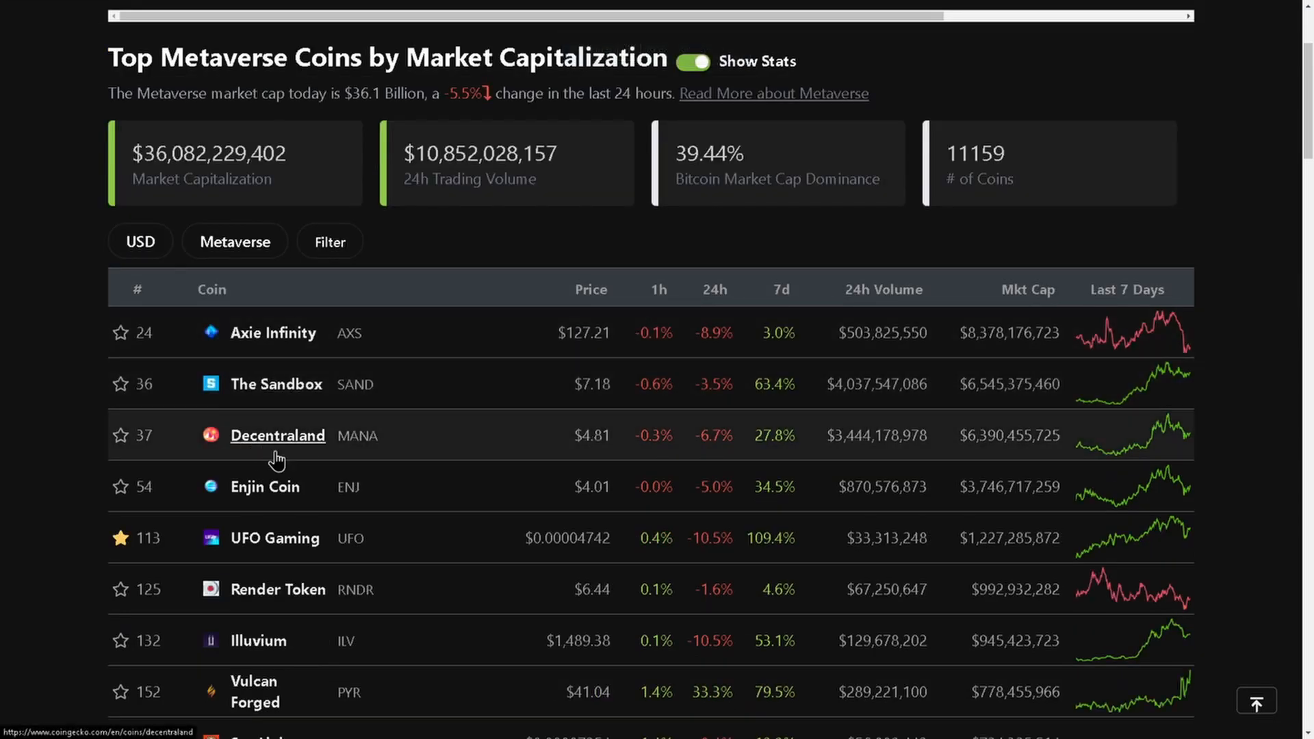
{"action": "mouse_move", "coordinate": [274, 538]}
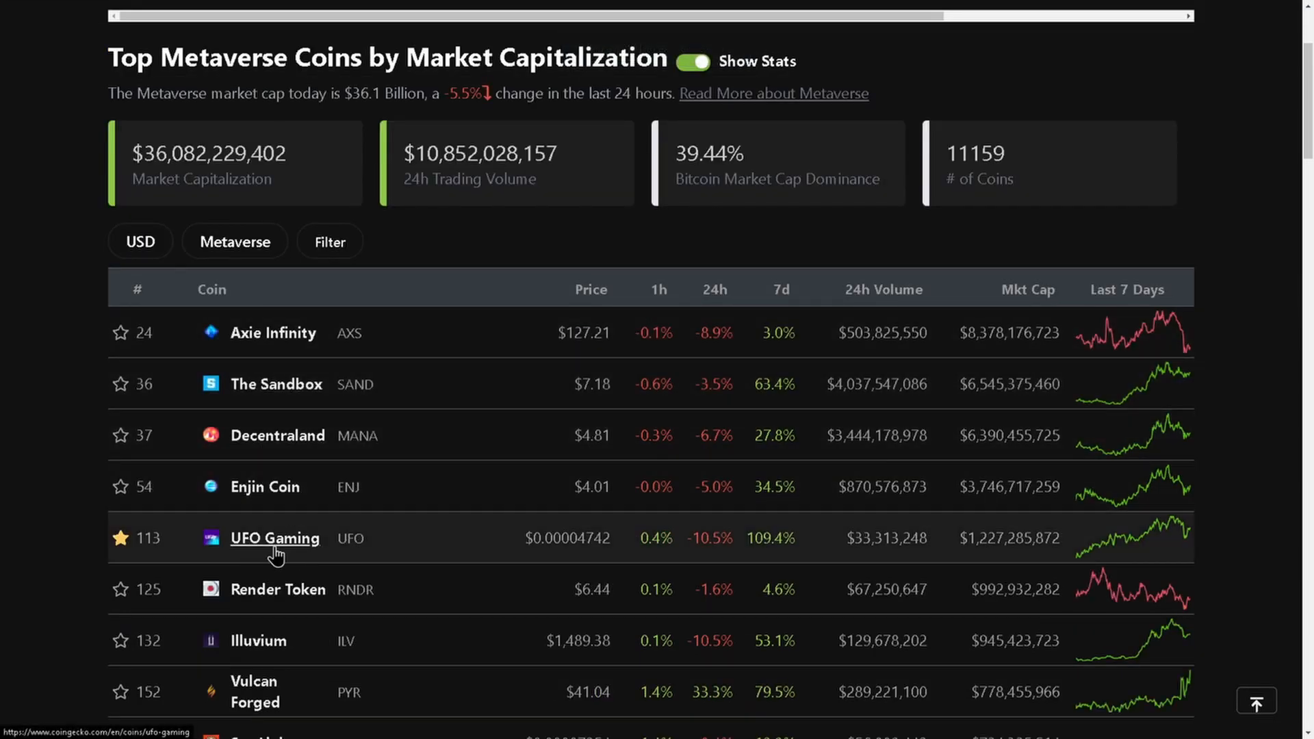
{"action": "left_click", "coordinate": [274, 538]}
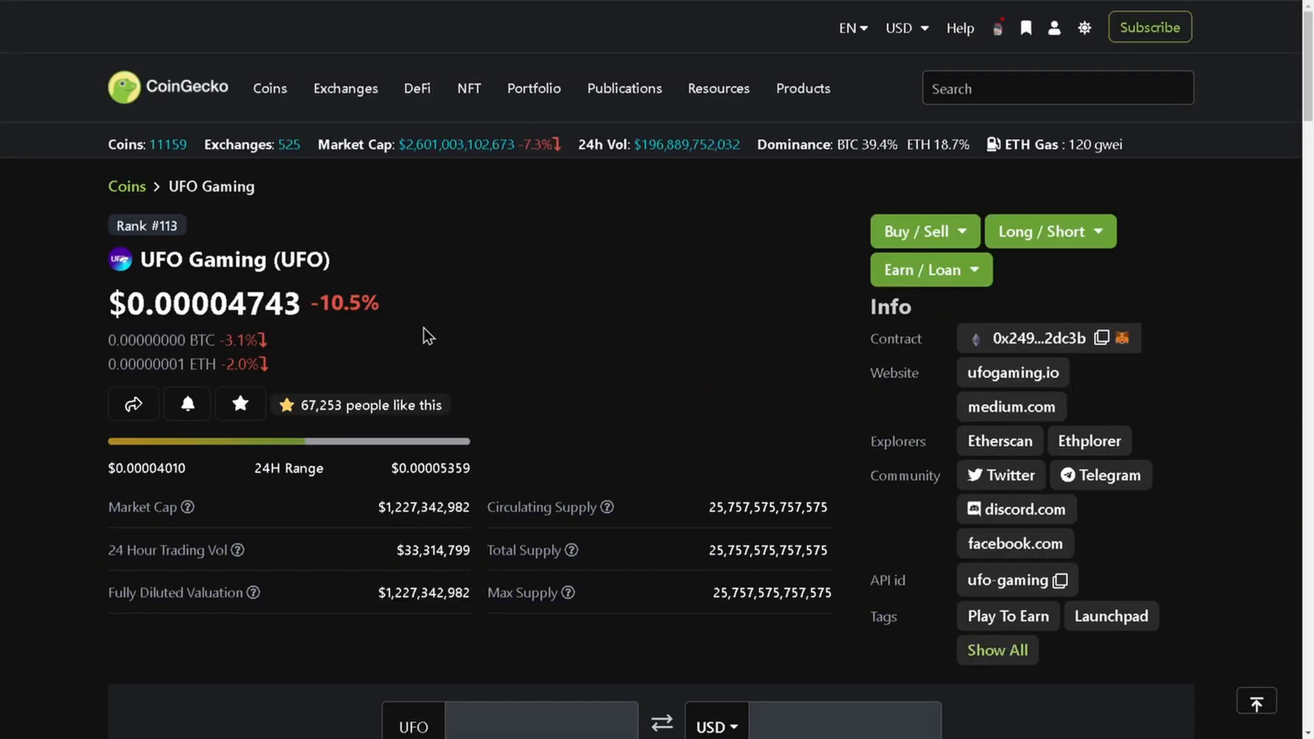
{"action": "mouse_move", "coordinate": [335, 330]}
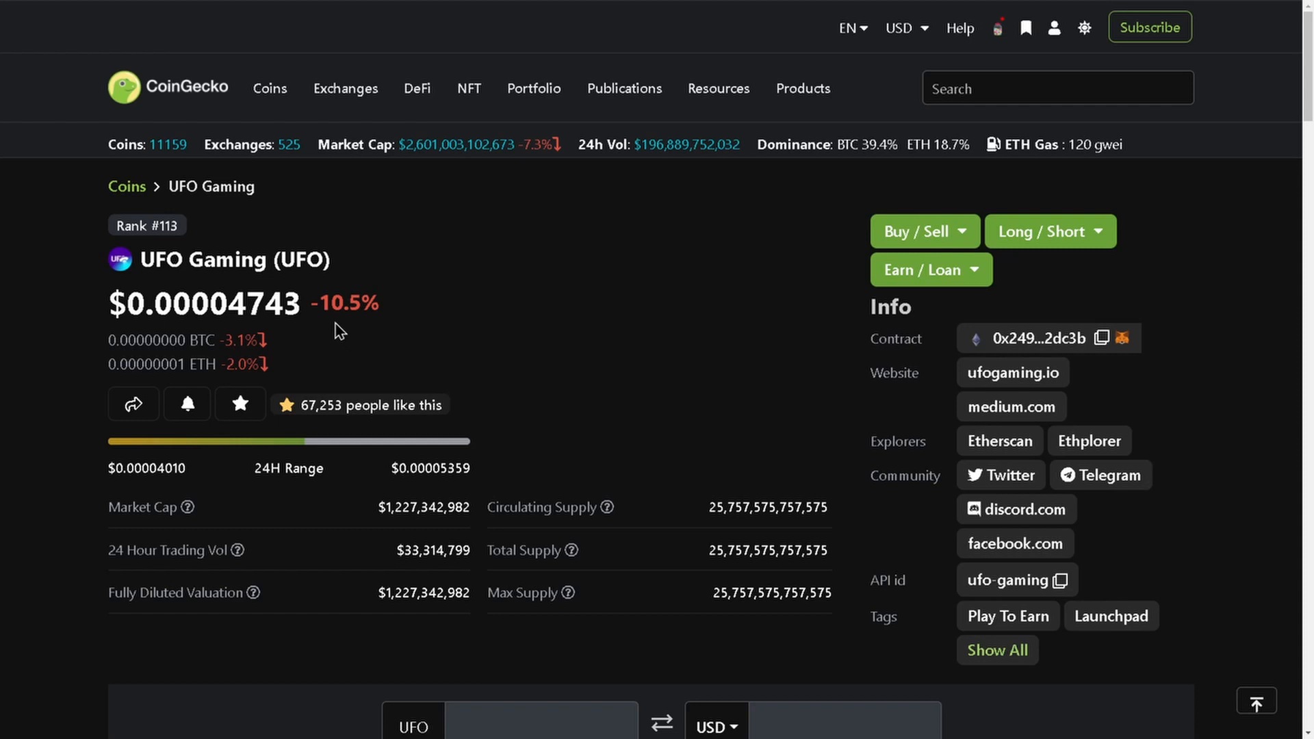
Step: Scroll to UFO Gaming's price chart and switch it to the Max range
{"action": "scroll", "scroll_direction": "down", "scroll_amount": 3}
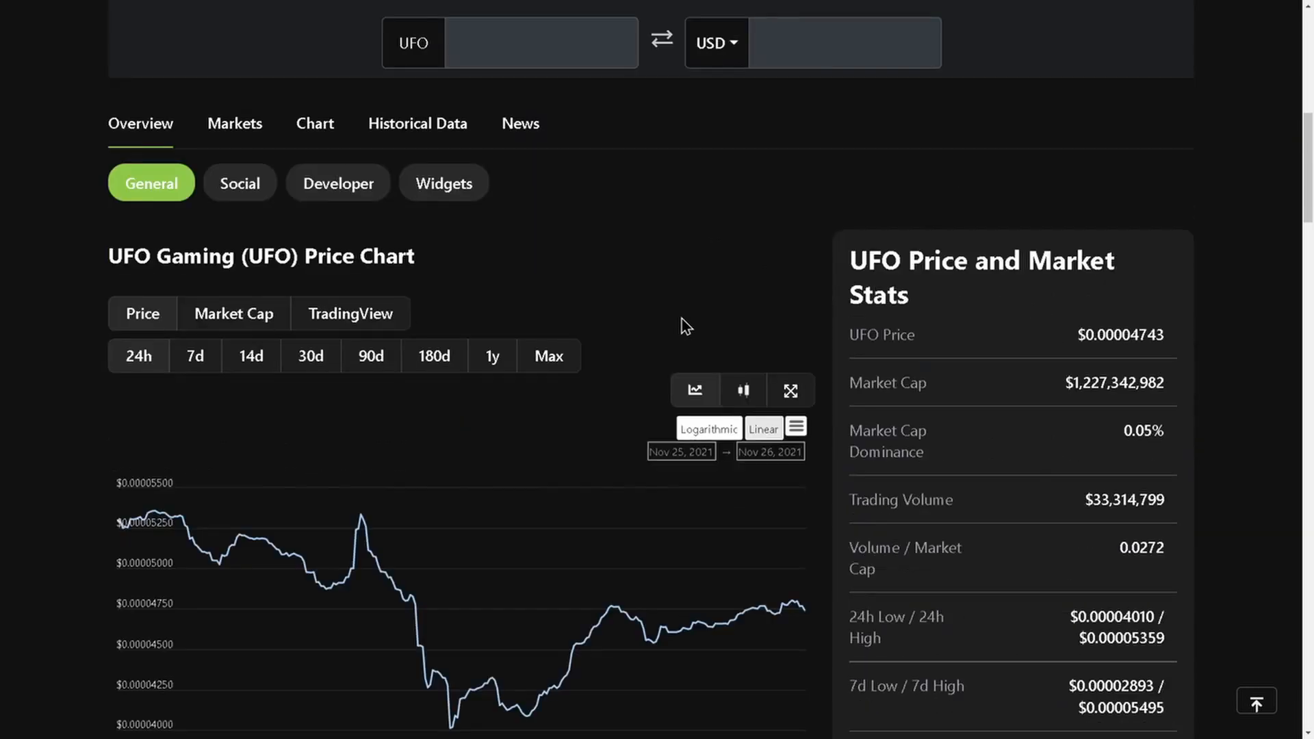
{"action": "scroll", "scroll_direction": "down", "scroll_amount": 3}
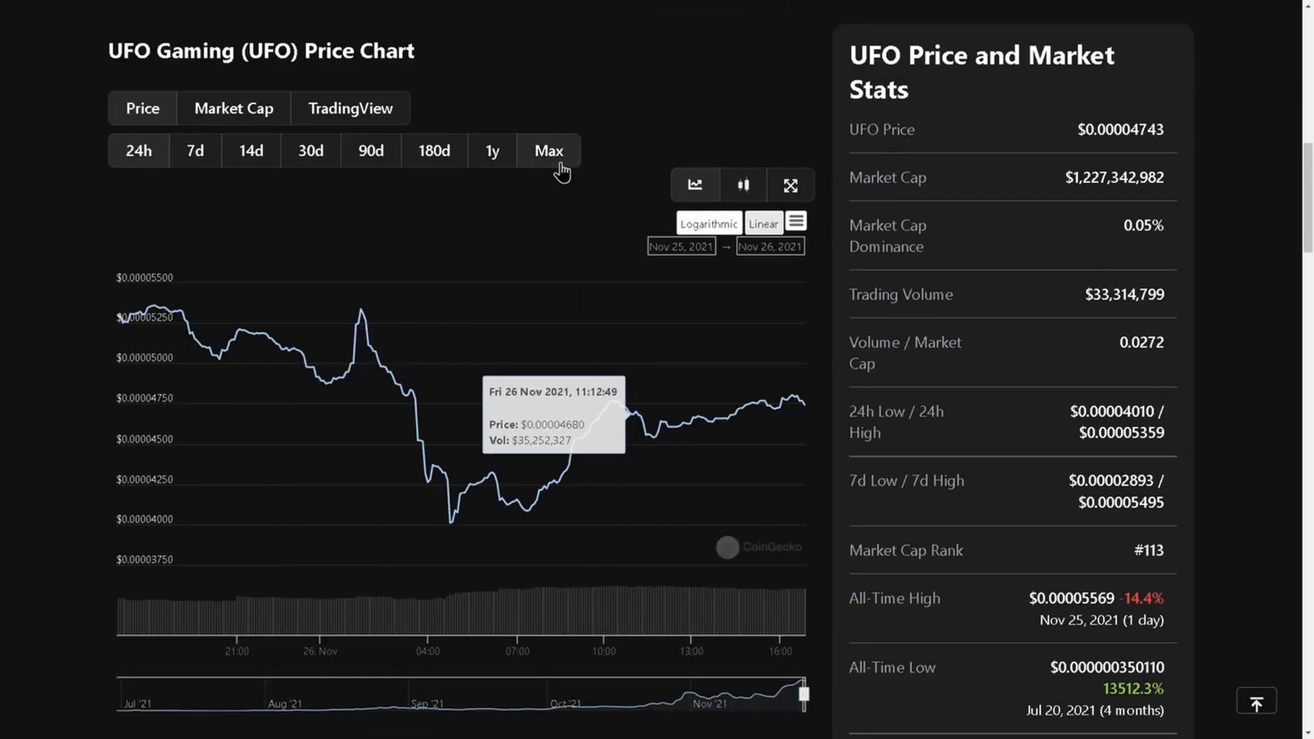
{"action": "left_click", "coordinate": [548, 151]}
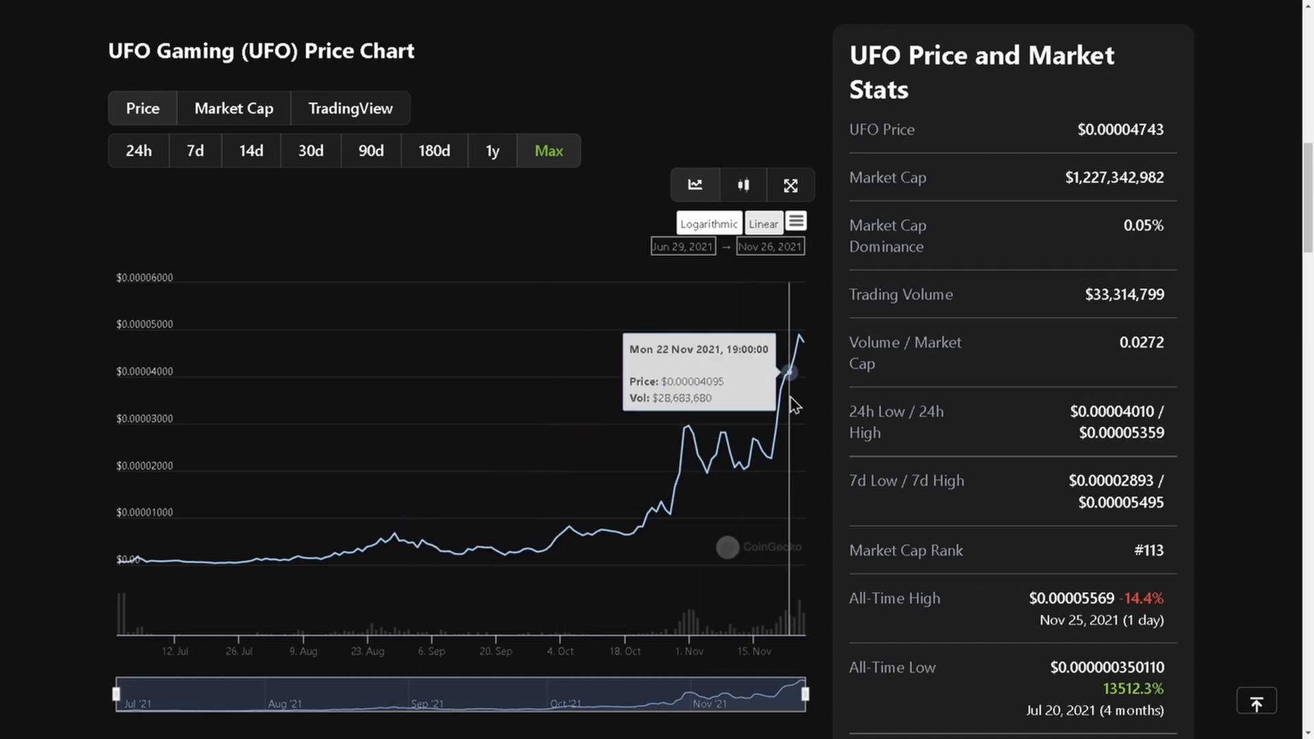
{"action": "mouse_move", "coordinate": [805, 352]}
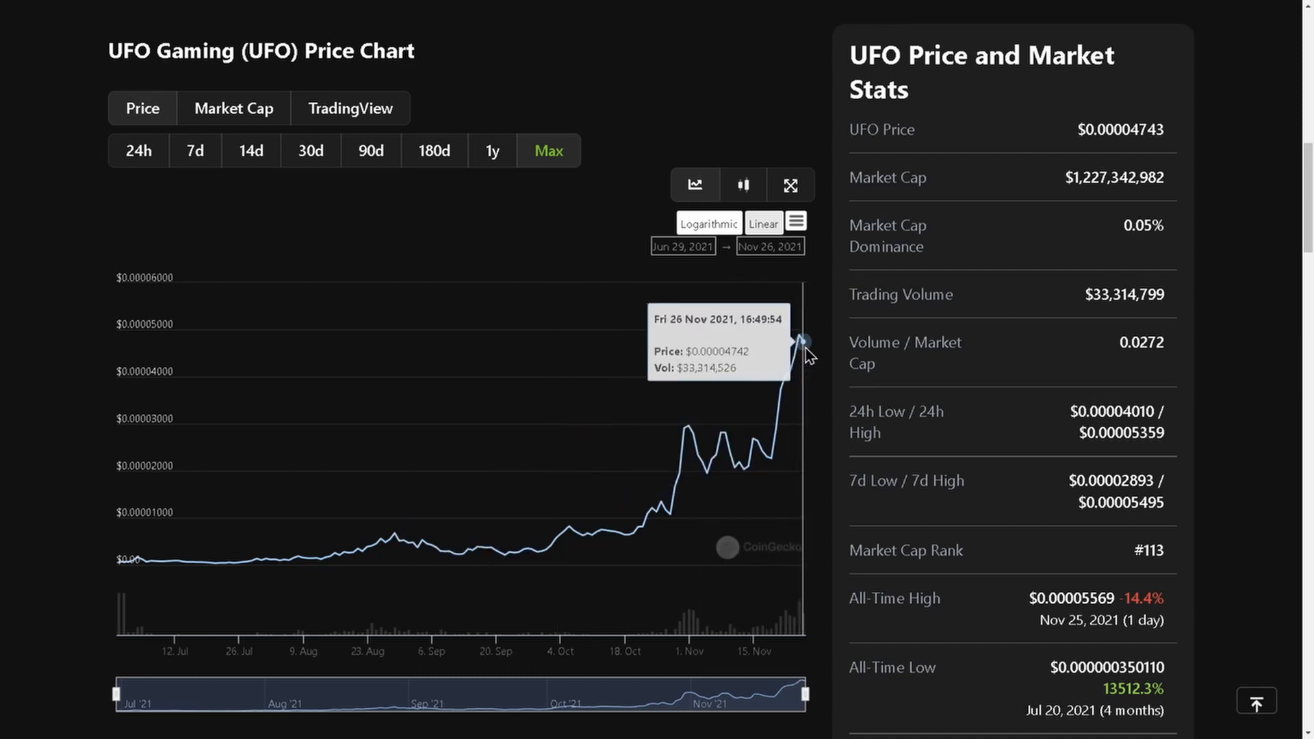
{"action": "mouse_move", "coordinate": [160, 382]}
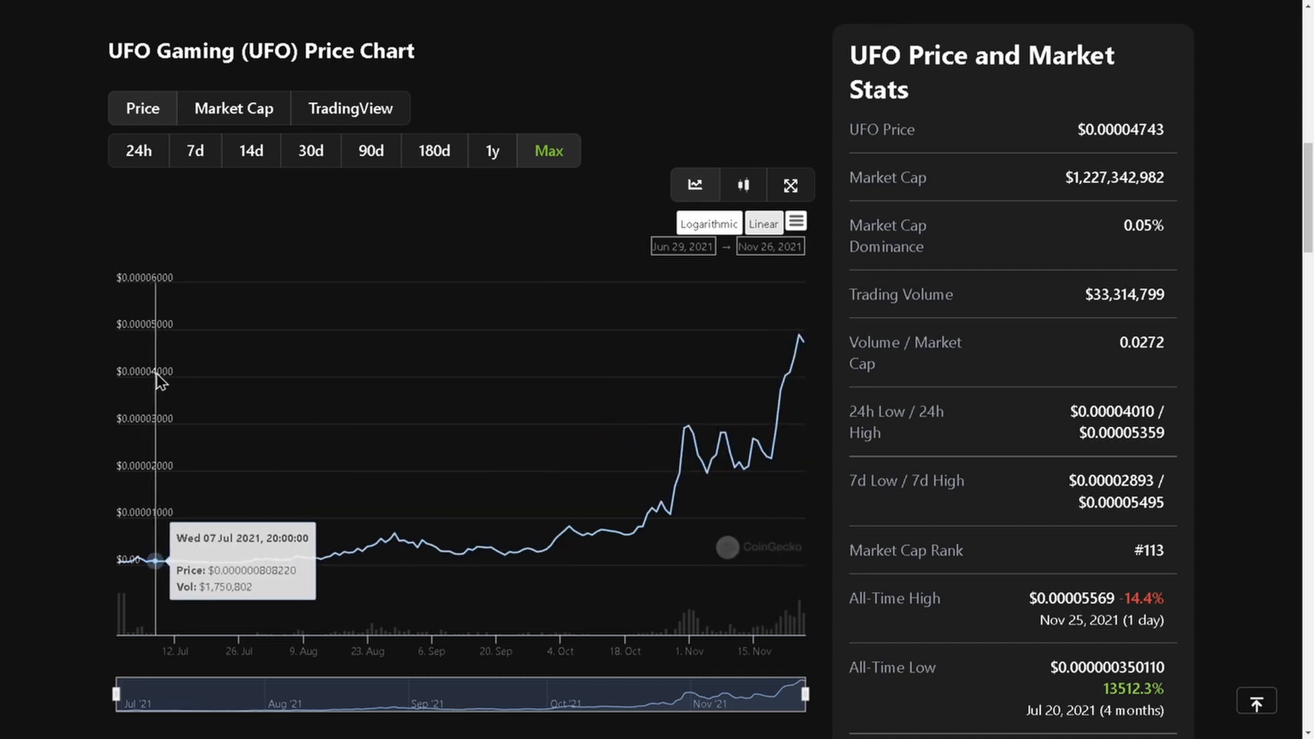
{"action": "mouse_move", "coordinate": [796, 343]}
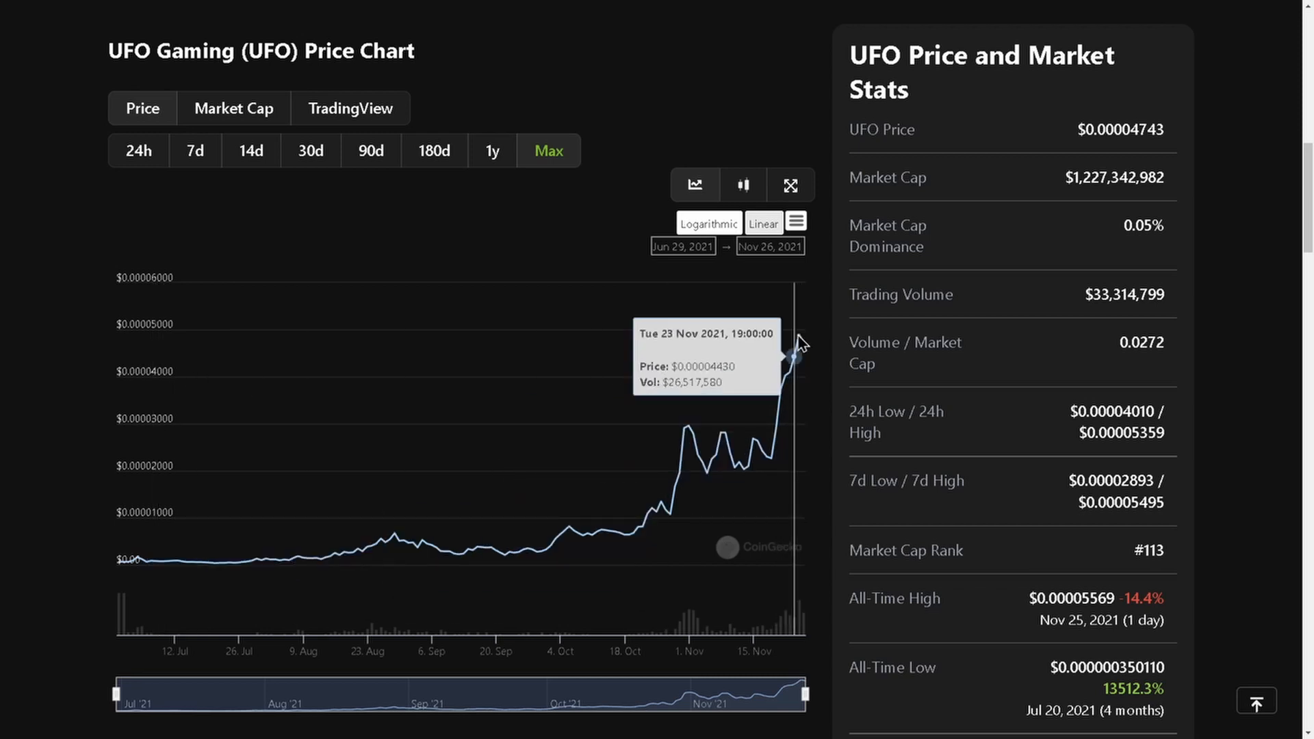
{"action": "scroll", "scroll_direction": "down", "scroll_amount": 3}
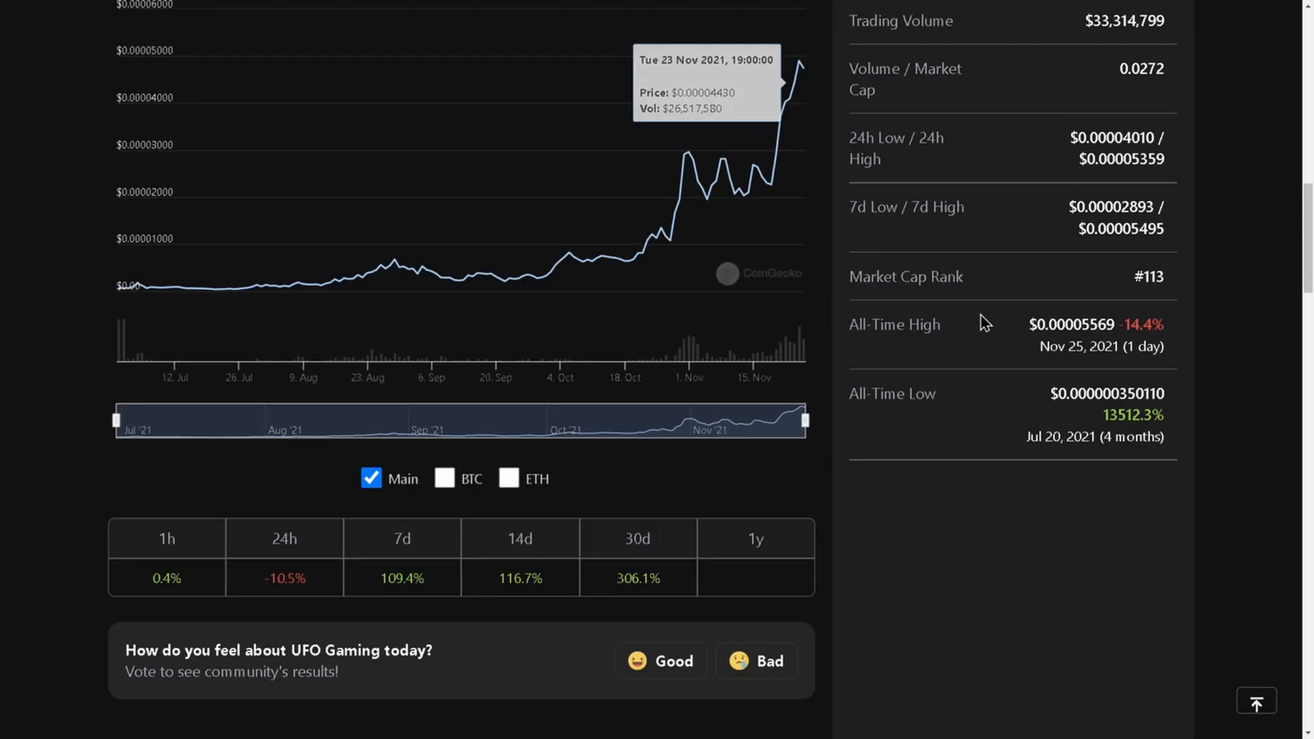
Step: Scroll through UFO Gaming's news and guides, then back up to its Info links
{"action": "scroll", "scroll_direction": "down", "scroll_amount": 3}
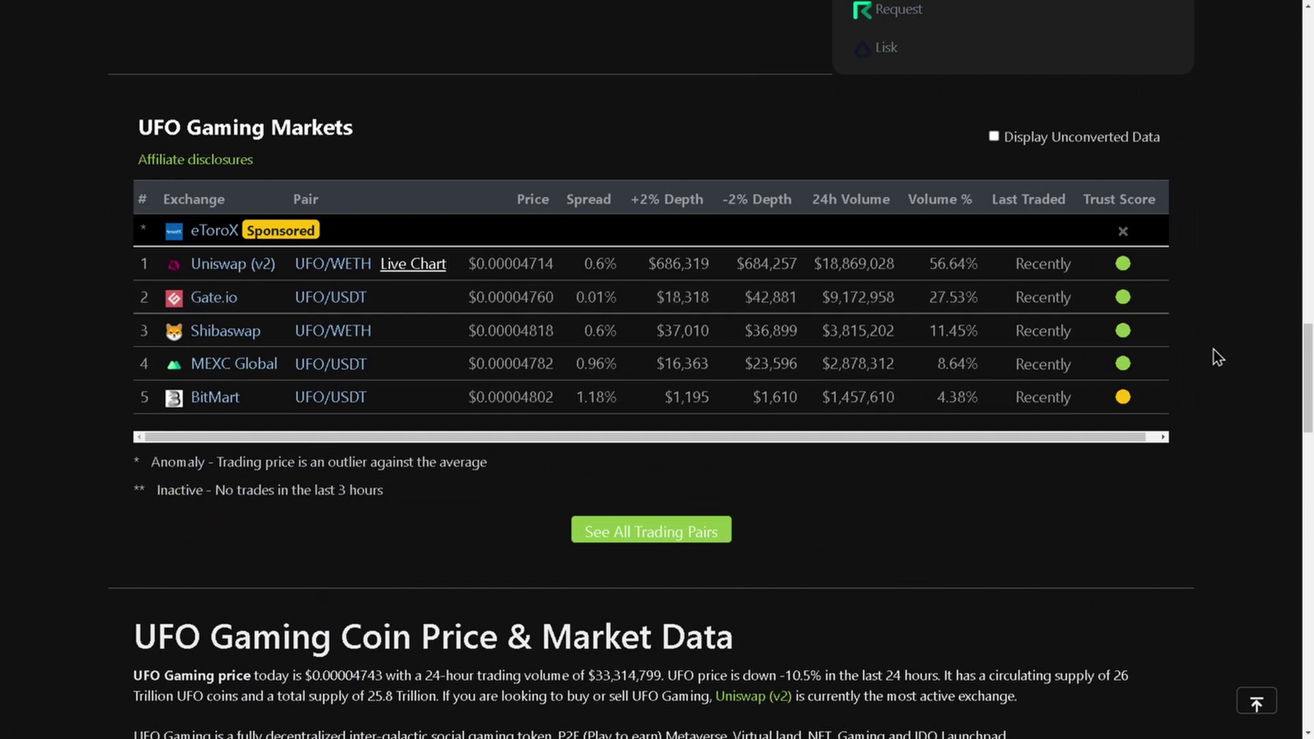
{"action": "mouse_move", "coordinate": [1205, 358]}
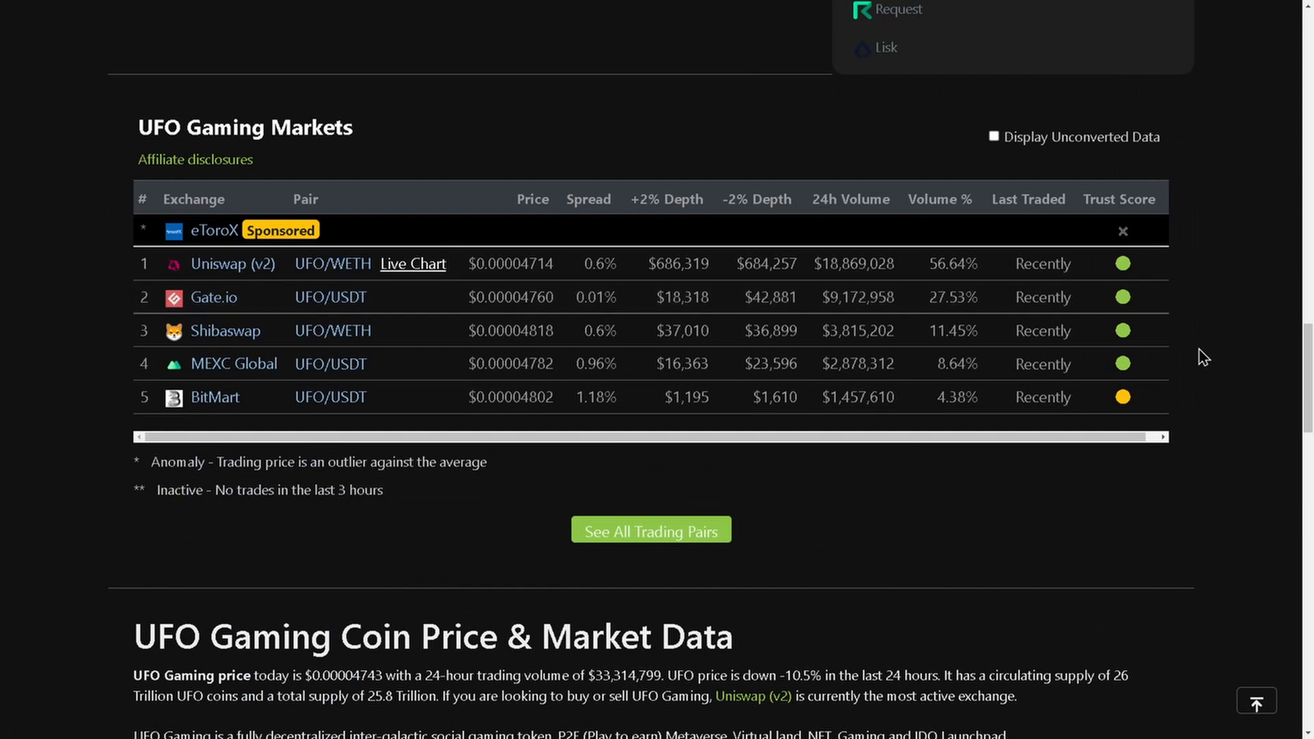
{"action": "mouse_move", "coordinate": [233, 320]}
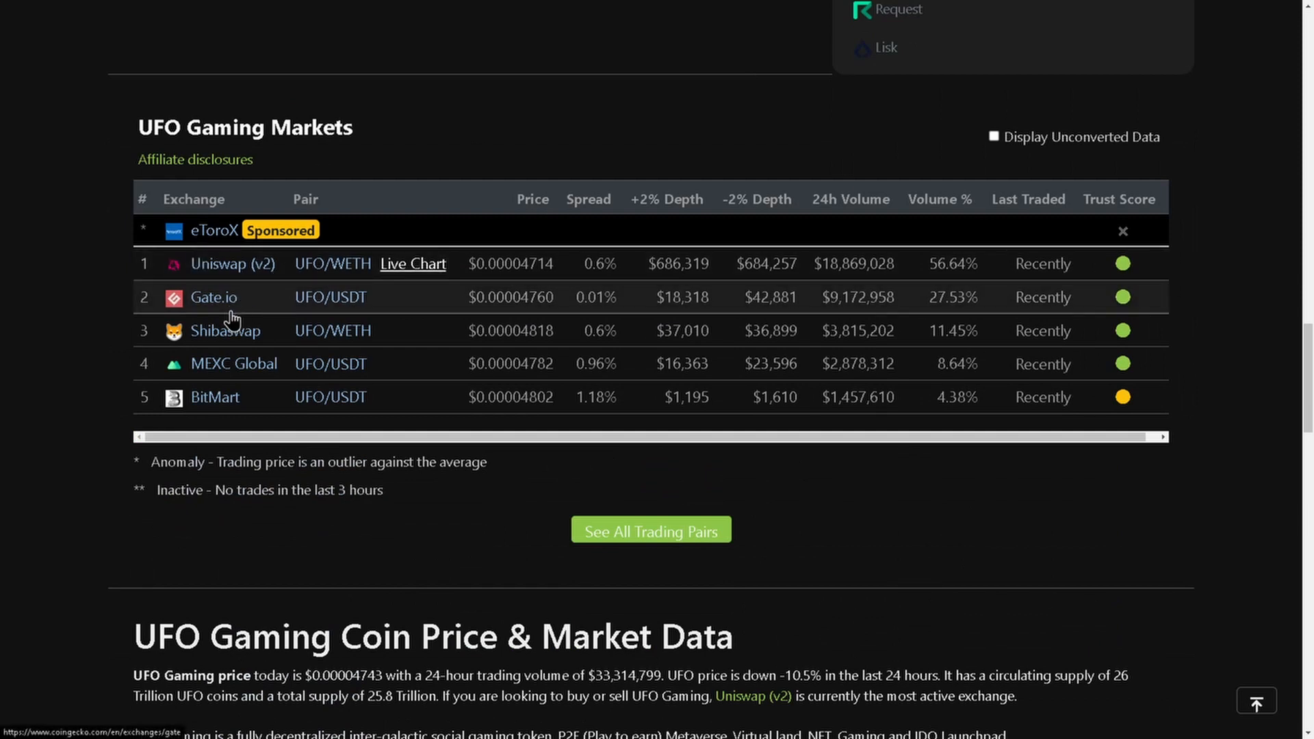
{"action": "mouse_move", "coordinate": [235, 362]}
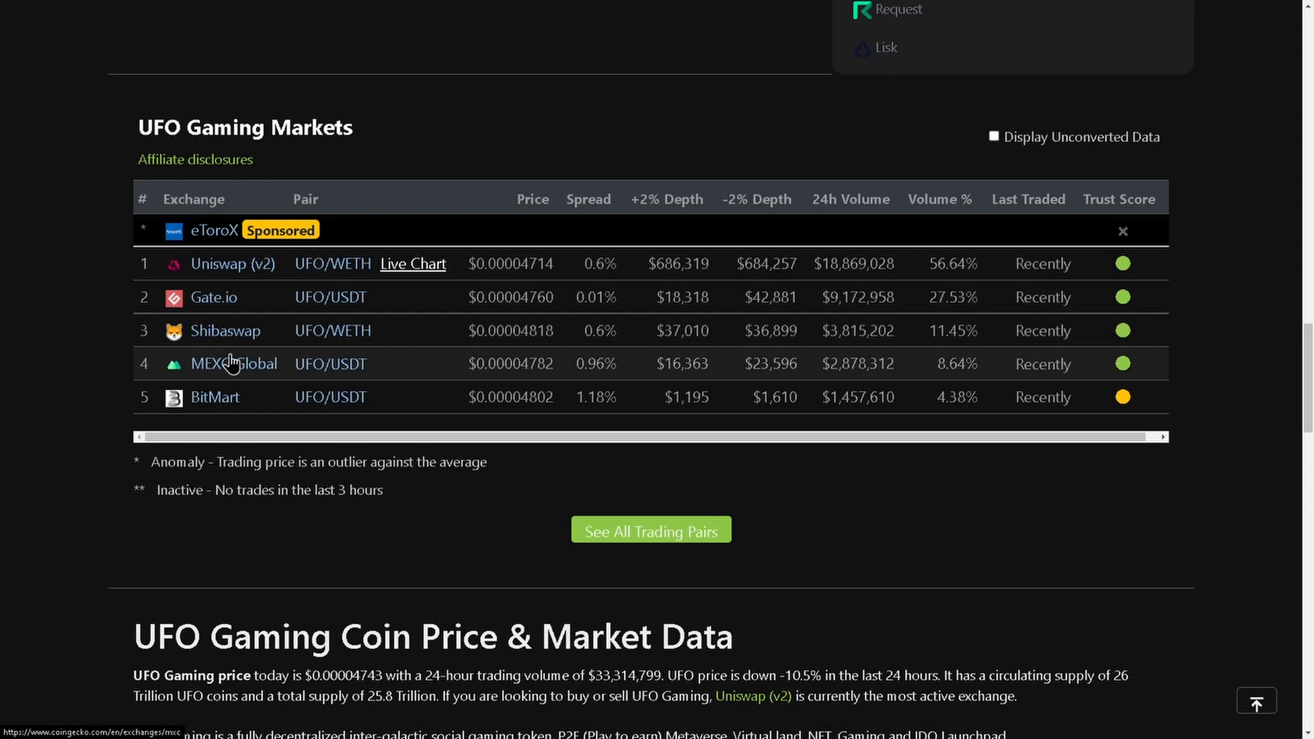
{"action": "scroll", "scroll_direction": "down", "scroll_amount": 3}
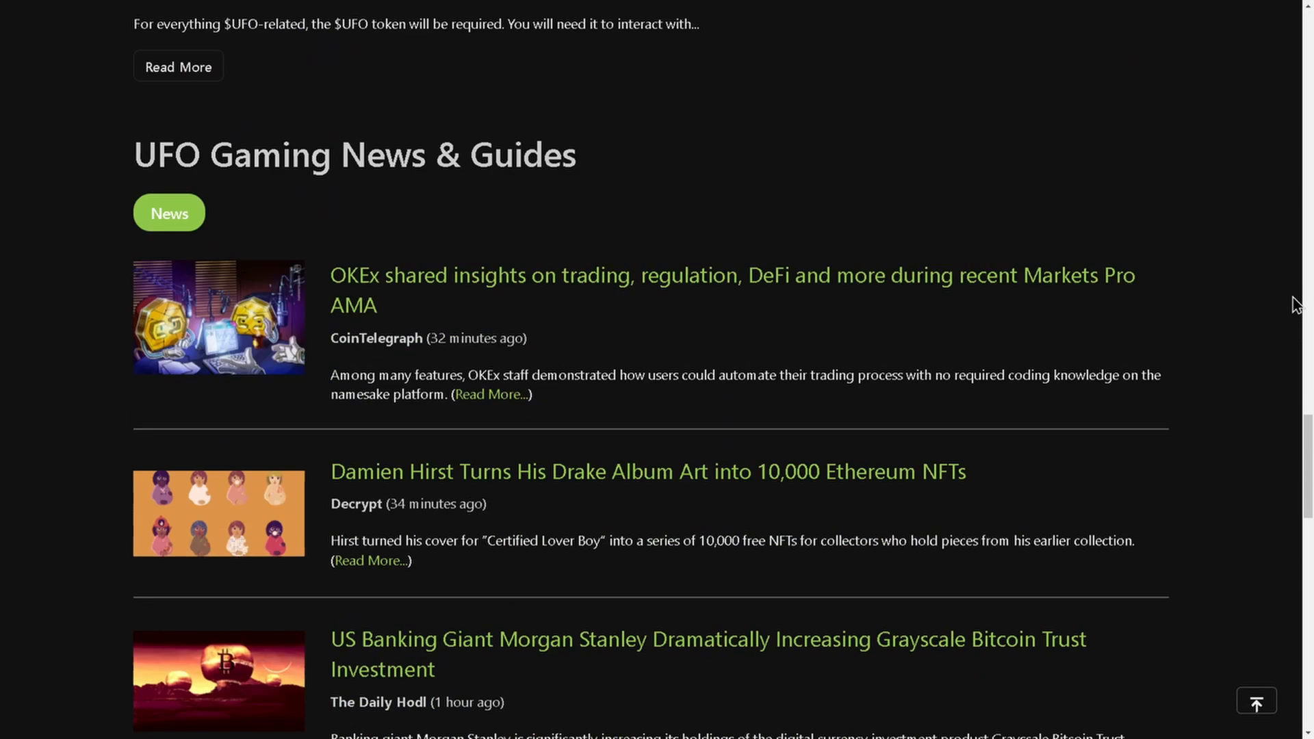
{"action": "scroll", "scroll_direction": "up", "scroll_amount": 3}
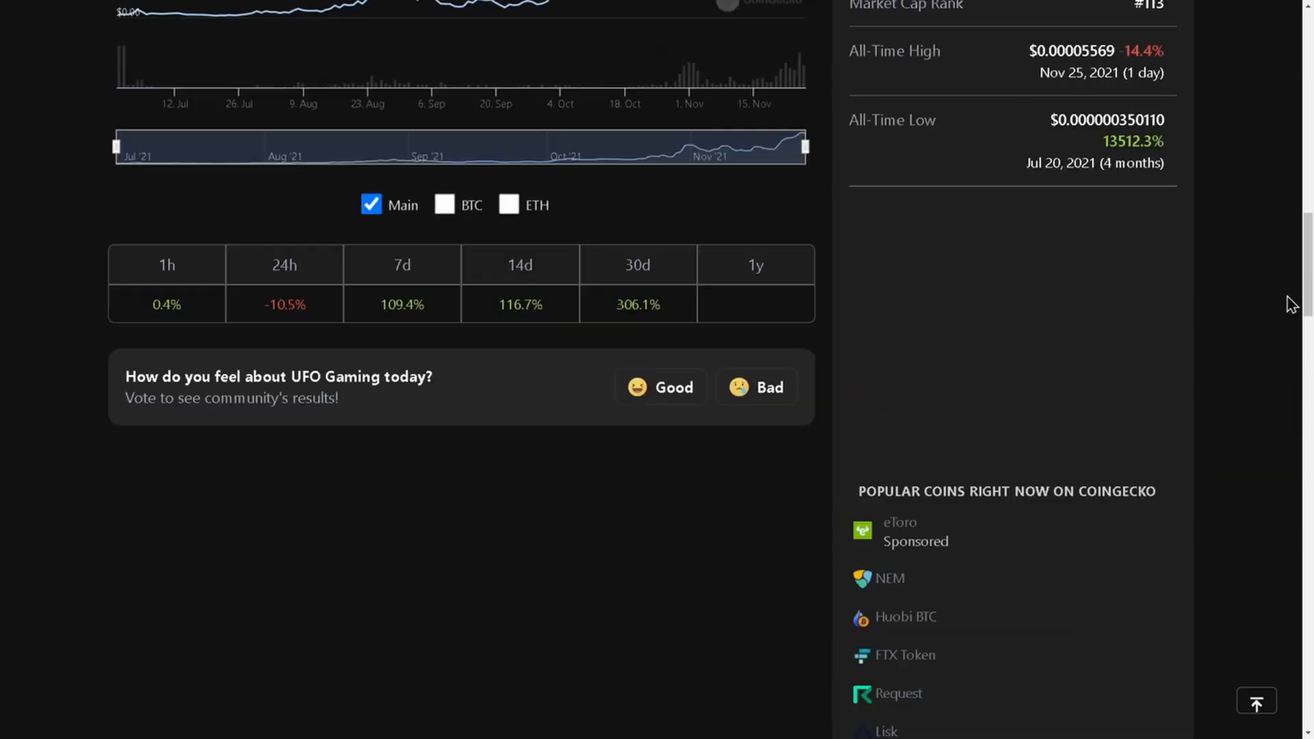
{"action": "scroll", "scroll_direction": "up", "scroll_amount": 3}
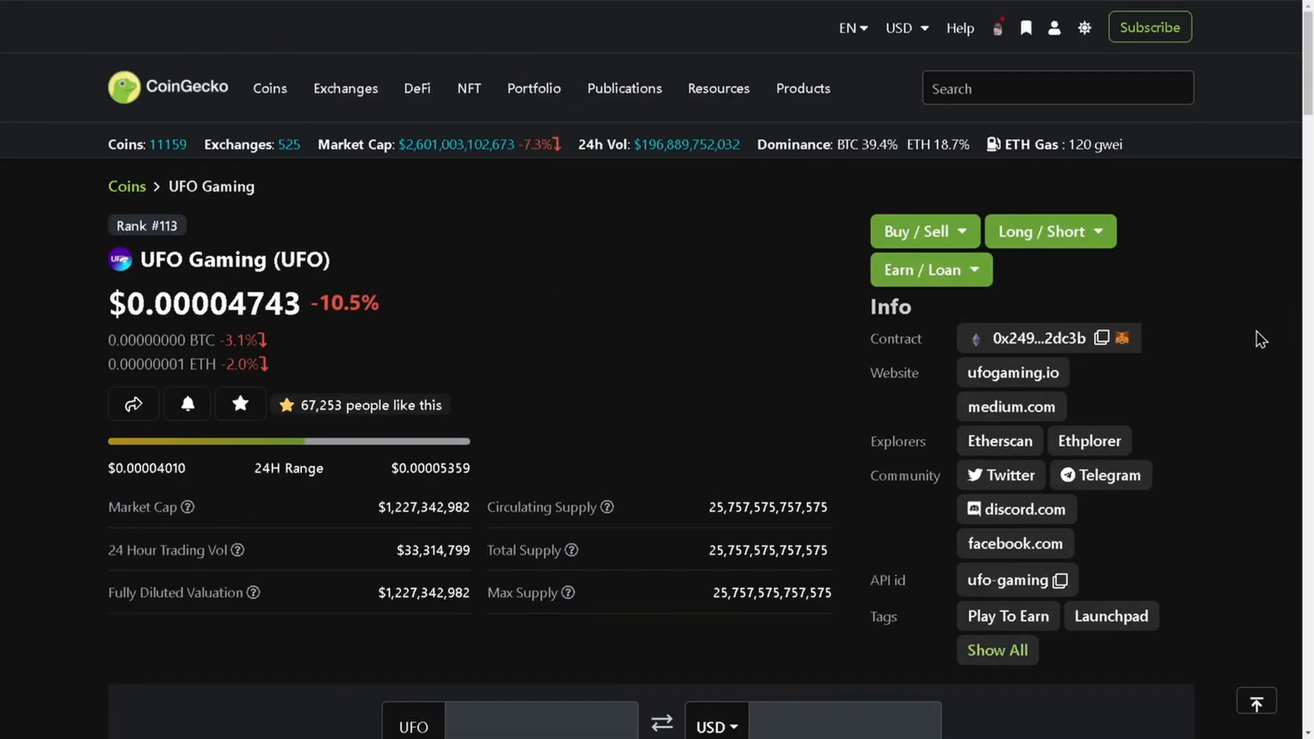
{"action": "mouse_move", "coordinate": [1241, 344]}
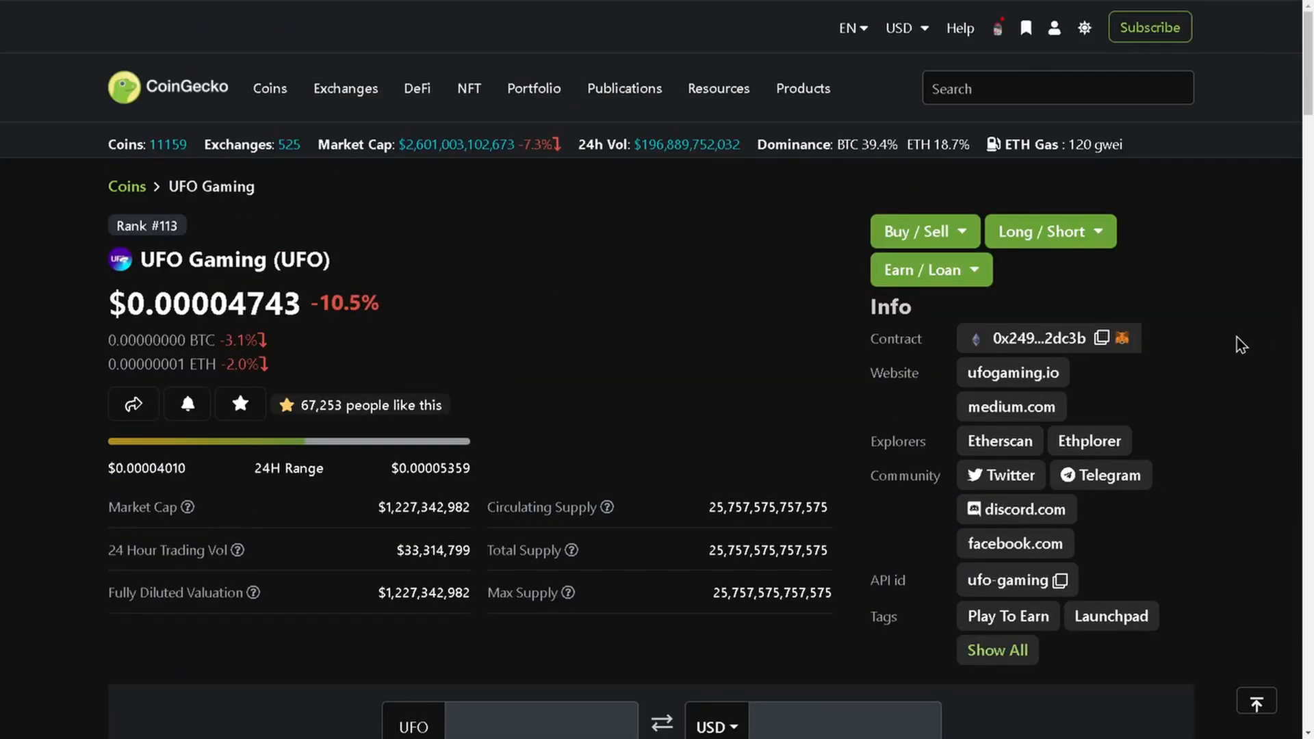
{"action": "mouse_move", "coordinate": [755, 301]}
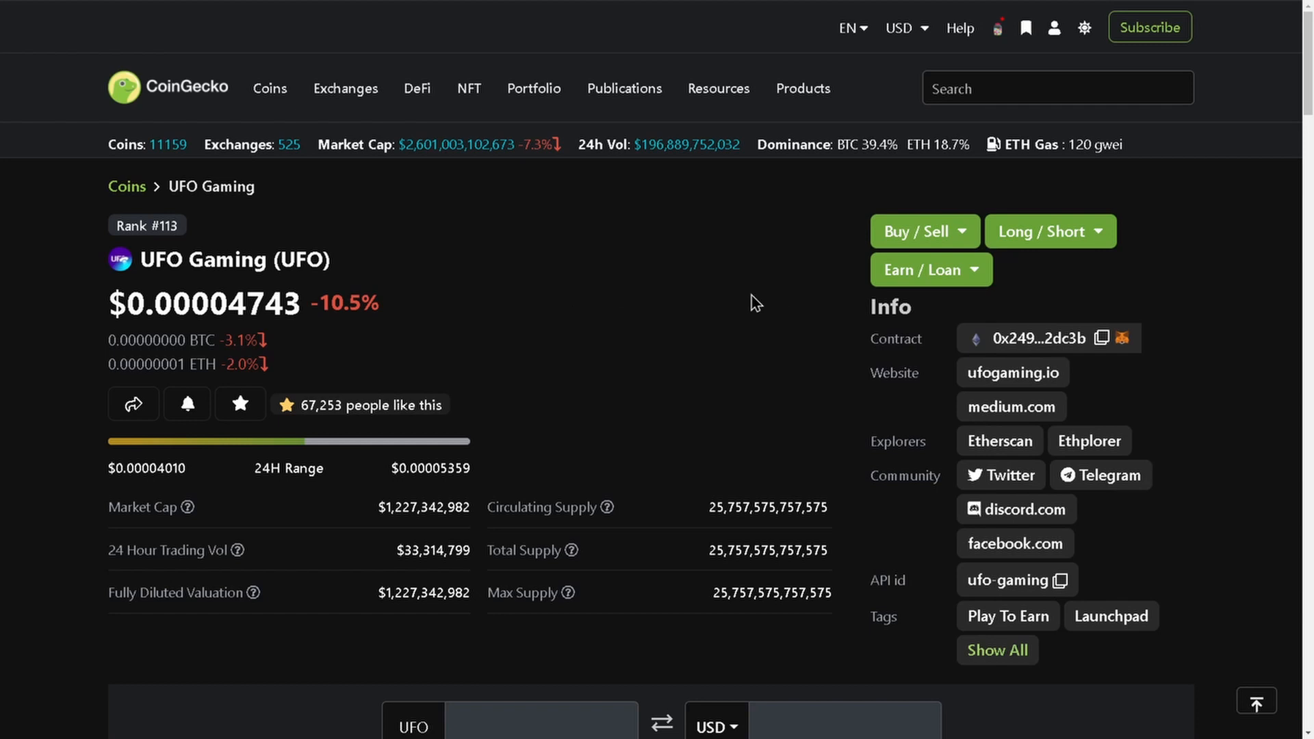
{"action": "mouse_move", "coordinate": [1135, 523]}
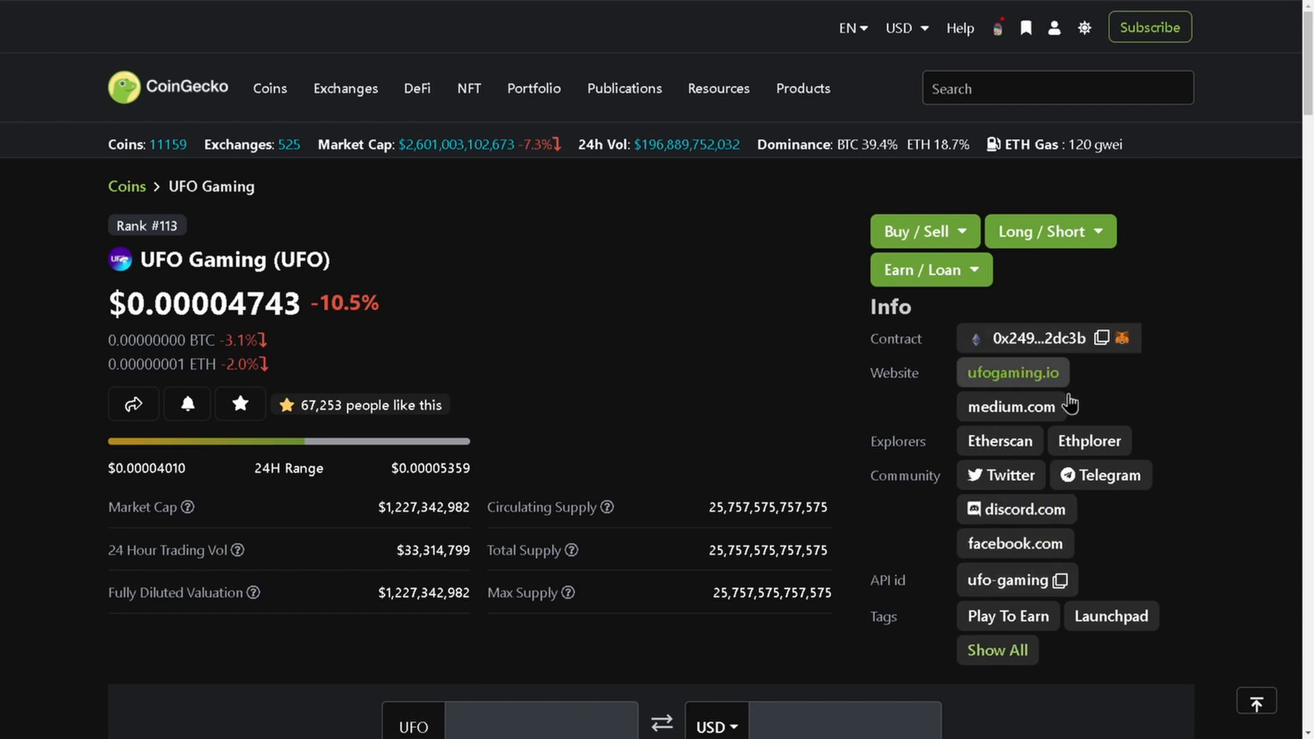
{"action": "mouse_move", "coordinate": [698, 309]}
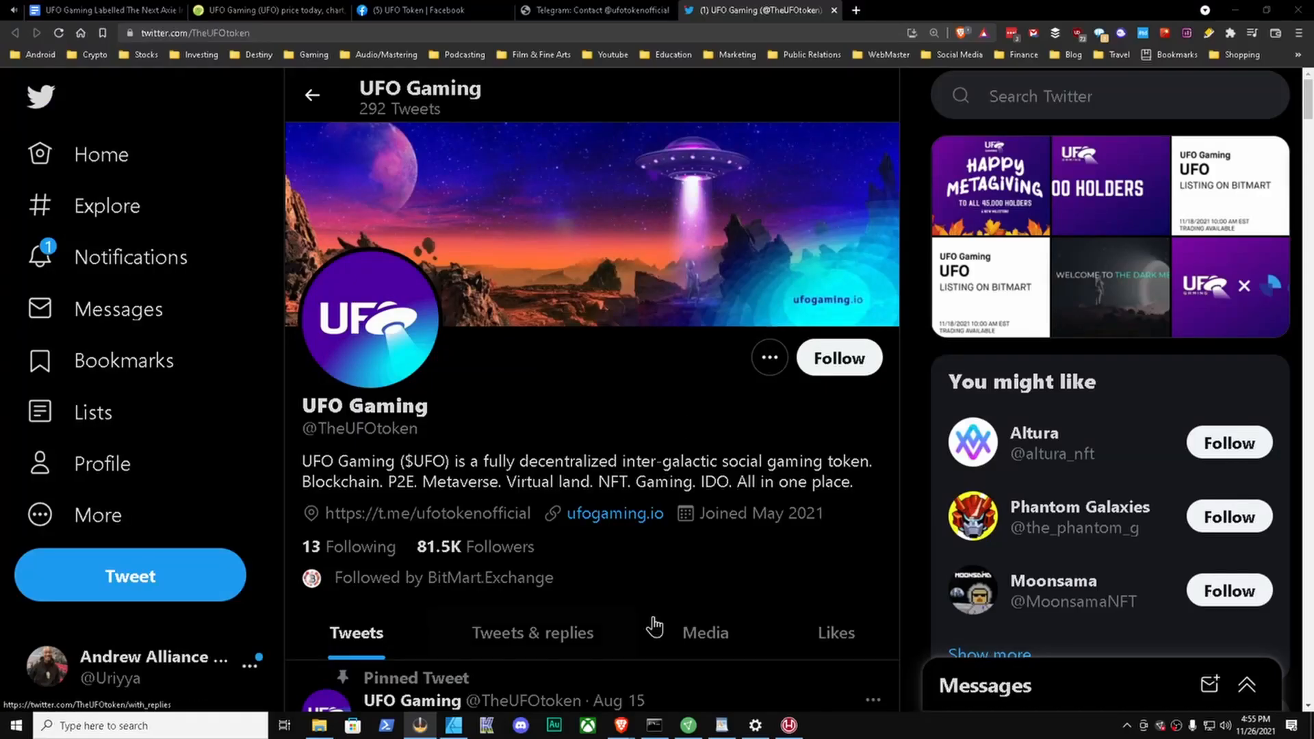
{"action": "mouse_move", "coordinate": [512, 419]}
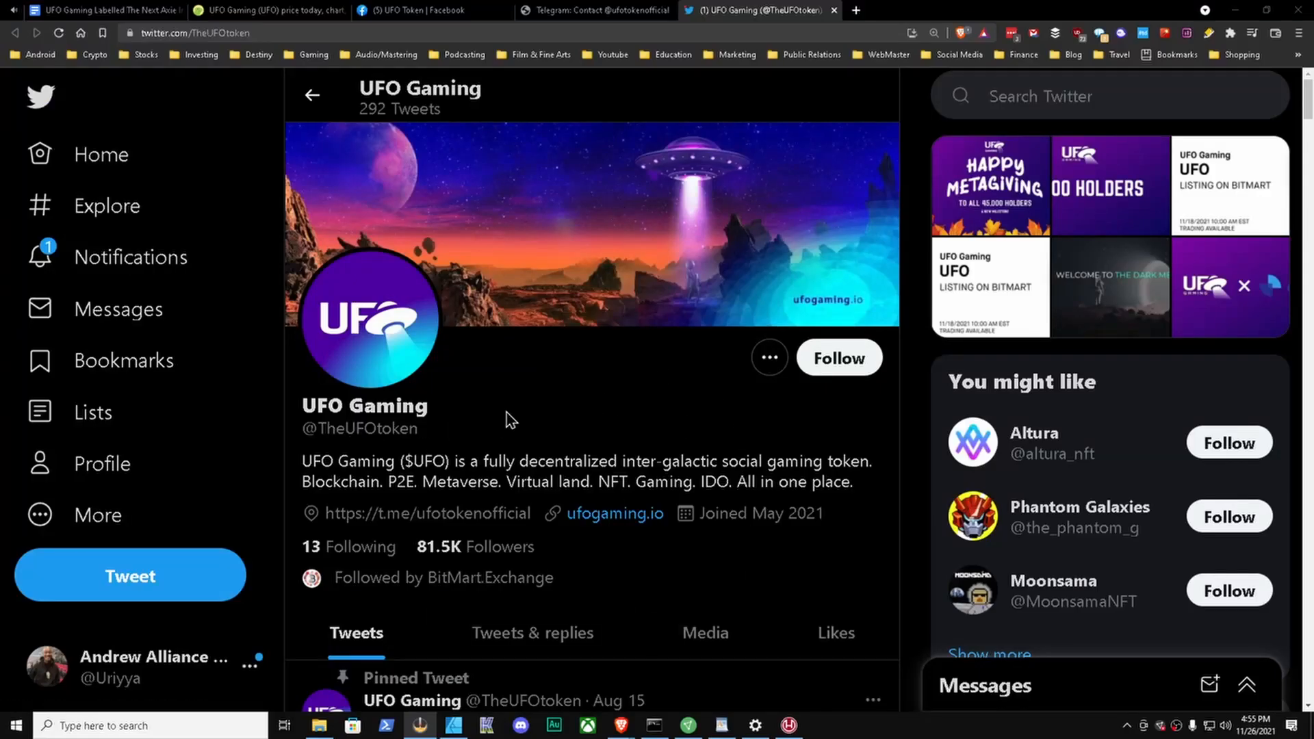
{"action": "scroll", "scroll_direction": "down", "scroll_amount": 3}
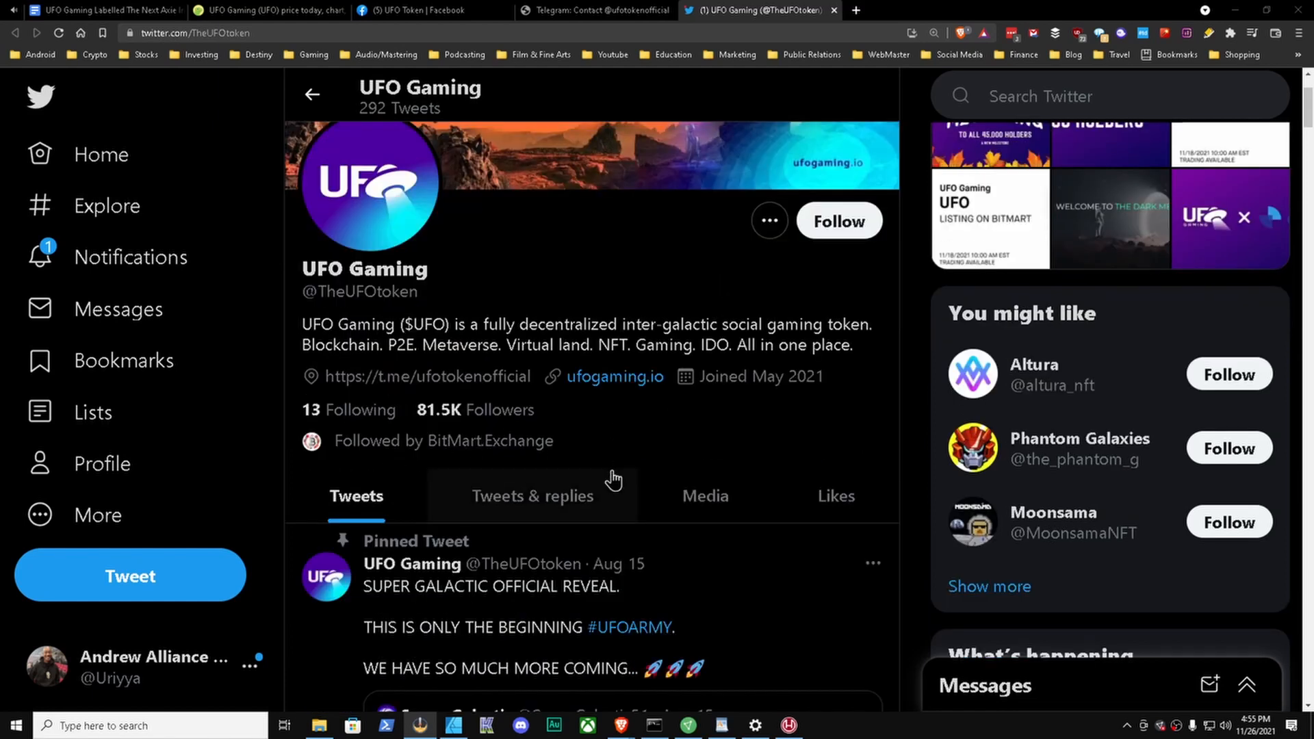
{"action": "mouse_move", "coordinate": [439, 418]}
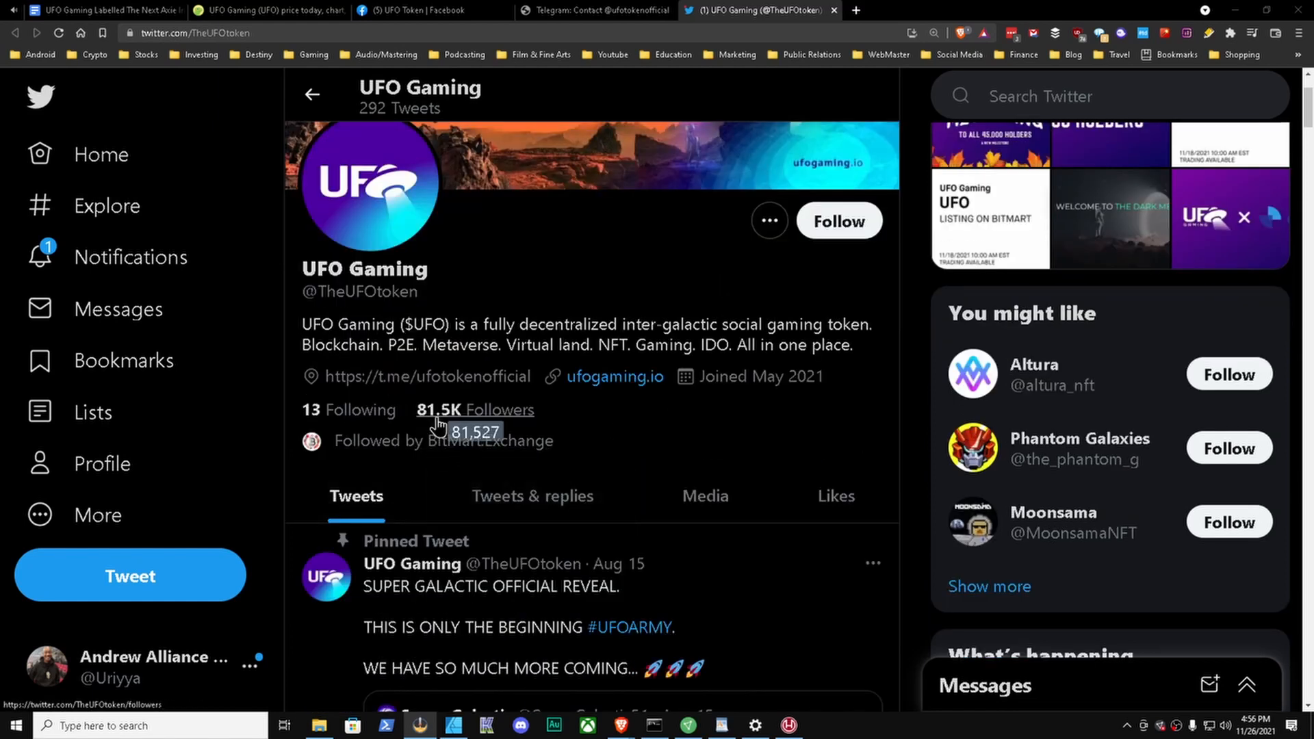
{"action": "scroll", "scroll_direction": "down", "scroll_amount": 3}
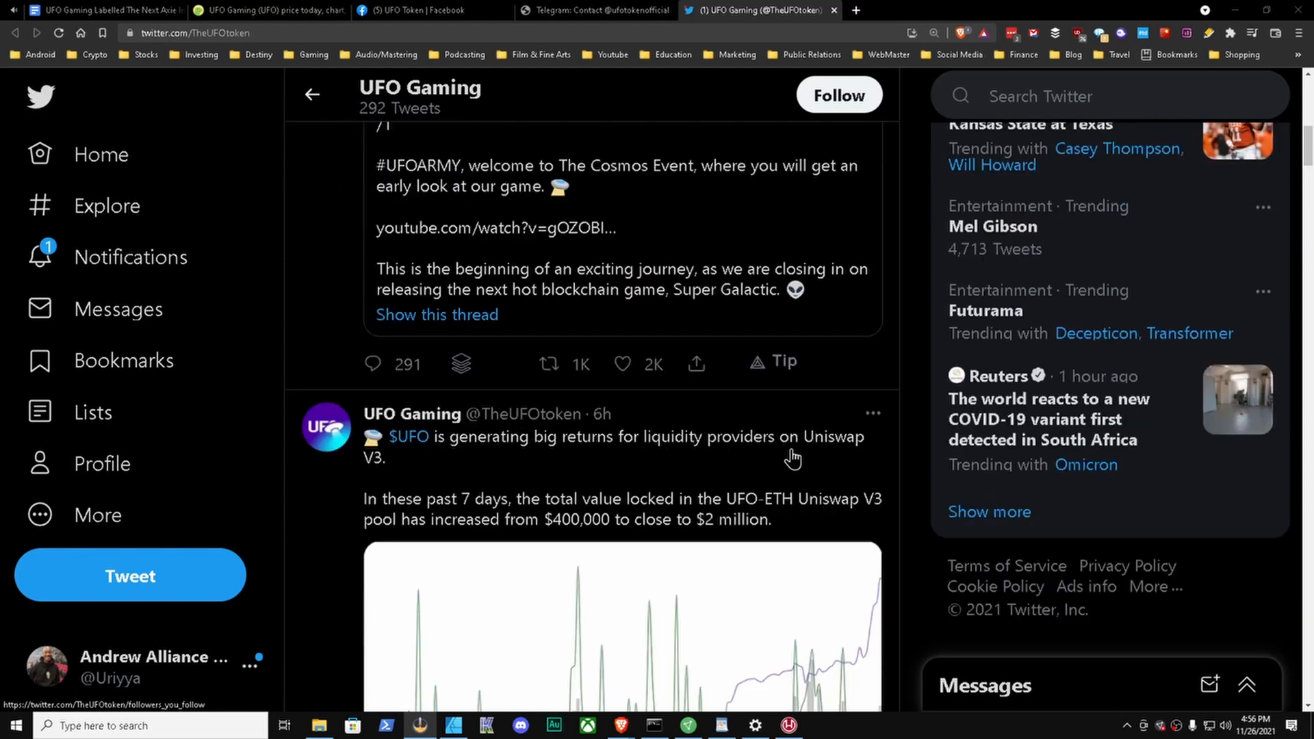
{"action": "scroll", "scroll_direction": "down", "scroll_amount": 3}
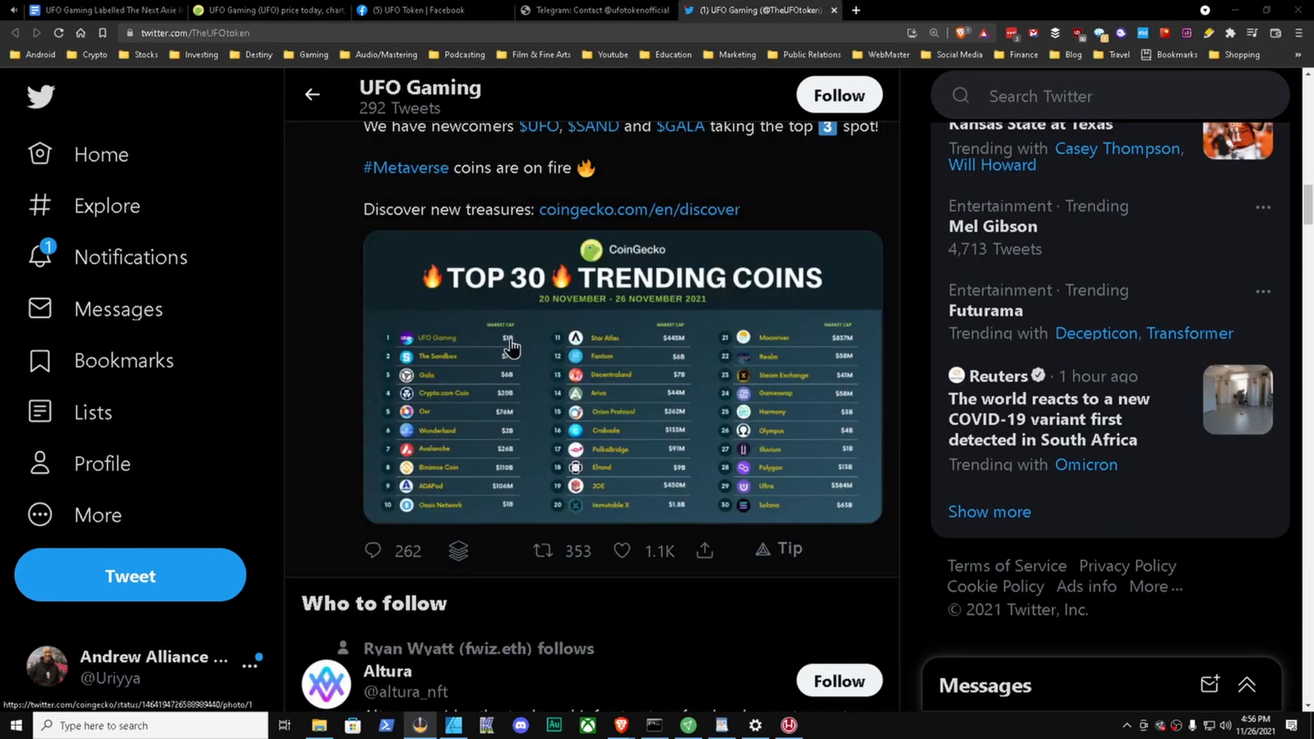
{"action": "scroll", "scroll_direction": "down", "scroll_amount": 3}
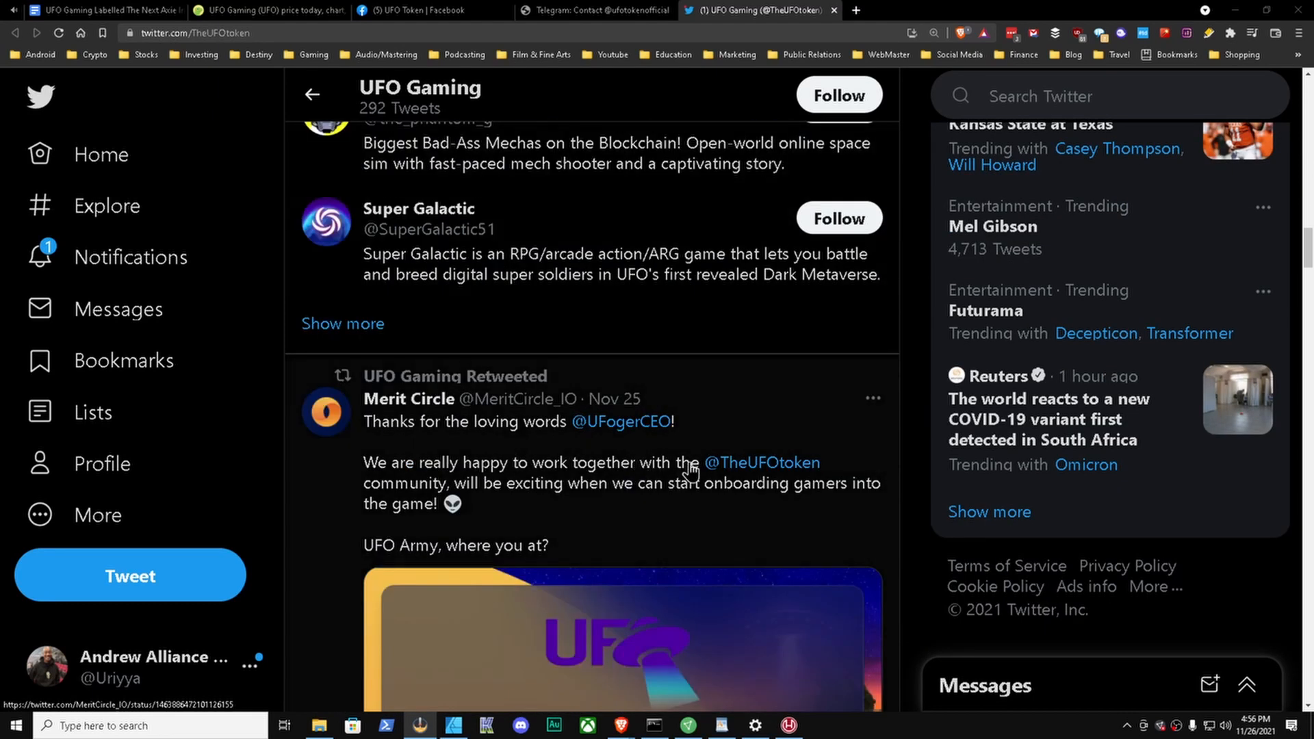
{"action": "scroll", "scroll_direction": "down", "scroll_amount": 3}
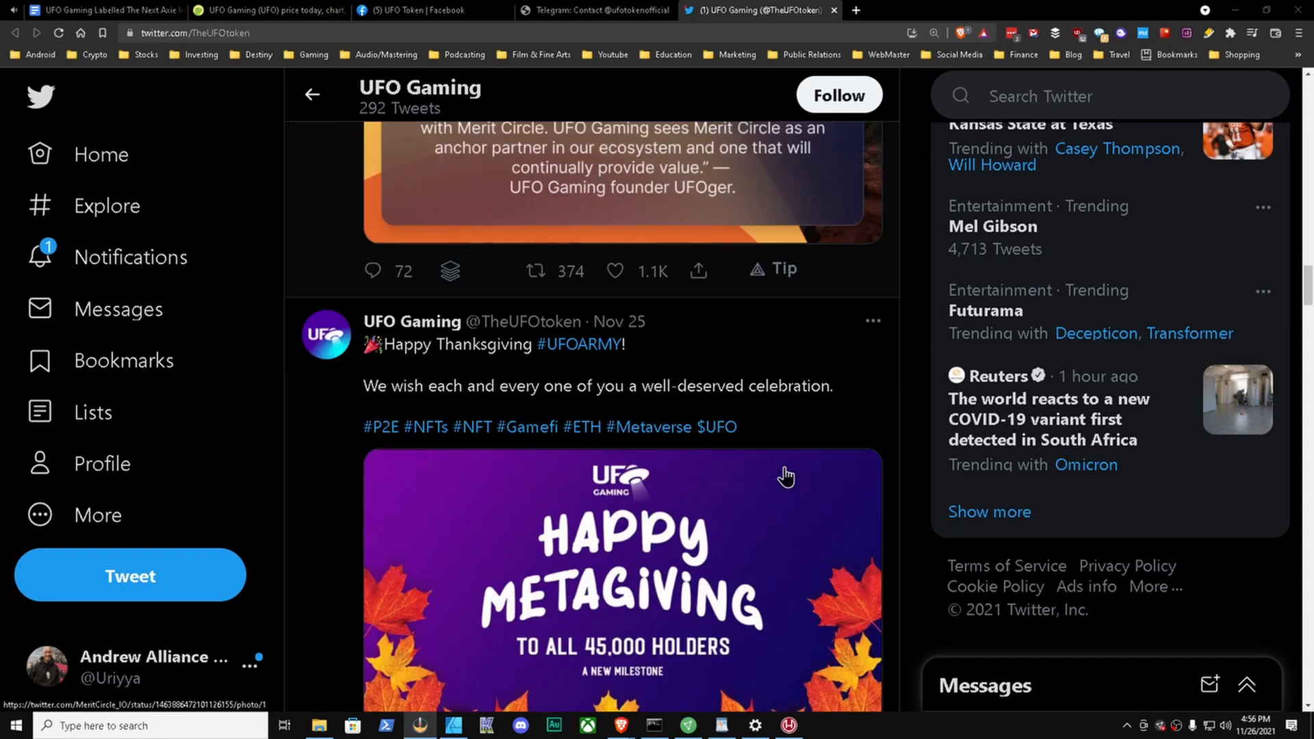
{"action": "scroll", "scroll_direction": "down", "scroll_amount": 3}
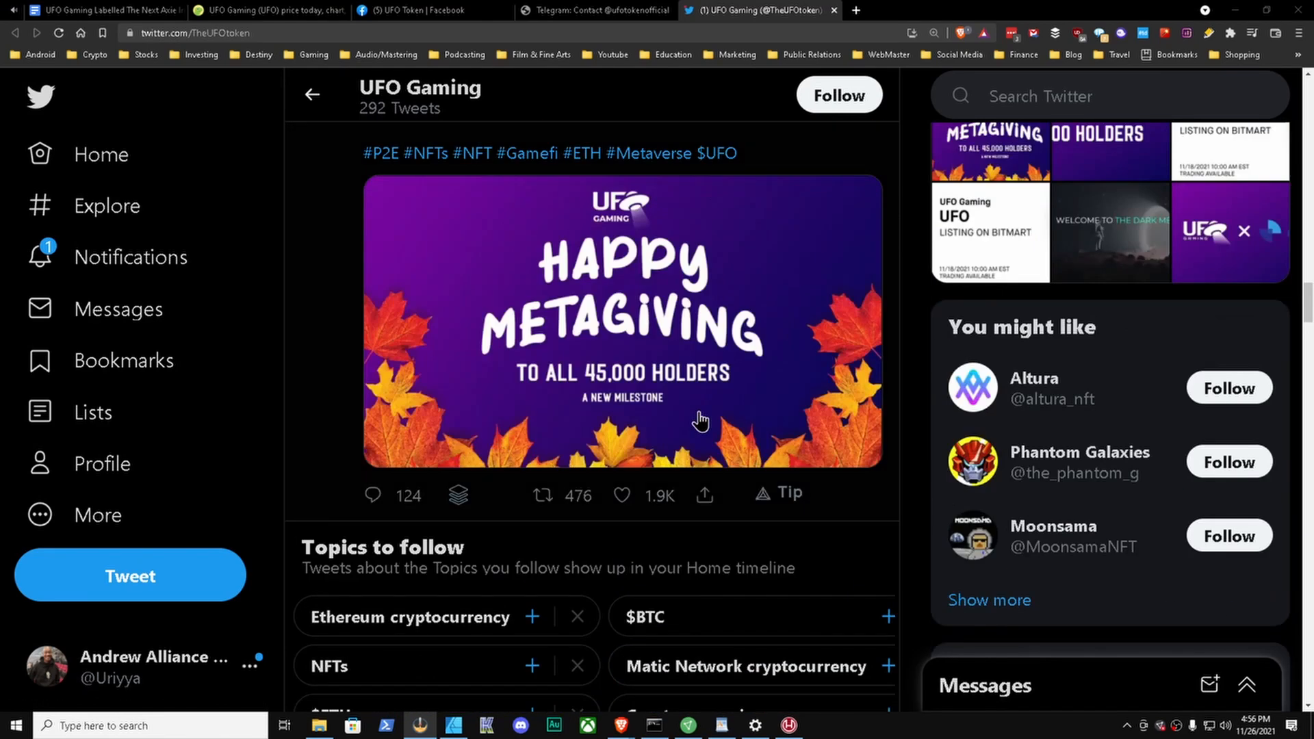
{"action": "scroll", "scroll_direction": "down", "scroll_amount": 3}
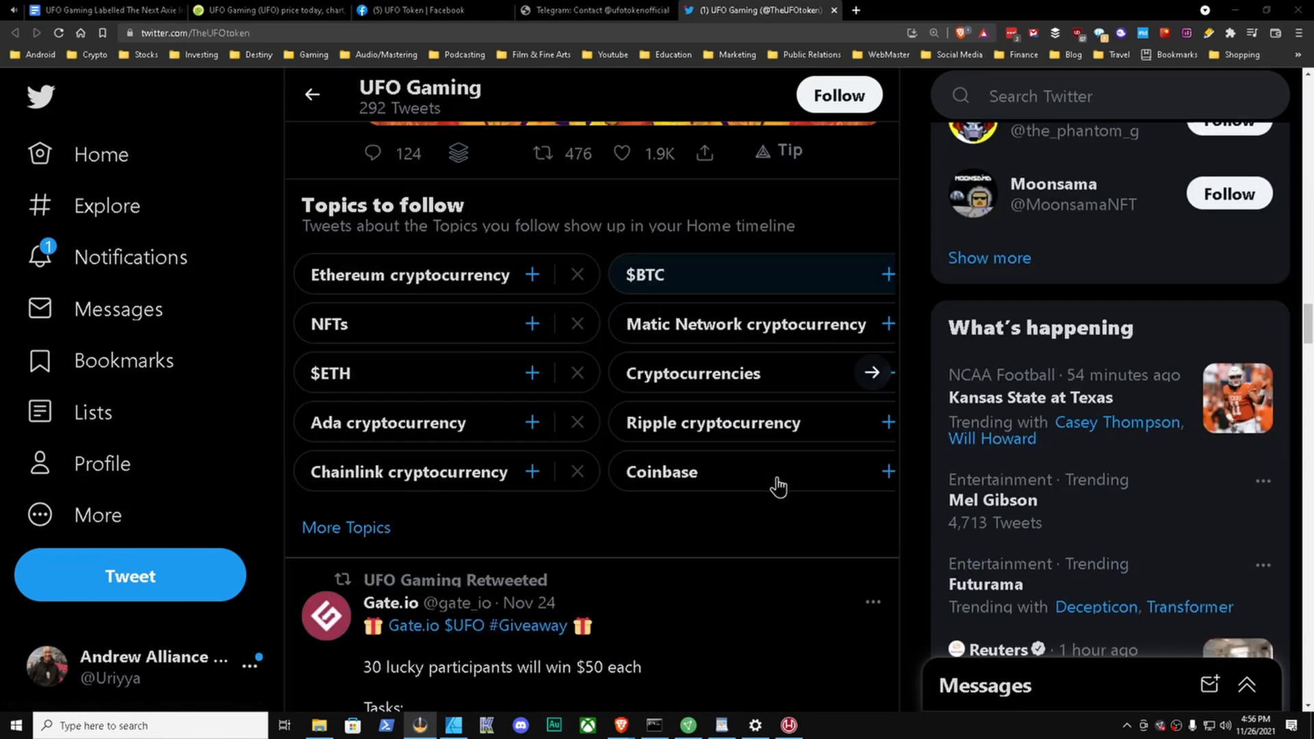
{"action": "scroll", "scroll_direction": "down", "scroll_amount": 3}
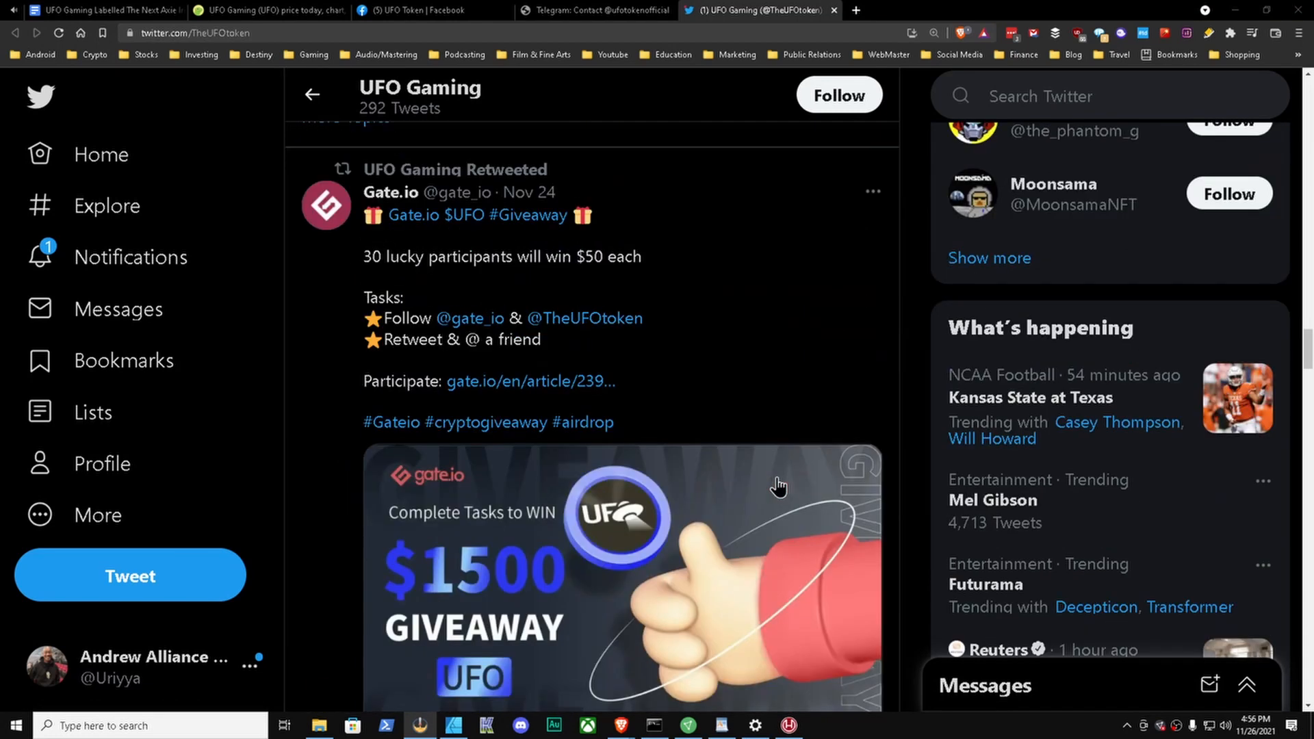
{"action": "scroll", "scroll_direction": "down", "scroll_amount": 3}
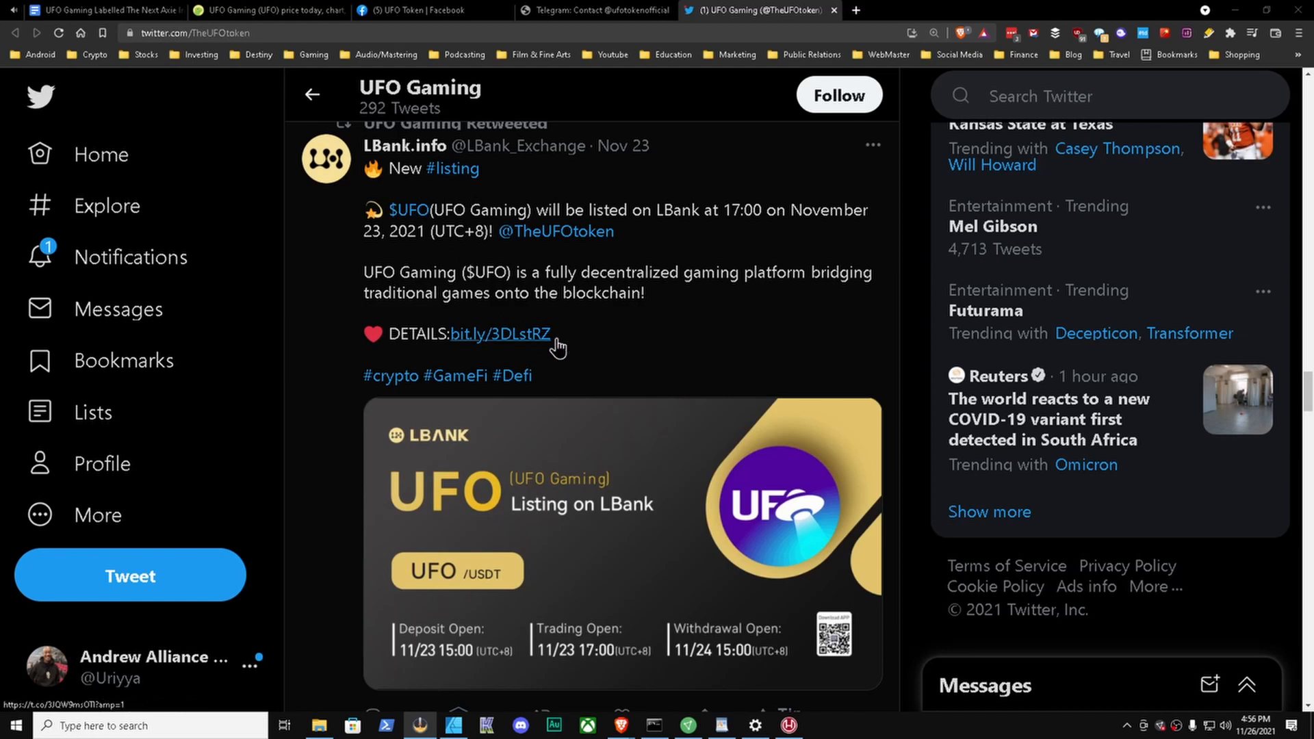
{"action": "mouse_move", "coordinate": [553, 308]}
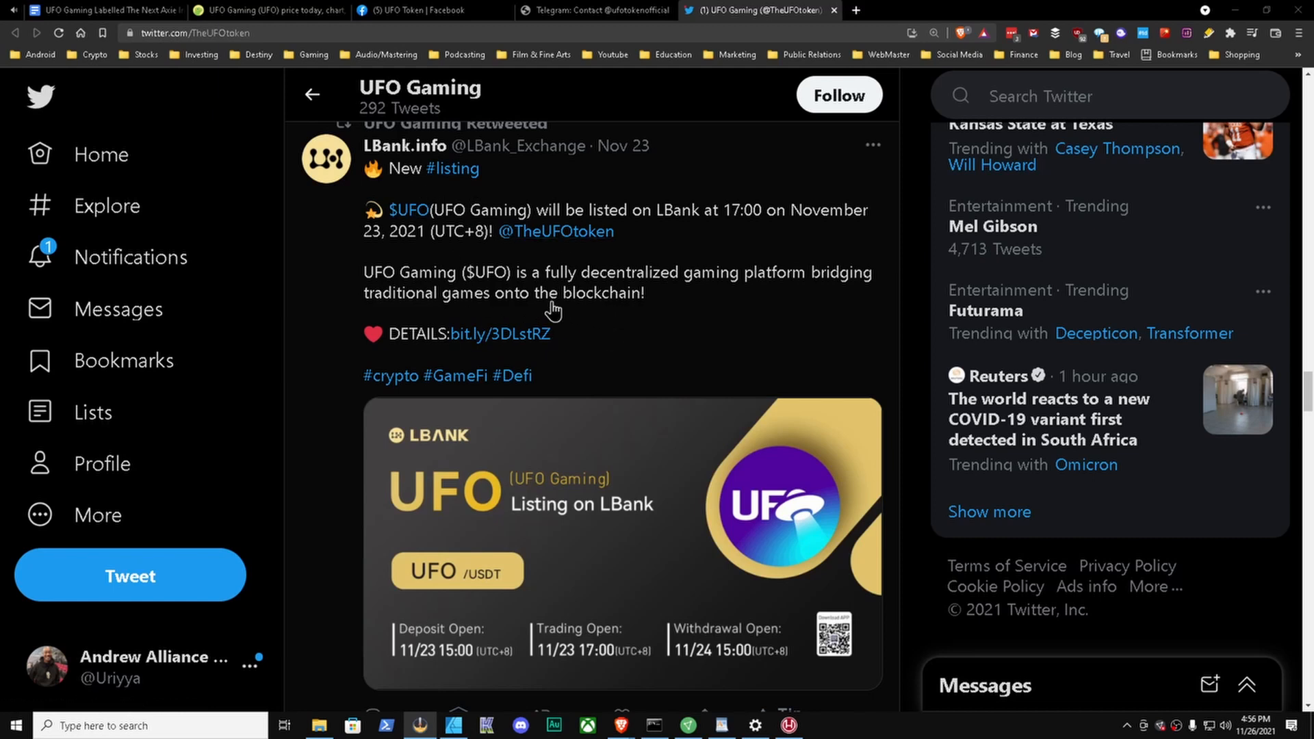
{"action": "scroll", "scroll_direction": "down", "scroll_amount": 3}
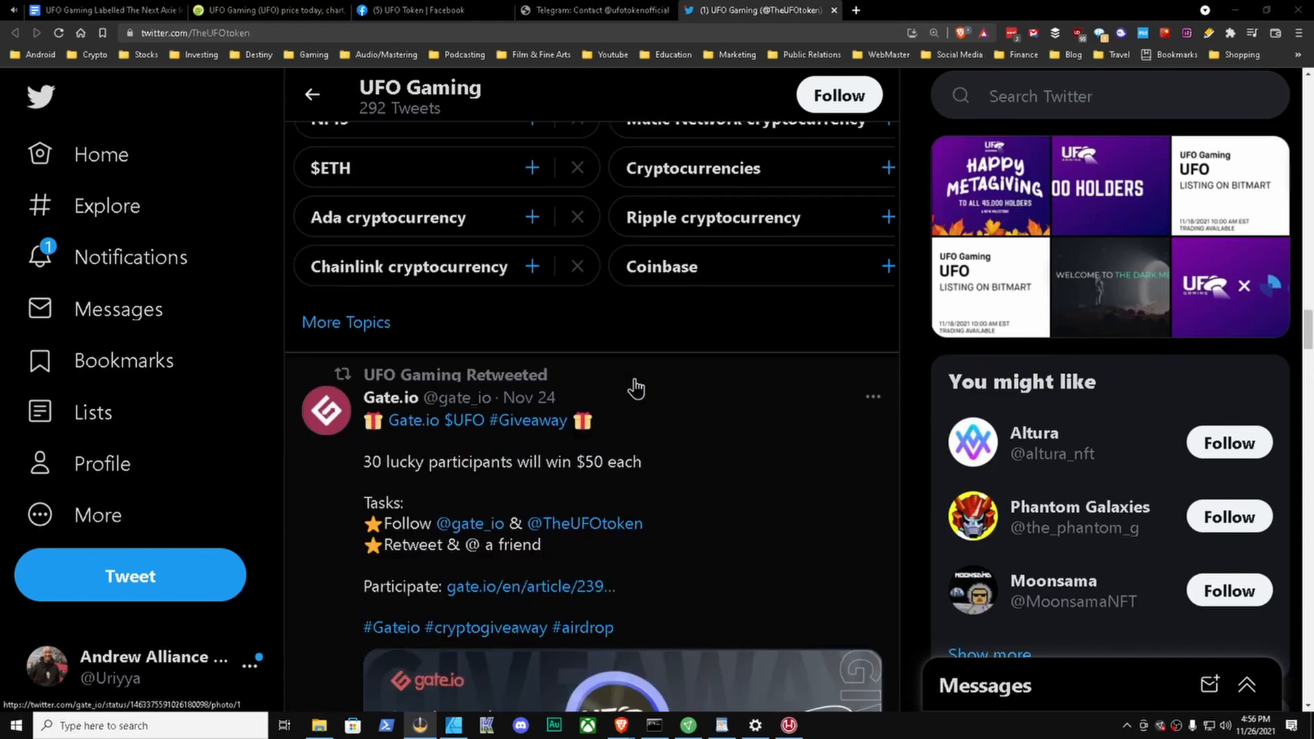
{"action": "scroll", "scroll_direction": "up", "scroll_amount": 3}
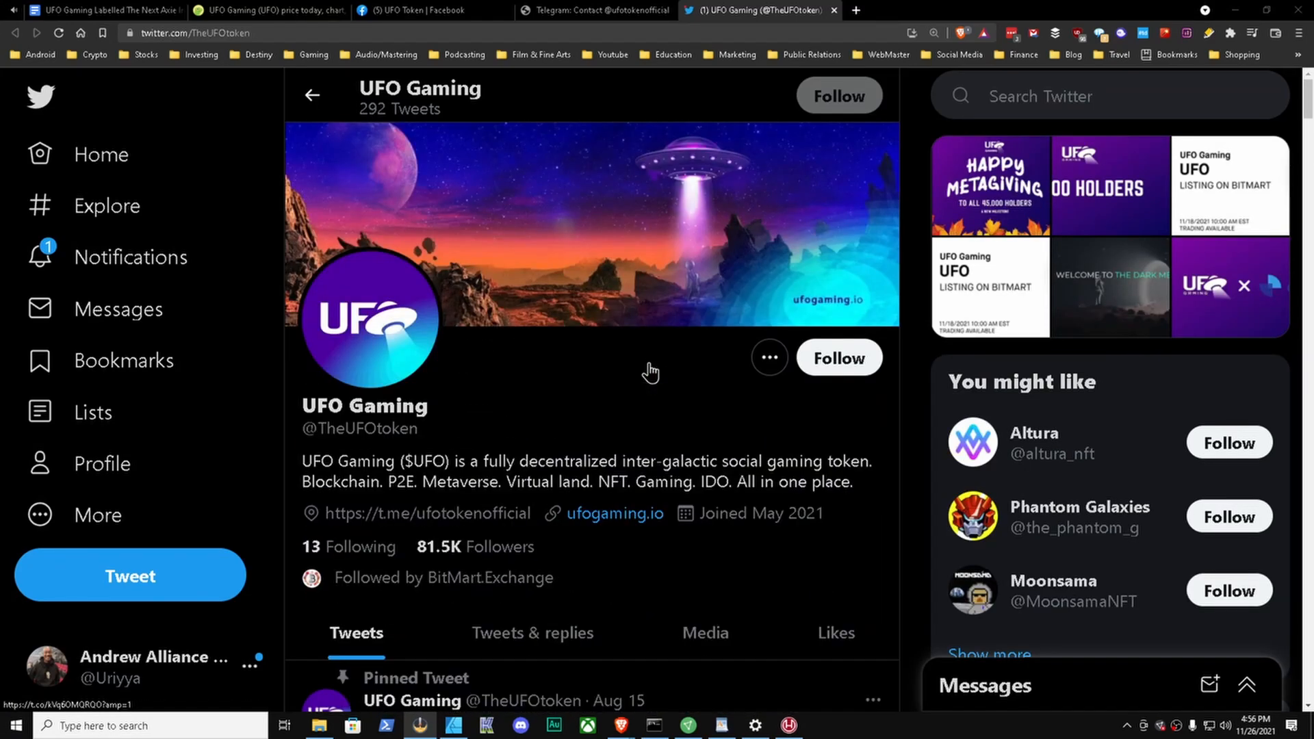
{"action": "mouse_move", "coordinate": [834, 15]}
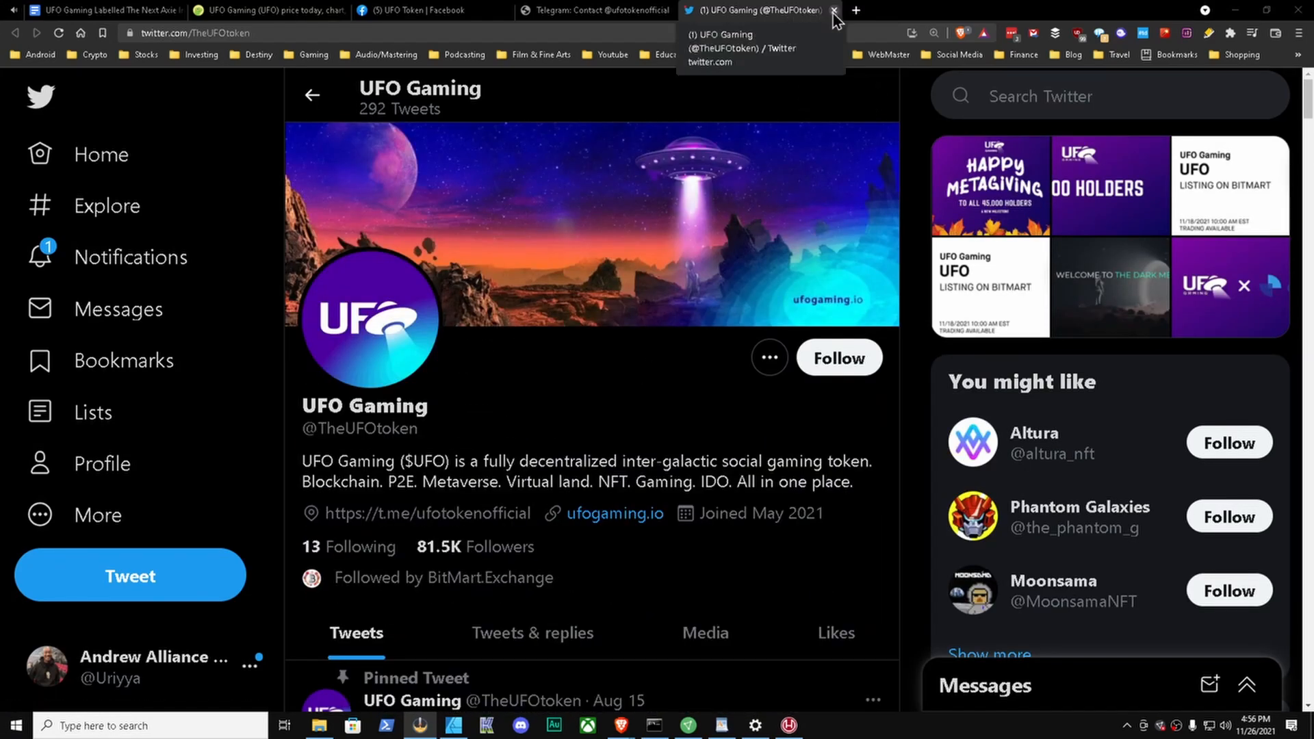
Step: Close the Twitter tab to reveal the t.me/ufotokenofficial Telegram group preview
{"action": "left_click", "coordinate": [833, 10]}
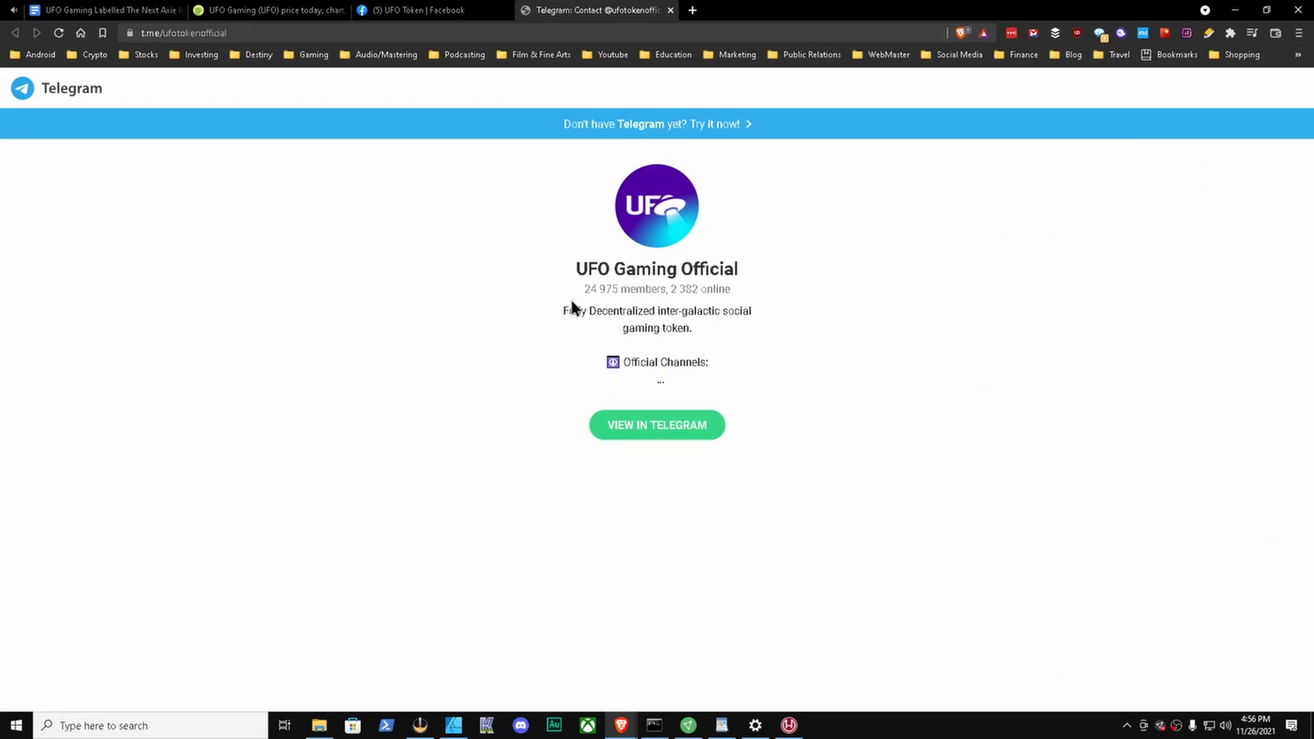
{"action": "mouse_move", "coordinate": [587, 298]}
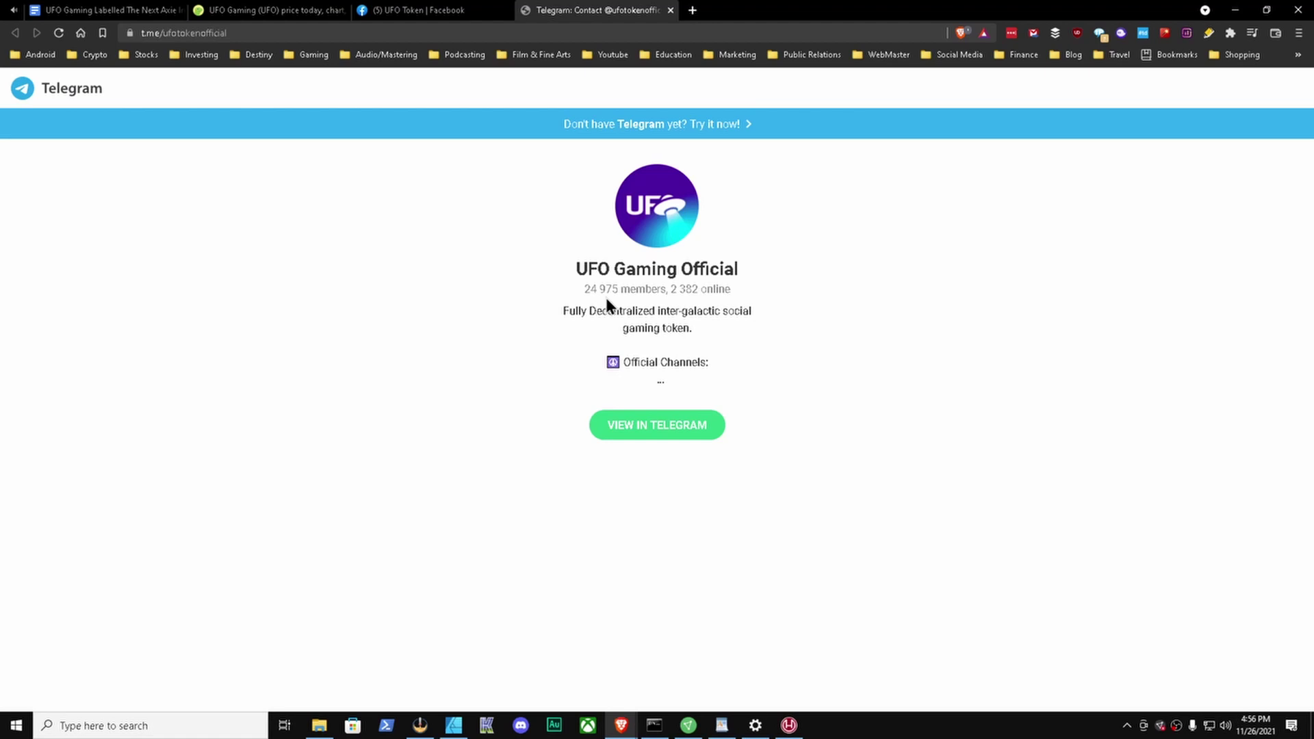
{"action": "mouse_move", "coordinate": [592, 90]}
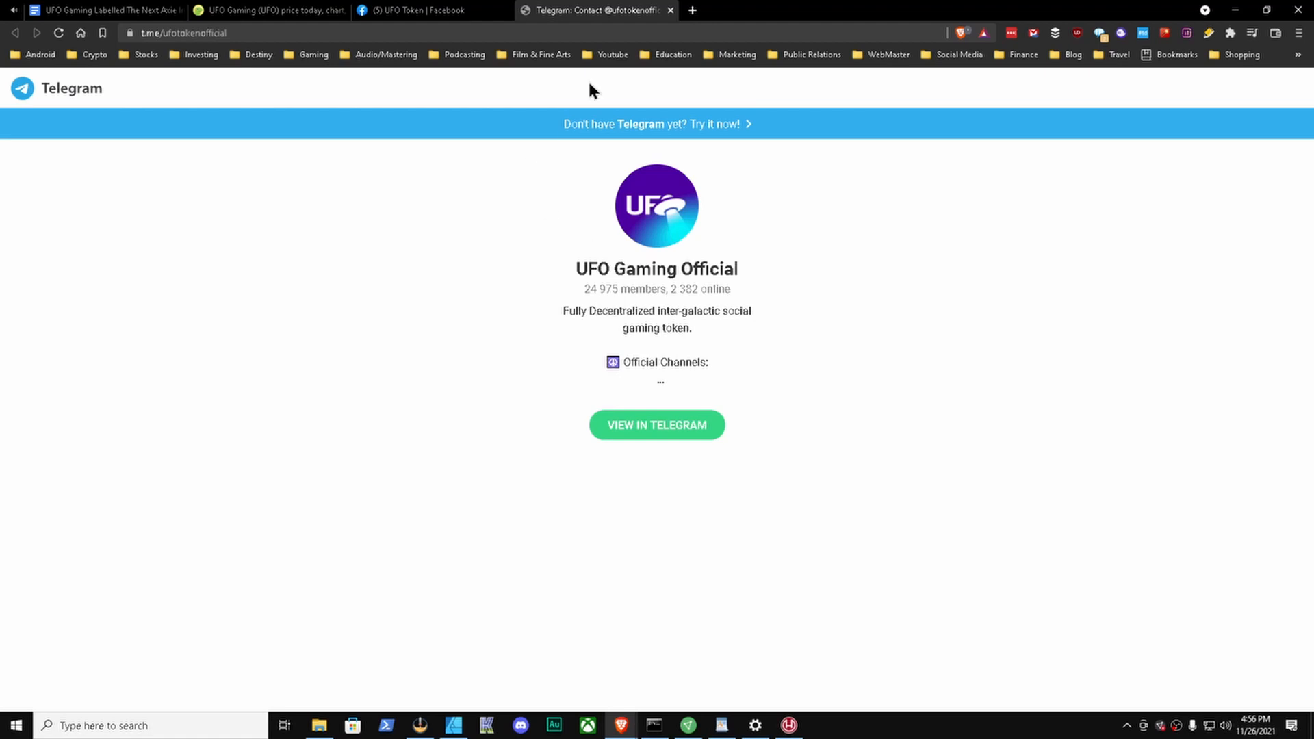
{"action": "mouse_move", "coordinate": [666, 12]}
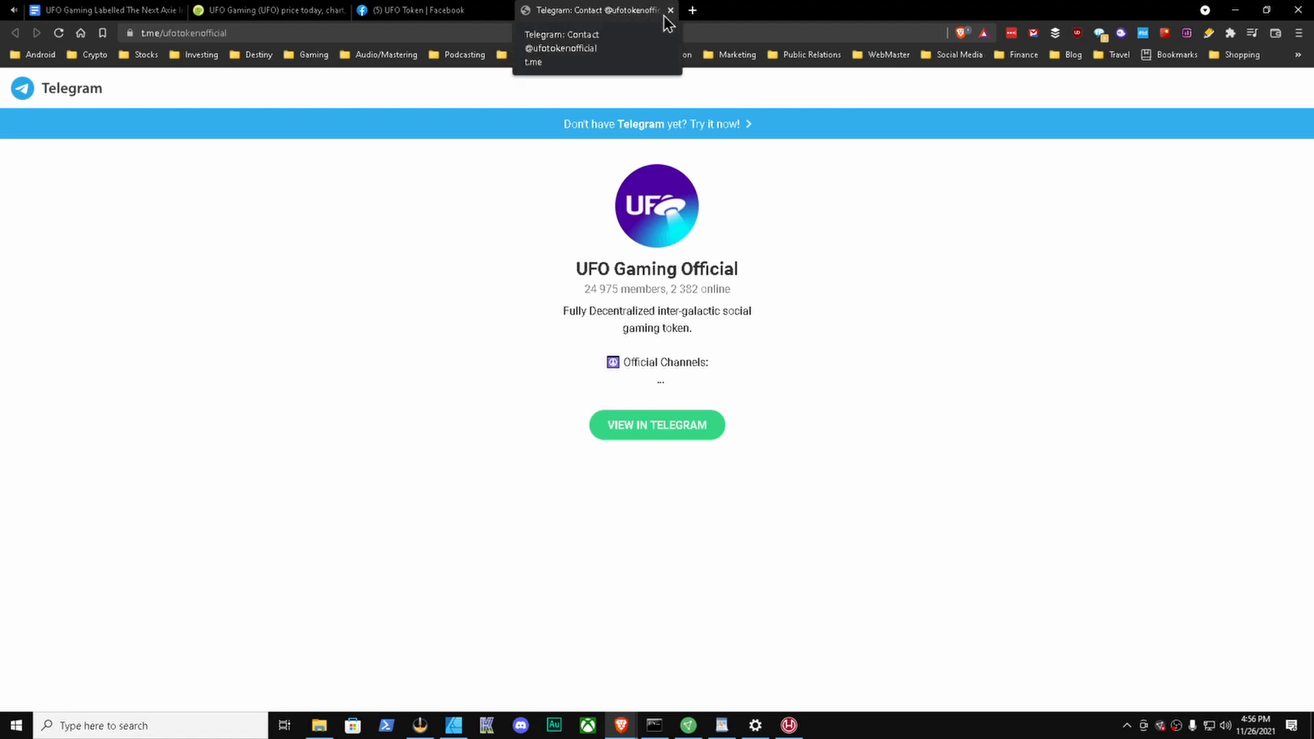
{"action": "mouse_move", "coordinate": [676, 17]}
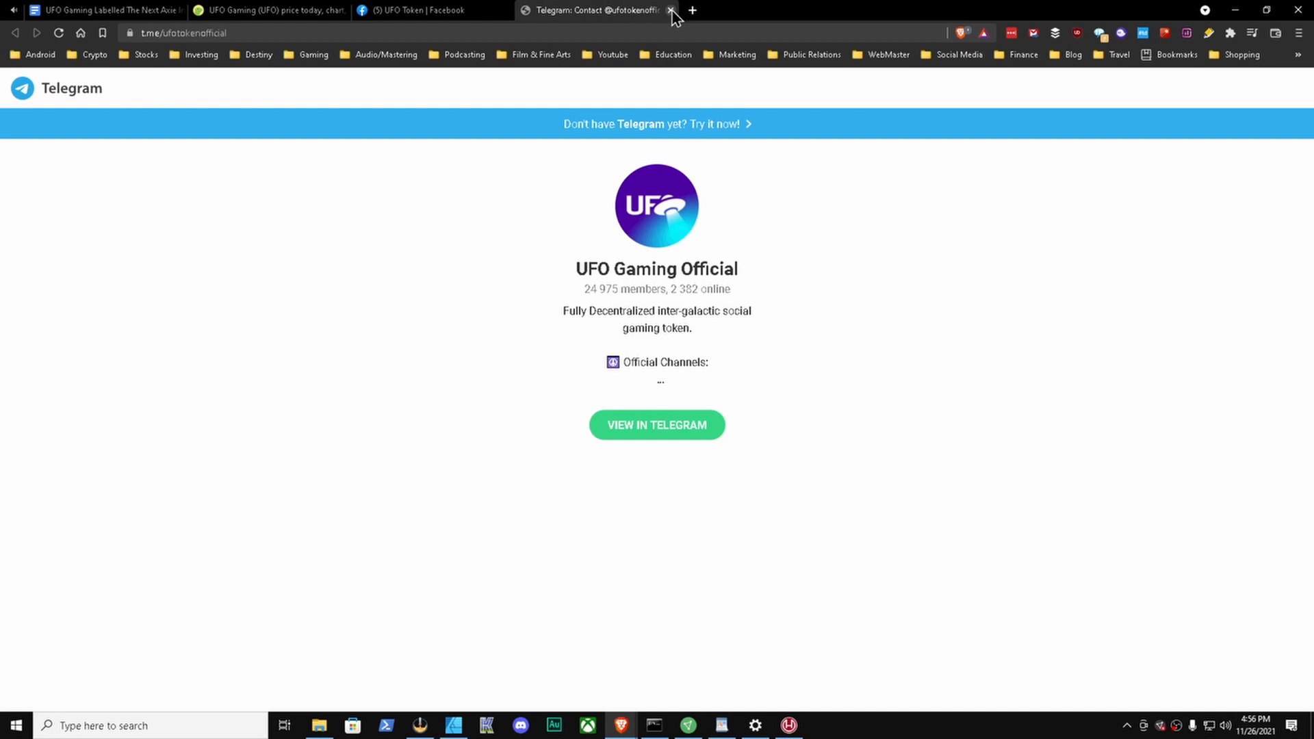
{"action": "left_click", "coordinate": [671, 10]}
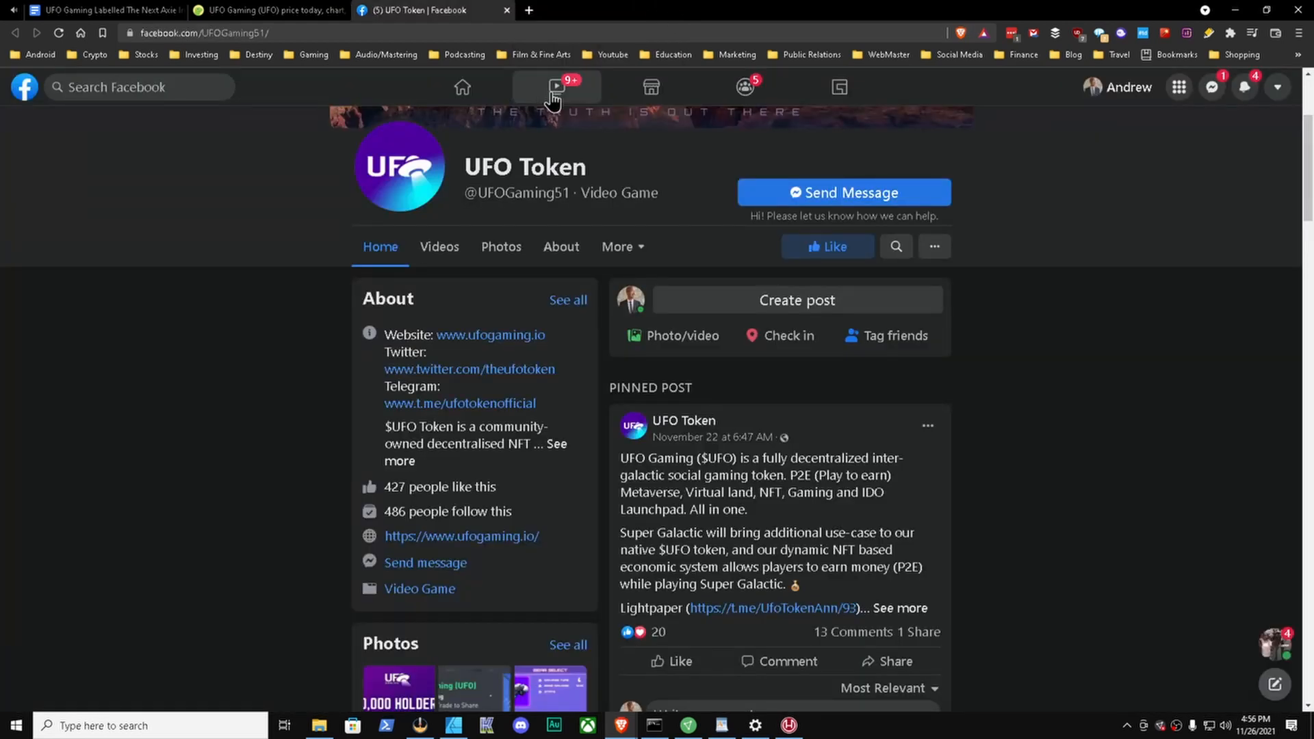
{"action": "mouse_move", "coordinate": [516, 213]}
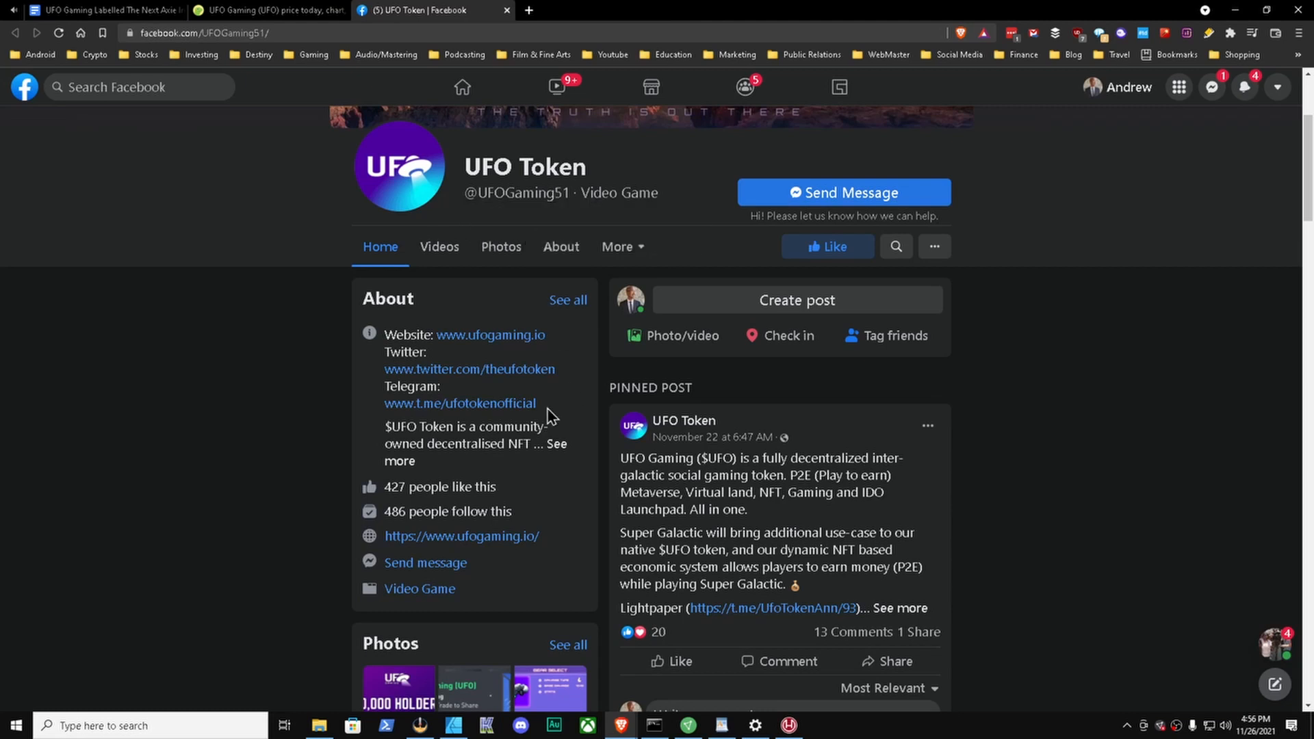
{"action": "mouse_move", "coordinate": [411, 505]}
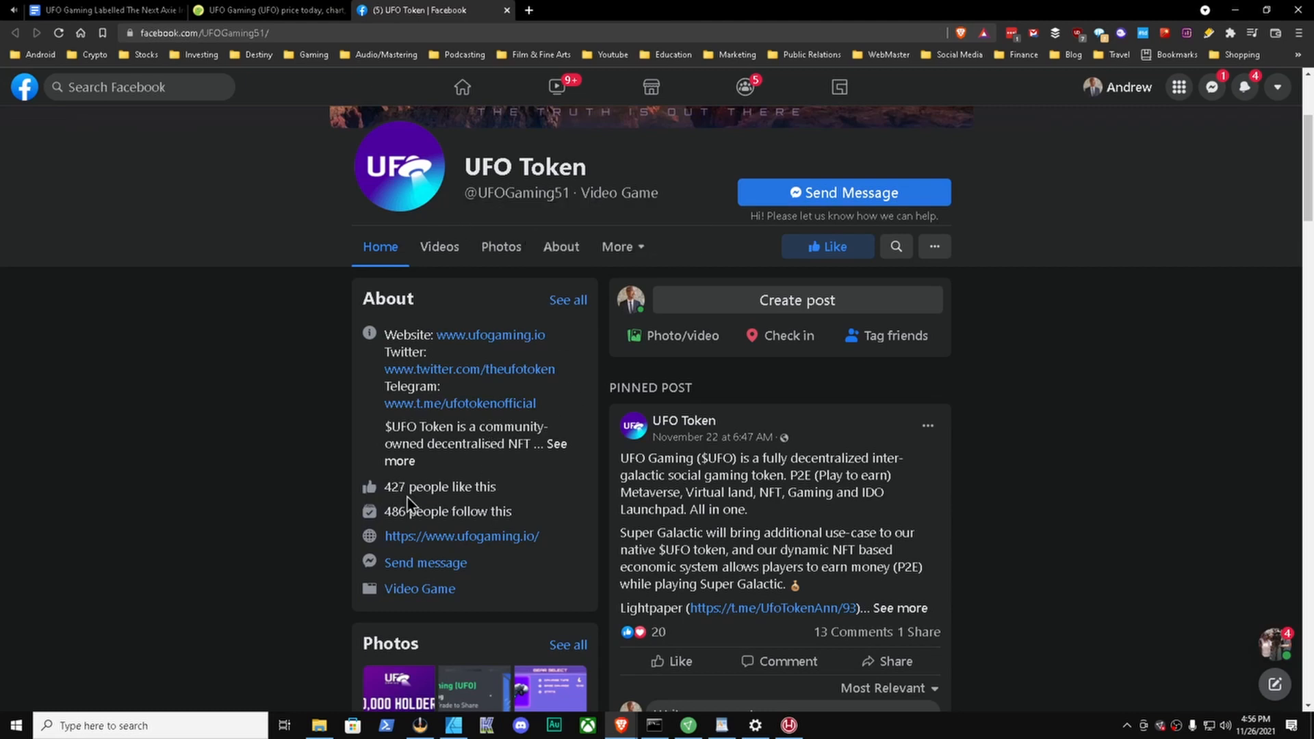
{"action": "mouse_move", "coordinate": [374, 547]}
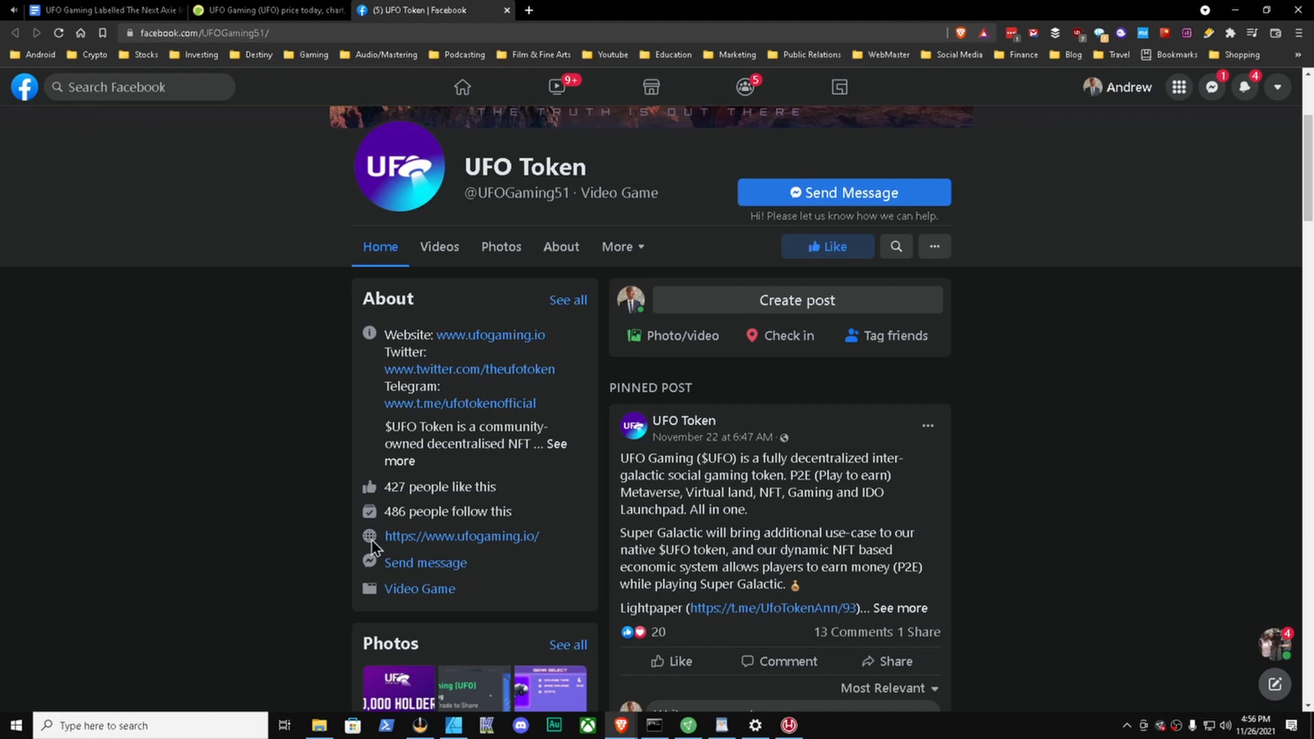
{"action": "mouse_move", "coordinate": [957, 435]}
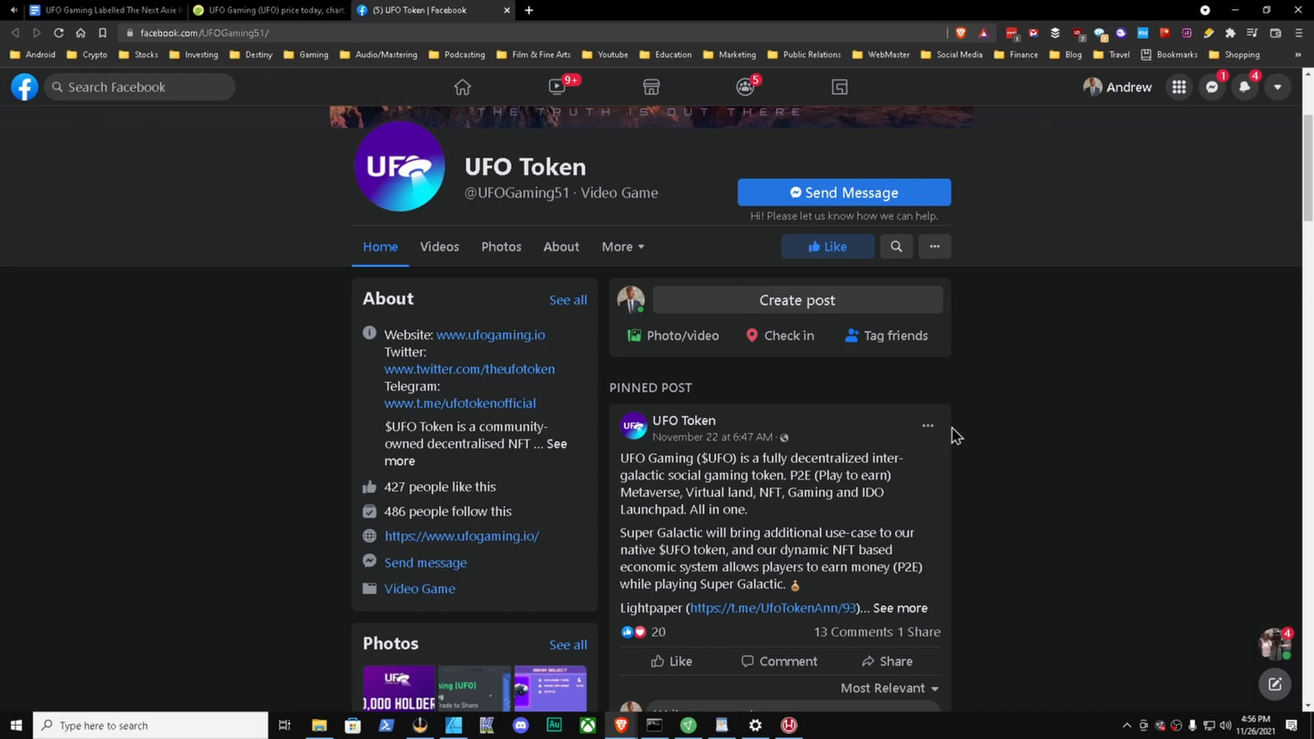
{"action": "scroll", "scroll_direction": "up", "scroll_amount": 3}
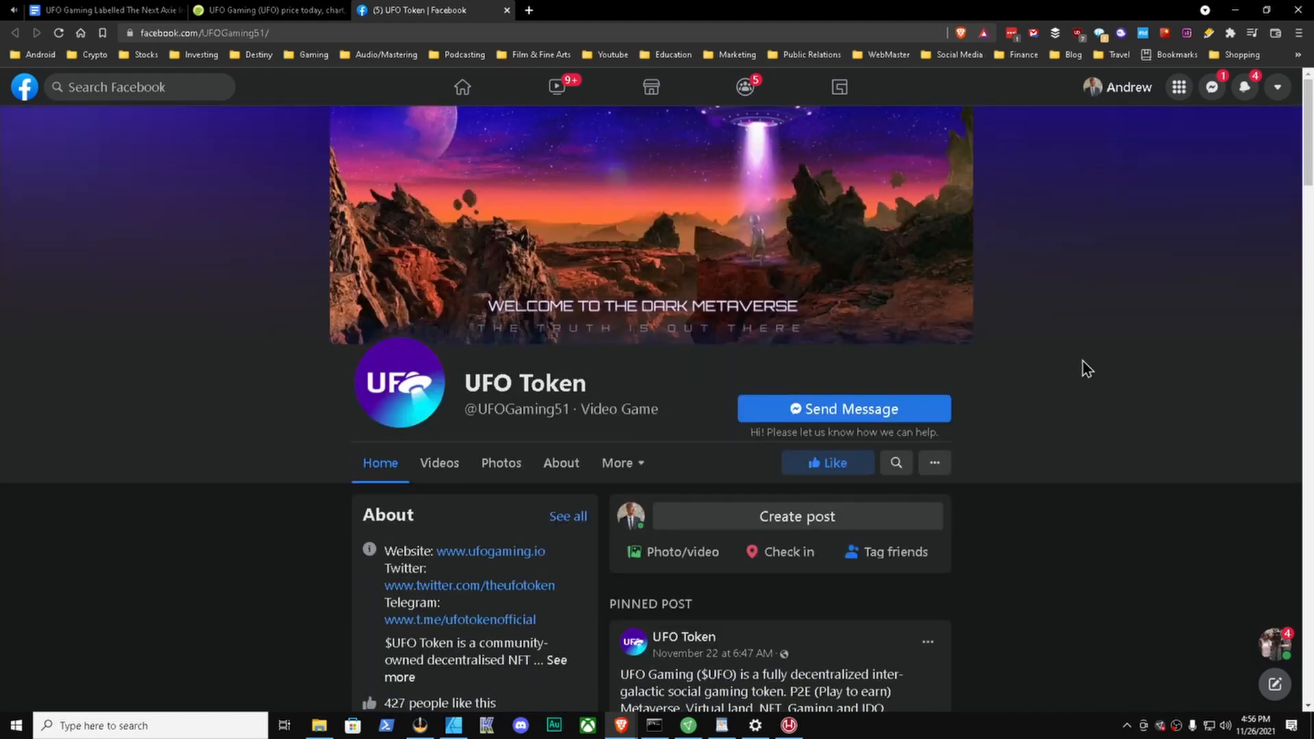
{"action": "mouse_move", "coordinate": [490, 16]}
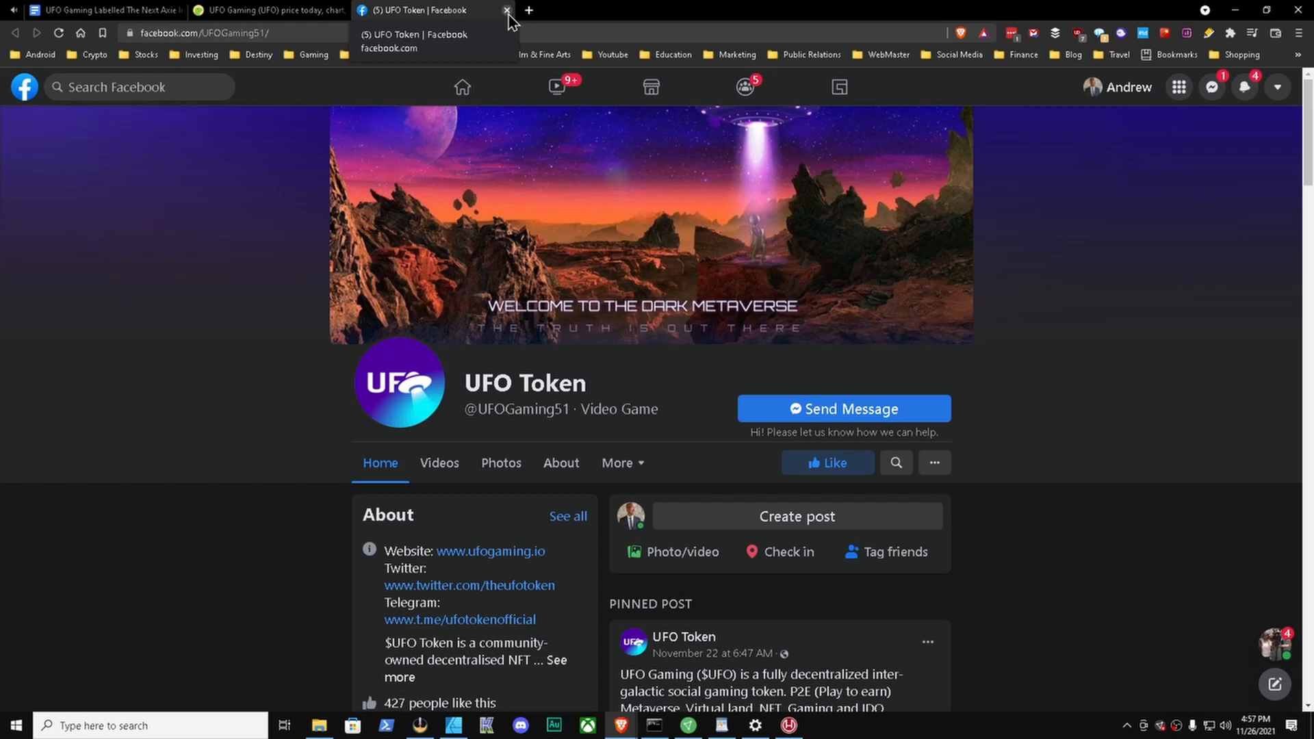
{"action": "mouse_move", "coordinate": [868, 239]}
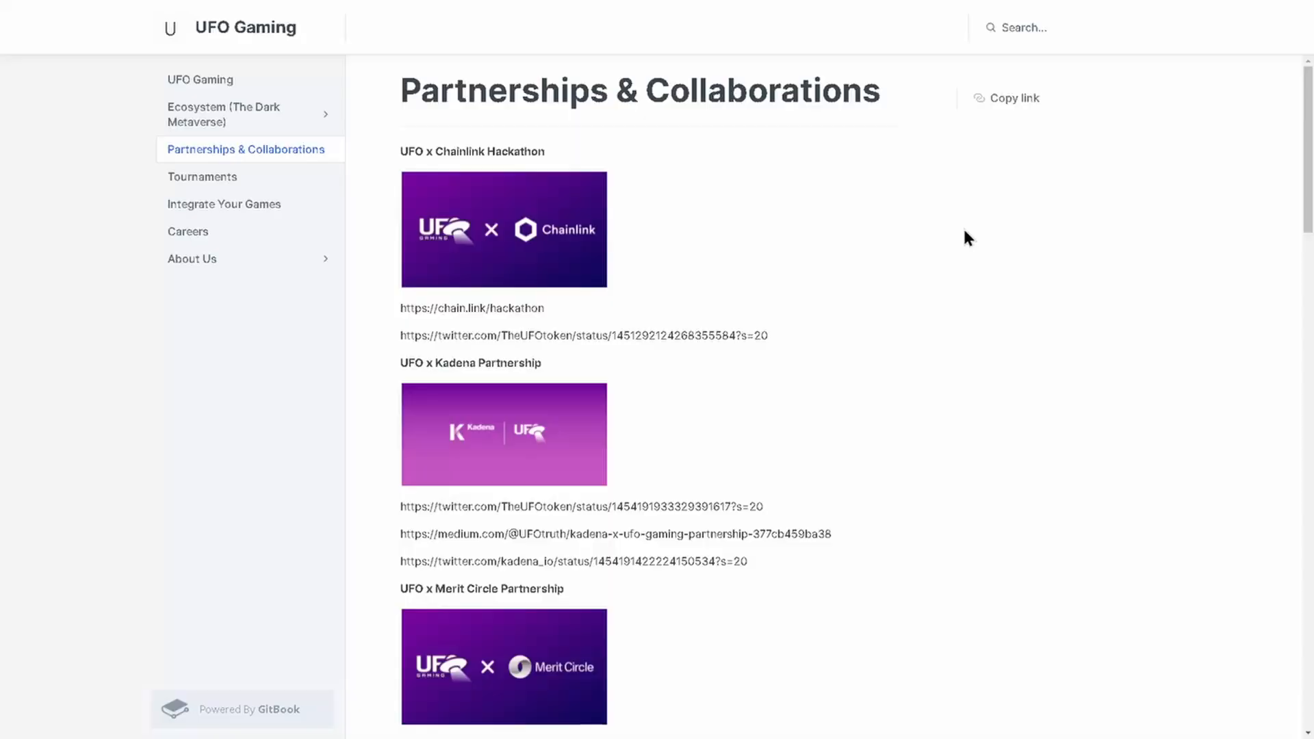
{"action": "mouse_move", "coordinate": [688, 122]}
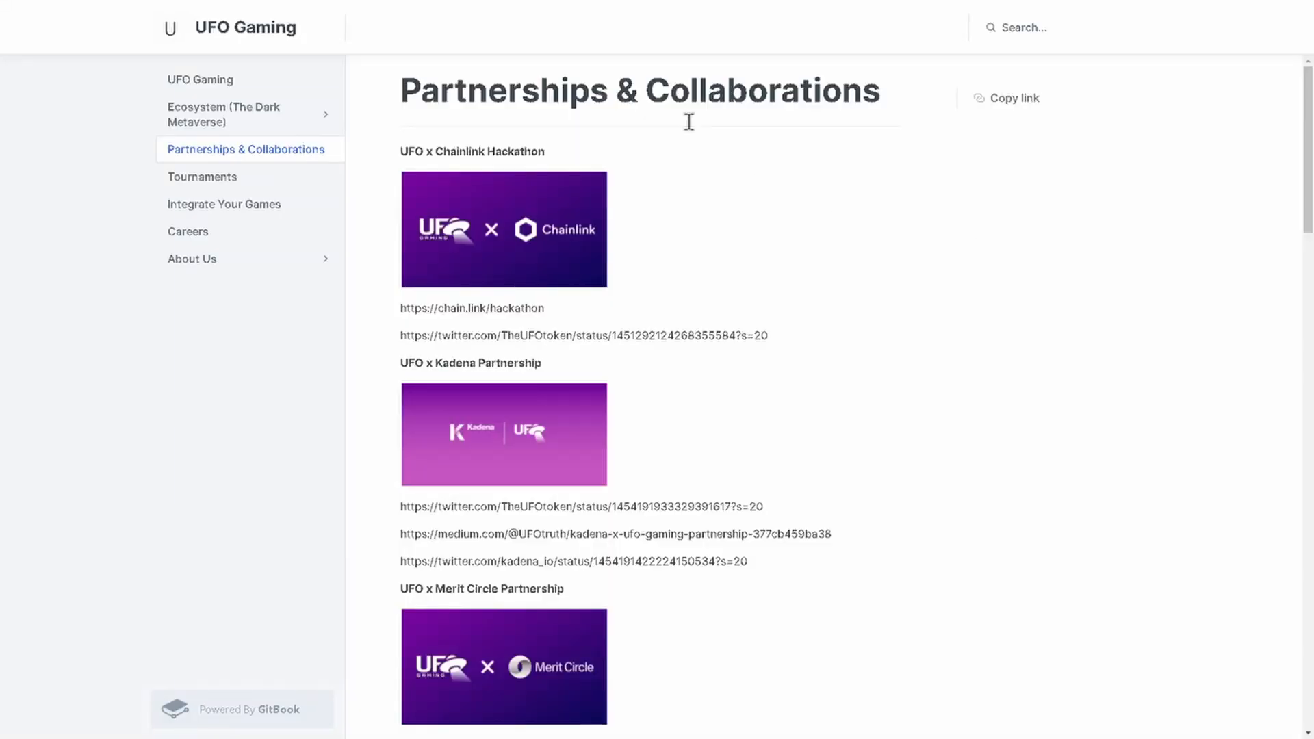
{"action": "scroll", "scroll_direction": "down", "scroll_amount": 3}
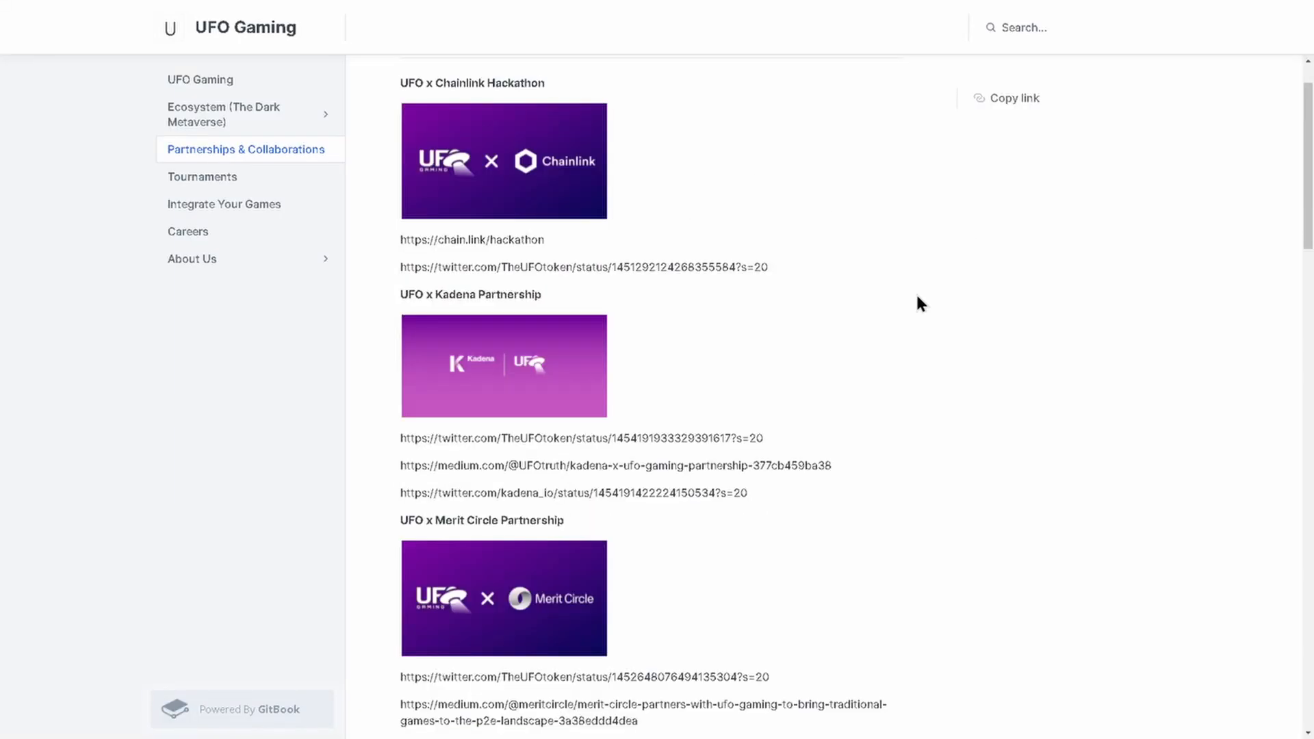
{"action": "mouse_move", "coordinate": [522, 325]}
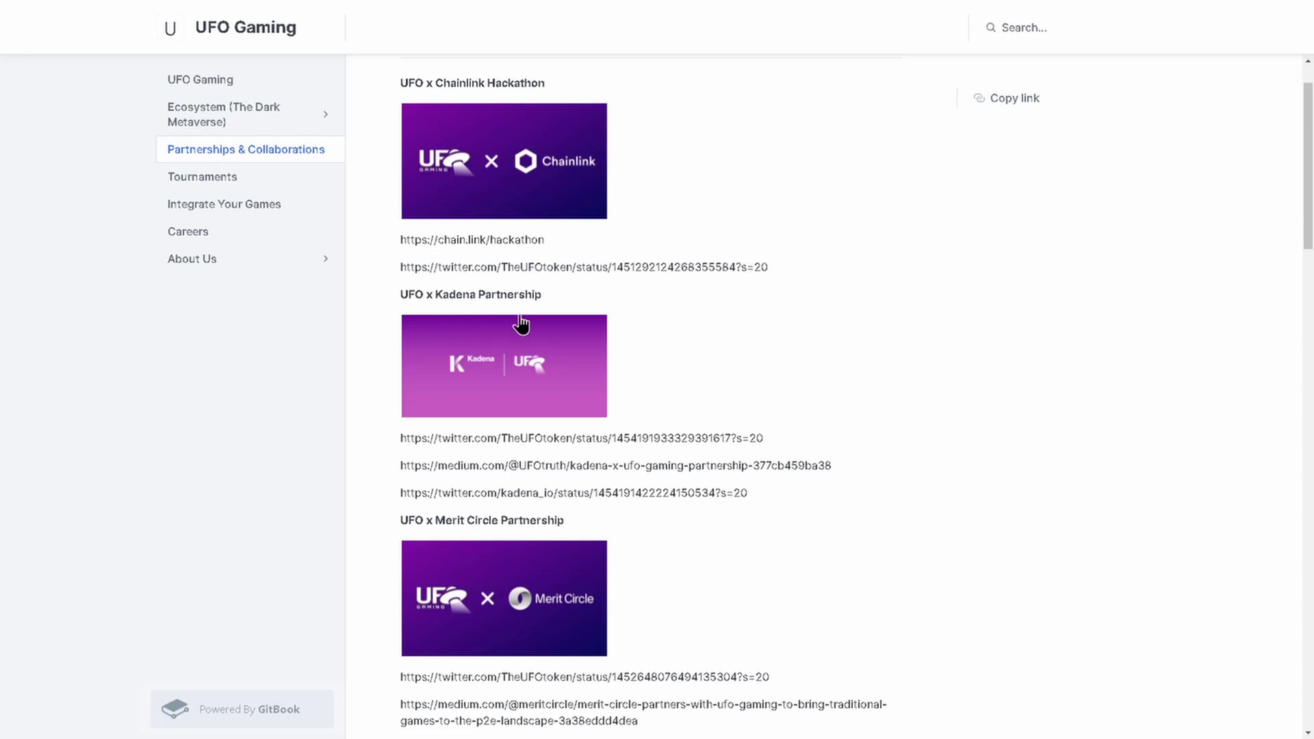
{"action": "scroll", "scroll_direction": "down", "scroll_amount": 3}
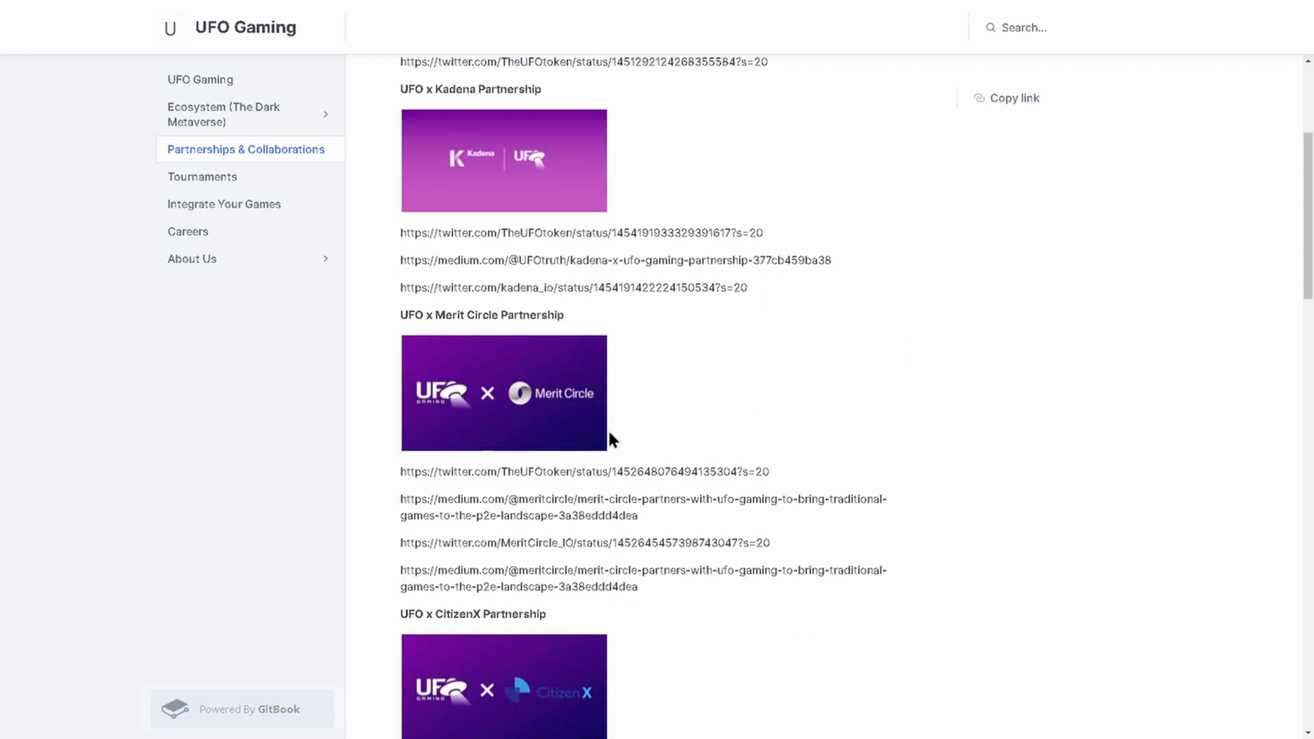
{"action": "mouse_move", "coordinate": [560, 414]}
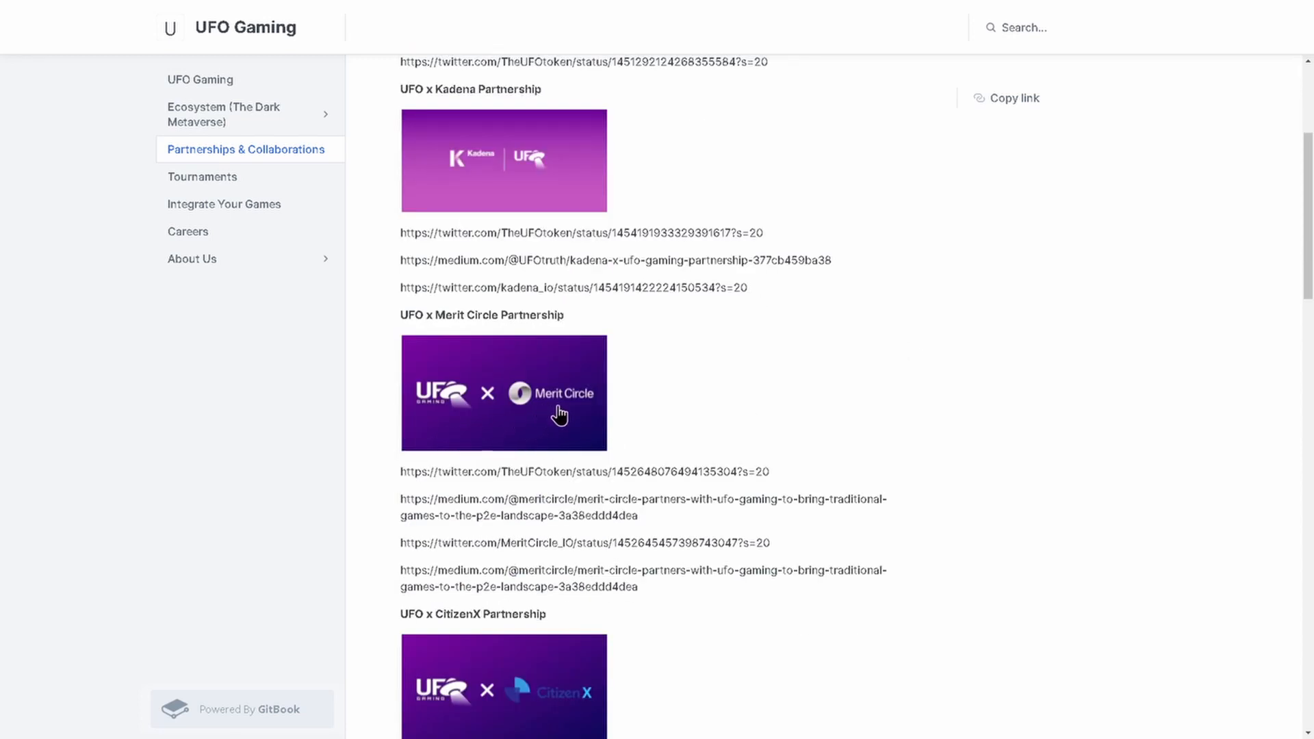
{"action": "scroll", "scroll_direction": "down", "scroll_amount": 3}
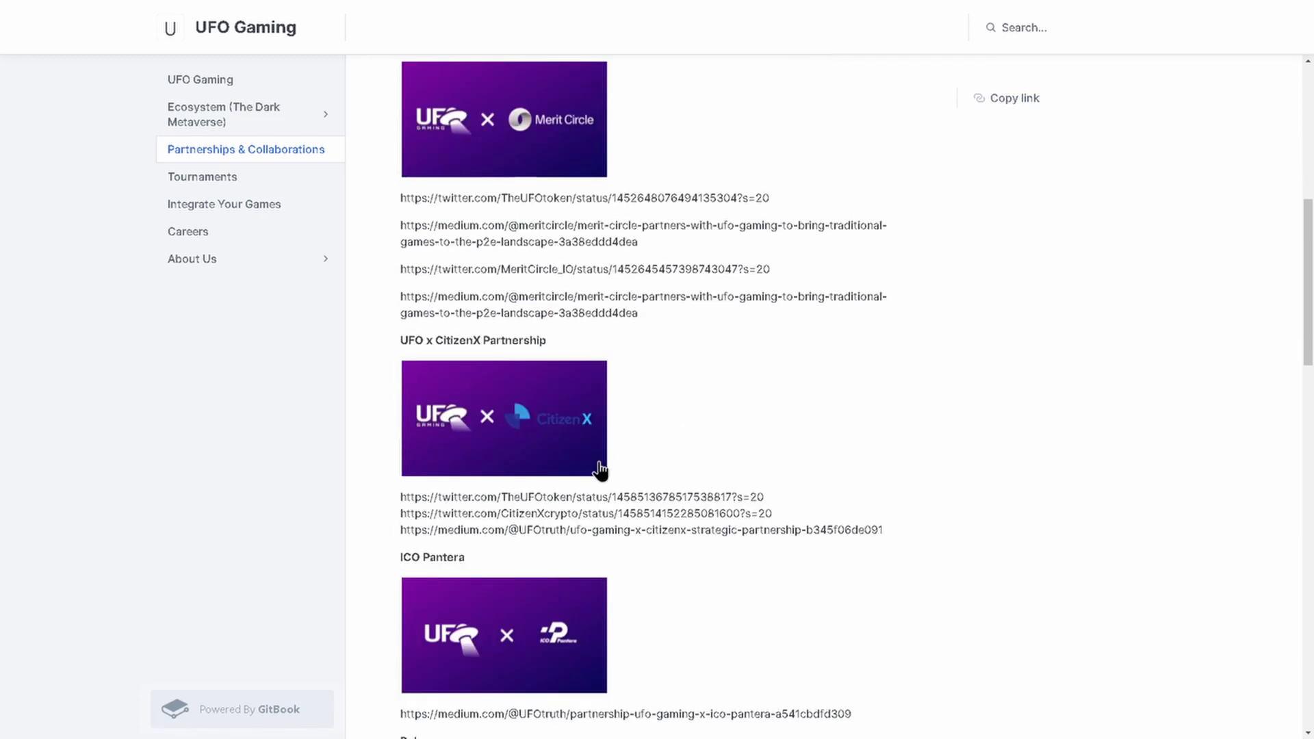
{"action": "mouse_move", "coordinate": [568, 450]}
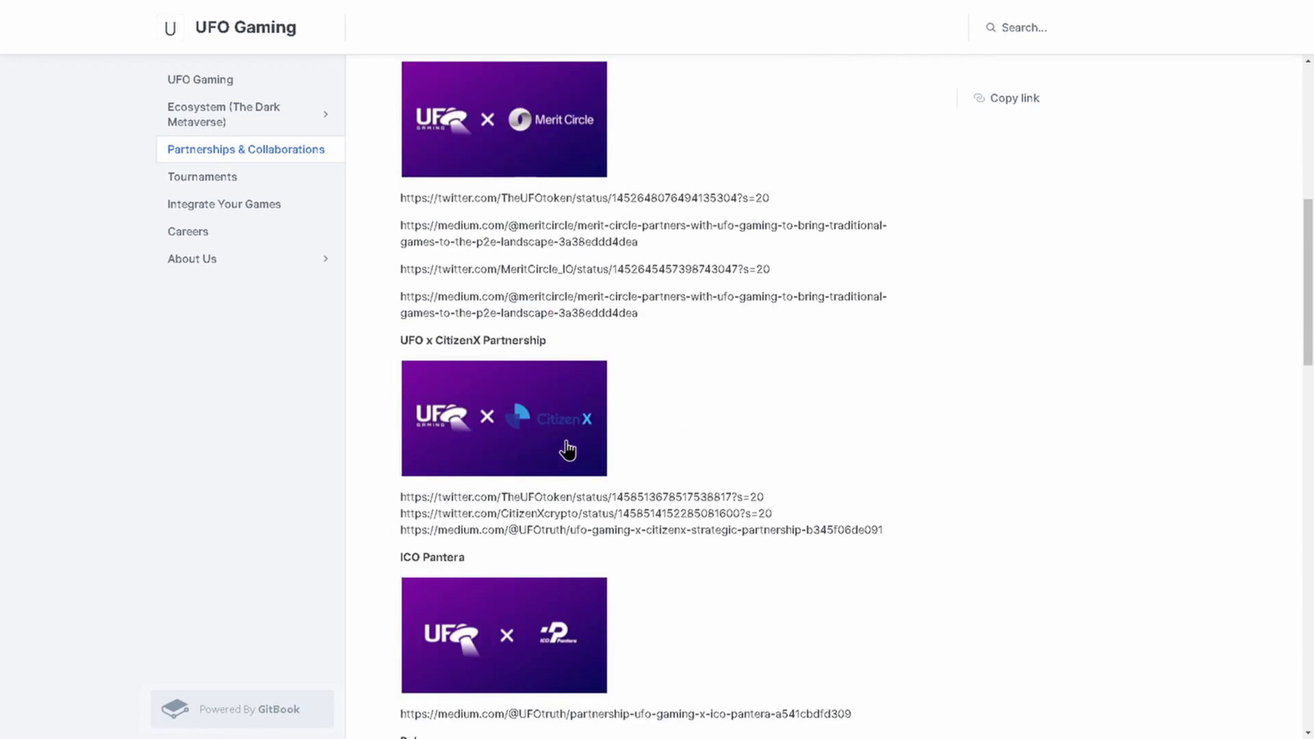
{"action": "scroll", "scroll_direction": "down", "scroll_amount": 3}
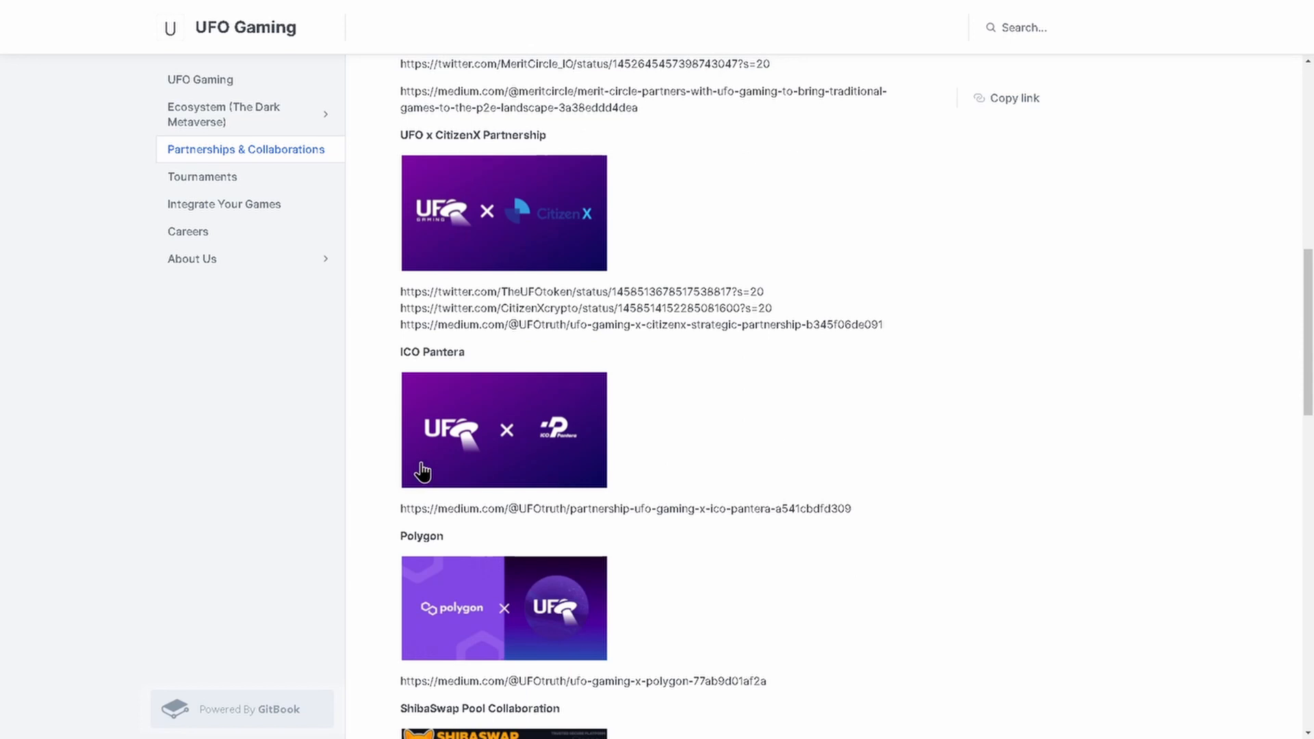
{"action": "mouse_move", "coordinate": [551, 460]}
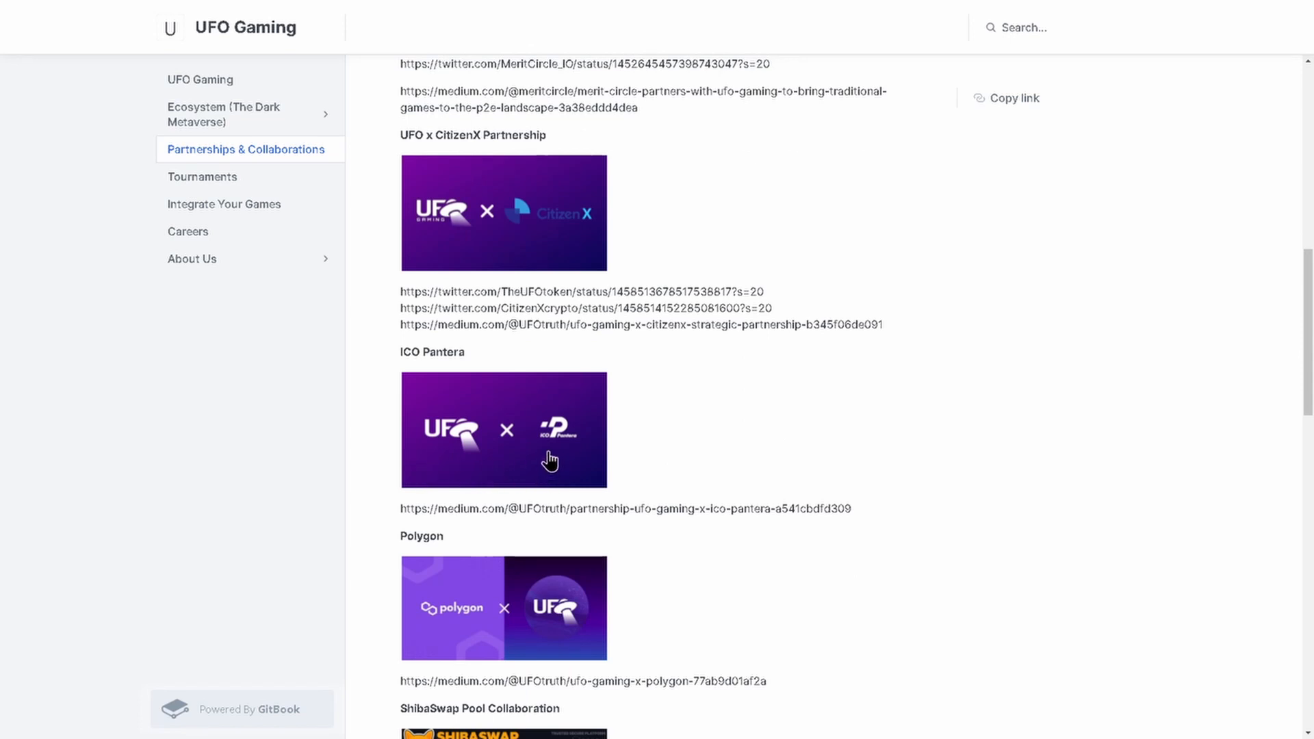
{"action": "scroll", "scroll_direction": "down", "scroll_amount": 3}
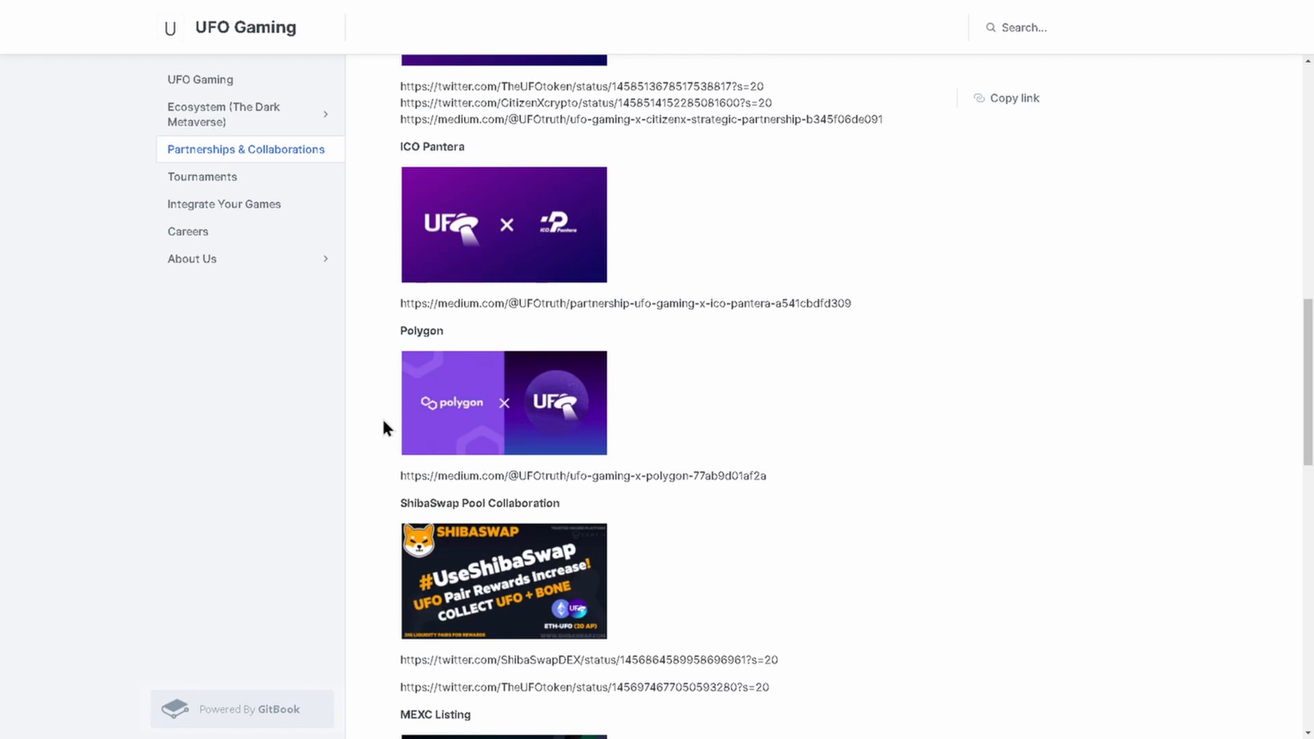
{"action": "scroll", "scroll_direction": "down", "scroll_amount": 3}
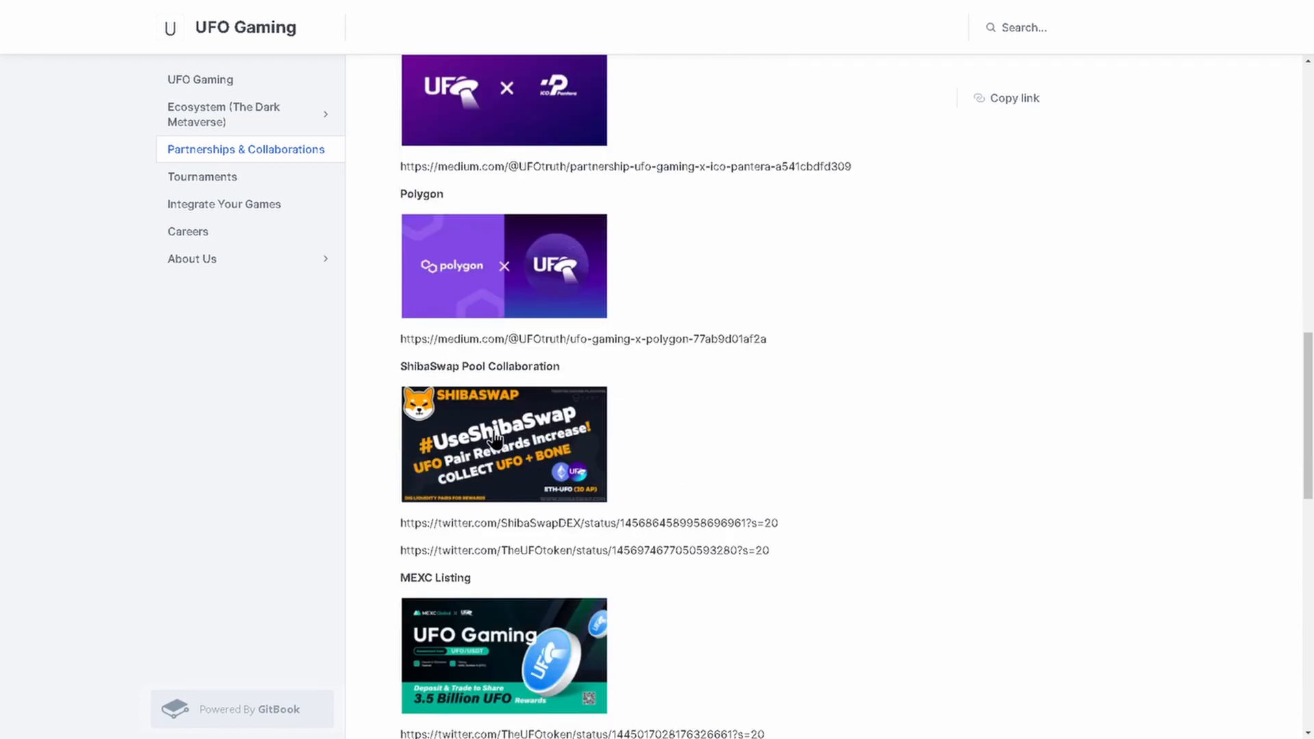
{"action": "scroll", "scroll_direction": "down", "scroll_amount": 3}
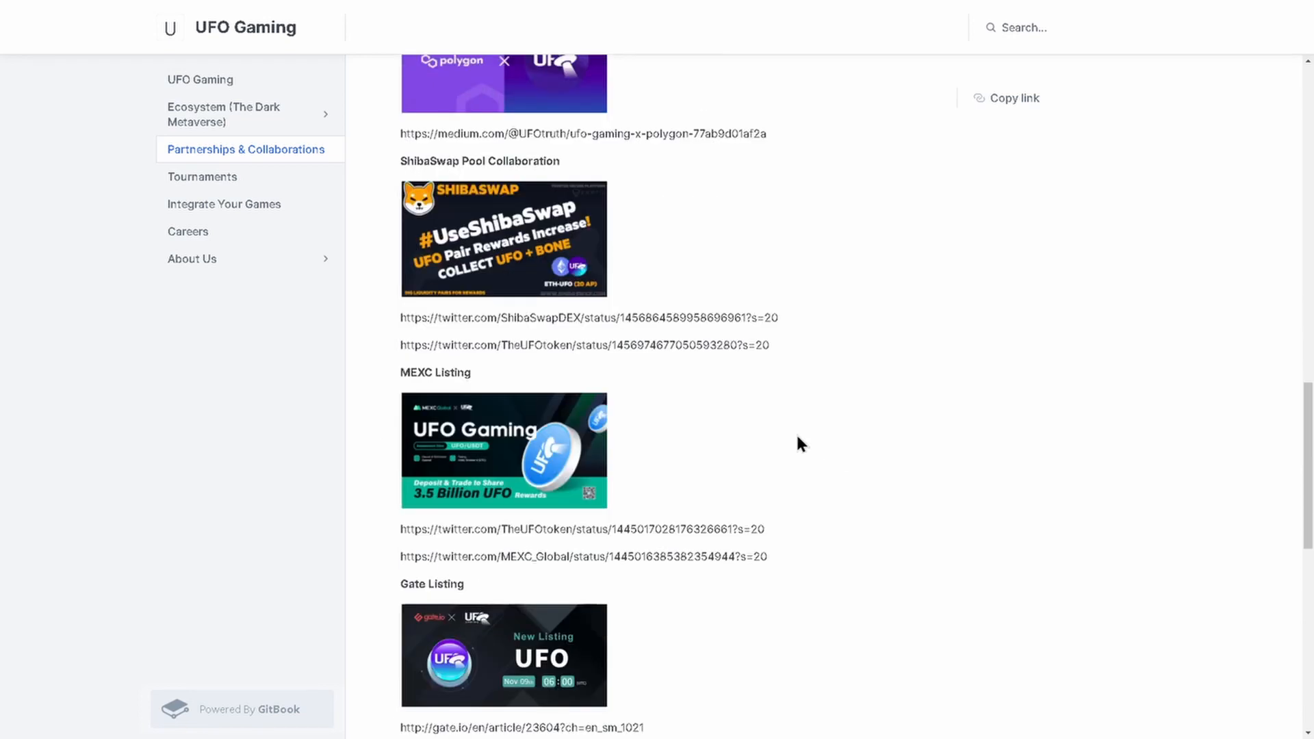
{"action": "scroll", "scroll_direction": "down", "scroll_amount": 3}
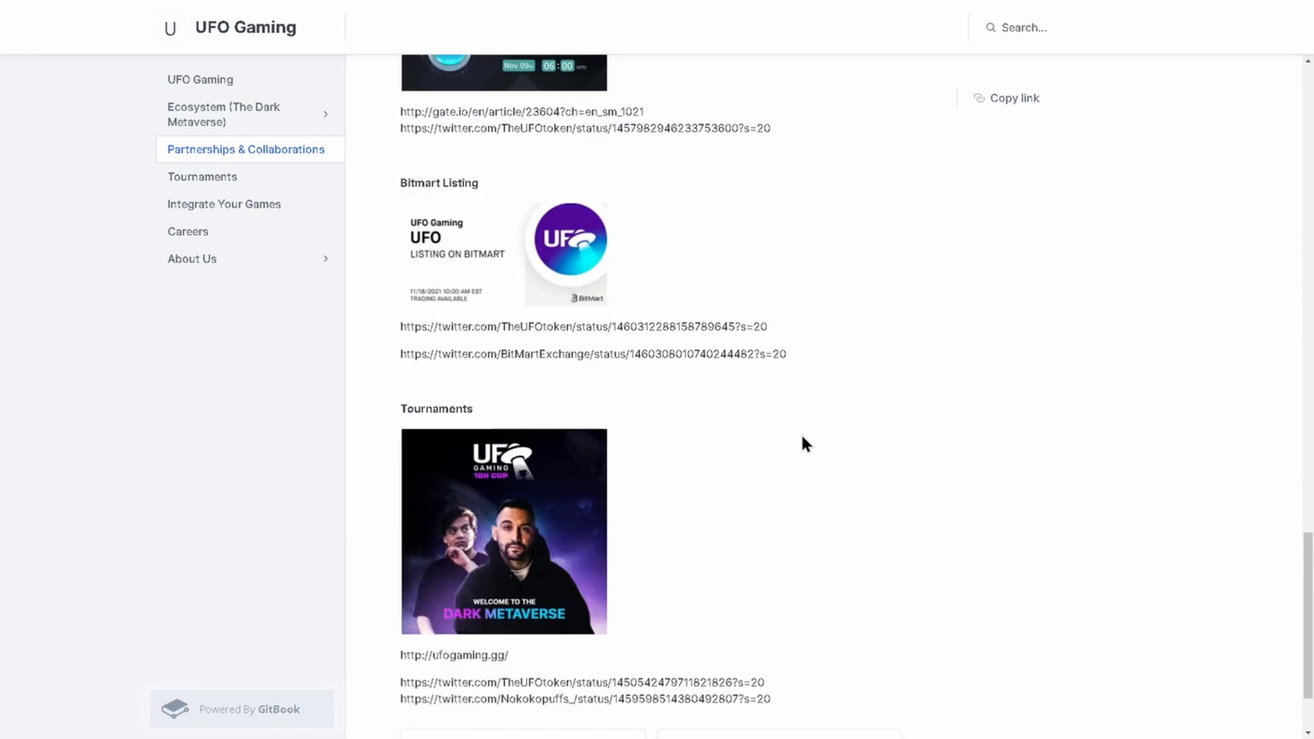
{"action": "mouse_move", "coordinate": [535, 533]}
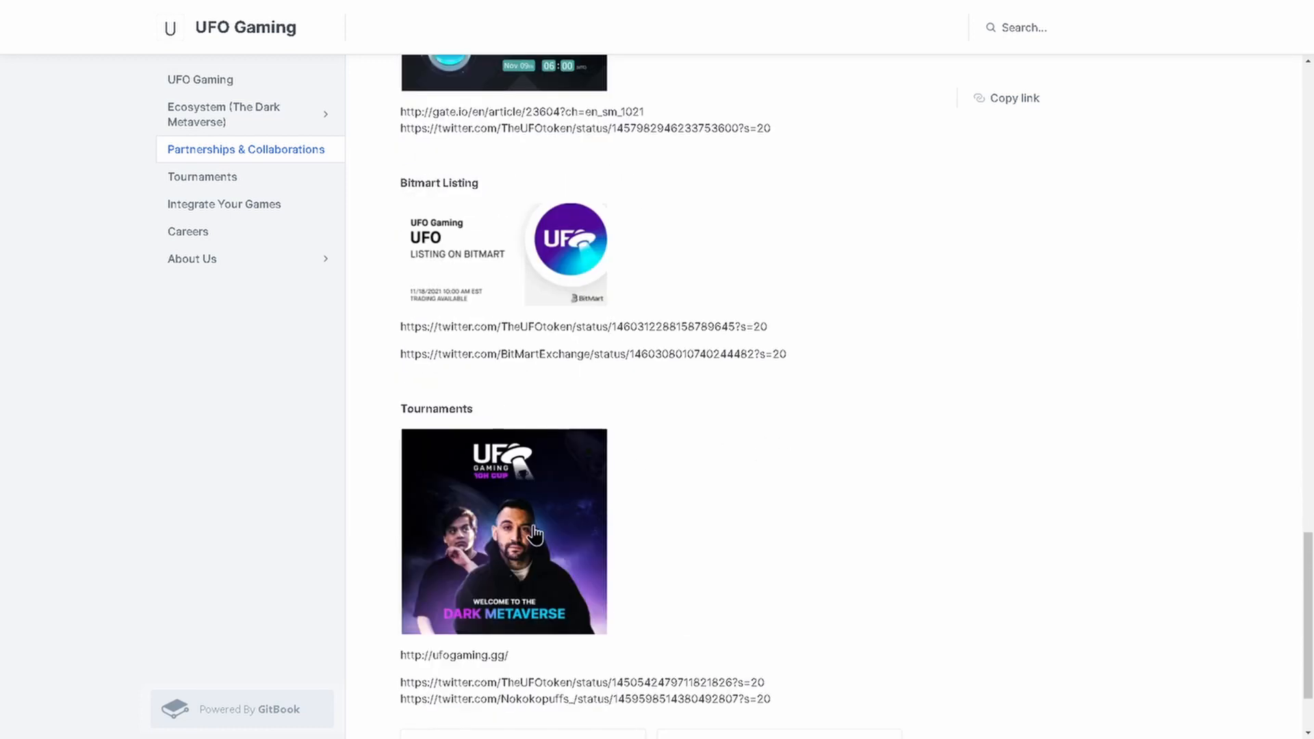
{"action": "mouse_move", "coordinate": [578, 617]}
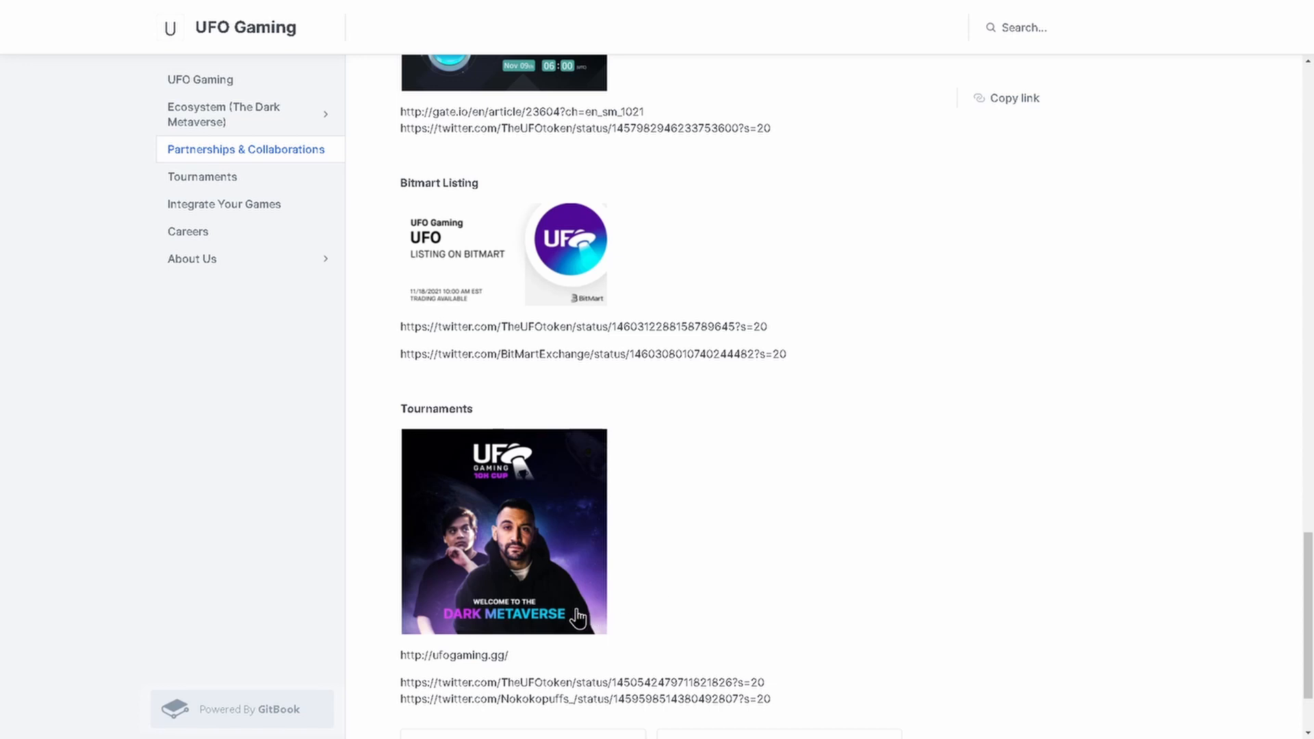
{"action": "scroll", "scroll_direction": "up", "scroll_amount": 3}
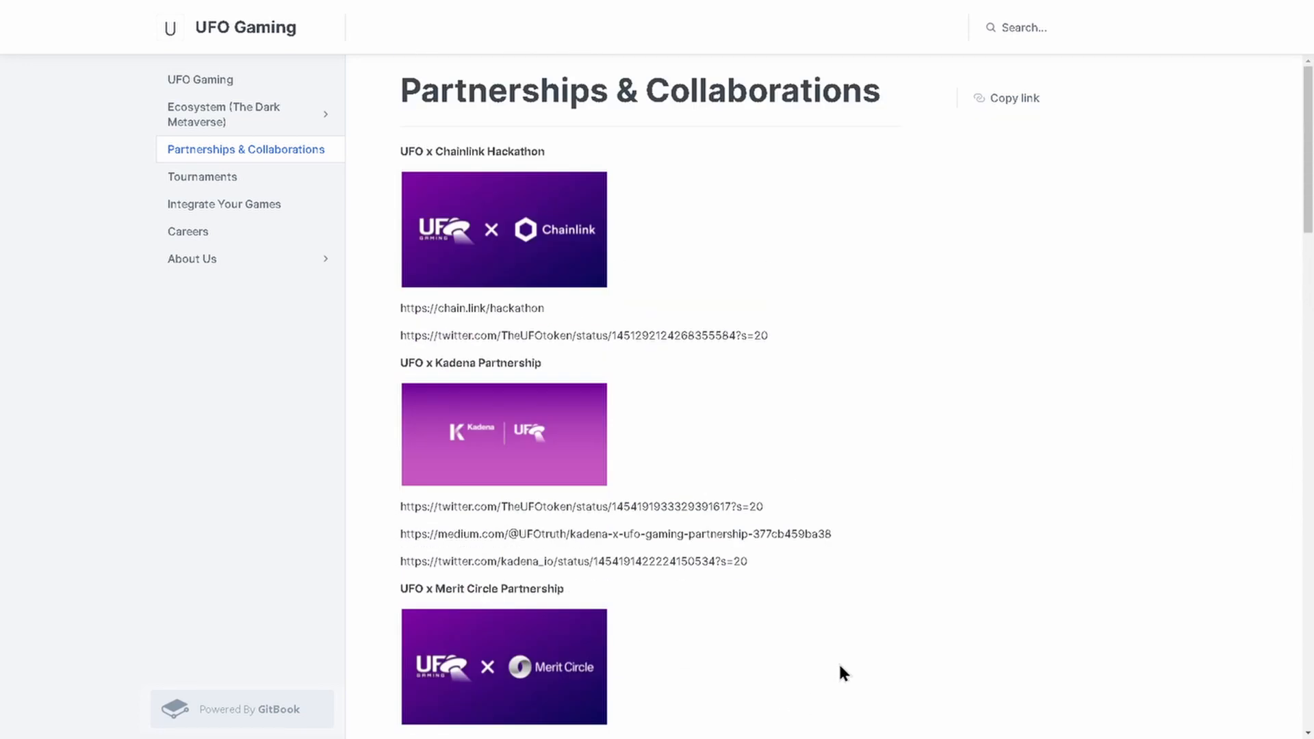
{"action": "mouse_move", "coordinate": [811, 343]}
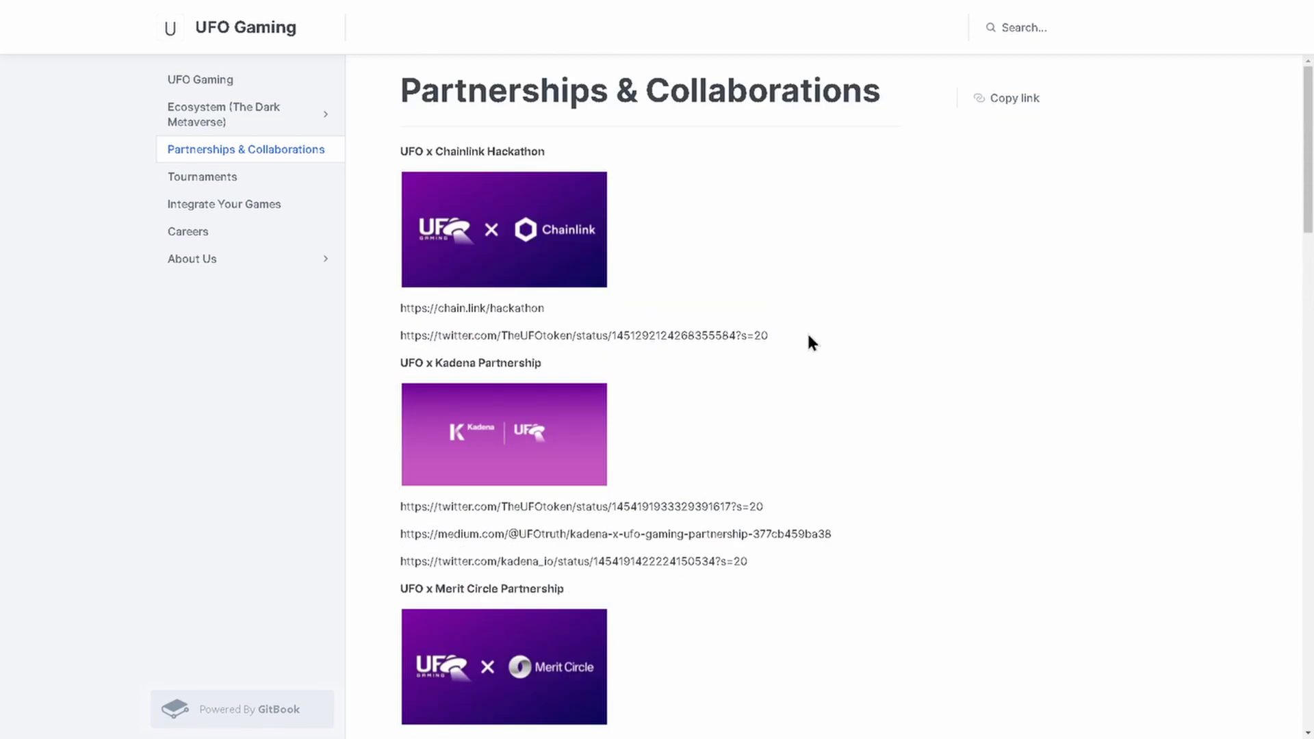
{"action": "mouse_move", "coordinate": [863, 232]}
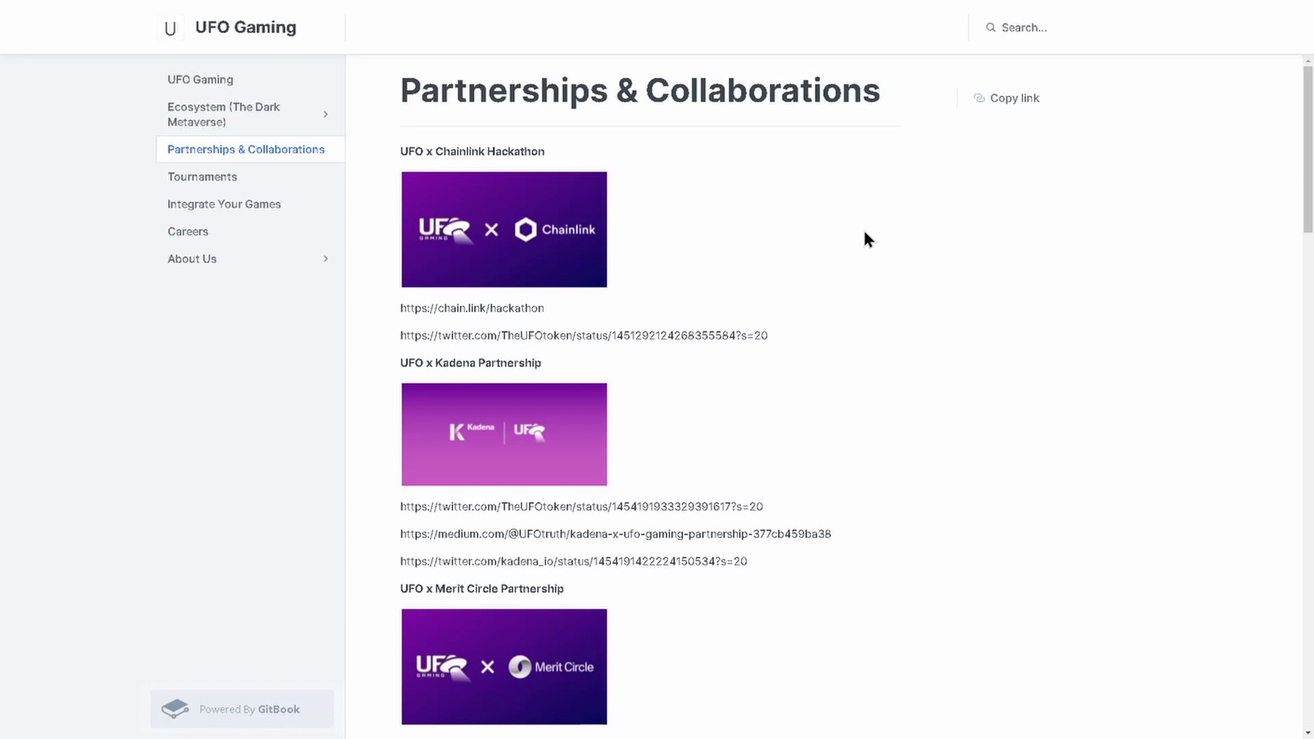
{"action": "mouse_move", "coordinate": [1155, 328]}
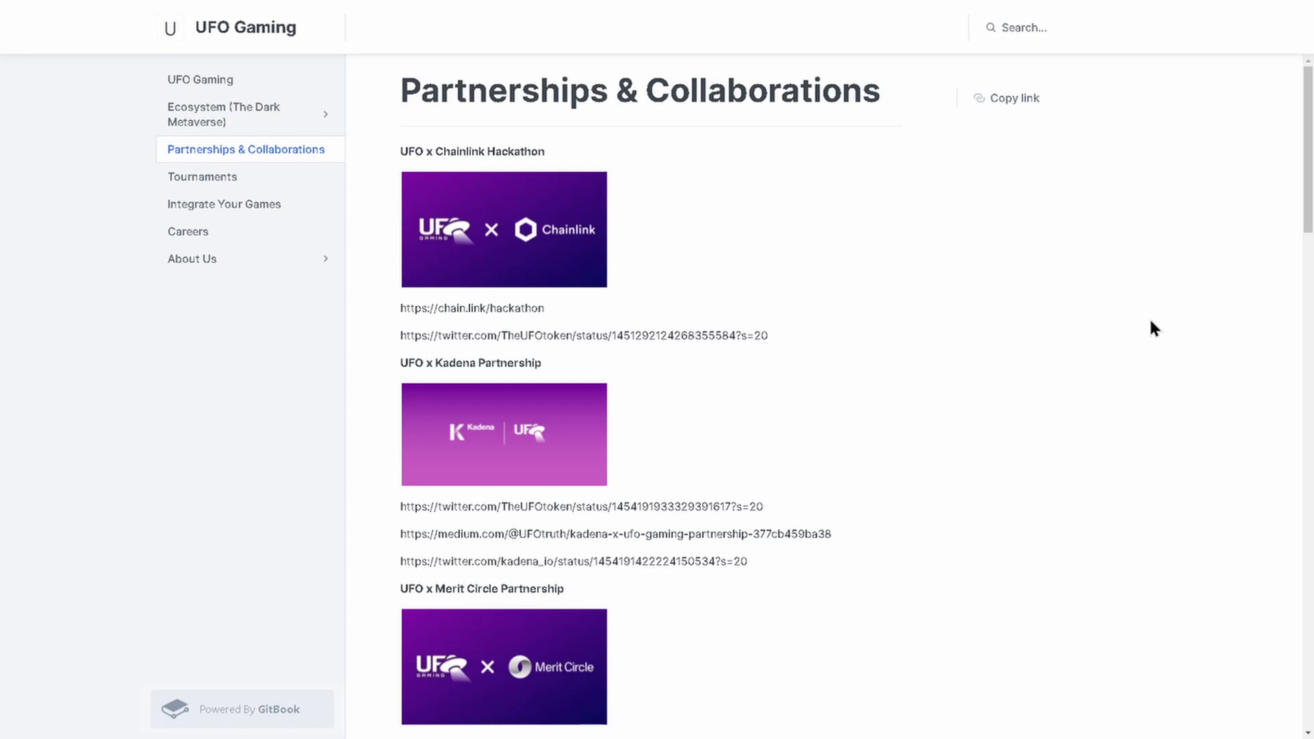